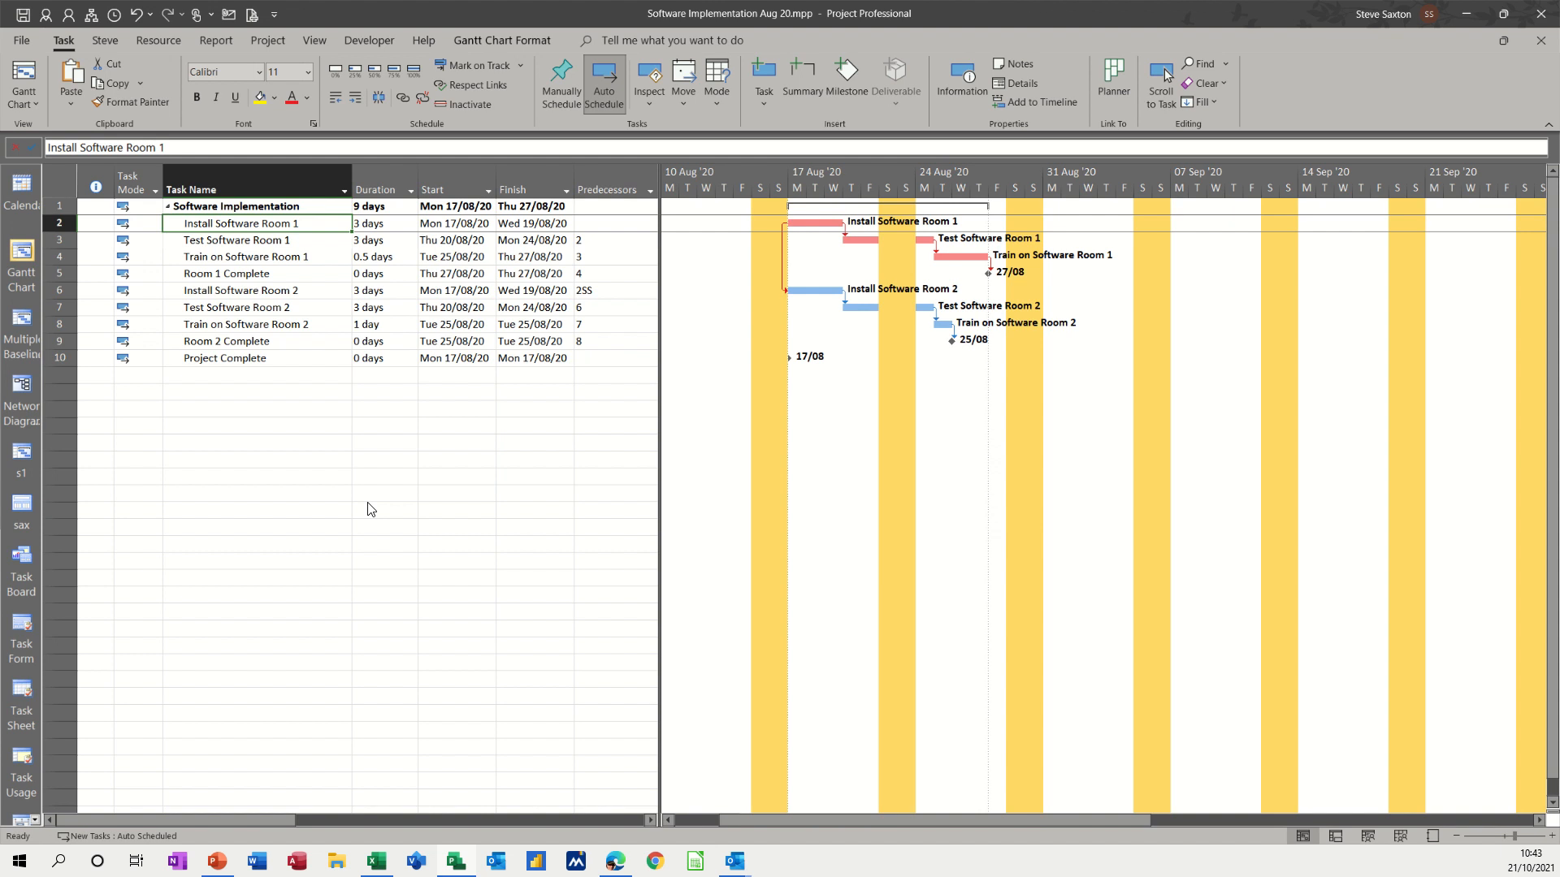
{"action": "mouse_move", "coordinate": [355, 498]}
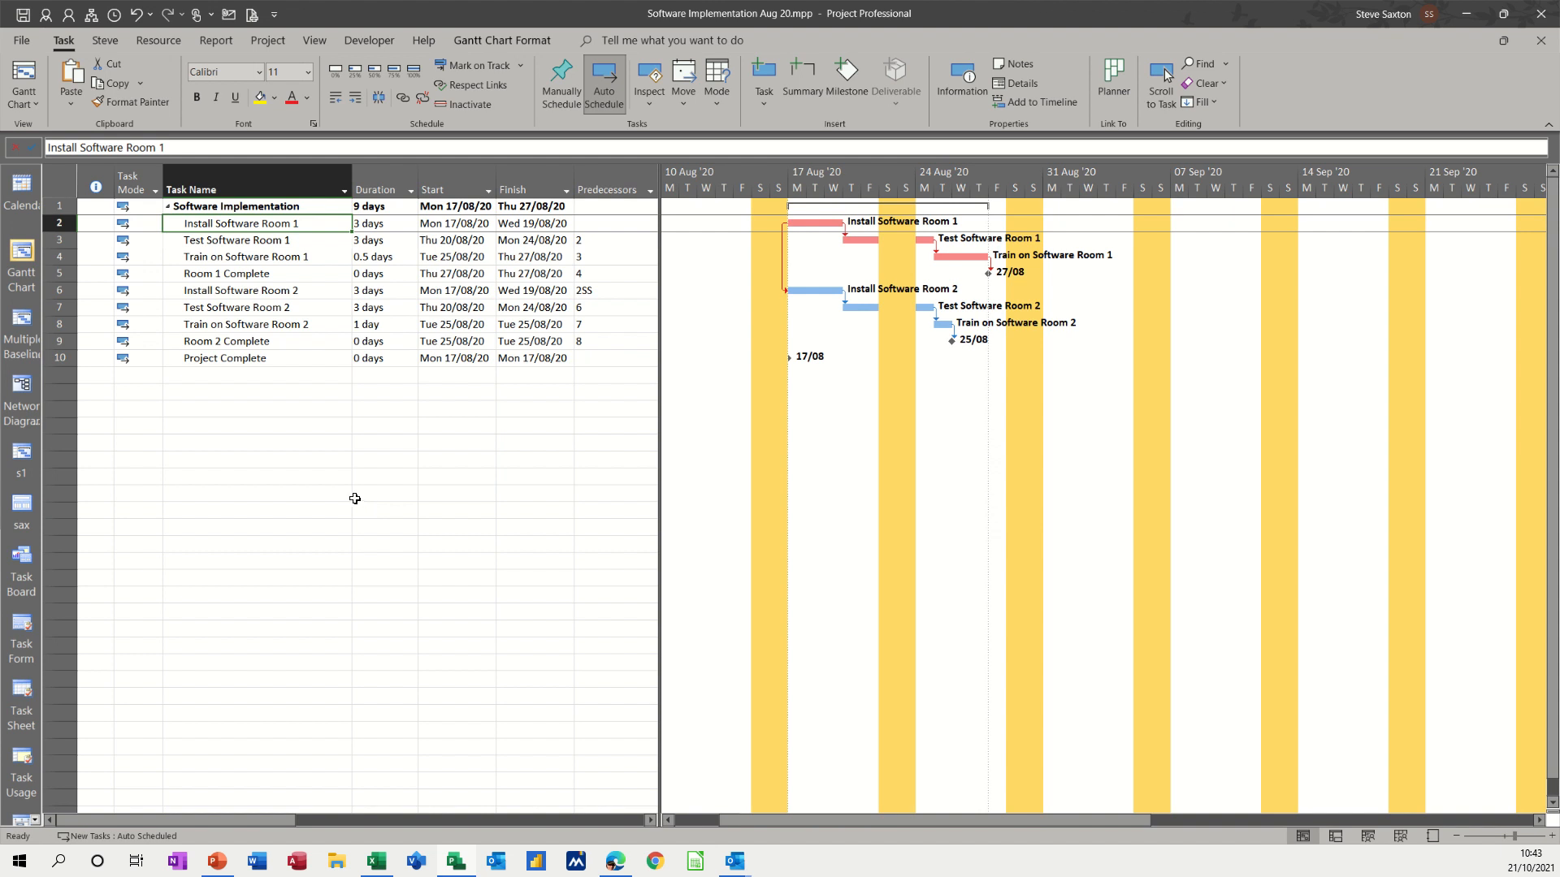
{"action": "mouse_move", "coordinate": [284, 316]}
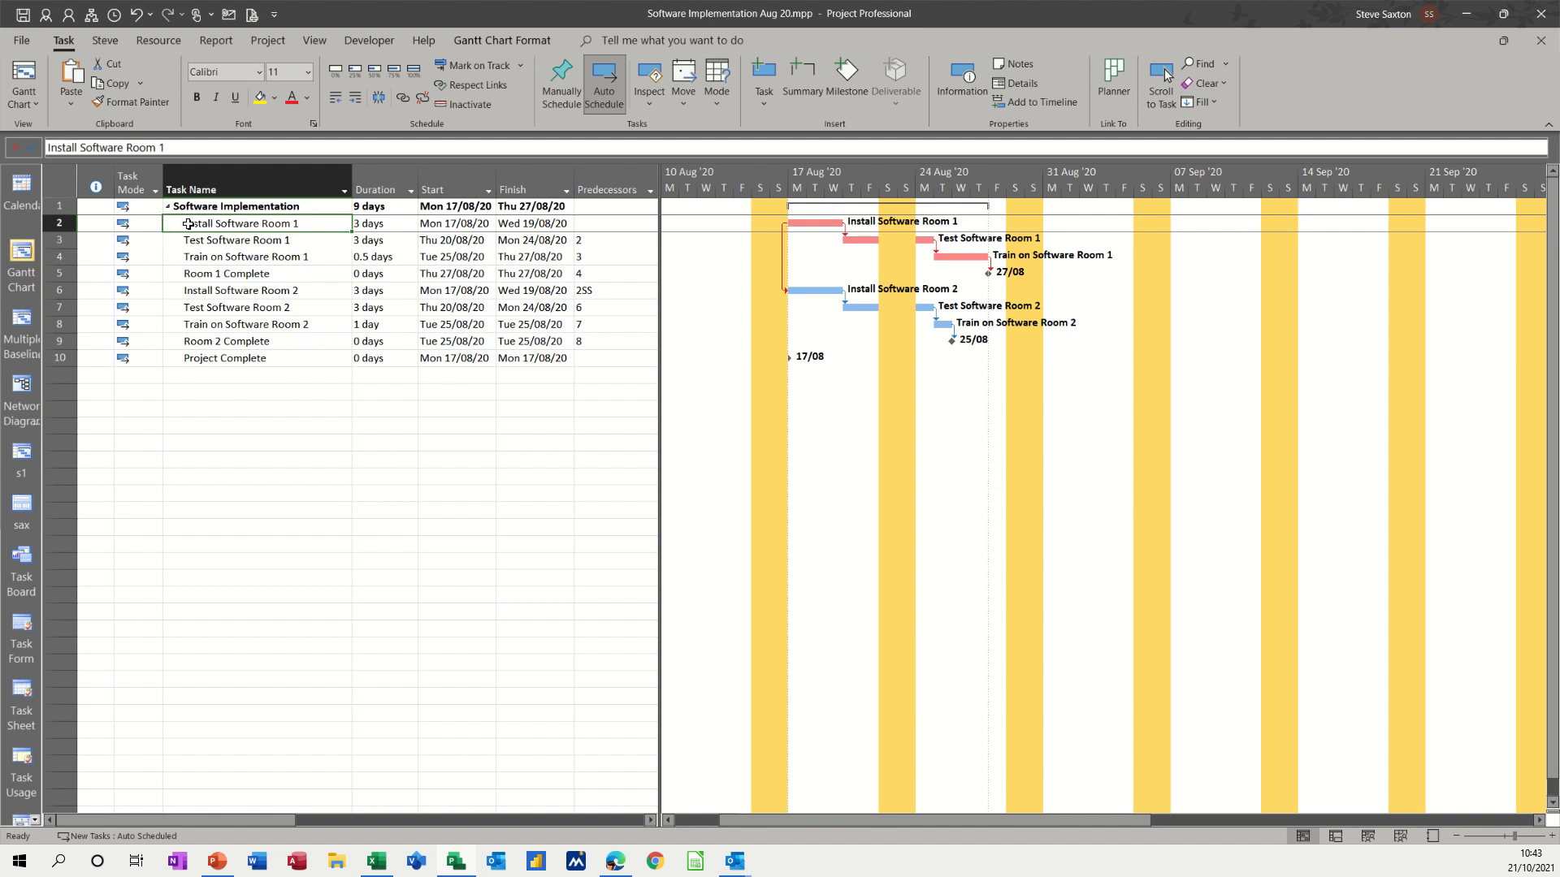
Step: Type 'Specification' in the Notes tab of Install Software Room 1's Task Information
{"action": "left_click", "coordinate": [239, 223]}
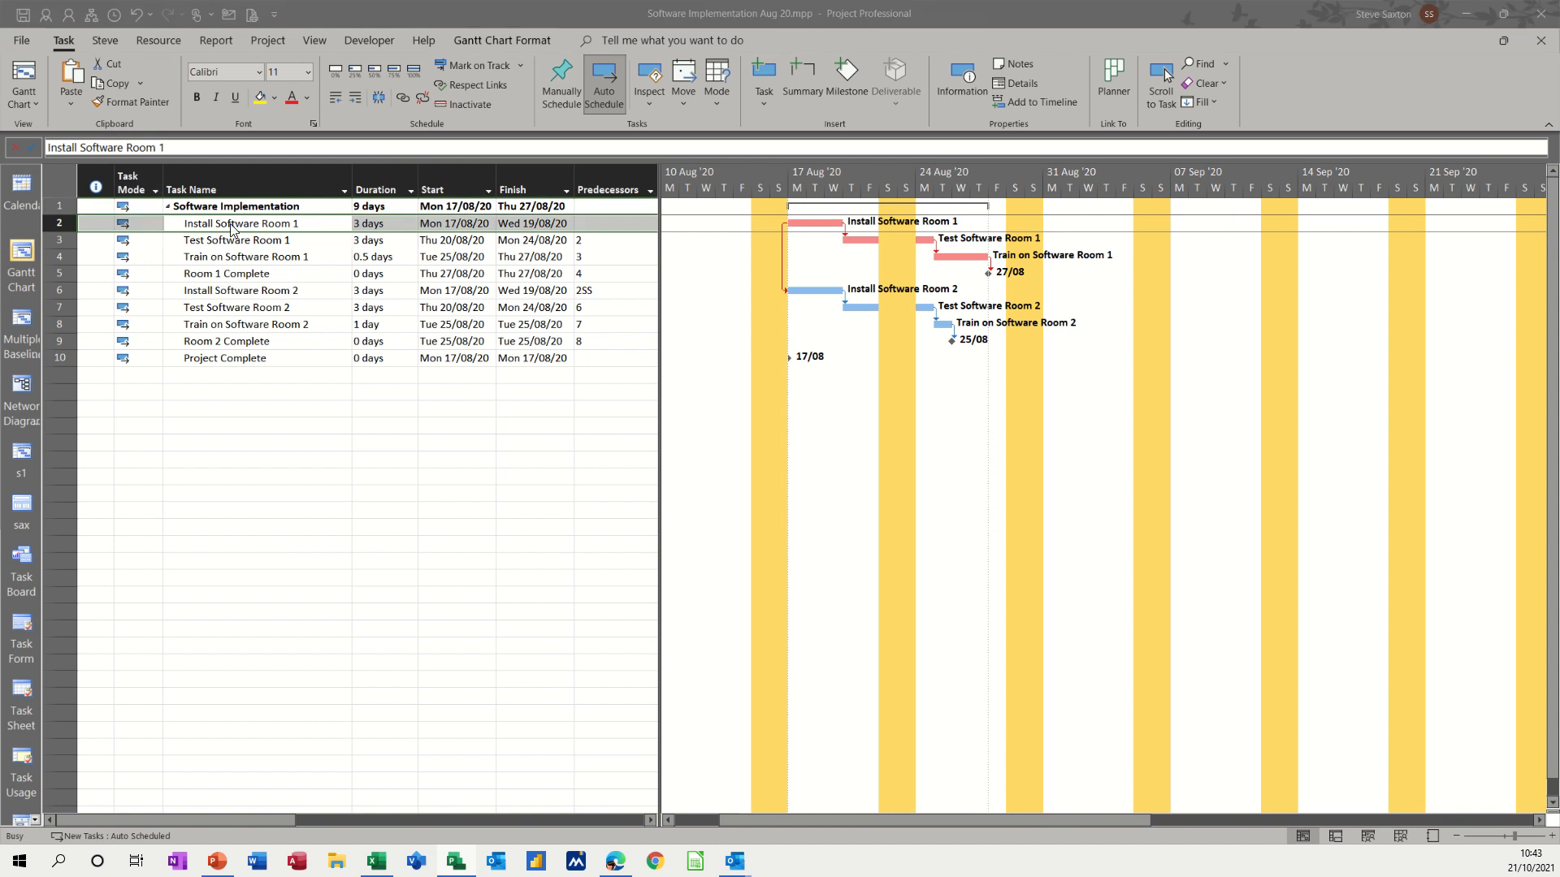
{"action": "double_click", "coordinate": [239, 222]}
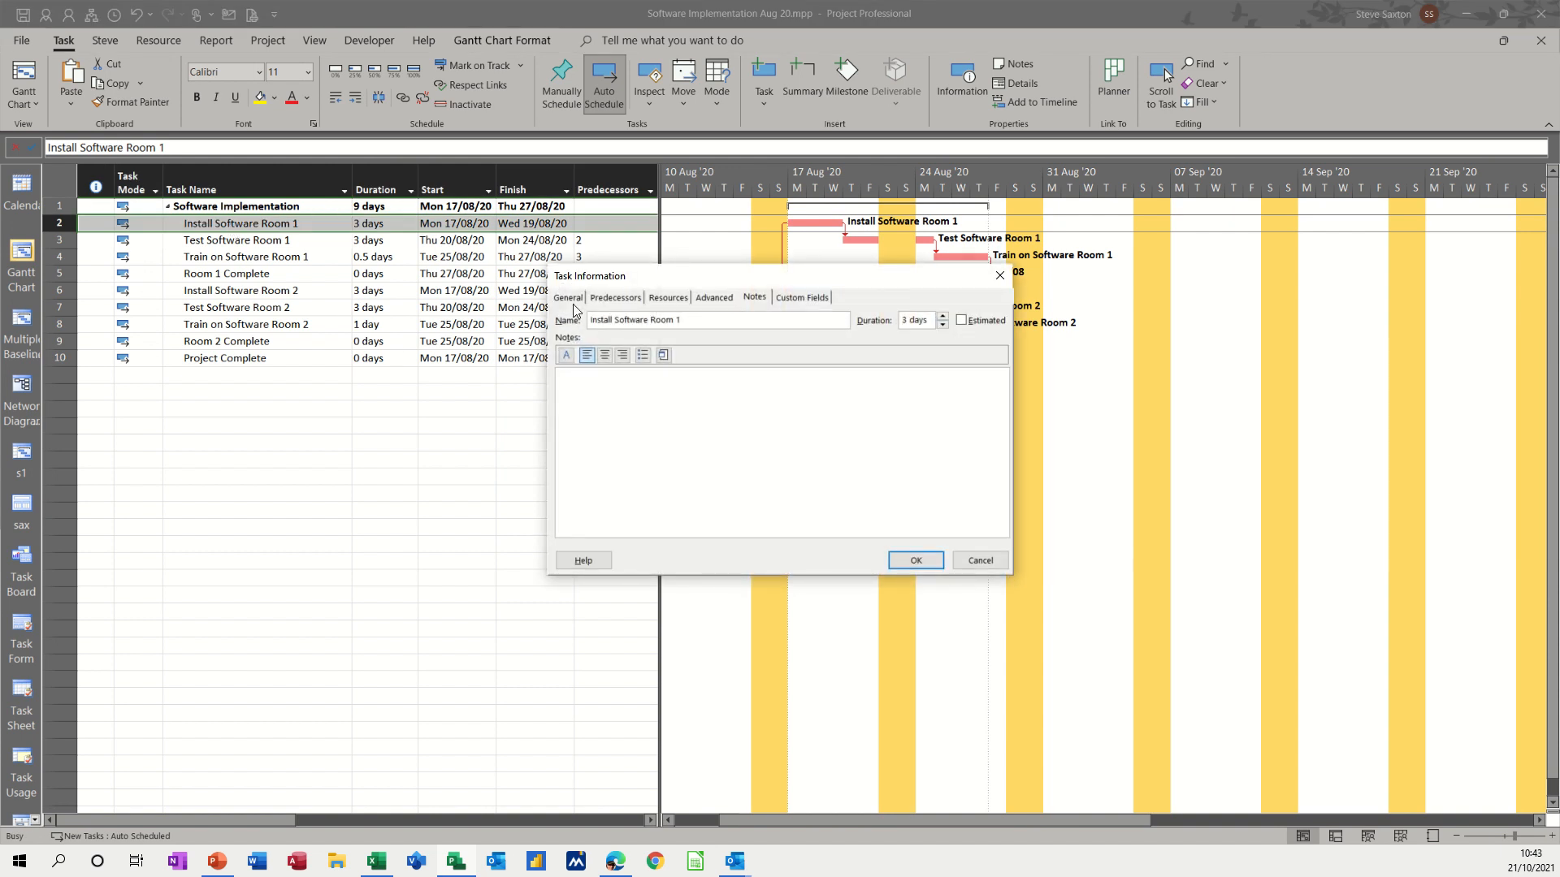
{"action": "left_click", "coordinate": [567, 297]}
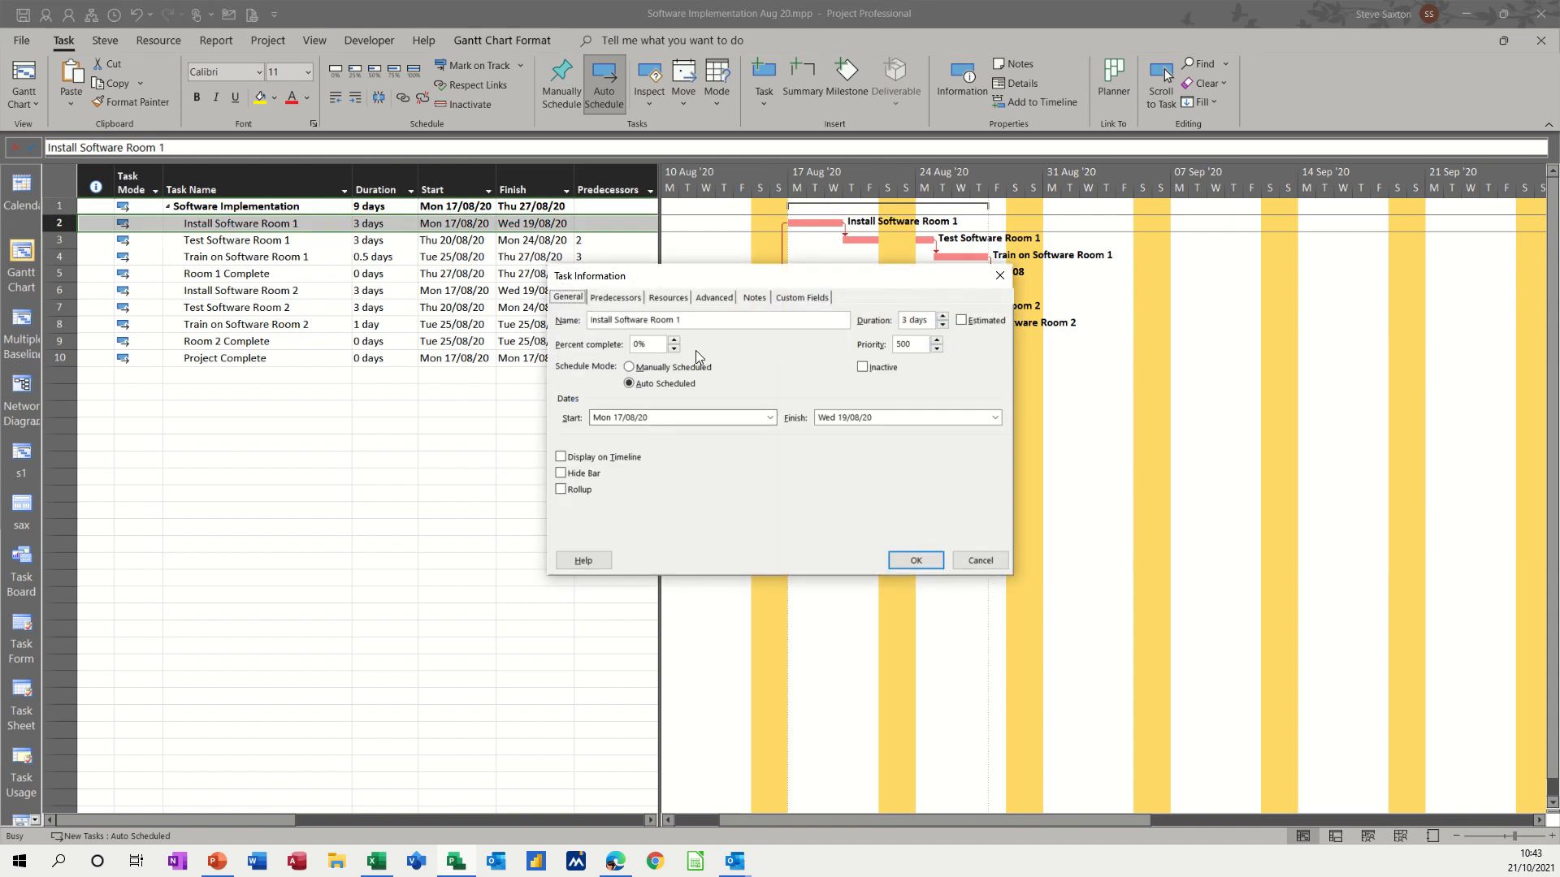
{"action": "left_click", "coordinate": [753, 297]}
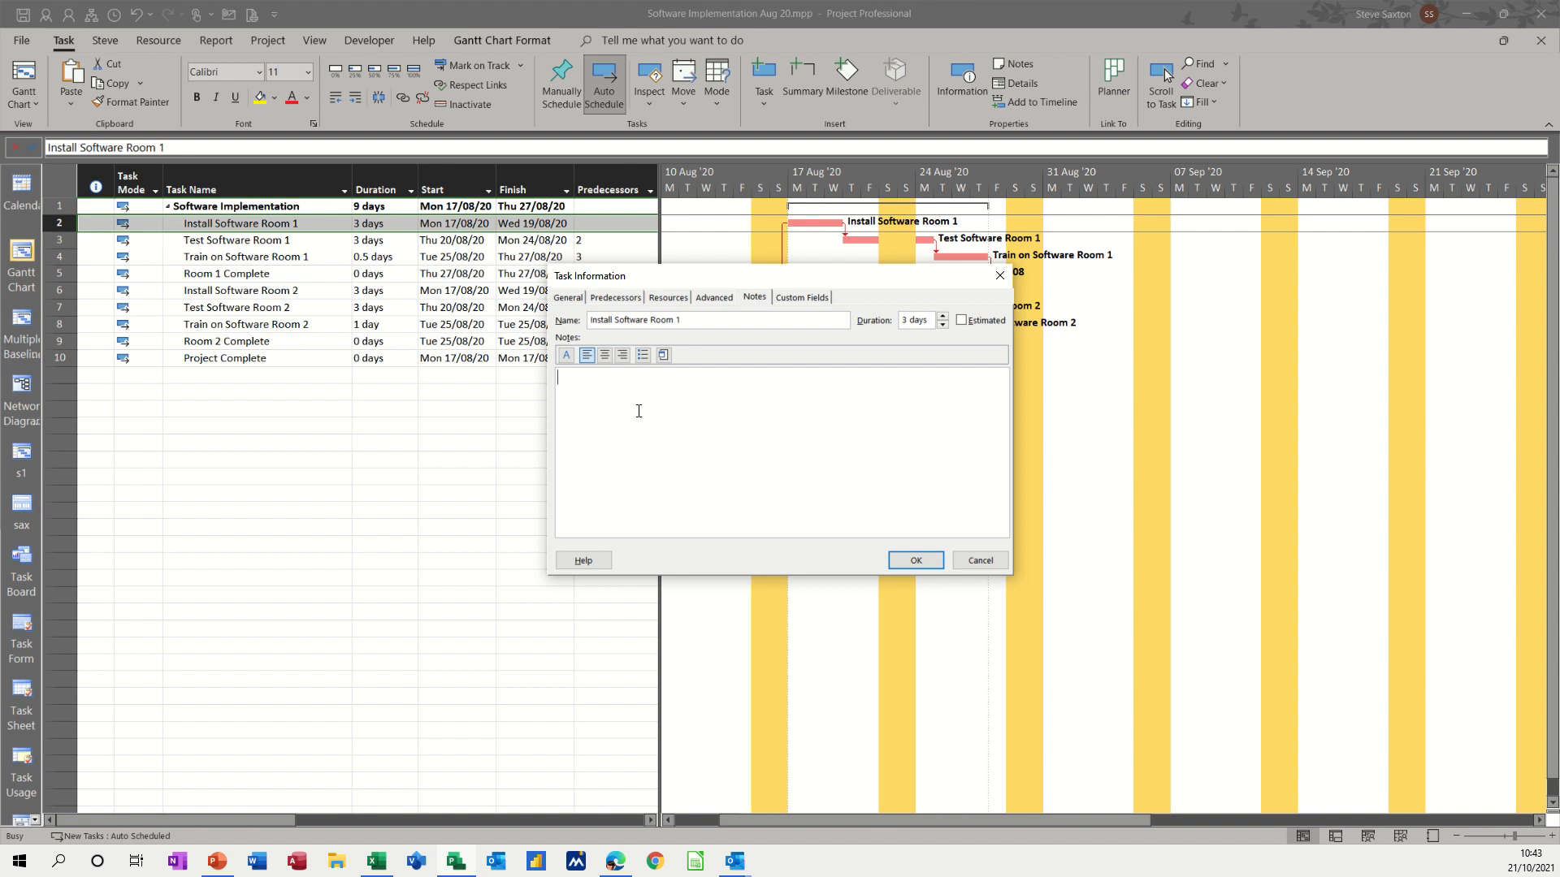
{"action": "mouse_move", "coordinate": [574, 382]}
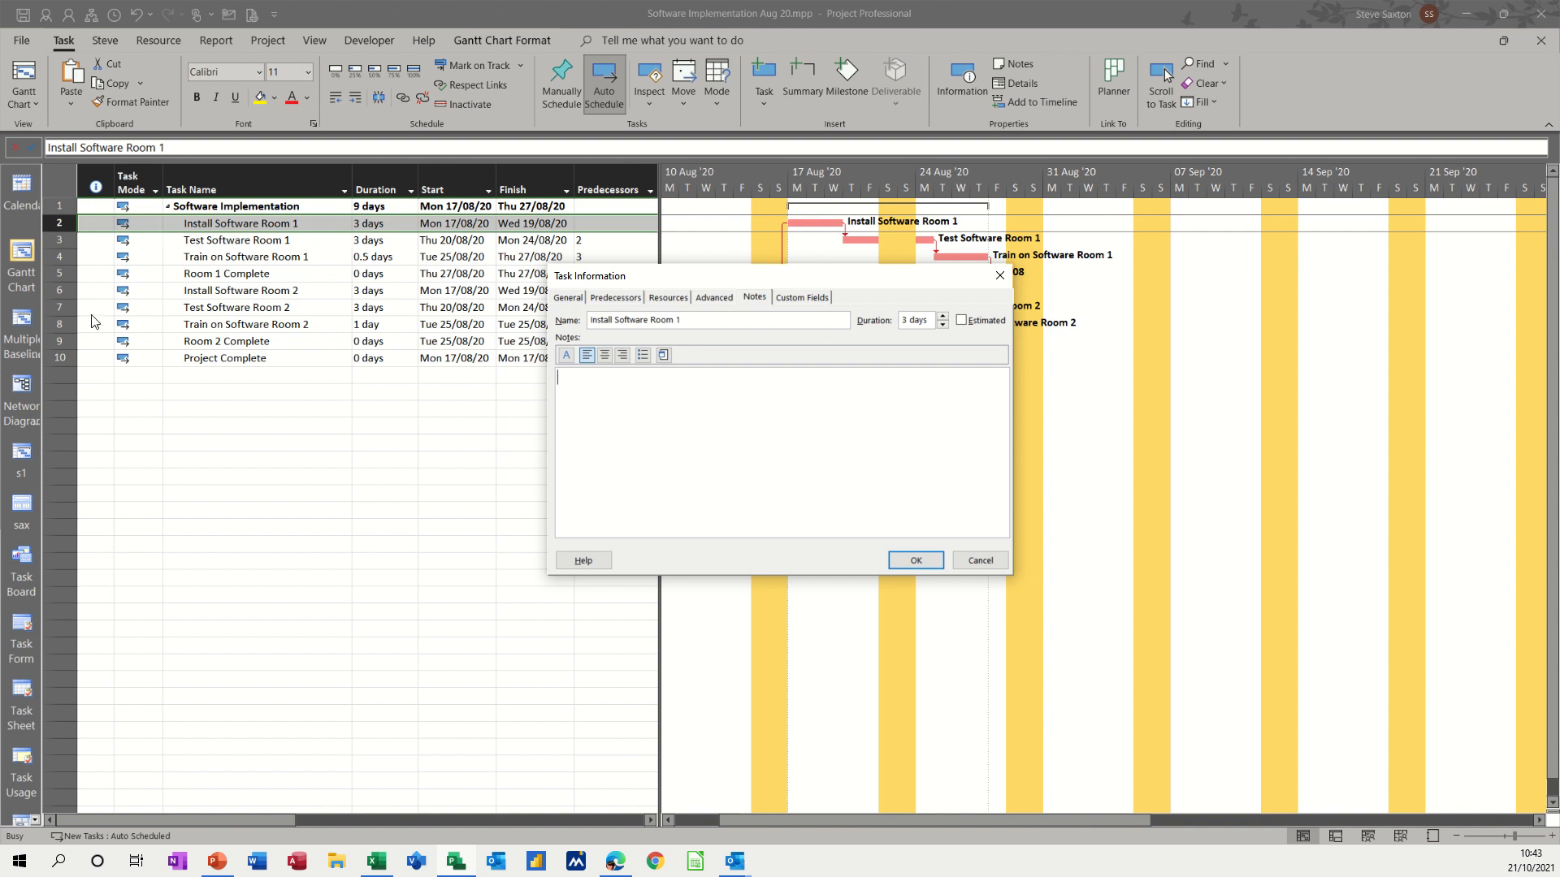
{"action": "mouse_move", "coordinate": [96, 211]}
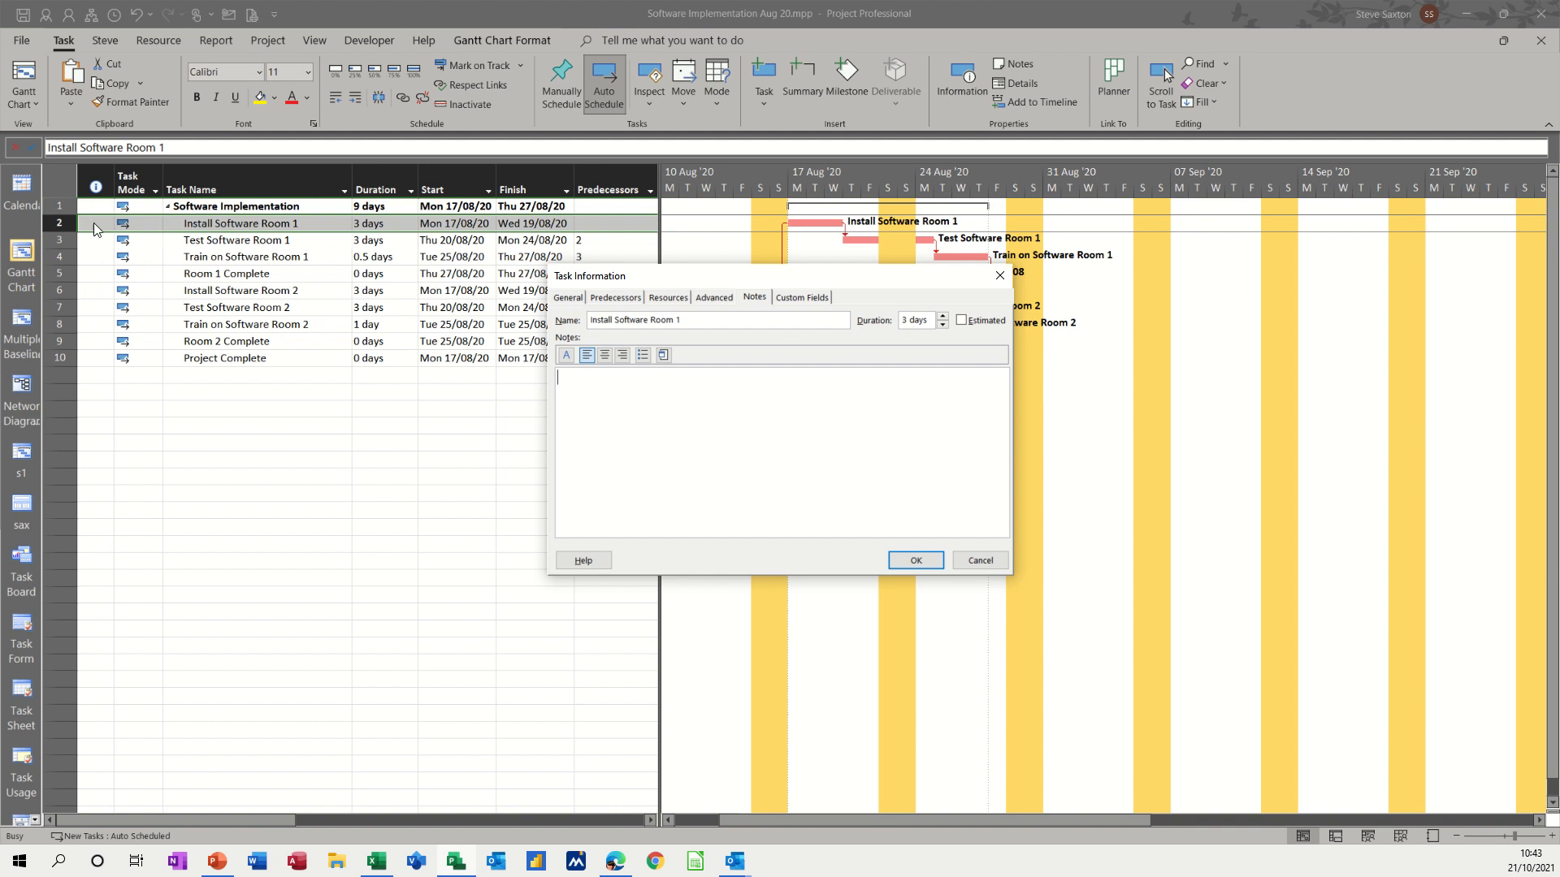
{"action": "mouse_move", "coordinate": [580, 387]}
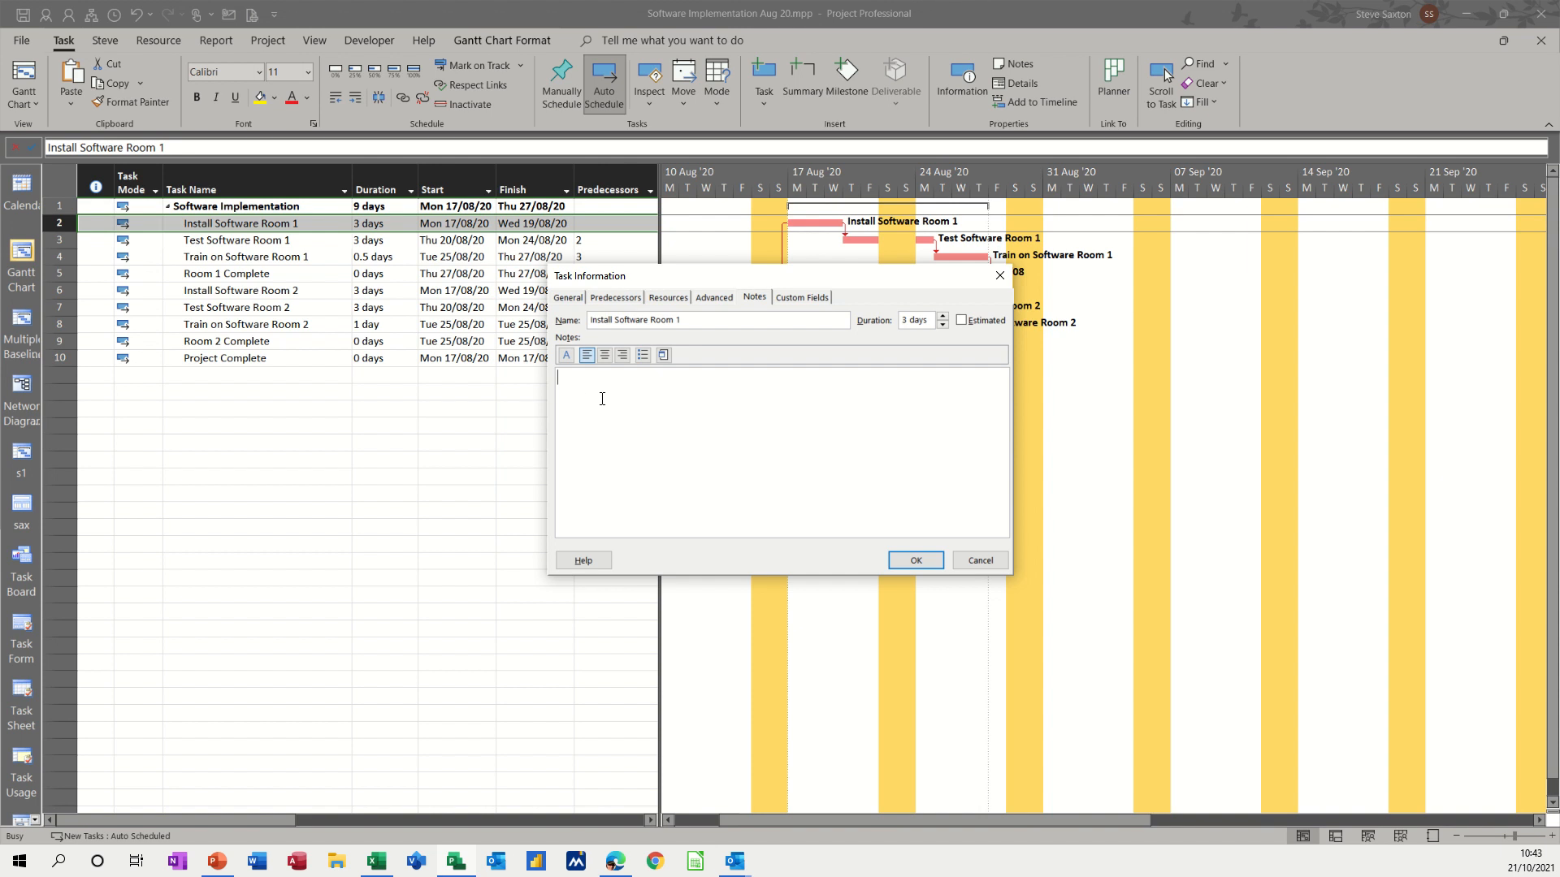
{"action": "type", "text": "Spec"}
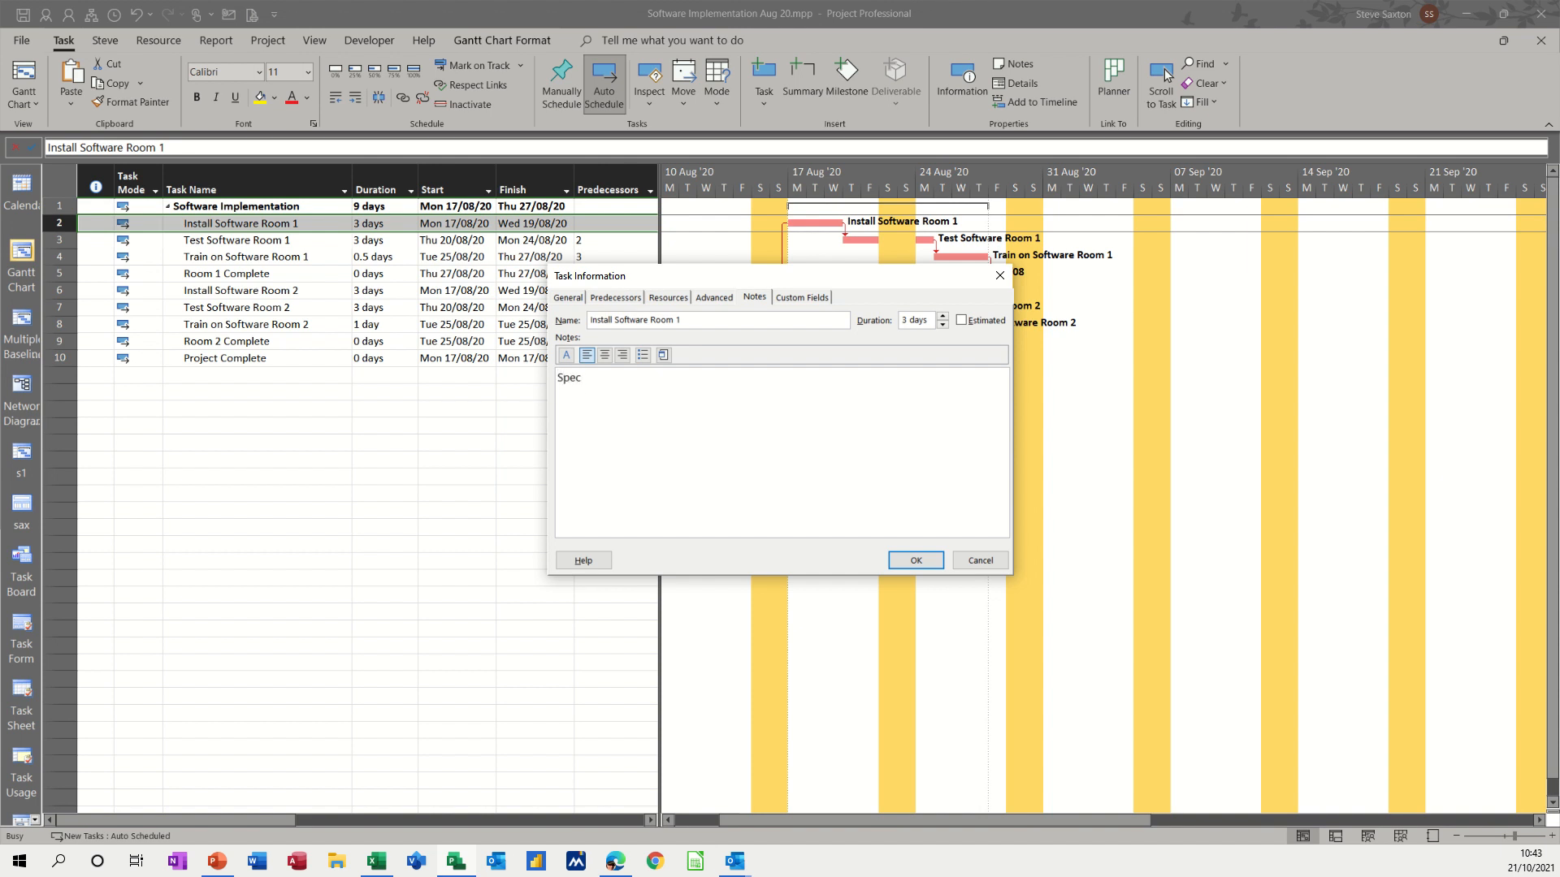
{"action": "type", "text": "ification"}
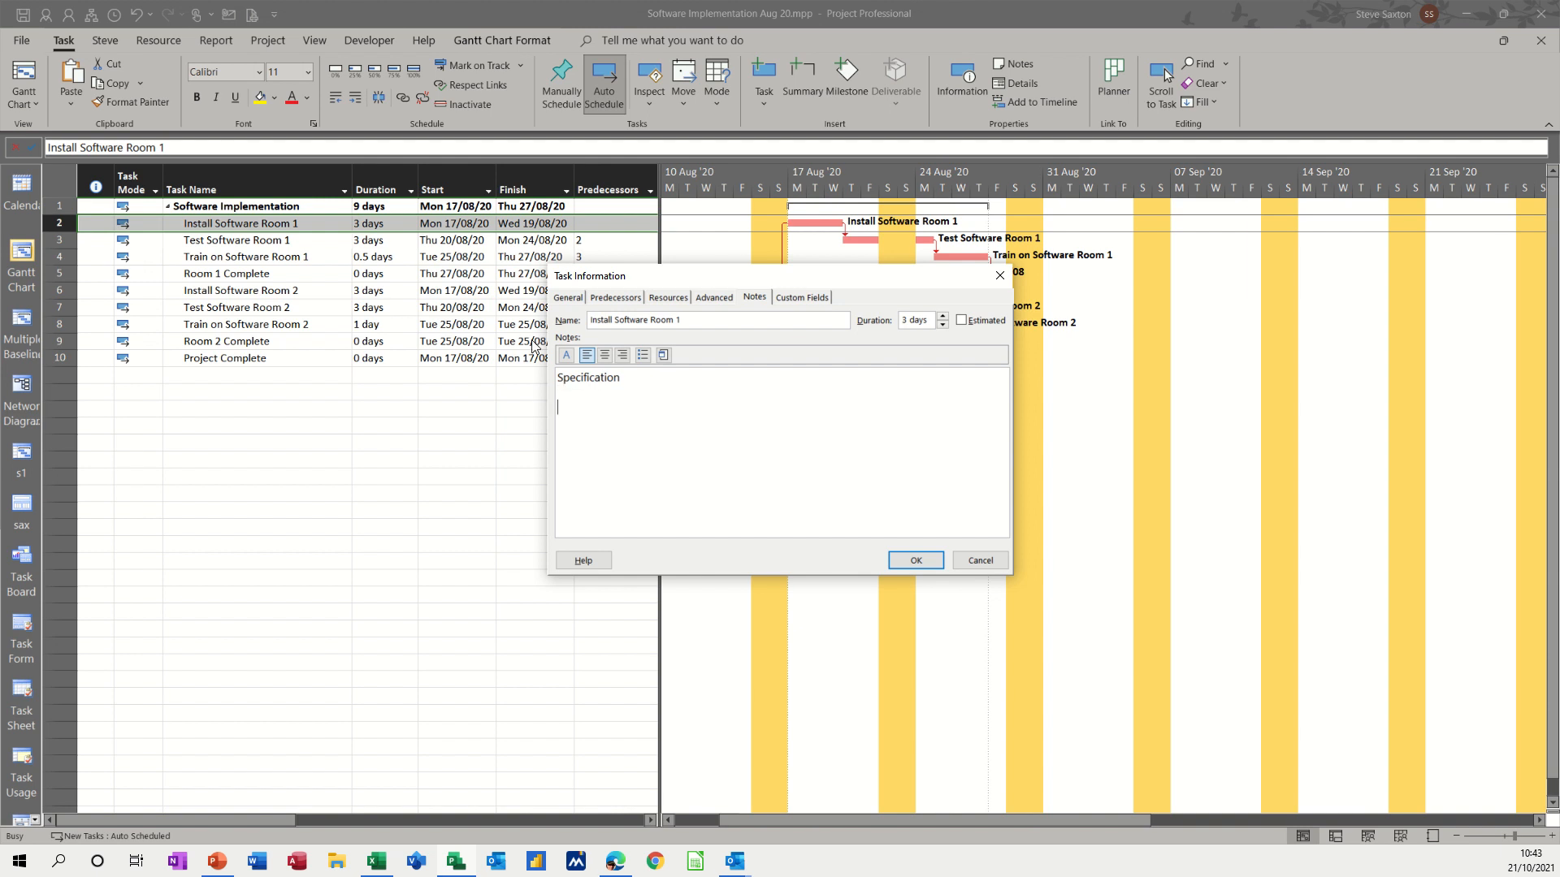
{"action": "mouse_move", "coordinate": [663, 355]}
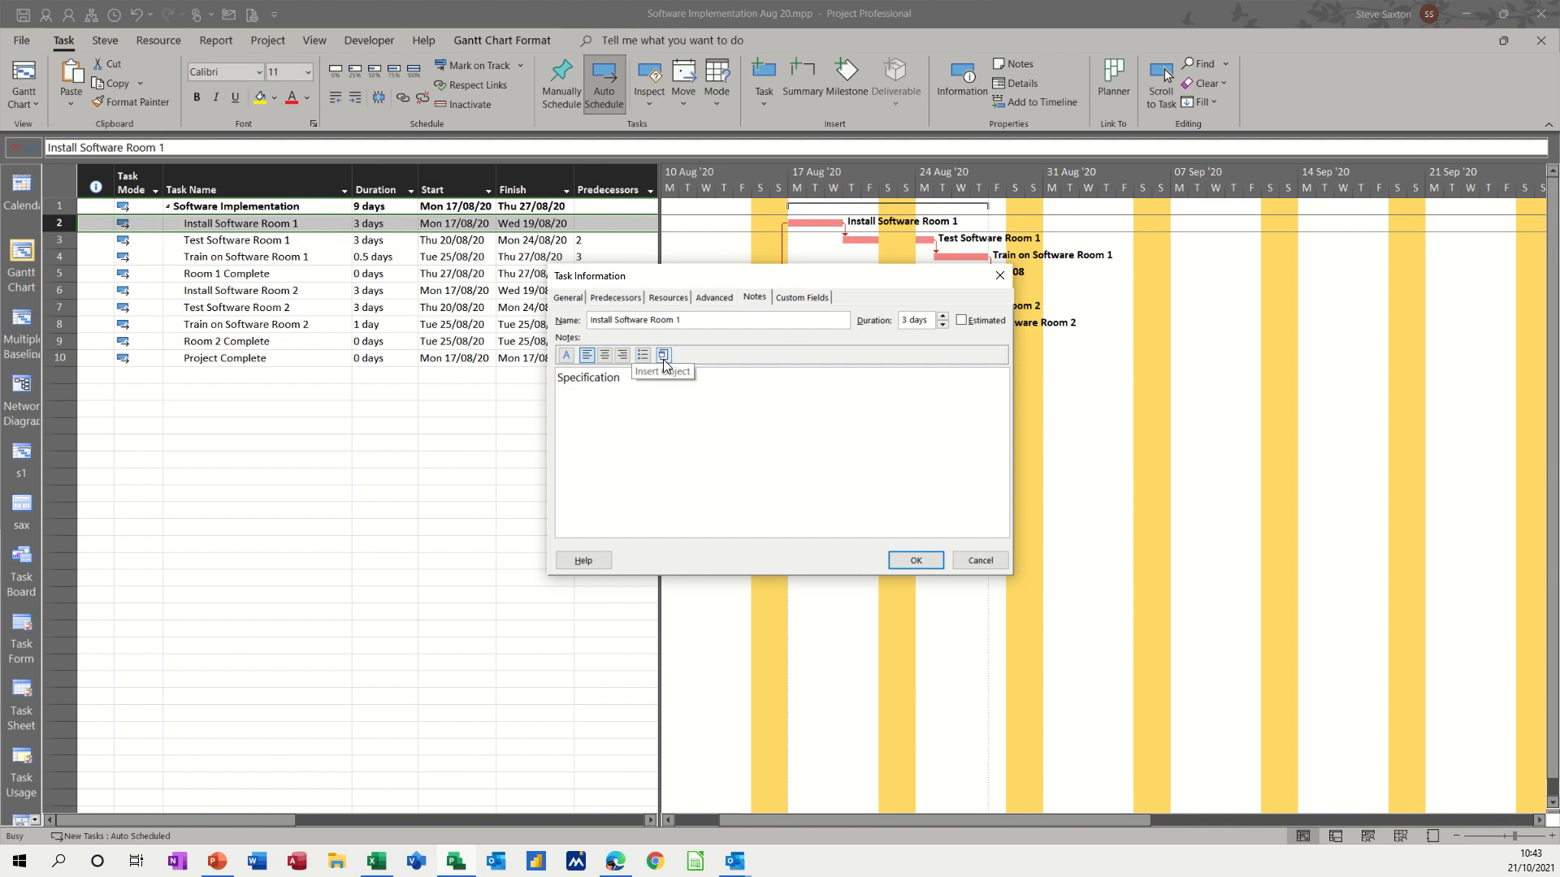
Step: Choose Charting 2020.xlsx from Documents as an Insert Object 'Create from File' source
{"action": "left_click", "coordinate": [663, 355]}
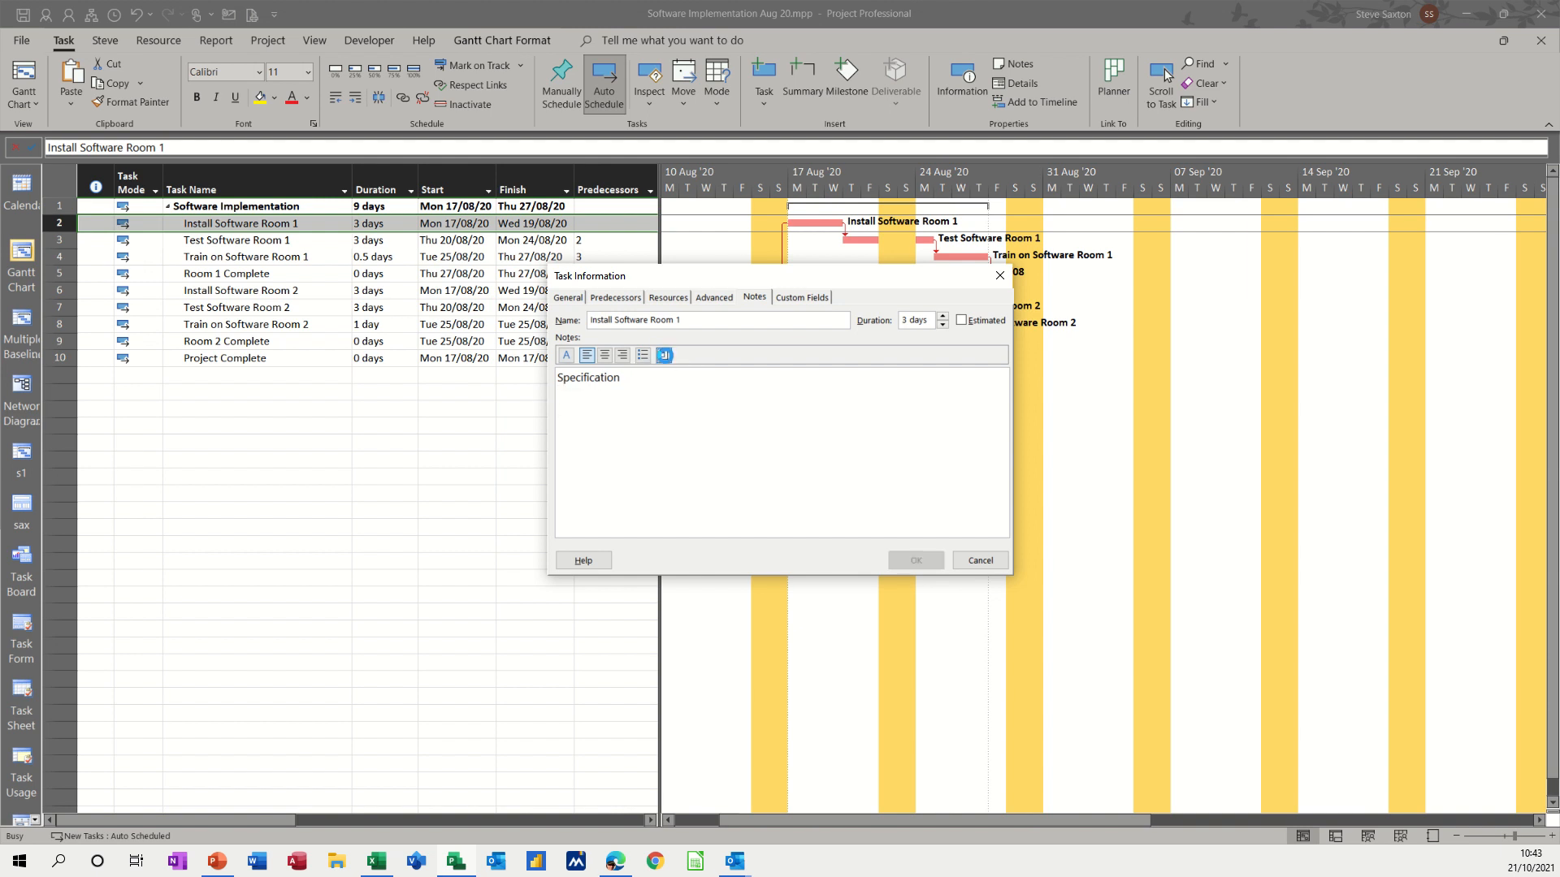
{"action": "left_click", "coordinate": [664, 359]}
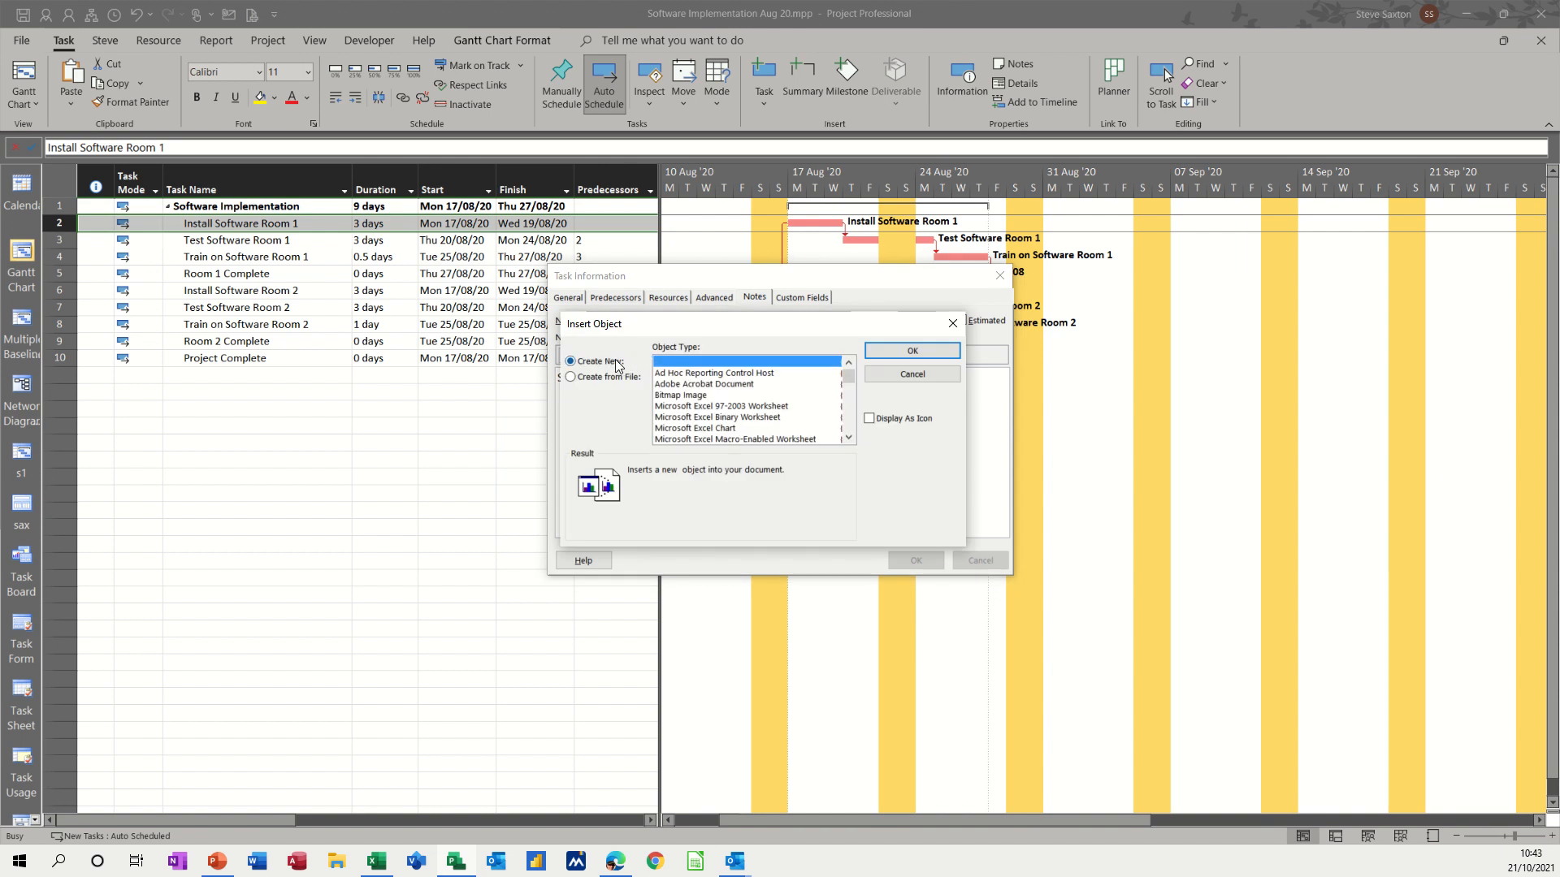
{"action": "left_click", "coordinate": [572, 377]}
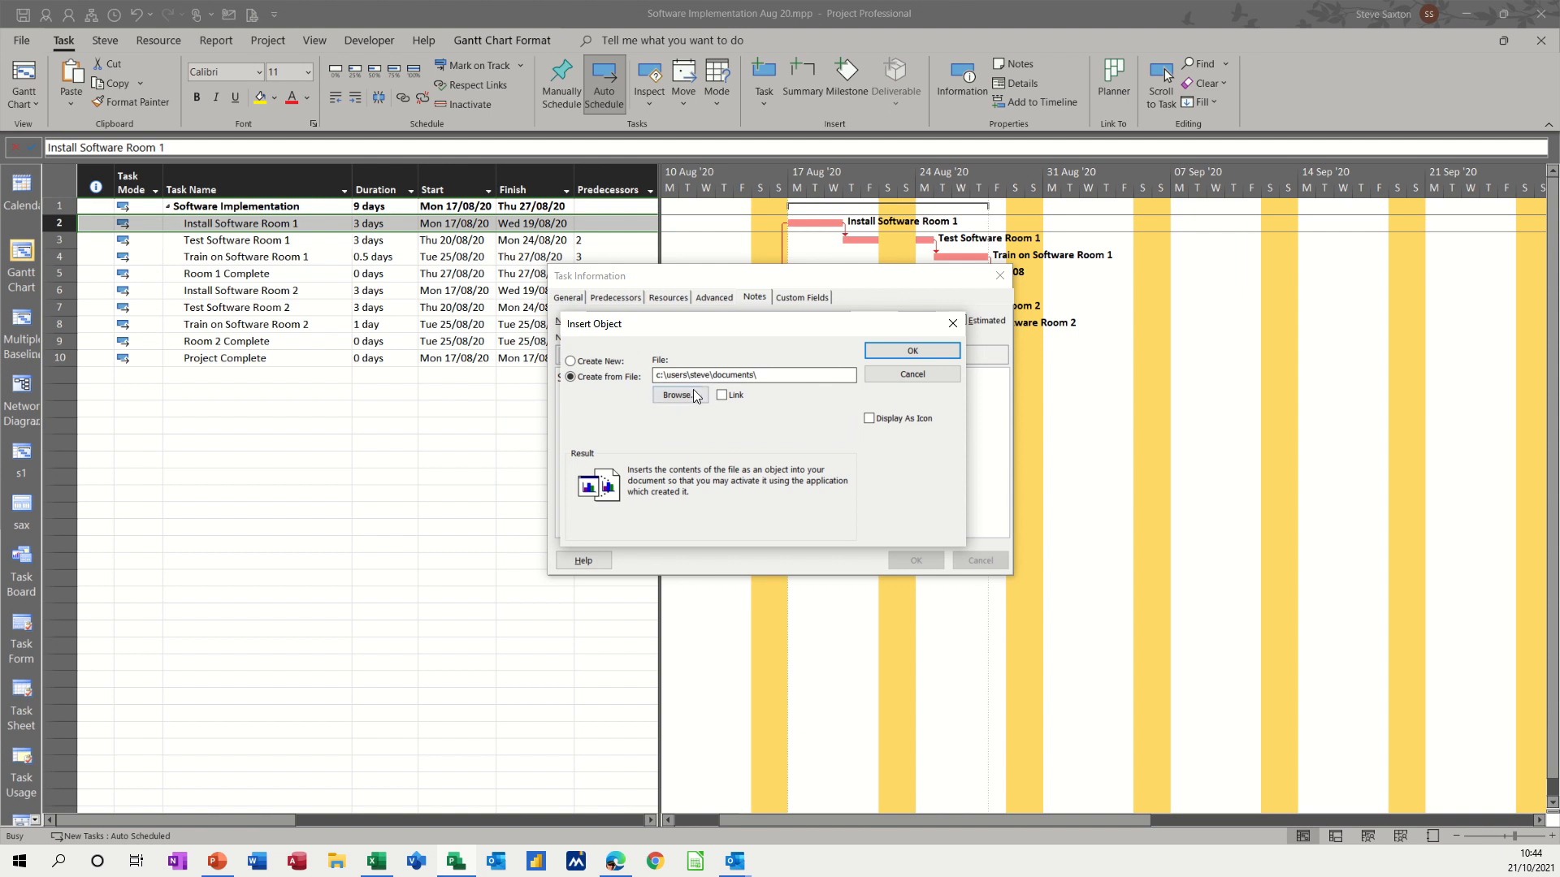
{"action": "left_click", "coordinate": [677, 395]}
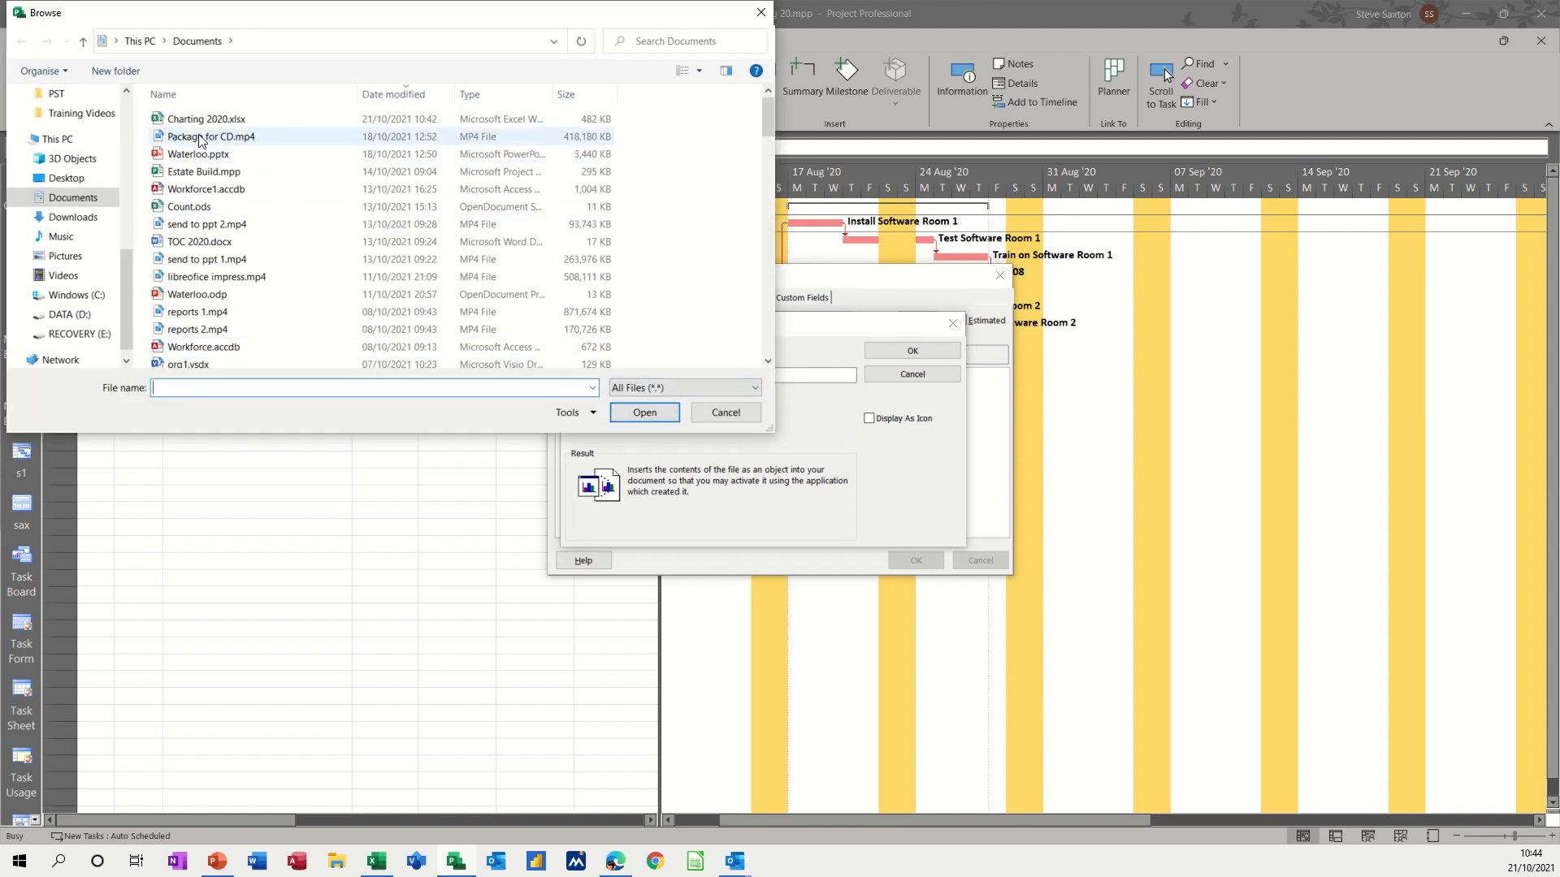
{"action": "left_click", "coordinate": [207, 119]}
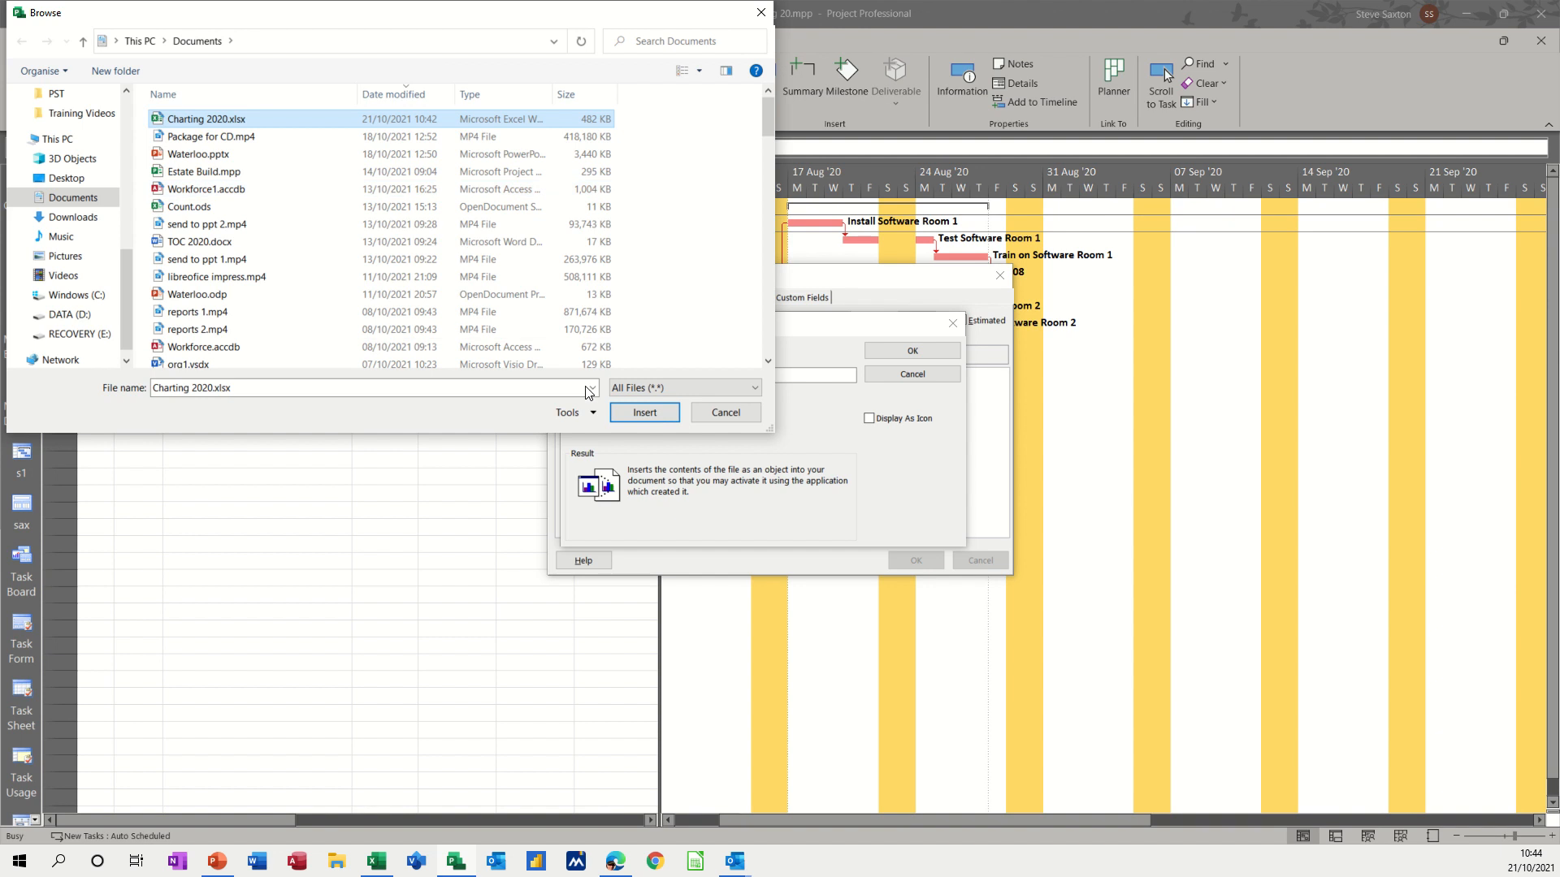
{"action": "left_click", "coordinate": [643, 412]}
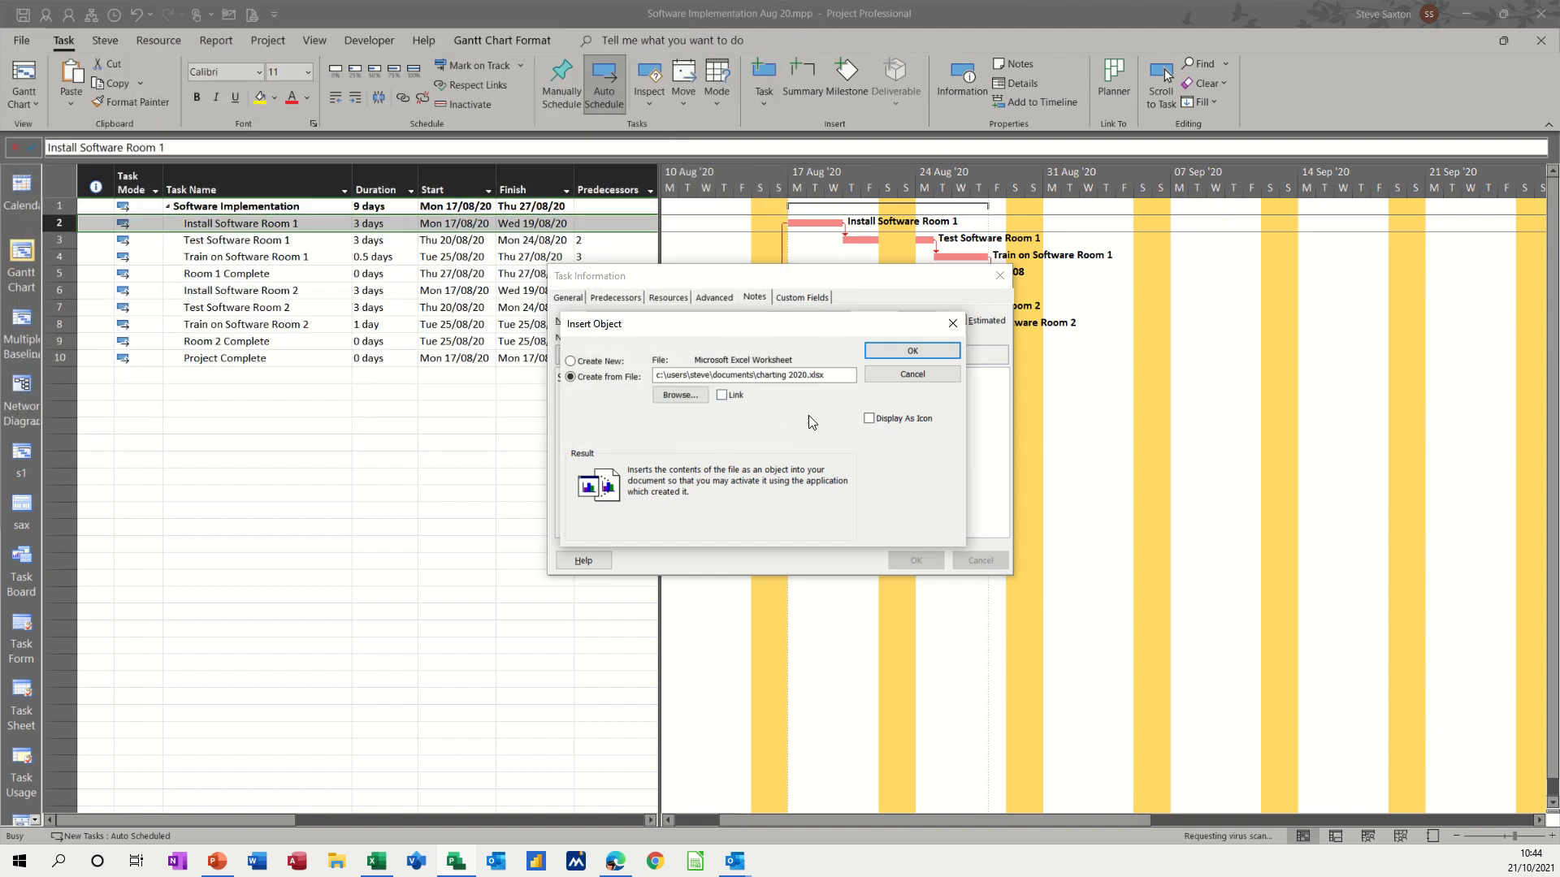
Step: Insert Charting 2020.xlsx with Link and Display As Icon enabled, then select the icon
{"action": "left_click", "coordinate": [722, 395]}
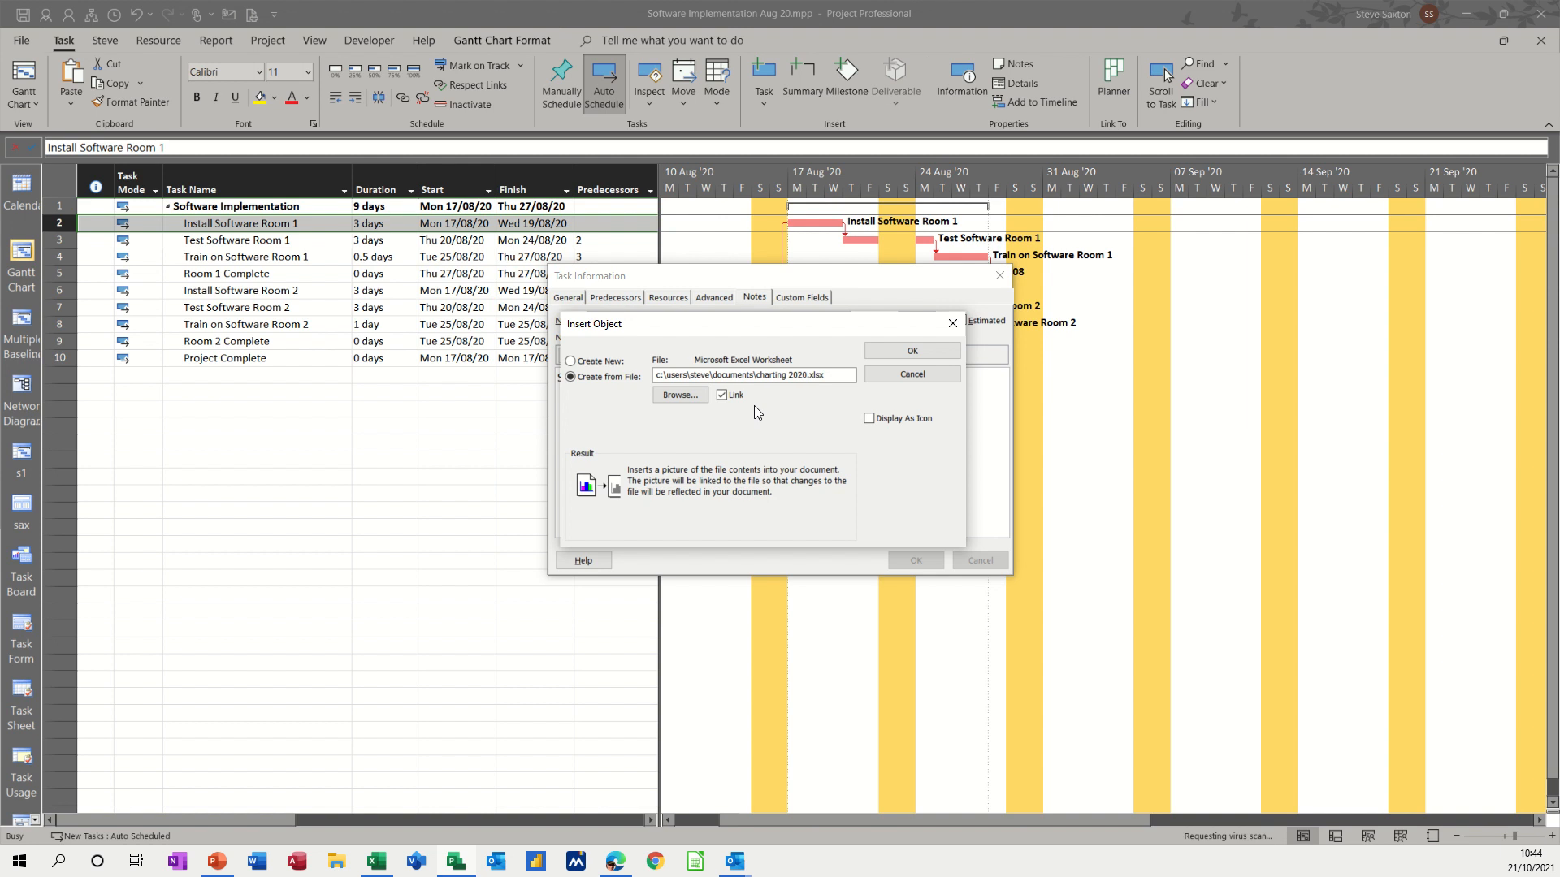
{"action": "mouse_move", "coordinate": [856, 432]}
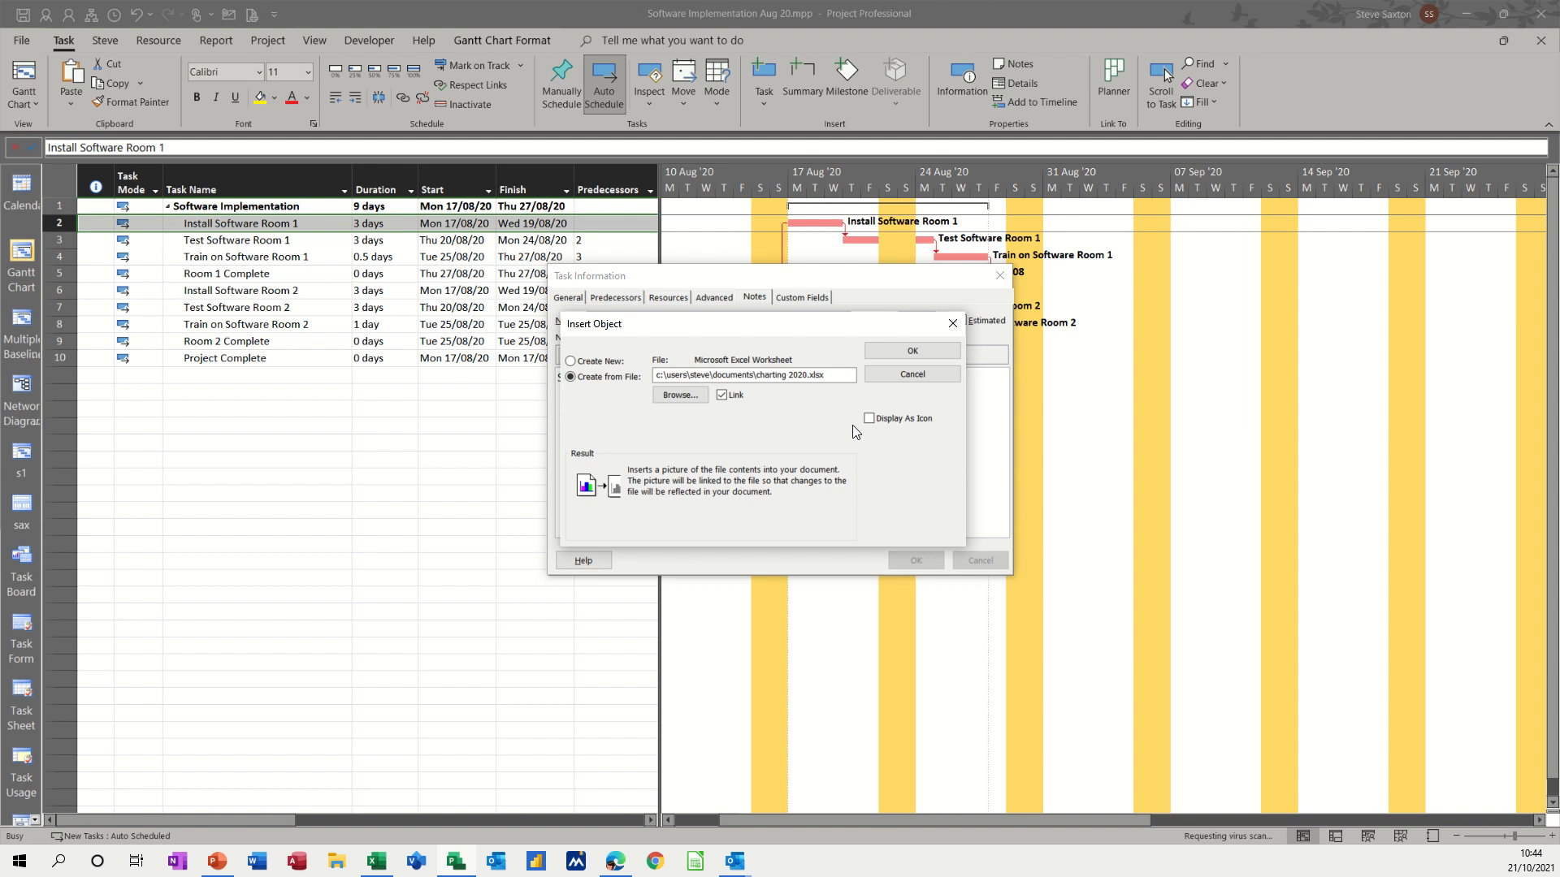
{"action": "left_click", "coordinate": [868, 417]}
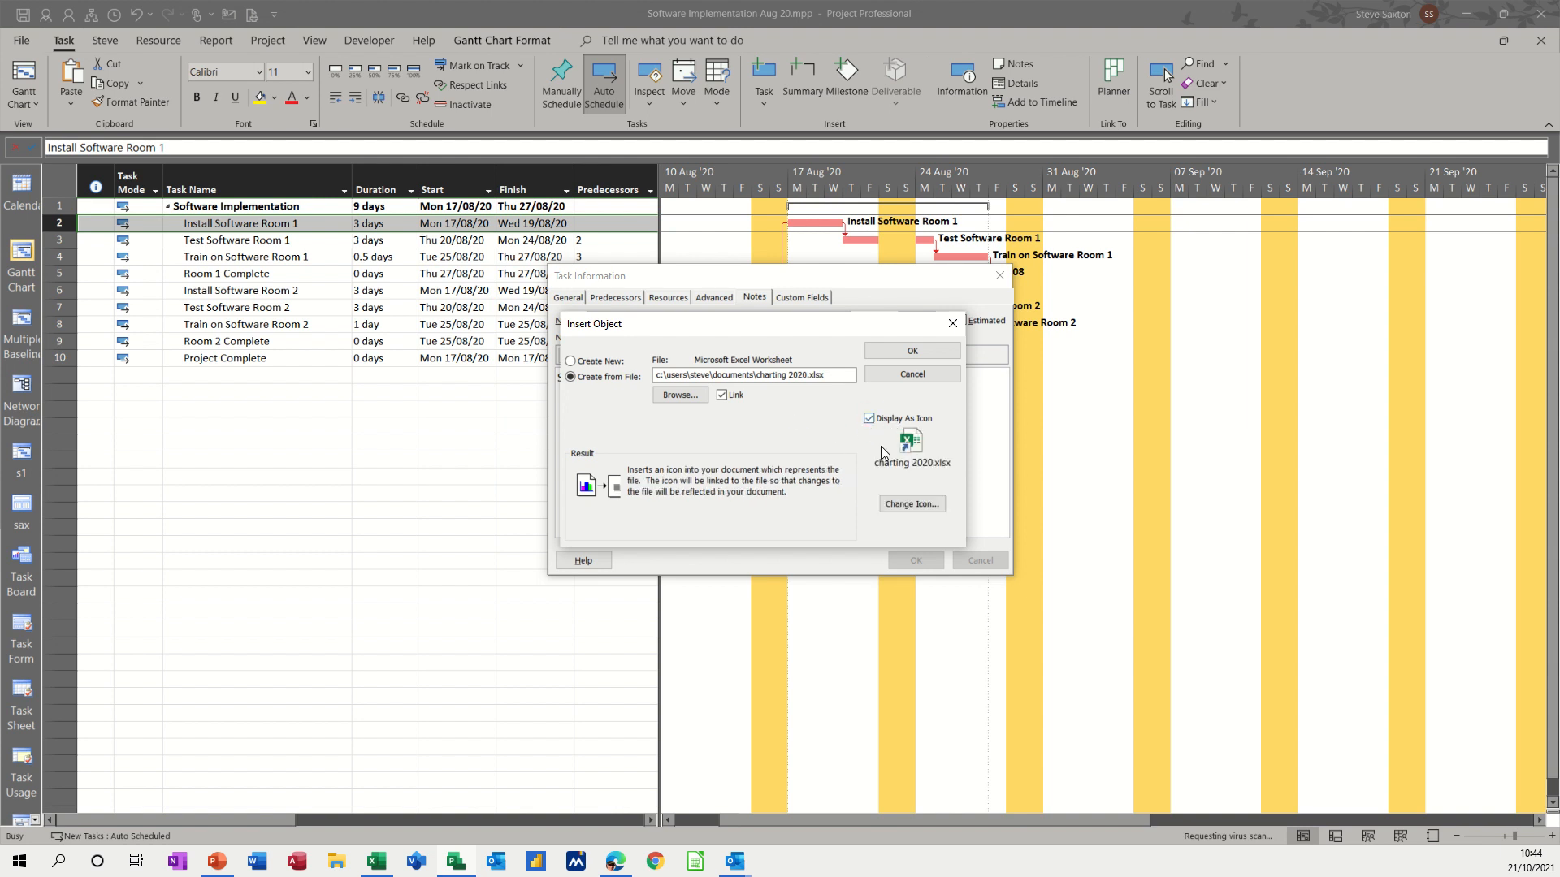
{"action": "mouse_move", "coordinate": [794, 434]}
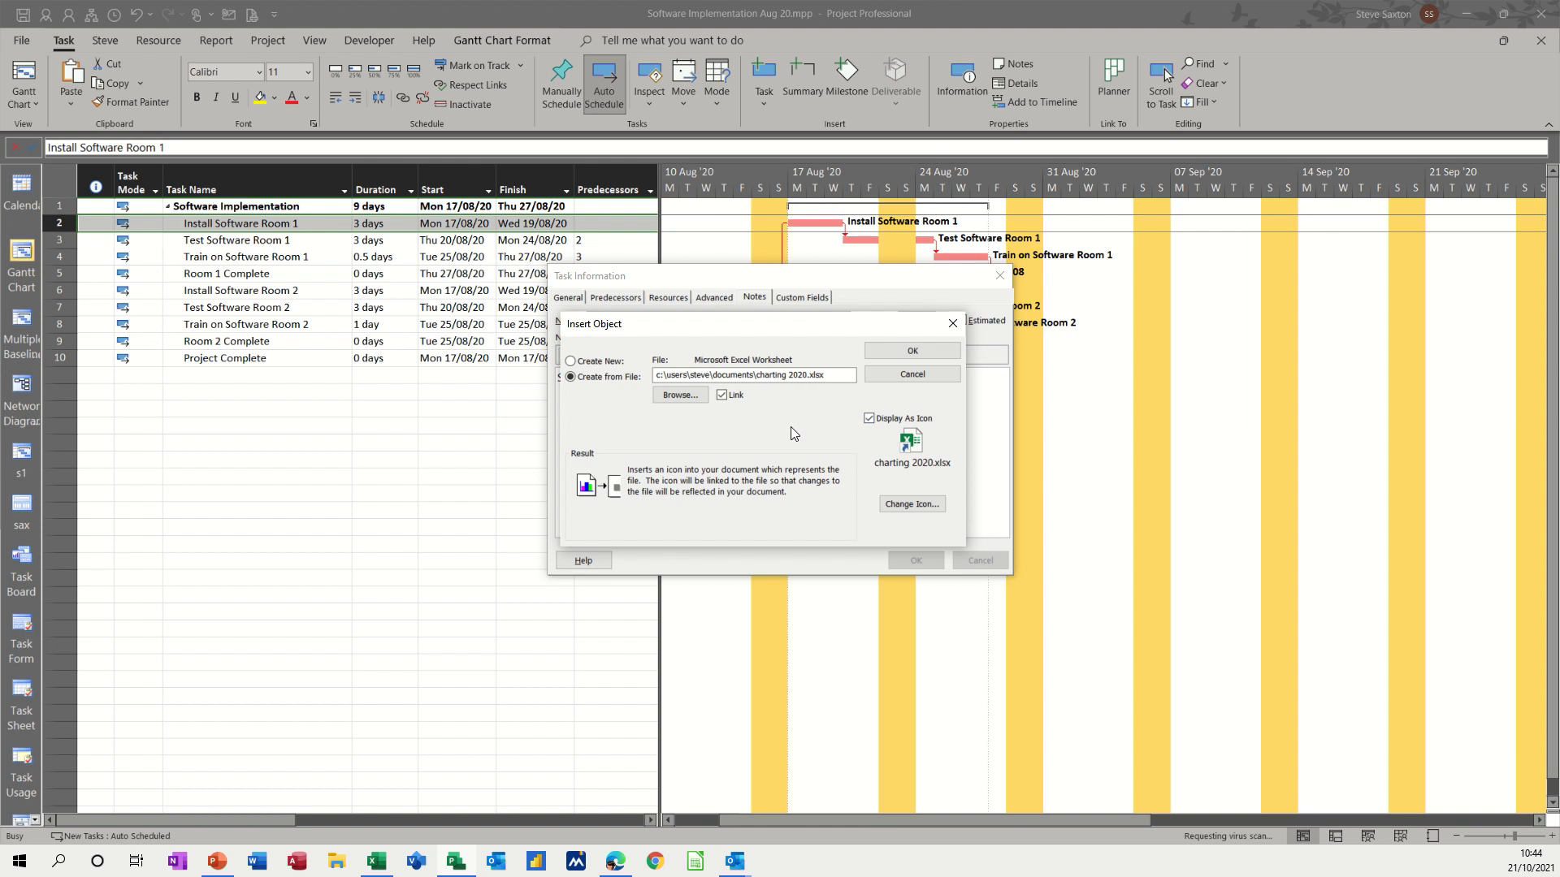
{"action": "mouse_move", "coordinate": [763, 453]}
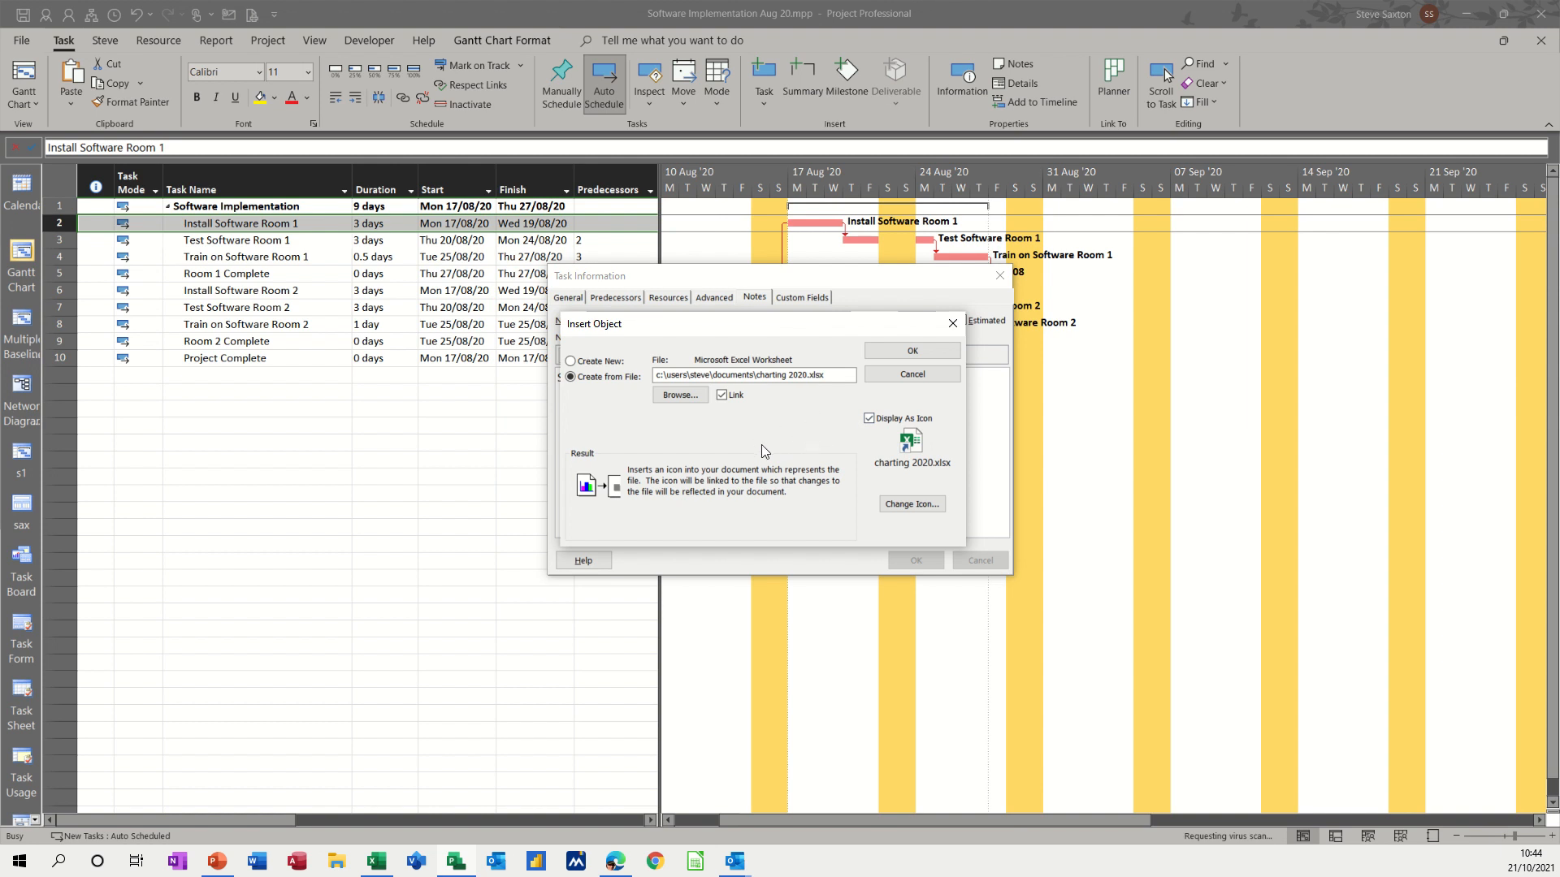
{"action": "mouse_move", "coordinate": [845, 460]}
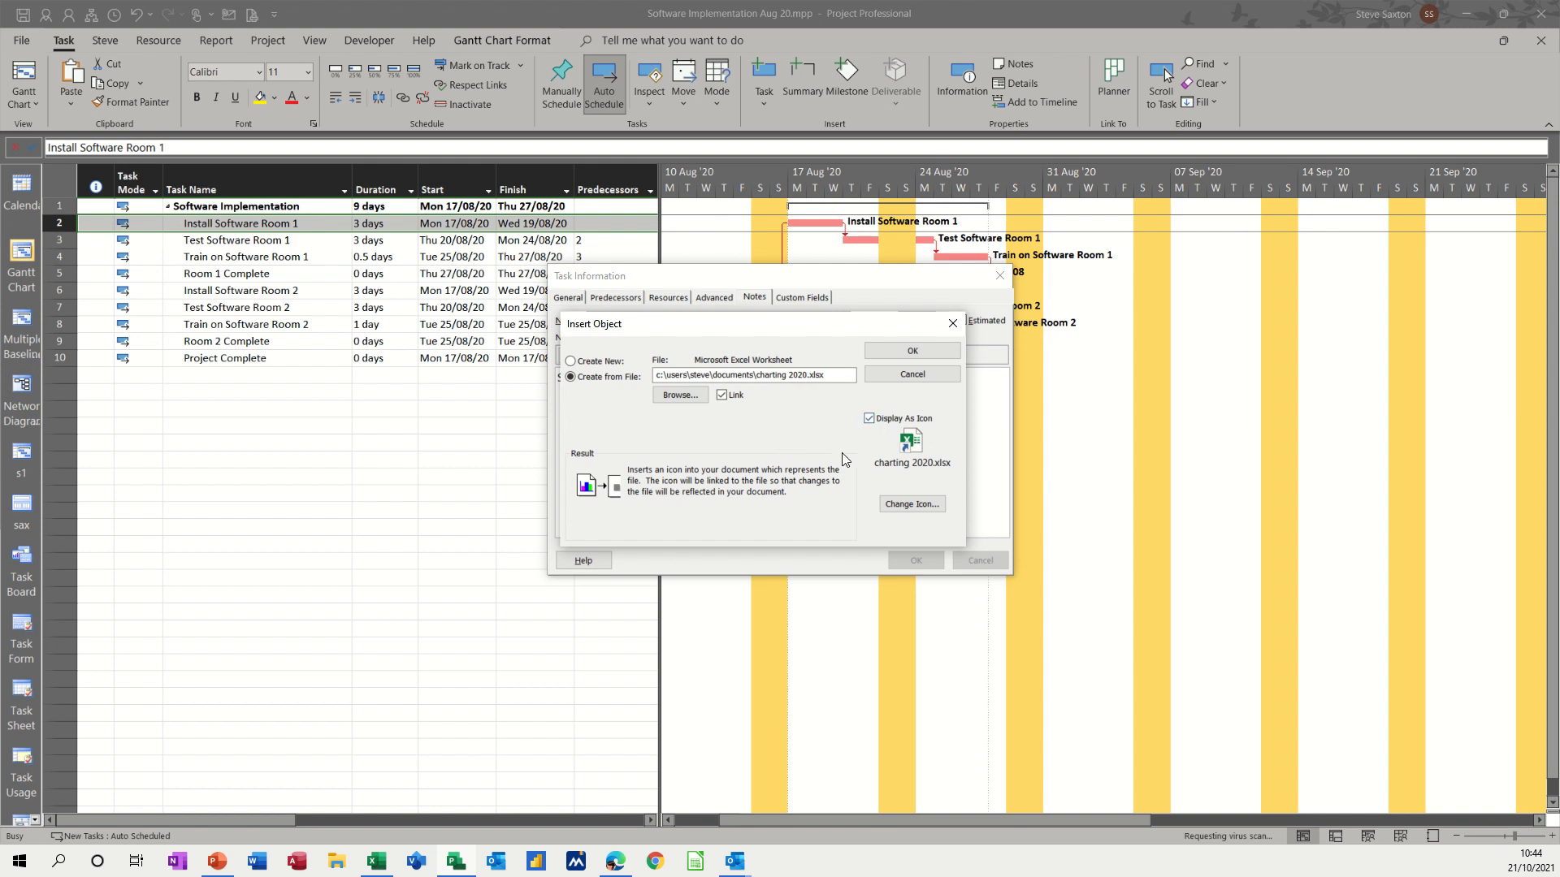
{"action": "mouse_move", "coordinate": [832, 492]}
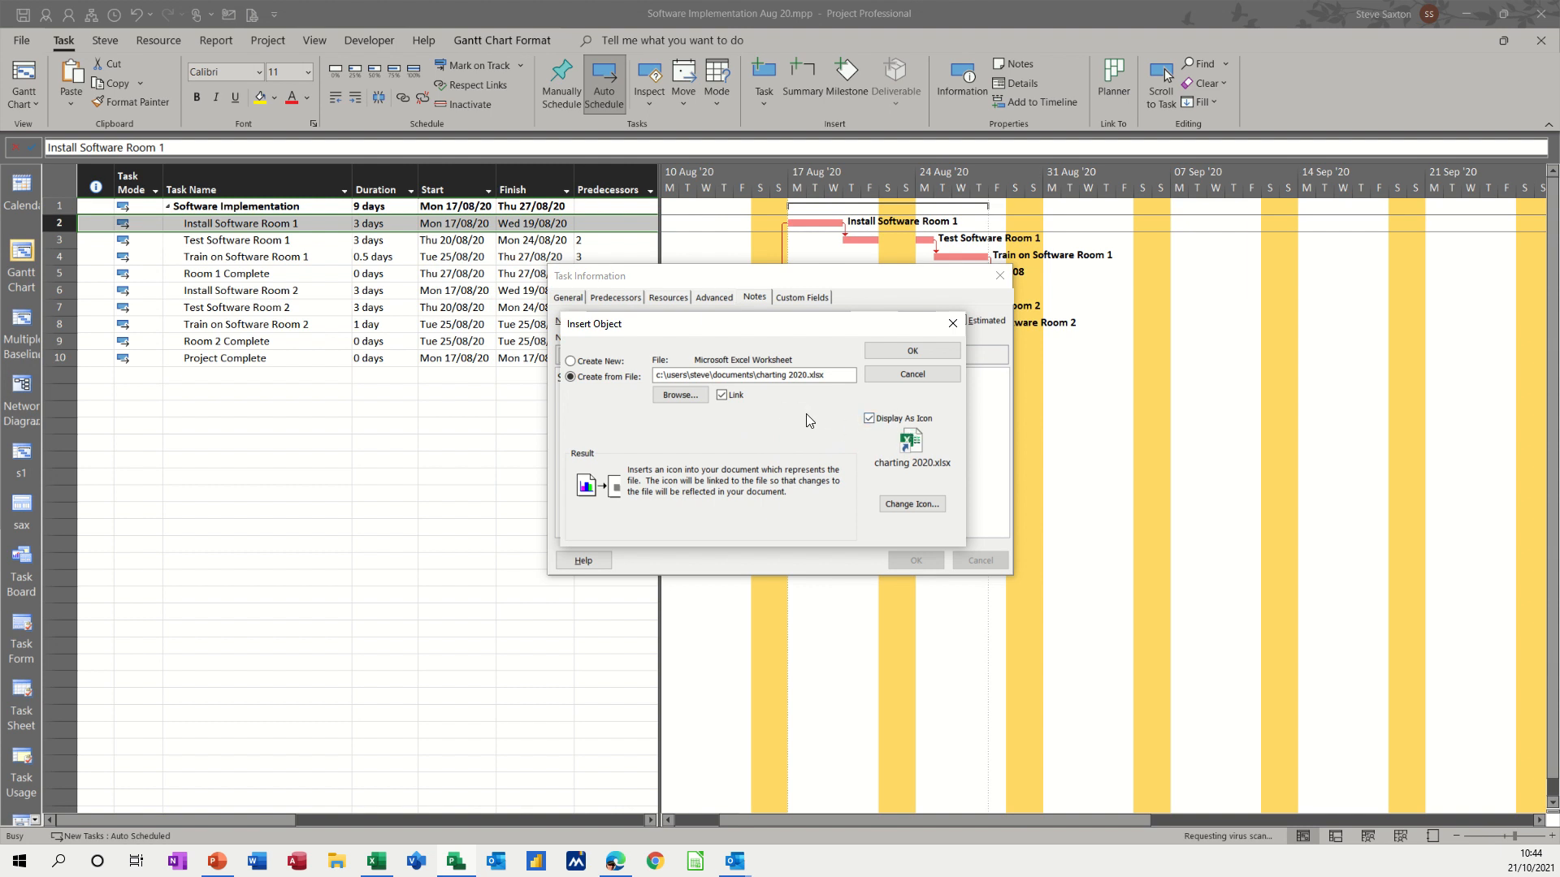
{"action": "left_click", "coordinate": [910, 373]}
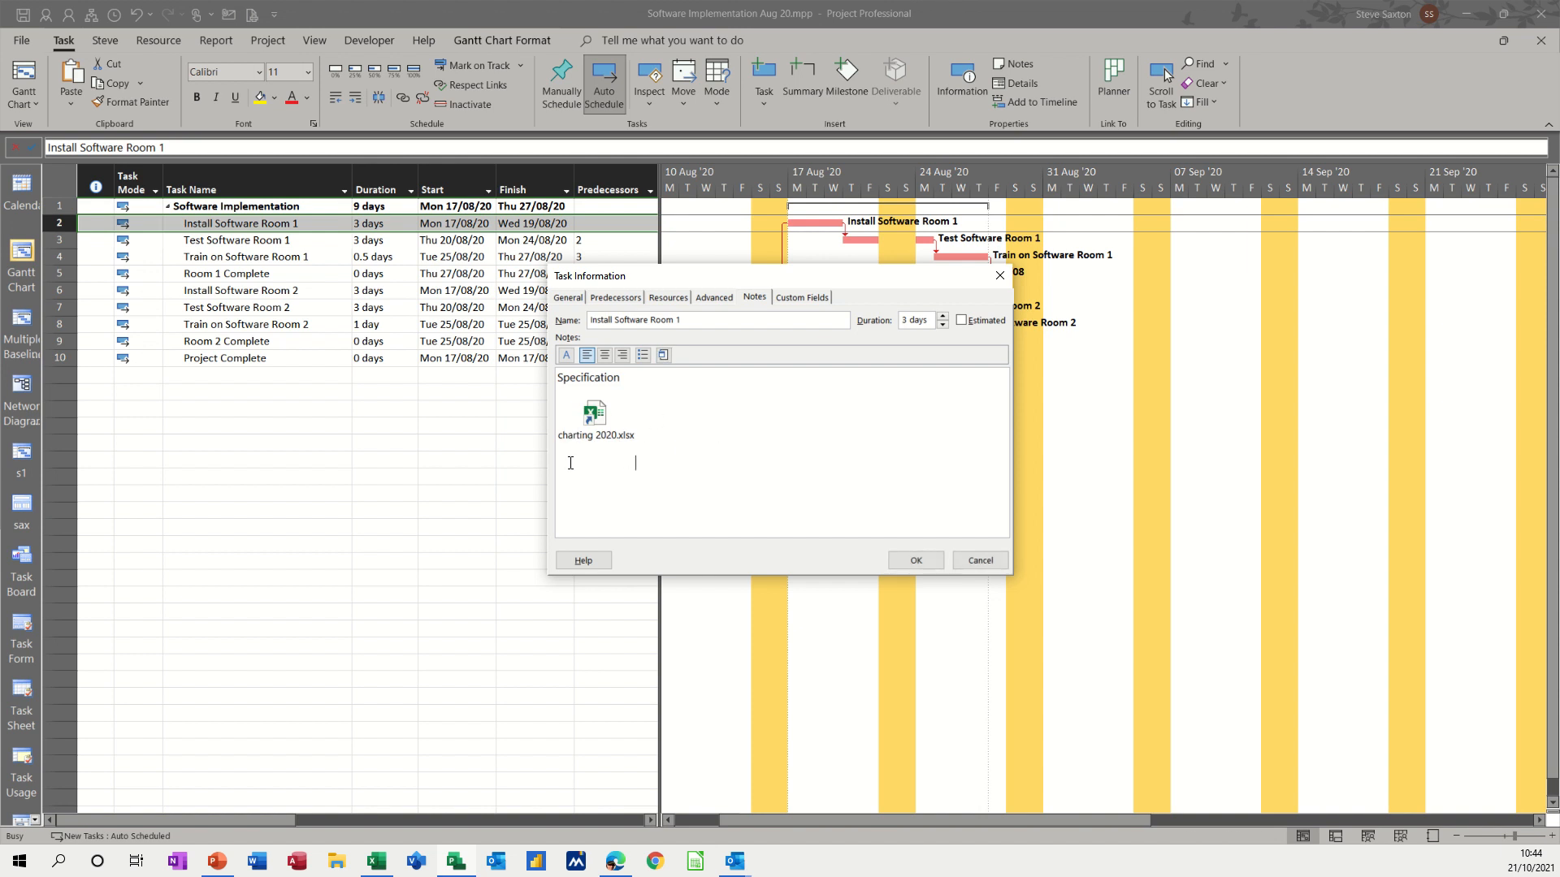
{"action": "left_click", "coordinate": [594, 418]}
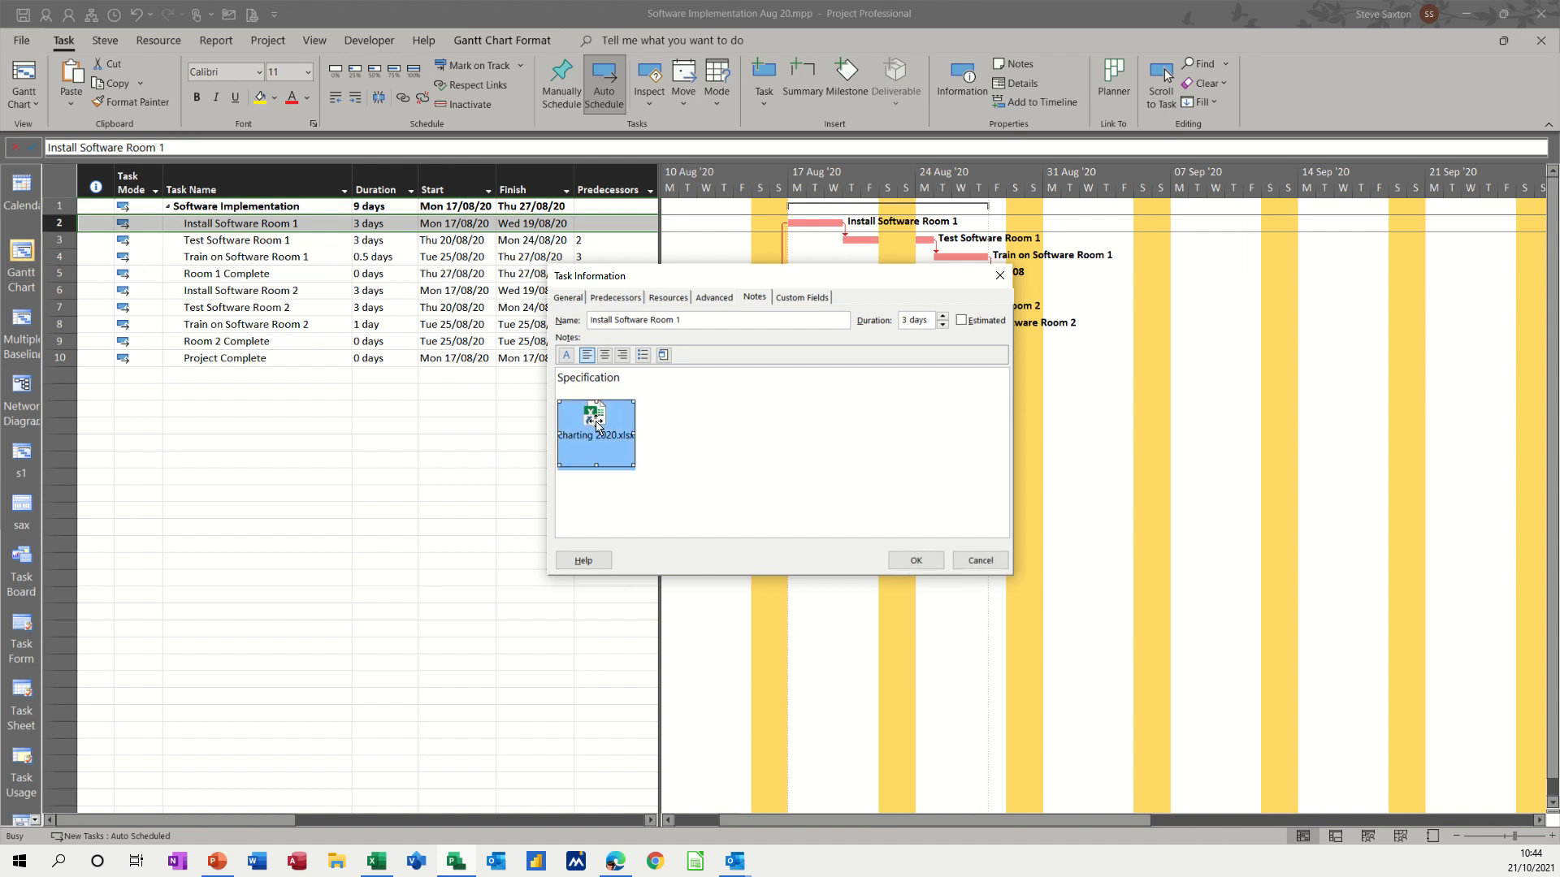
Step: Open the linked Charting 2020 workbook in Excel, then close it to return to the notes
{"action": "double_click", "coordinate": [594, 434]}
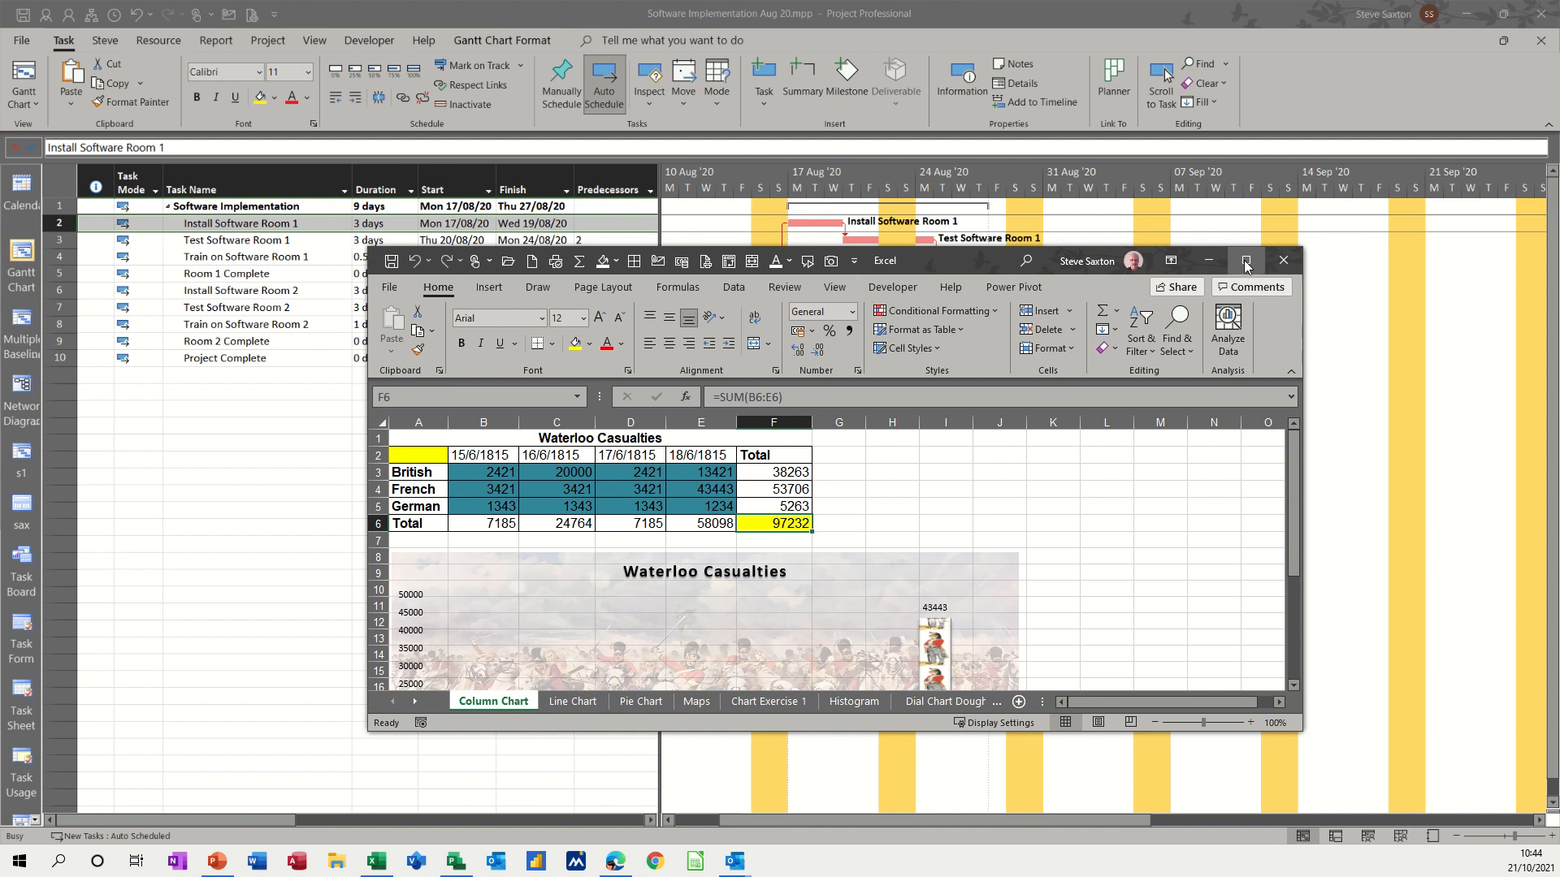
{"action": "left_click", "coordinate": [1244, 261]}
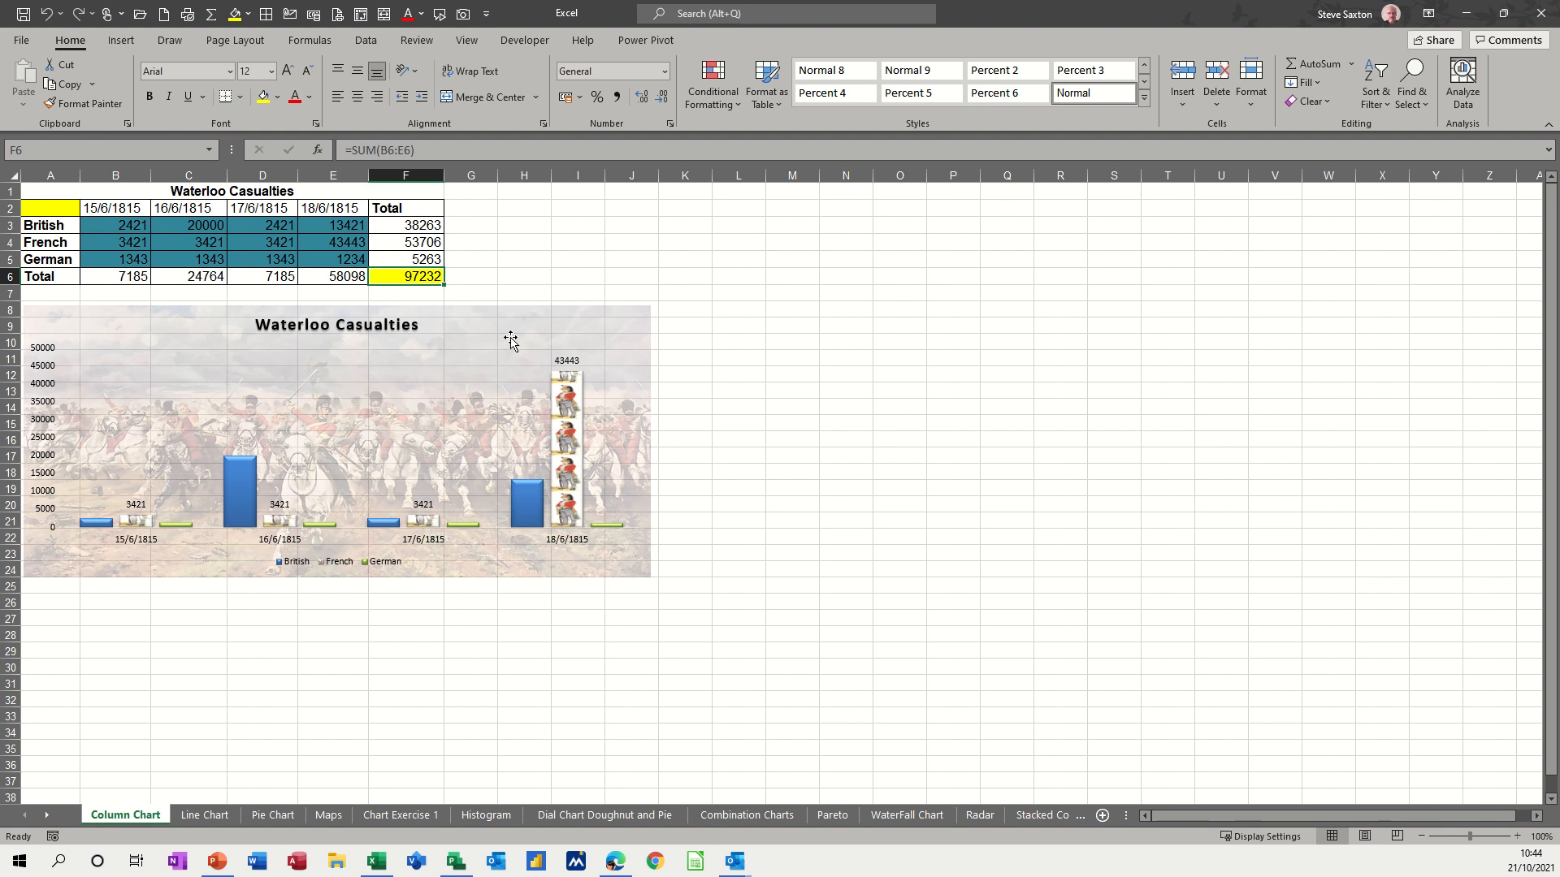
{"action": "mouse_move", "coordinate": [1378, 154]}
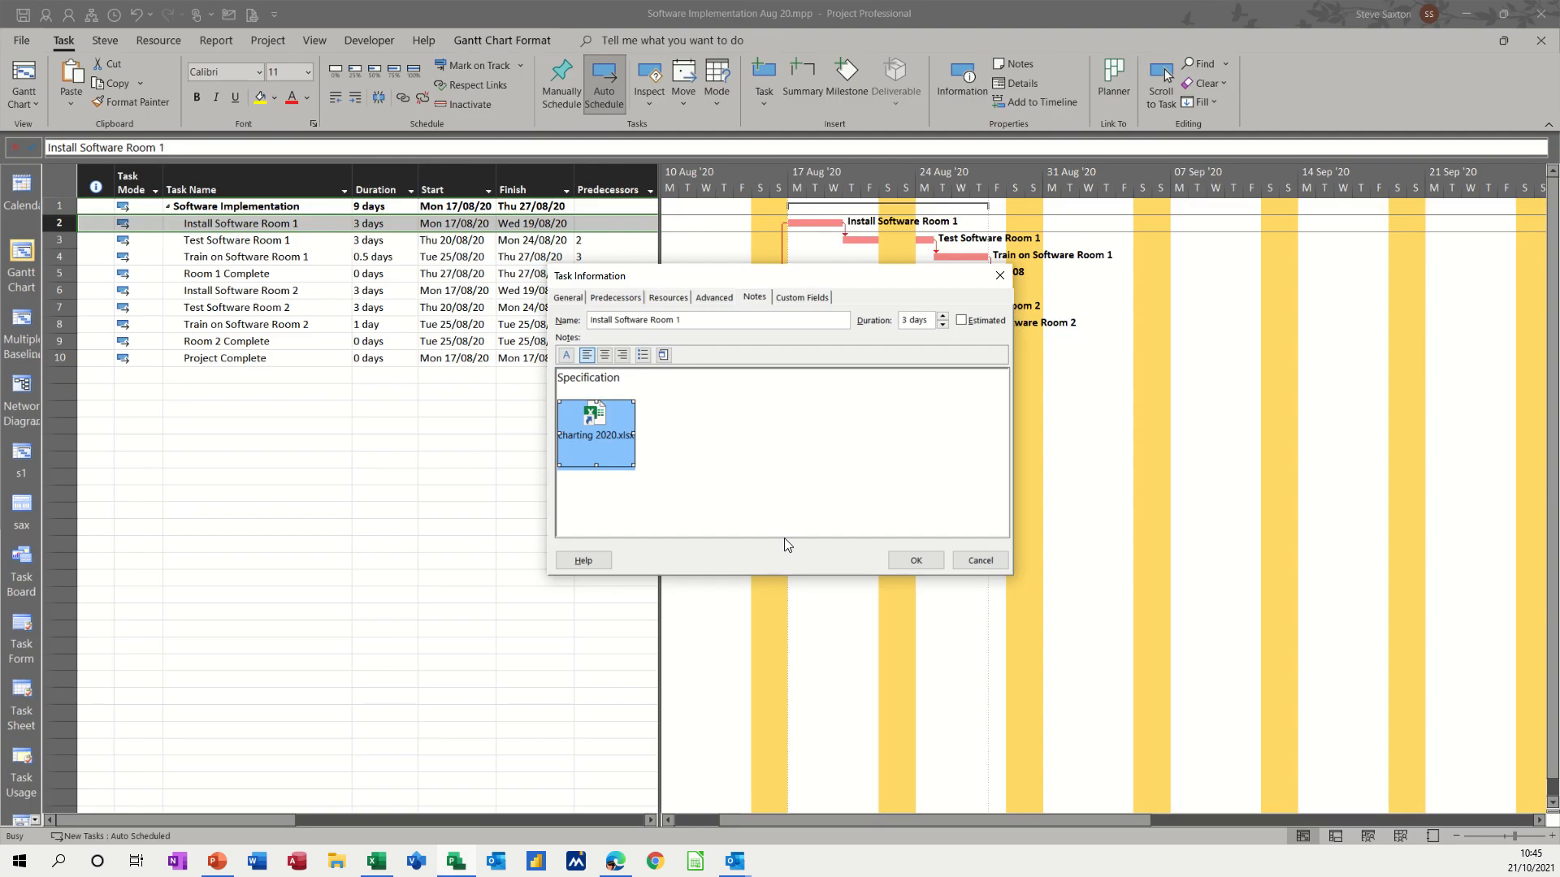
Step: Deselect the workbook icon and confirm Install Software Room 1's Task Information
{"action": "left_click", "coordinate": [914, 559]}
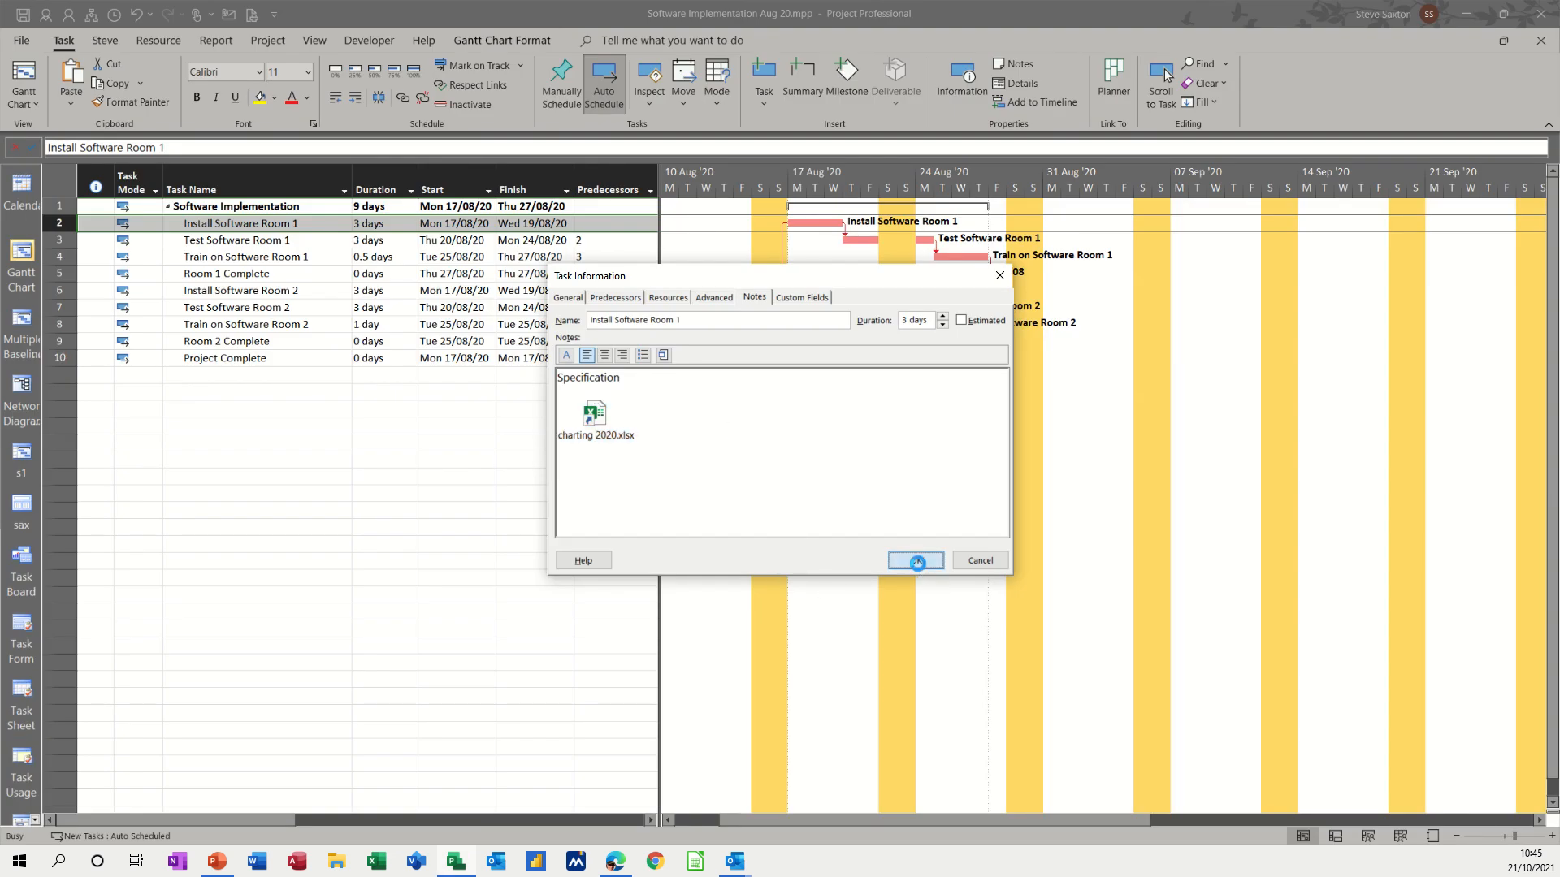
{"action": "left_click", "coordinate": [914, 559]}
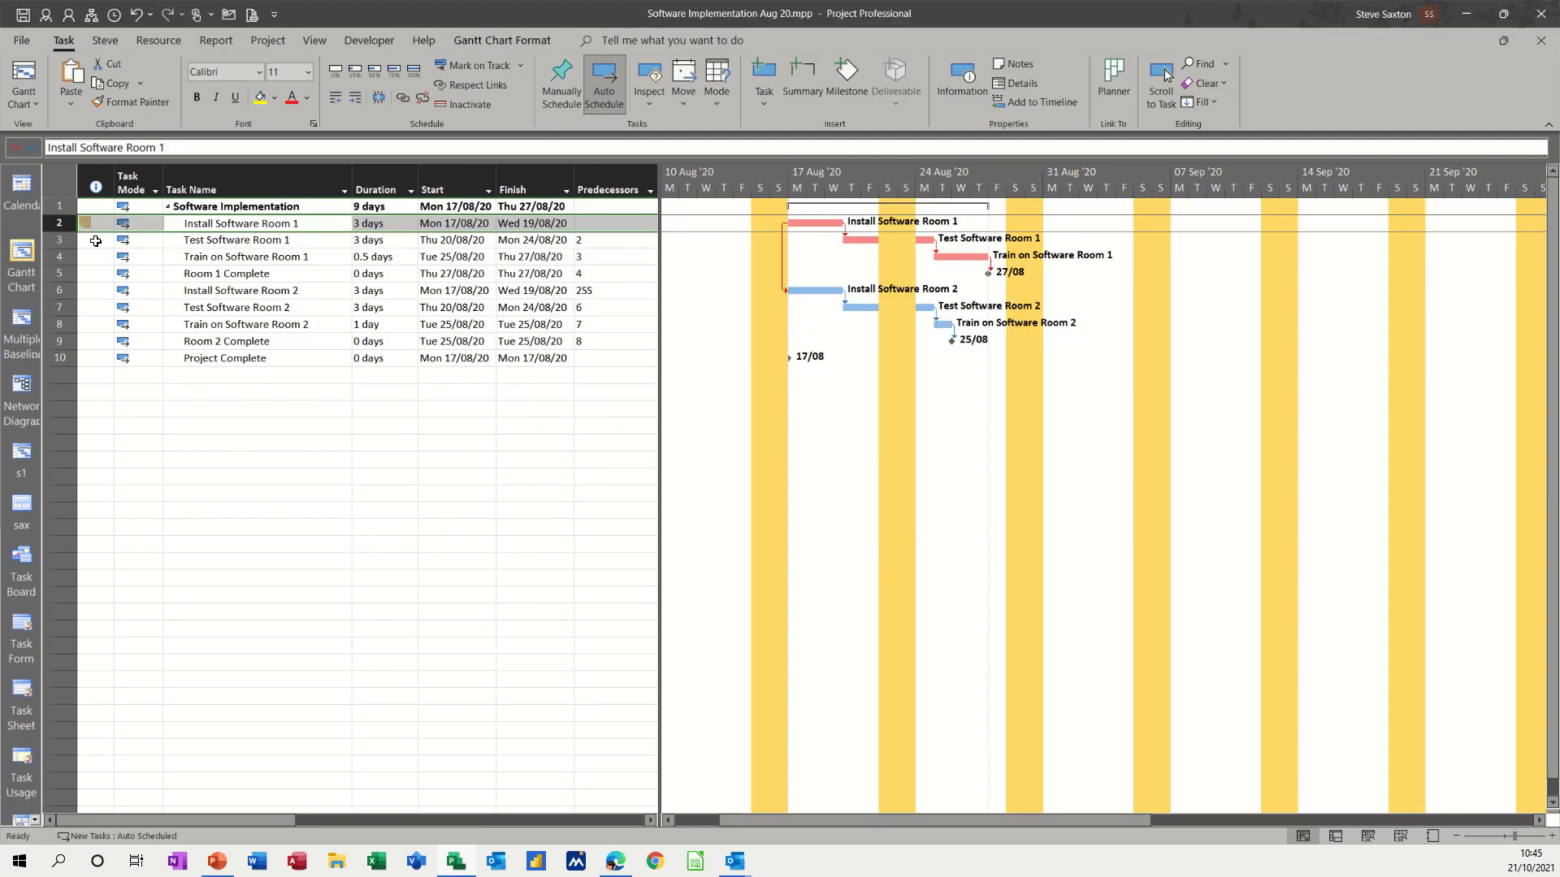
{"action": "mouse_move", "coordinate": [96, 223]}
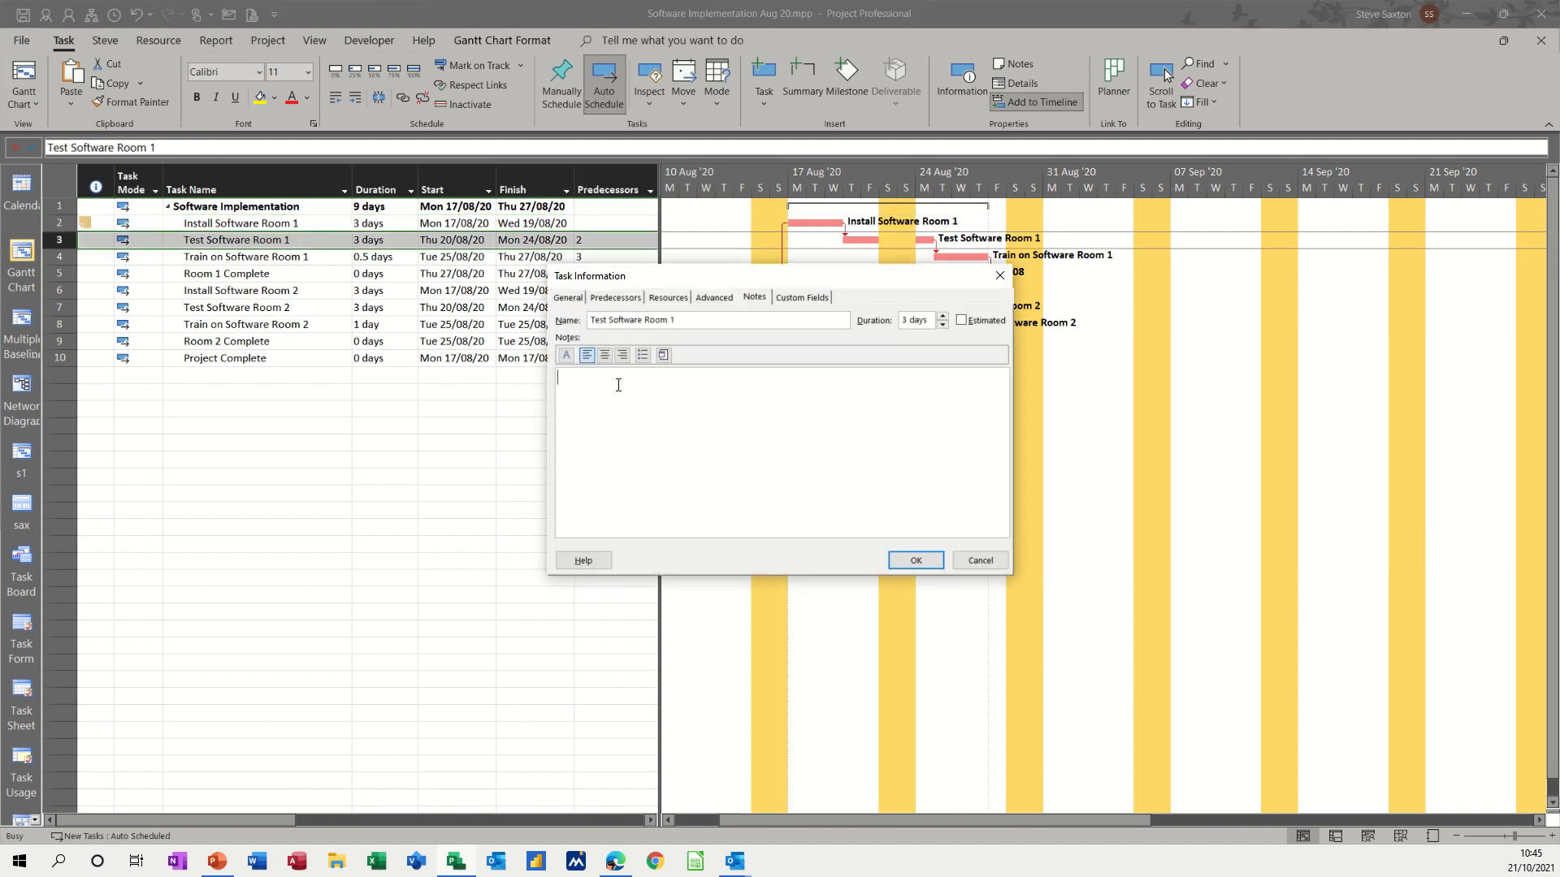
Step: Type 'Budget' in Test Software Room 1's notes and embed a new Excel Worksheet as an icon
{"action": "type", "text": "Bu"}
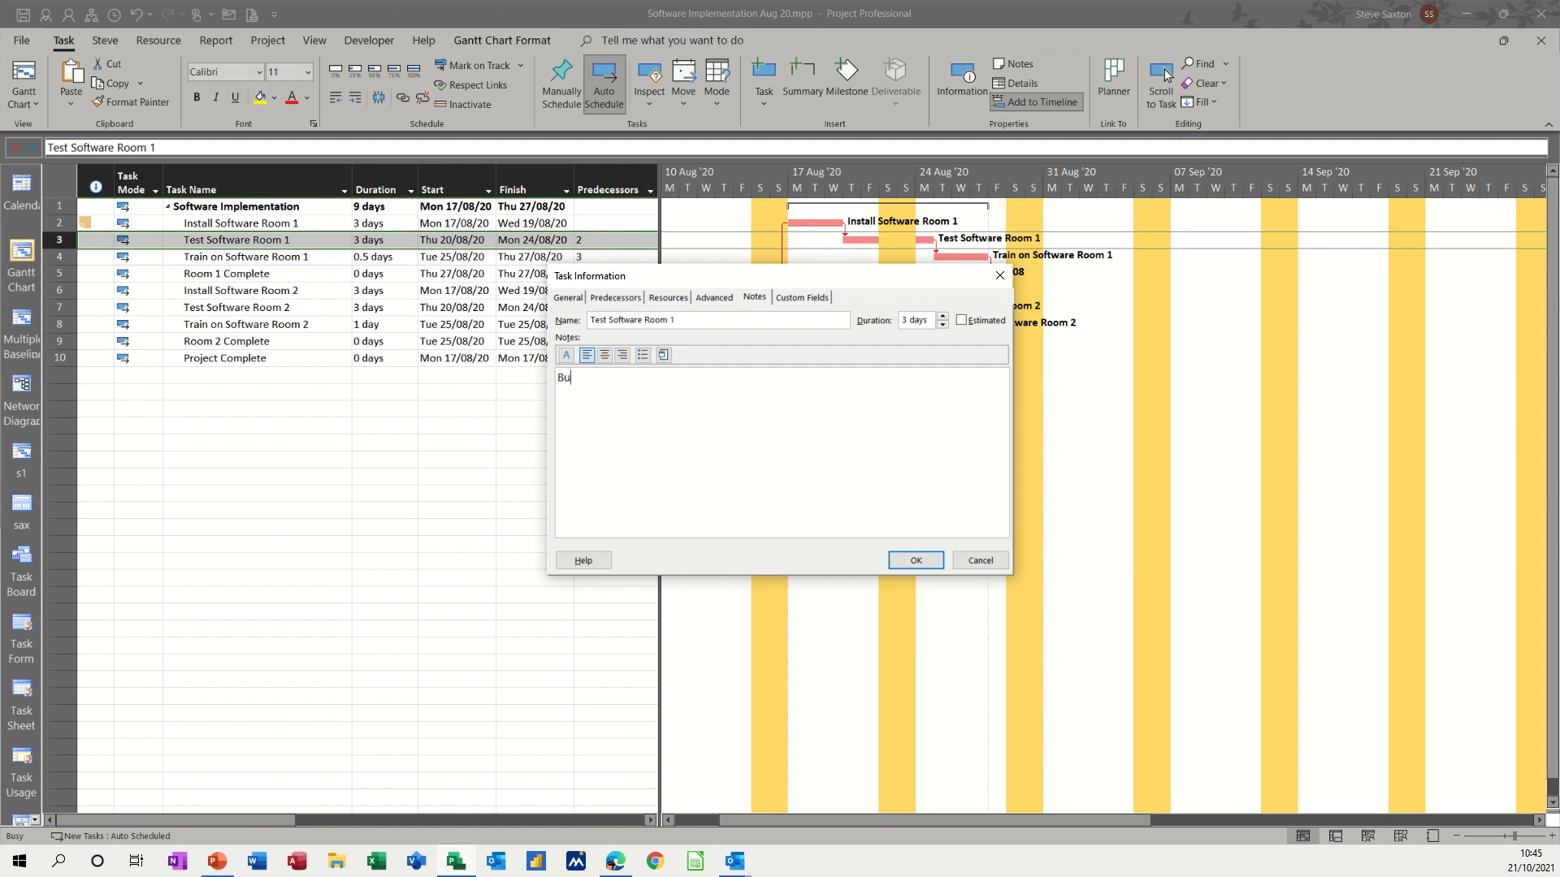
{"action": "type", "text": "dget"}
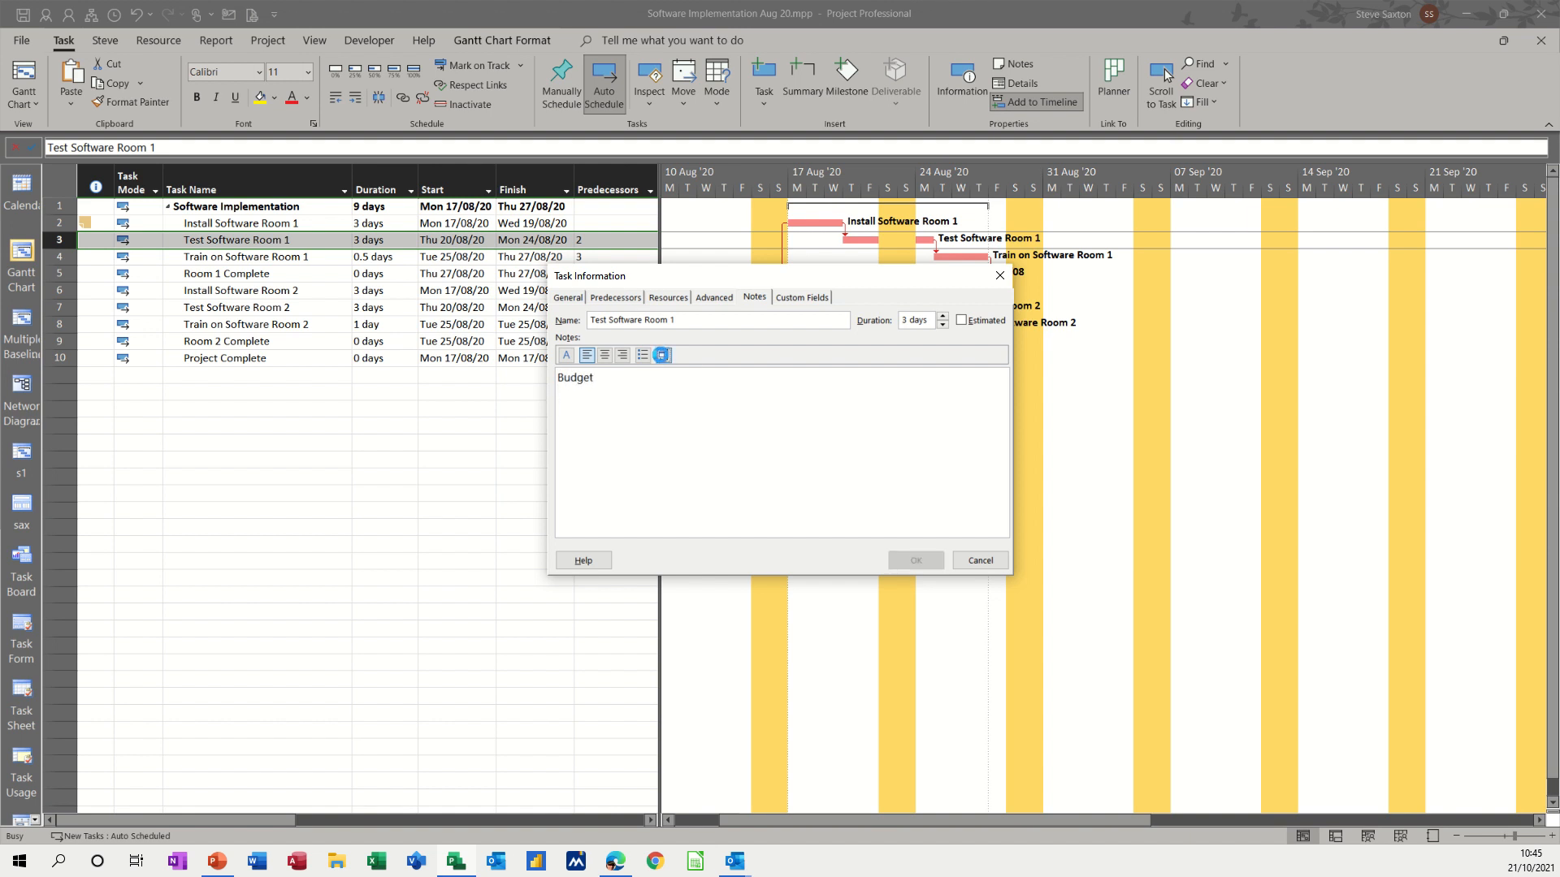
{"action": "left_click", "coordinate": [662, 355]}
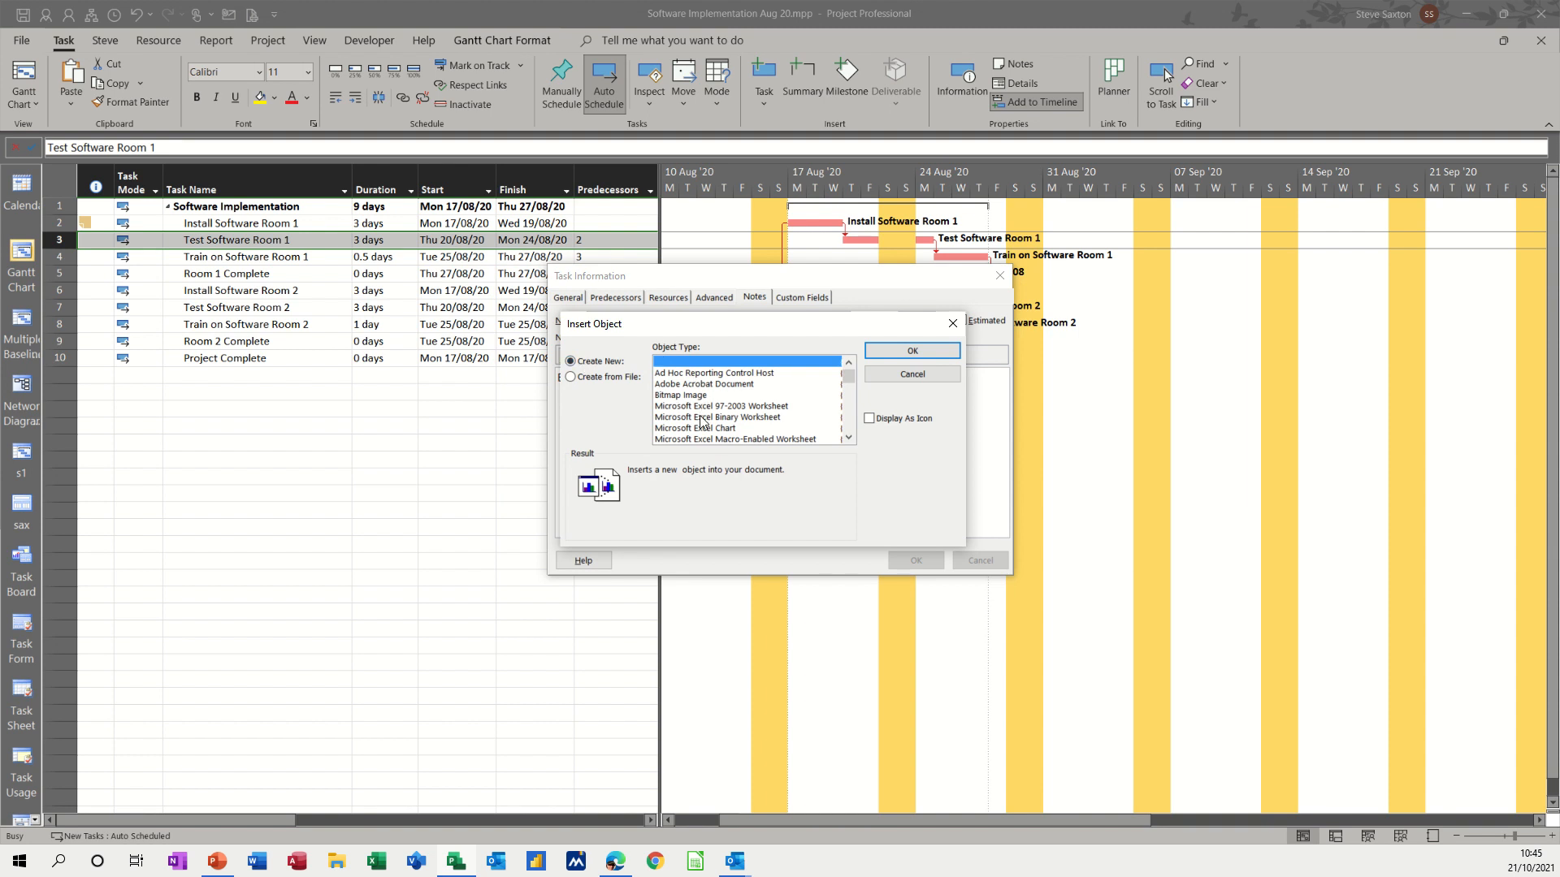
{"action": "mouse_move", "coordinate": [777, 419]}
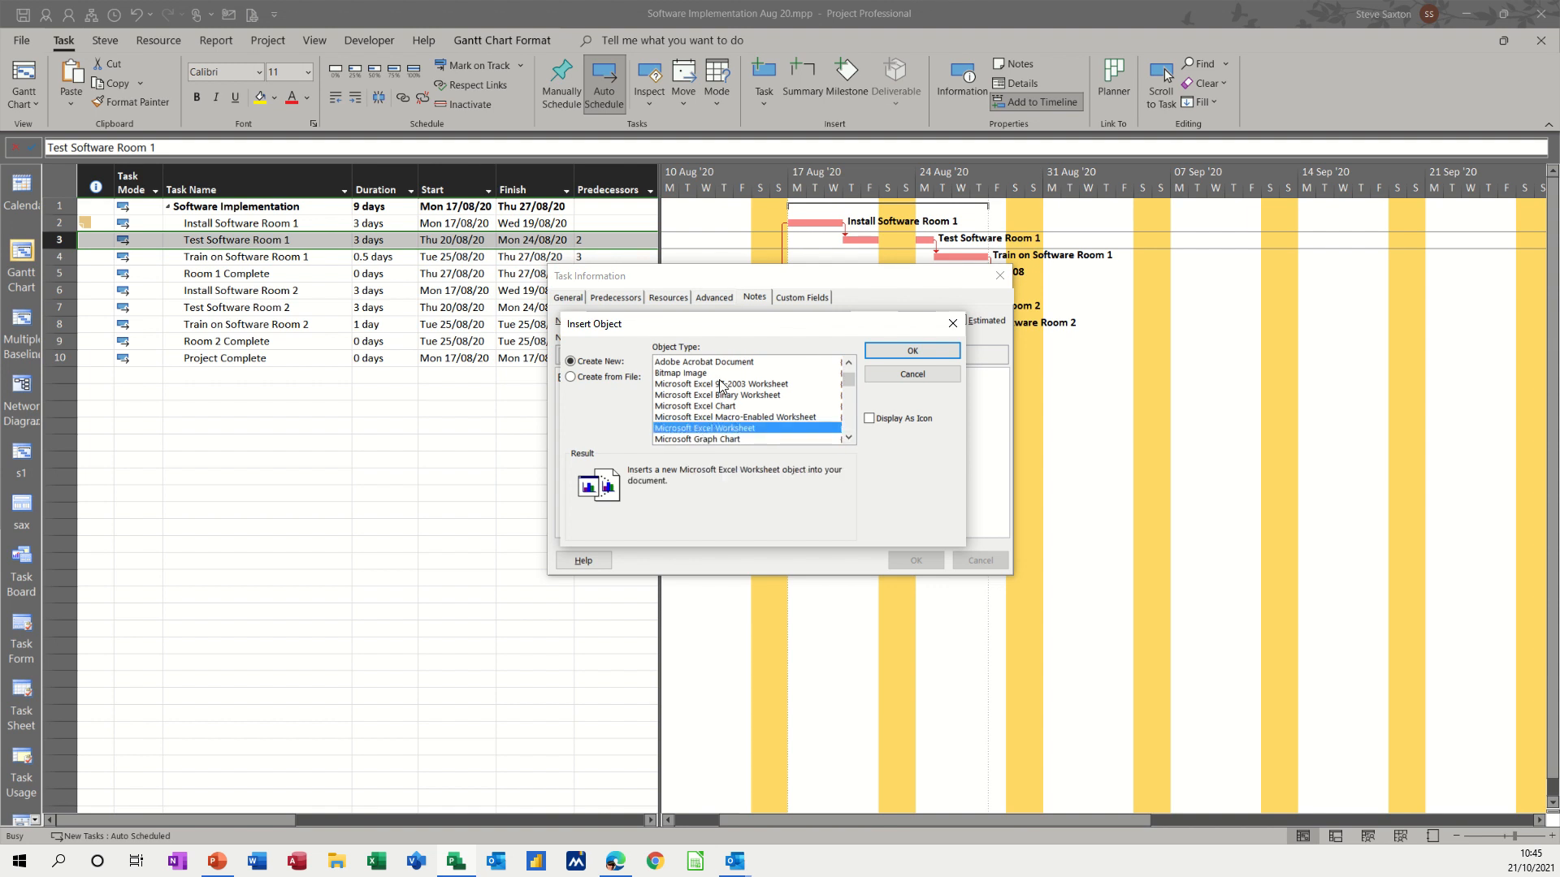
{"action": "mouse_move", "coordinate": [867, 439]}
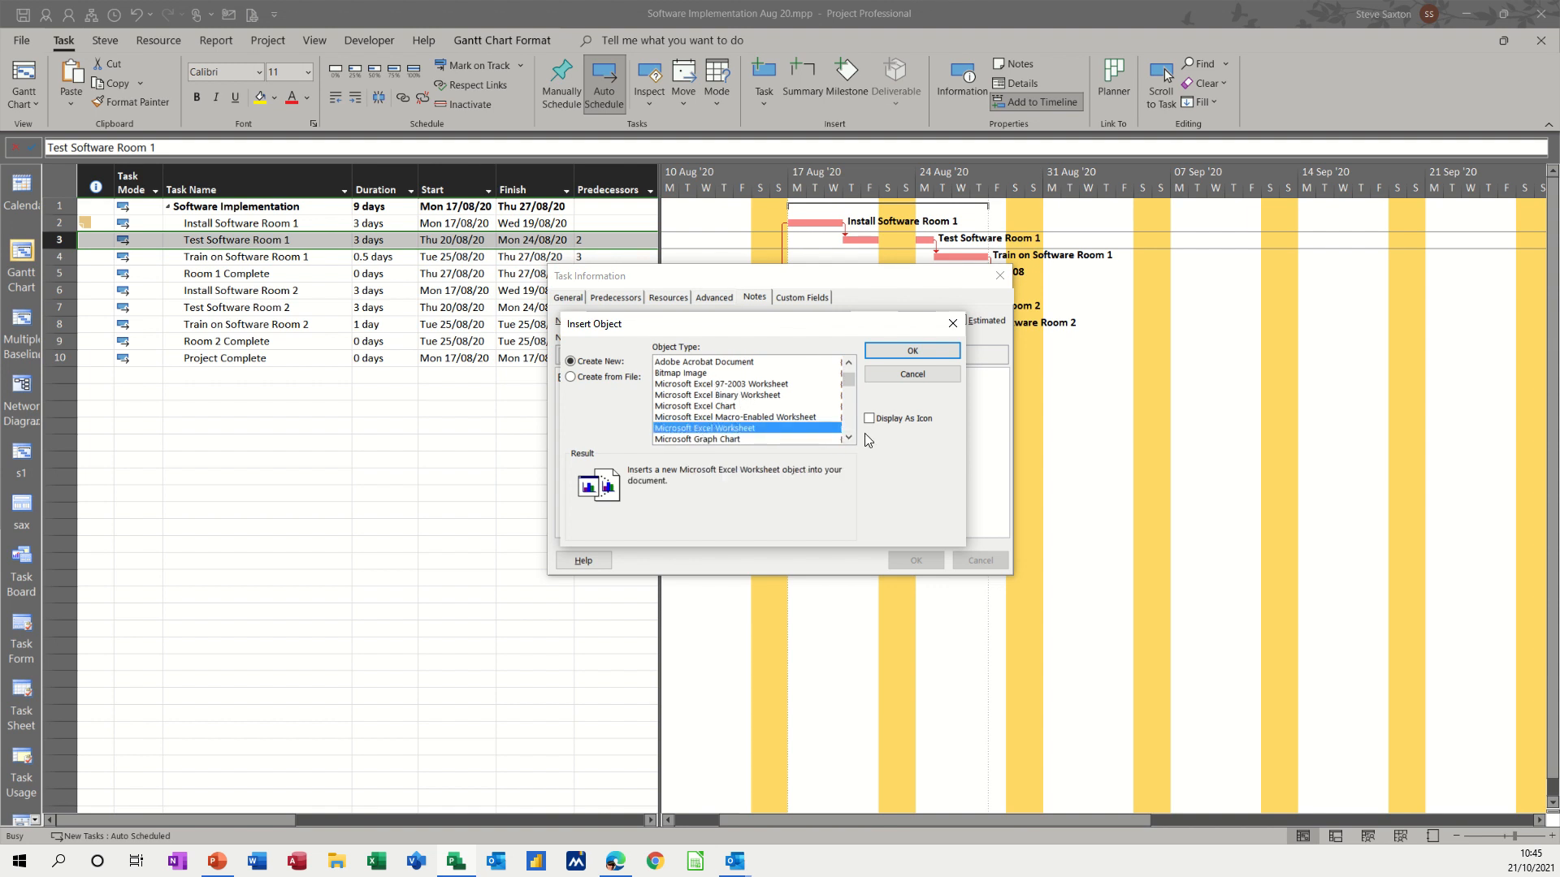
{"action": "left_click", "coordinate": [868, 417]}
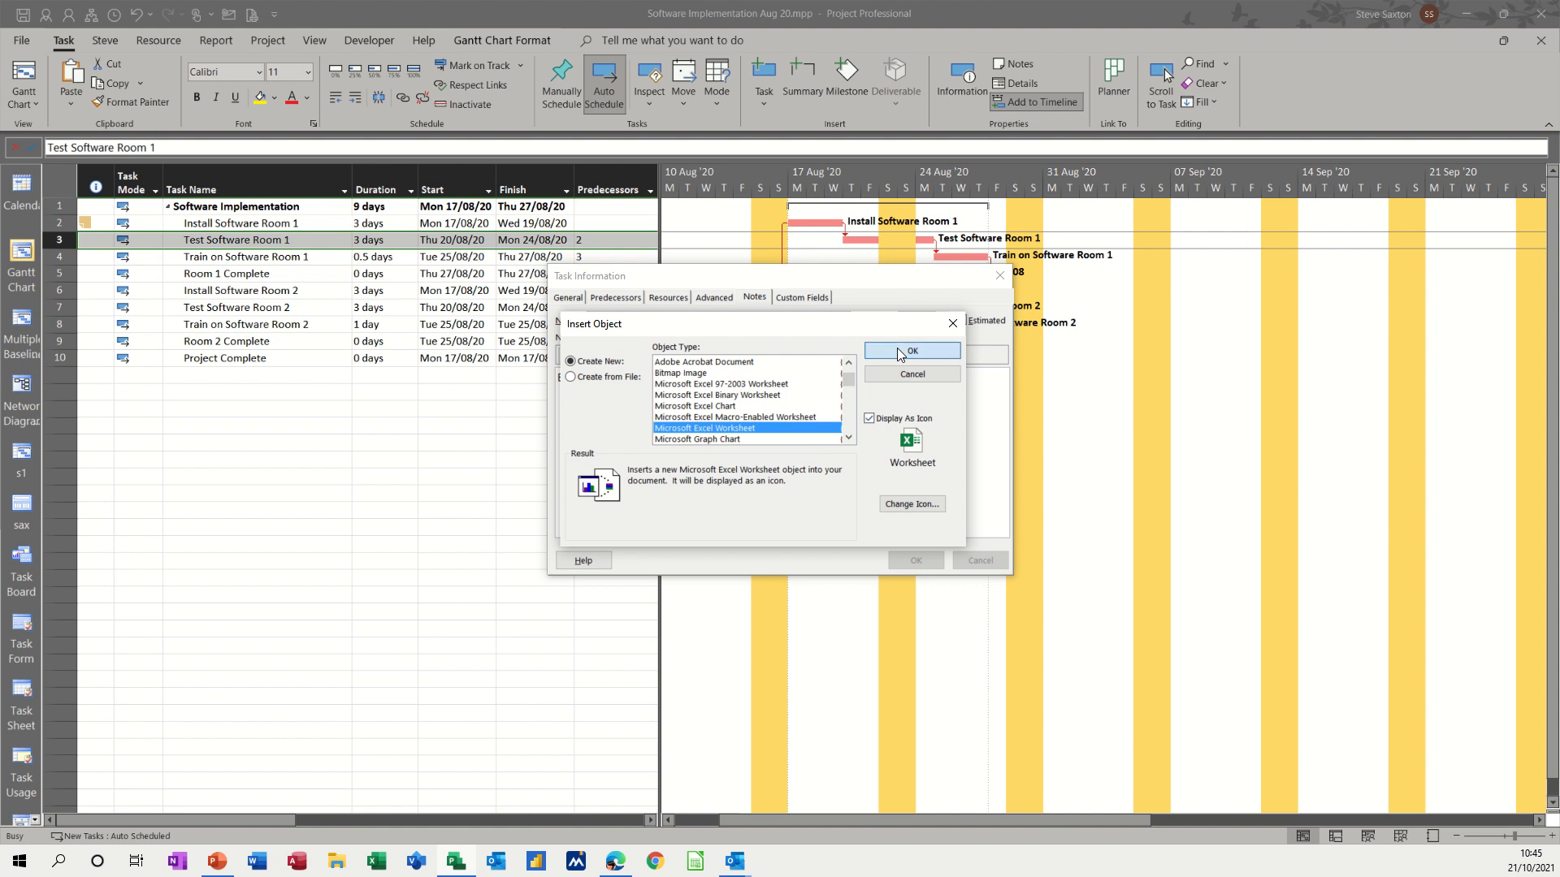
{"action": "left_click", "coordinate": [910, 351]}
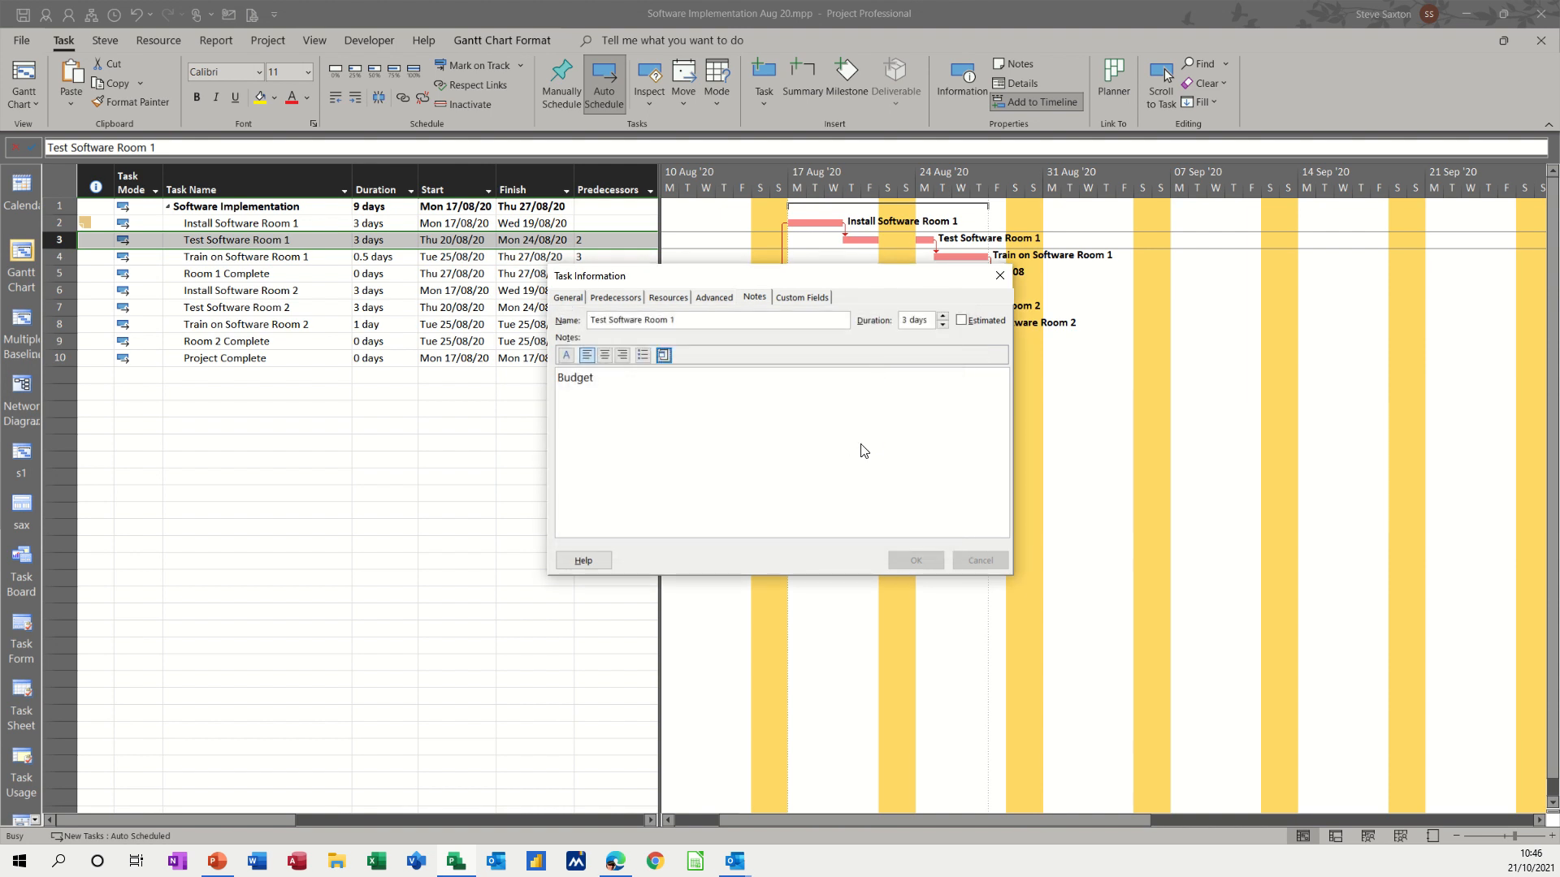
{"action": "left_click", "coordinate": [663, 355]}
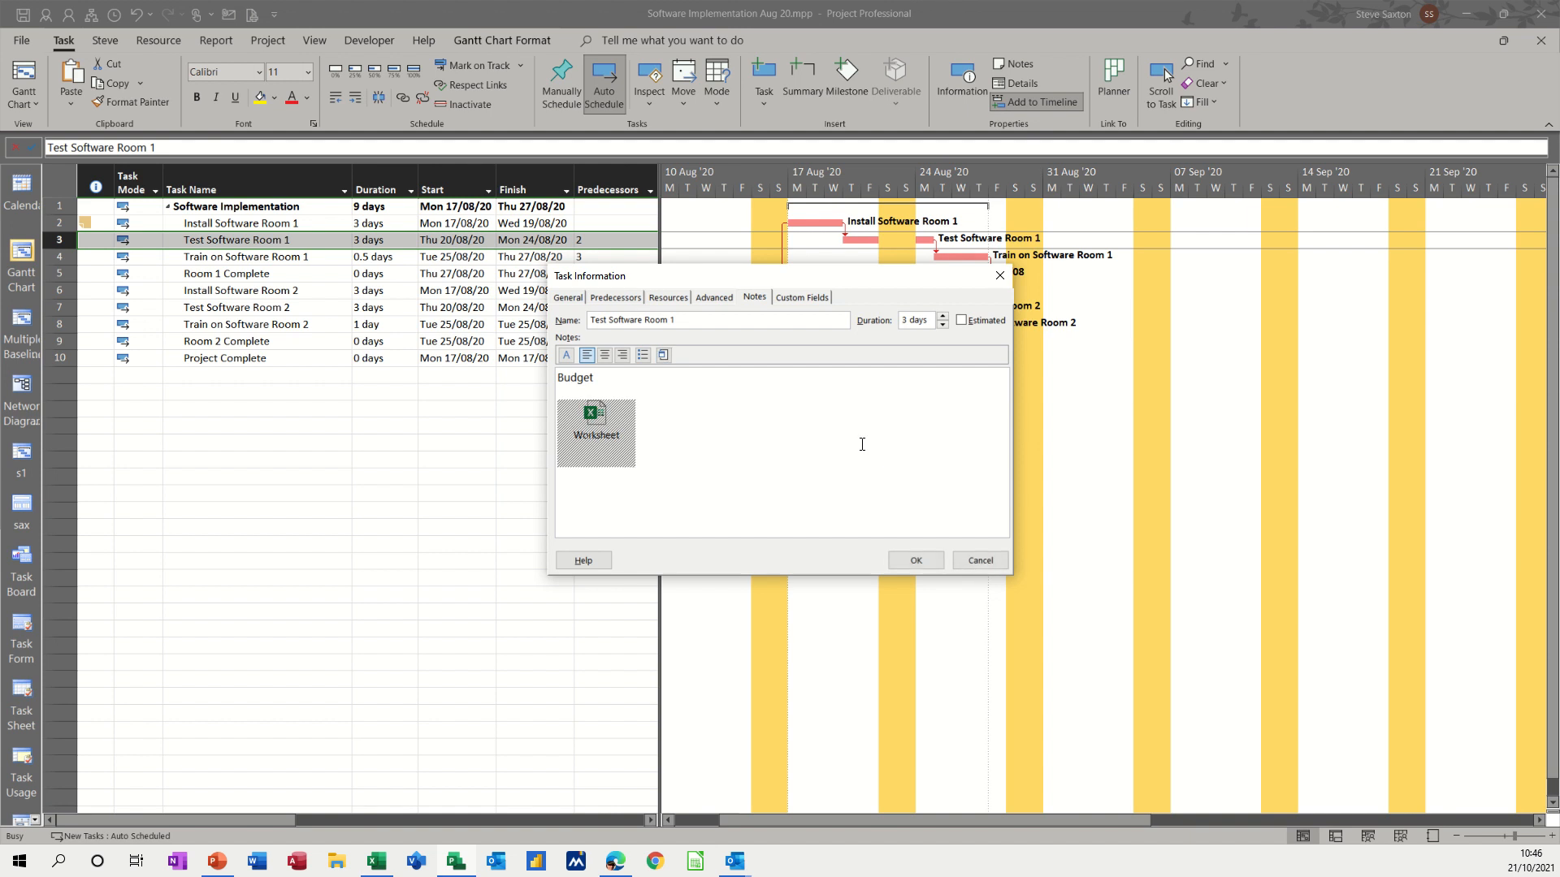
{"action": "mouse_move", "coordinate": [861, 443]}
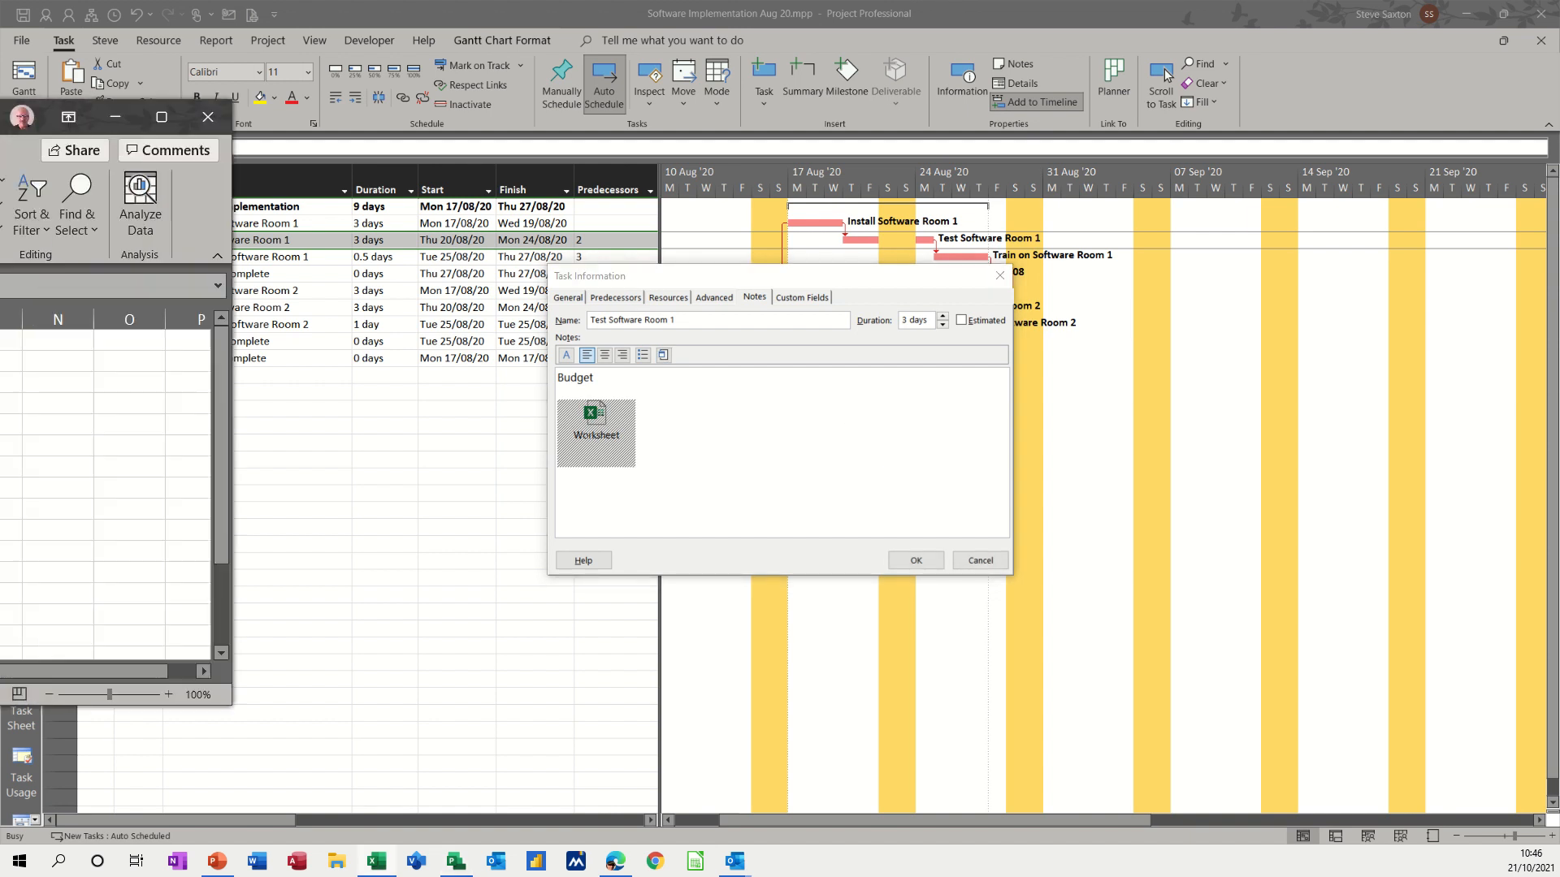
Step: Enter Date, Item, Price headings, dates from 21/10/2021, and Hotel, Car, Food items
{"action": "double_click", "coordinate": [595, 417]}
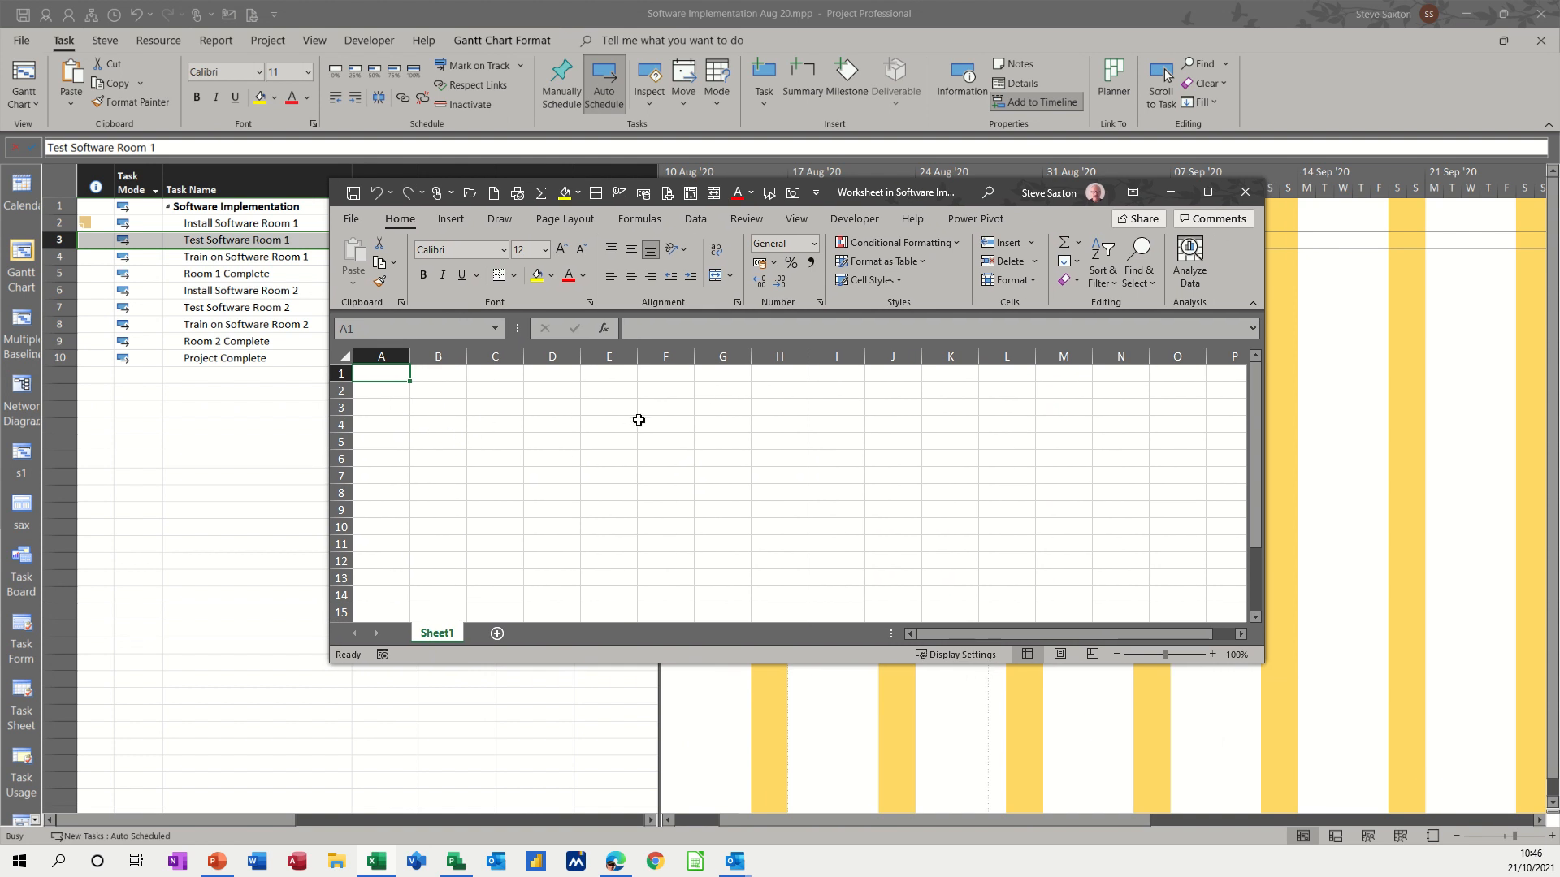
{"action": "type", "text": "Date"}
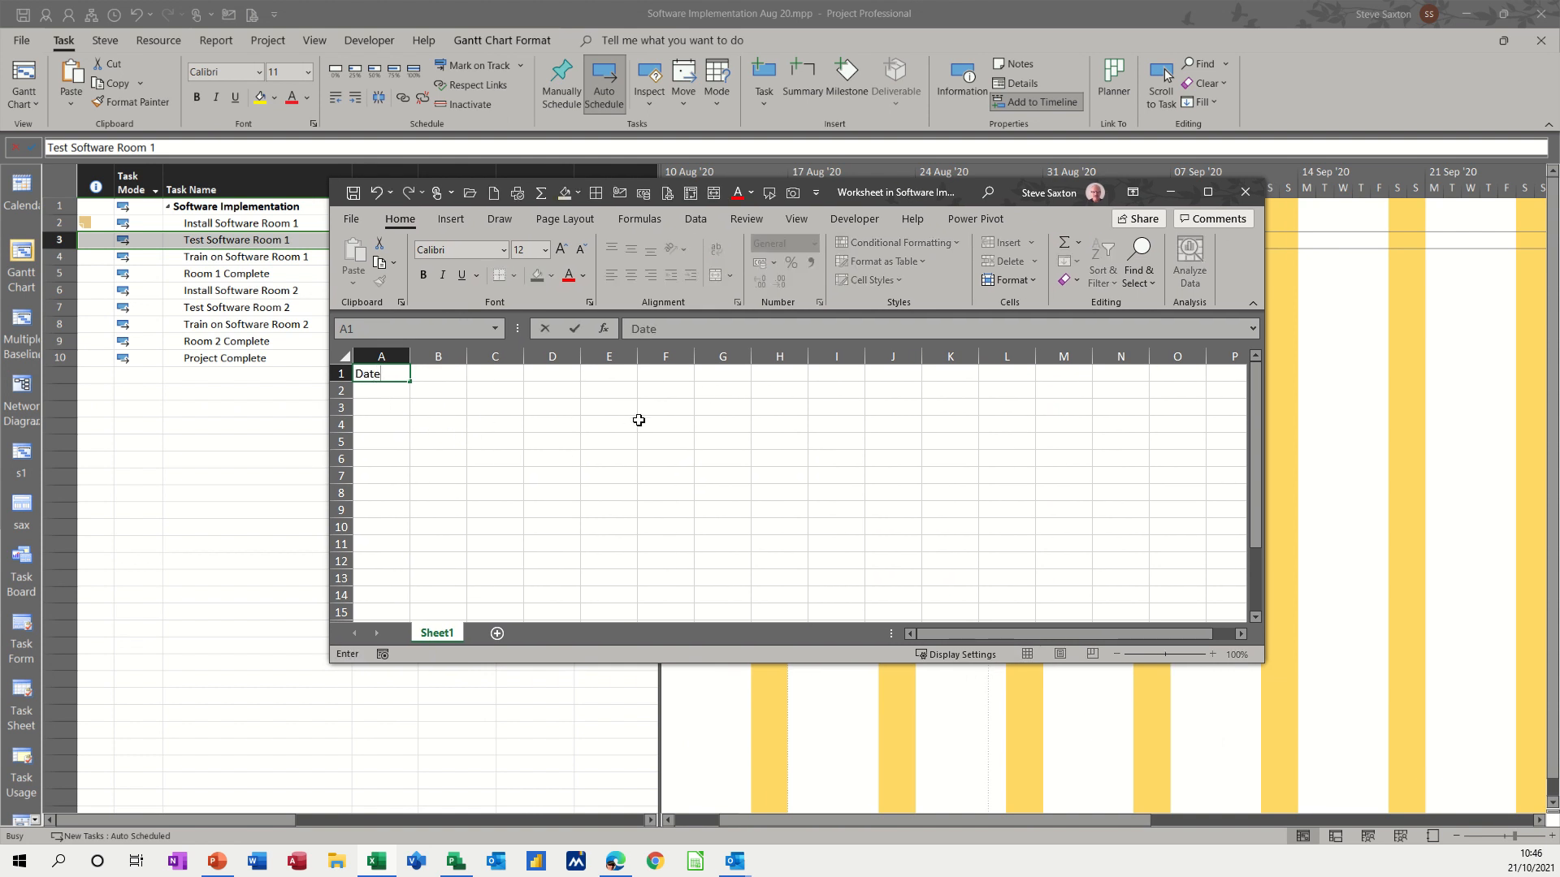
{"action": "type", "text": "Item"}
{"action": "left_click", "coordinate": [495, 374]}
{"action": "type", "text": "Price"}
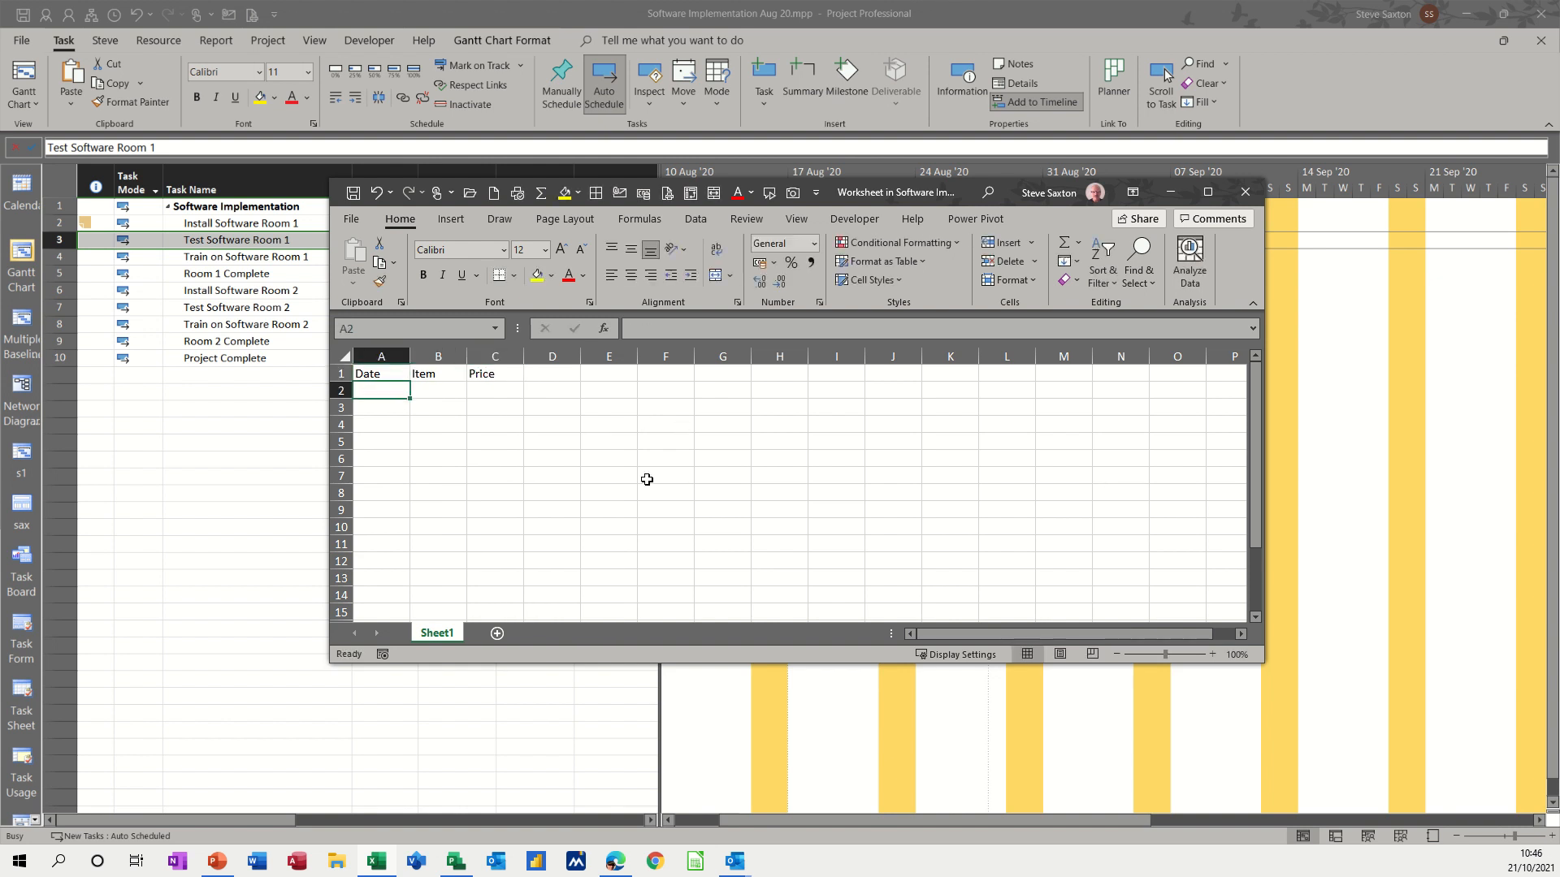
{"action": "type", "text": "21/10/2021"}
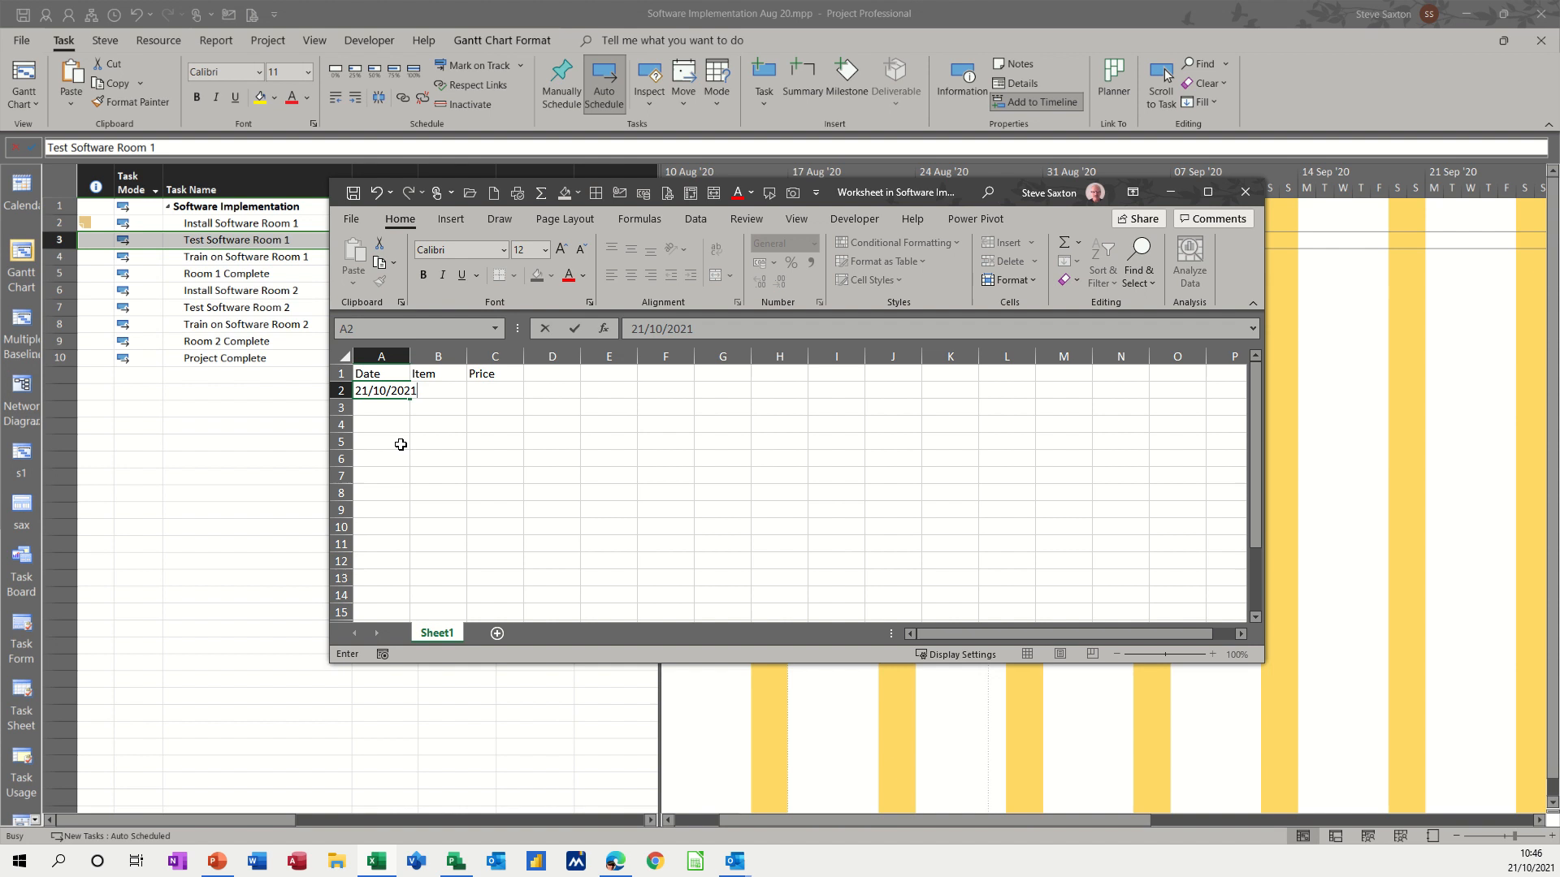
{"action": "left_click_drag", "start_coordinate": [418, 395], "coordinate": [418, 417]}
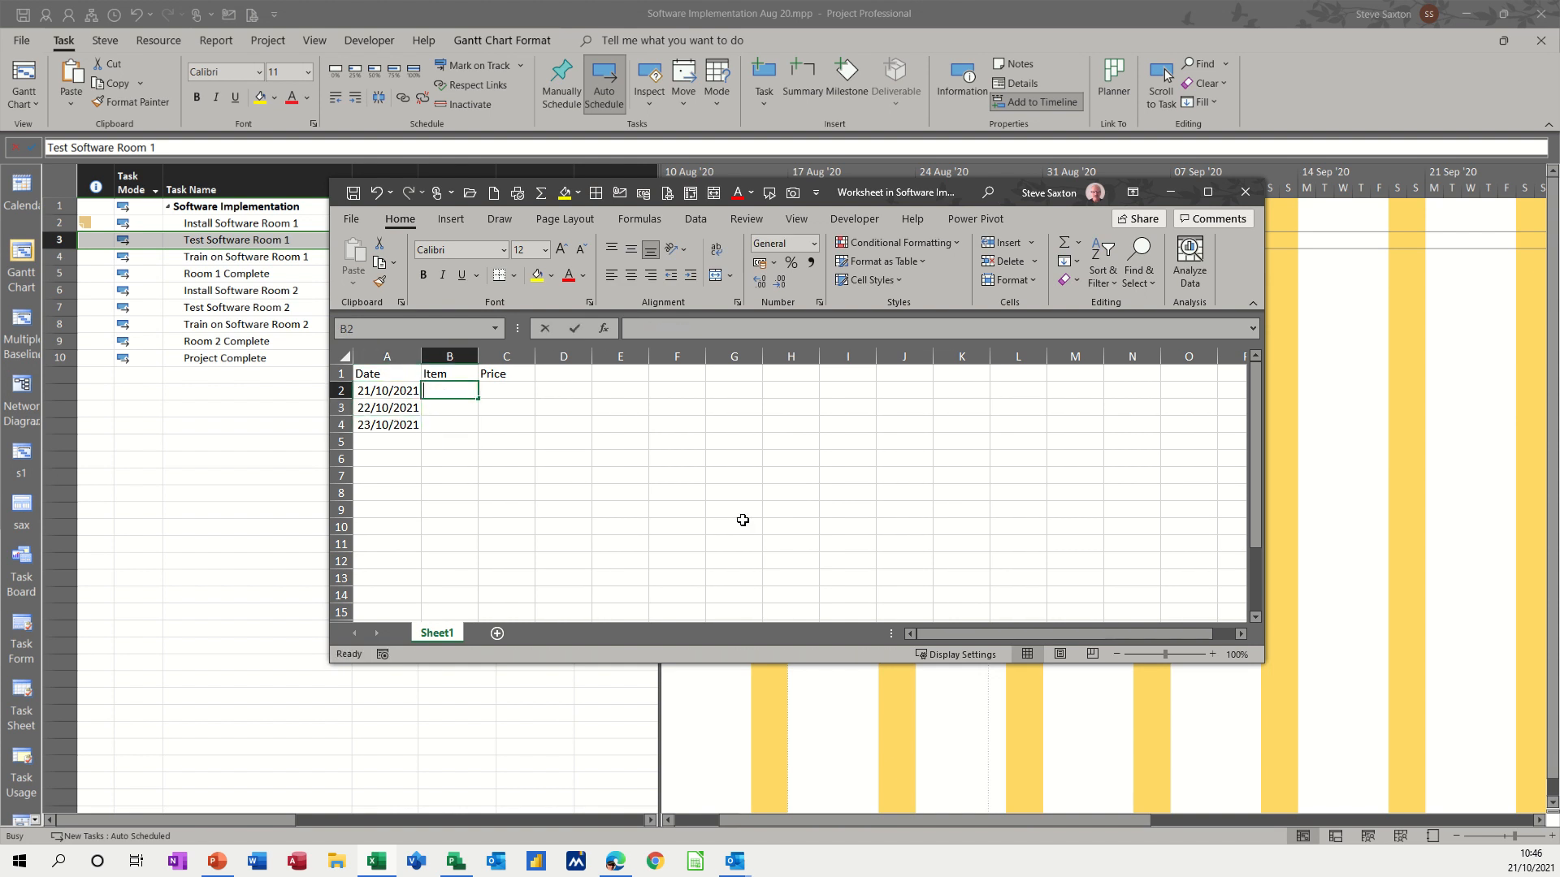
{"action": "type", "text": "Hotel"}
{"action": "left_click", "coordinate": [449, 408]}
{"action": "type", "text": "Car"}
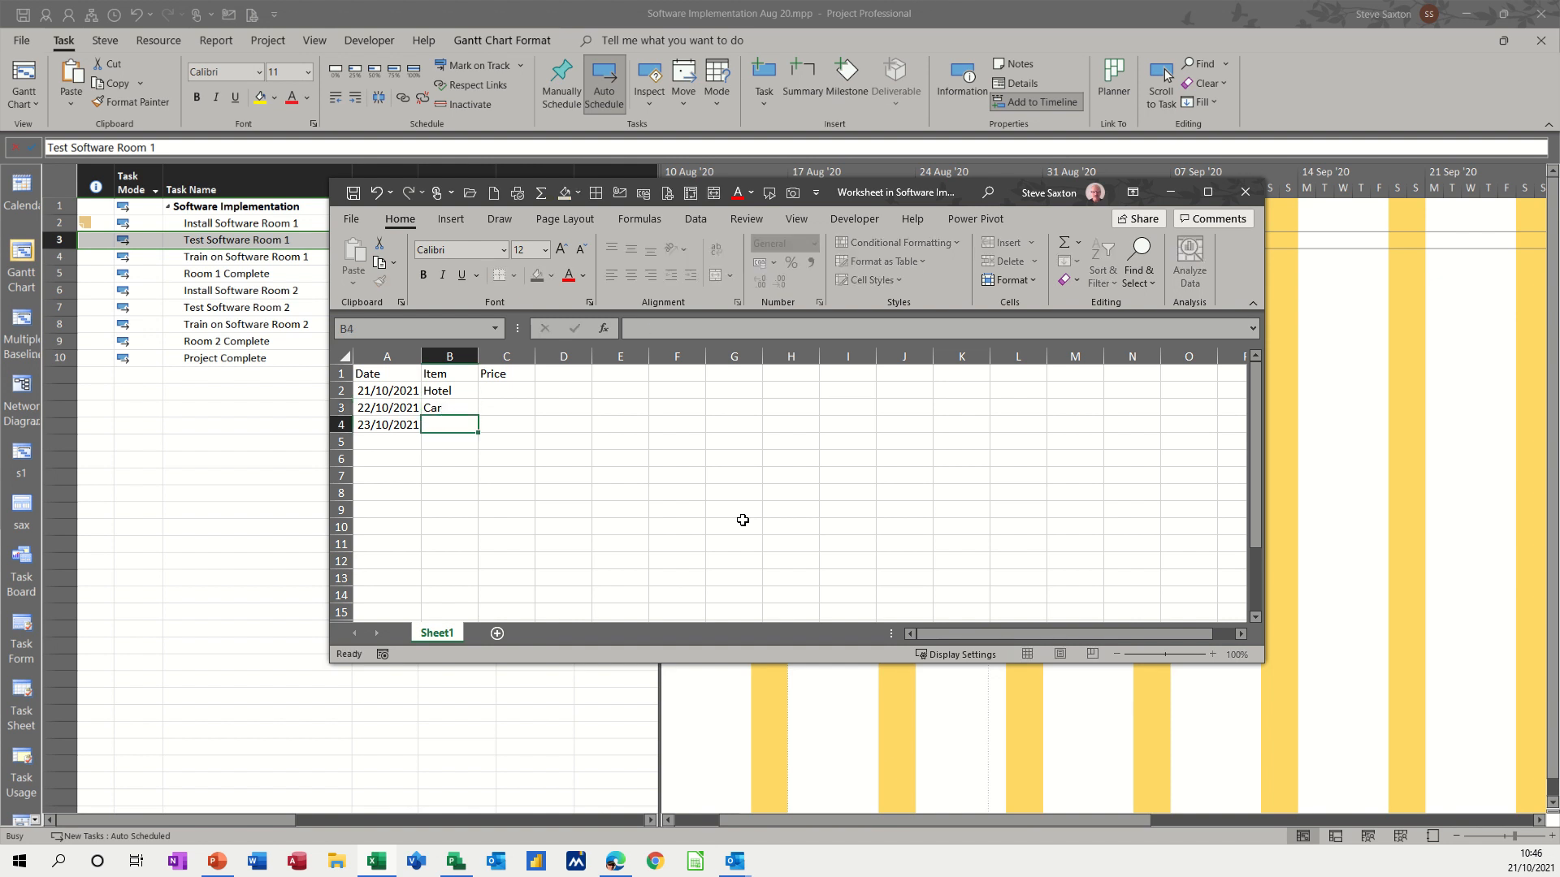
{"action": "type", "text": "Food"}
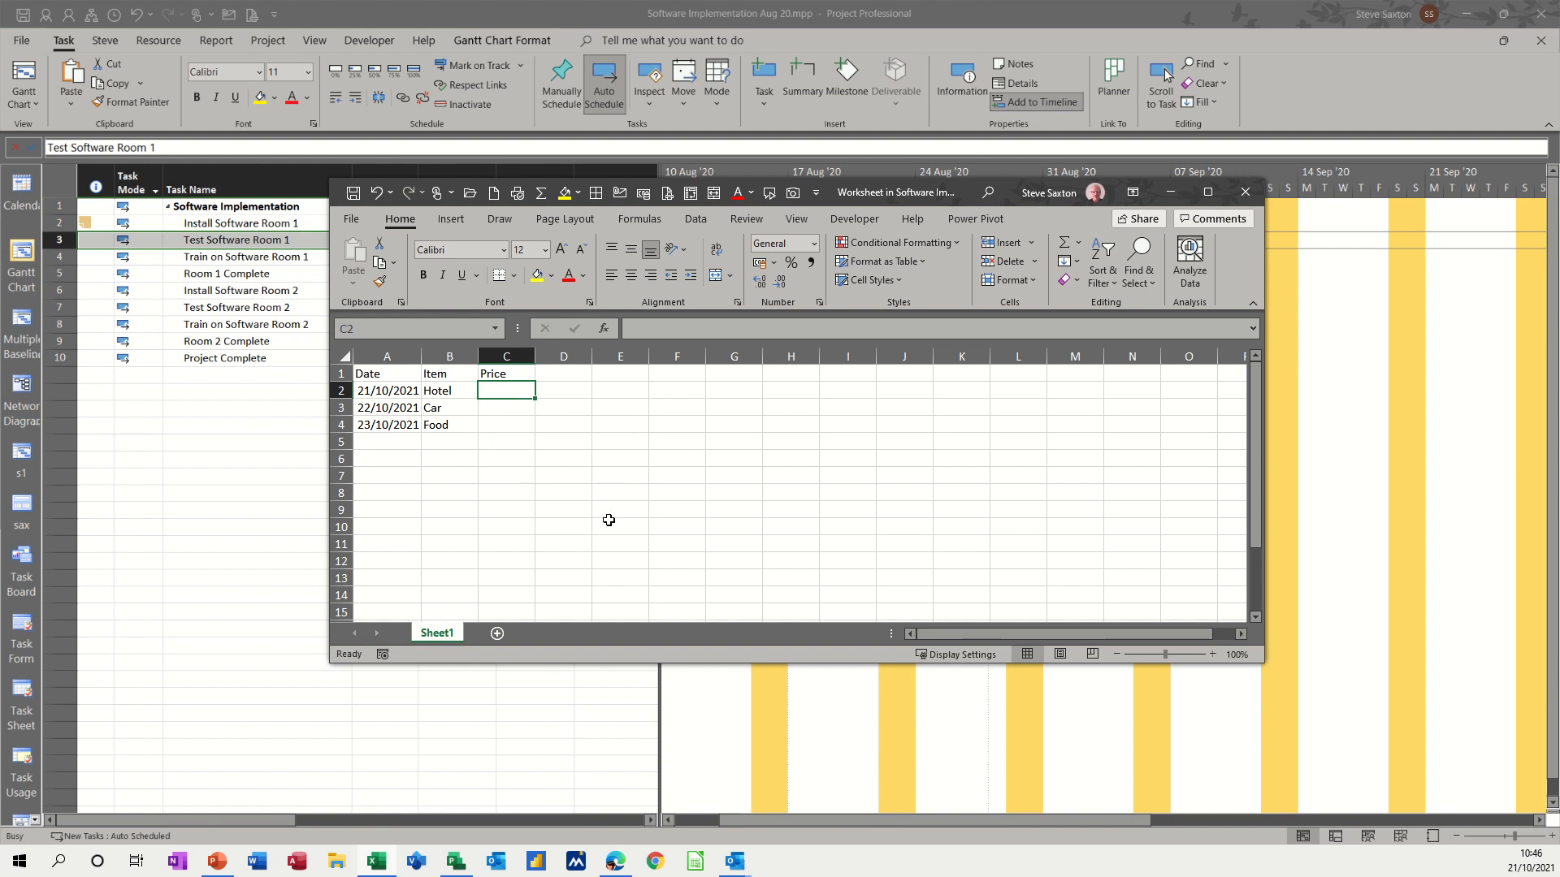
{"action": "mouse_move", "coordinate": [513, 424]}
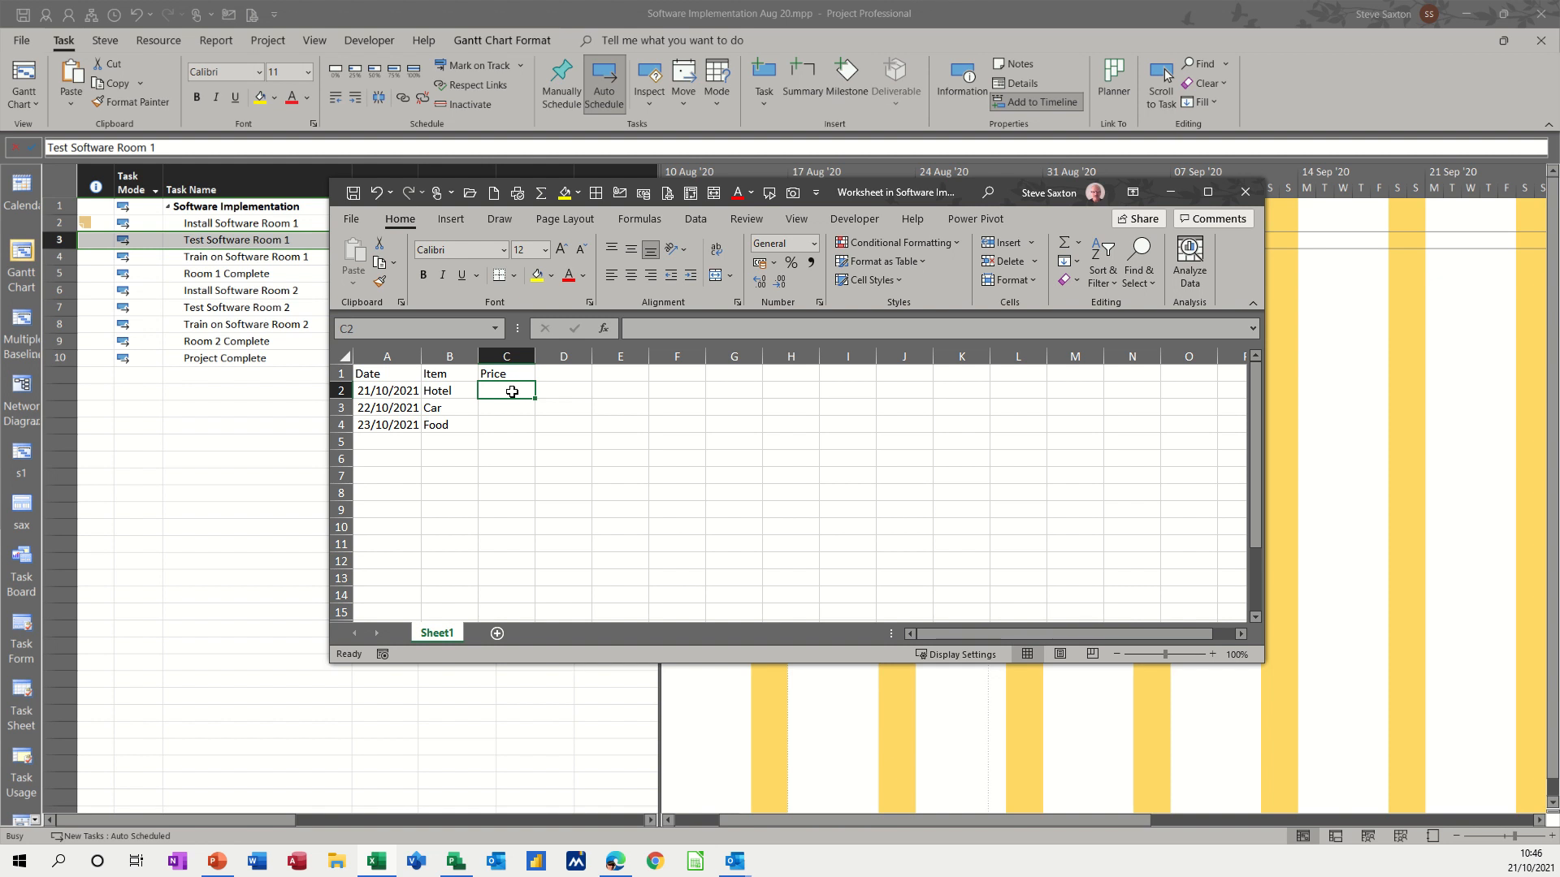
{"action": "mouse_move", "coordinate": [495, 404]}
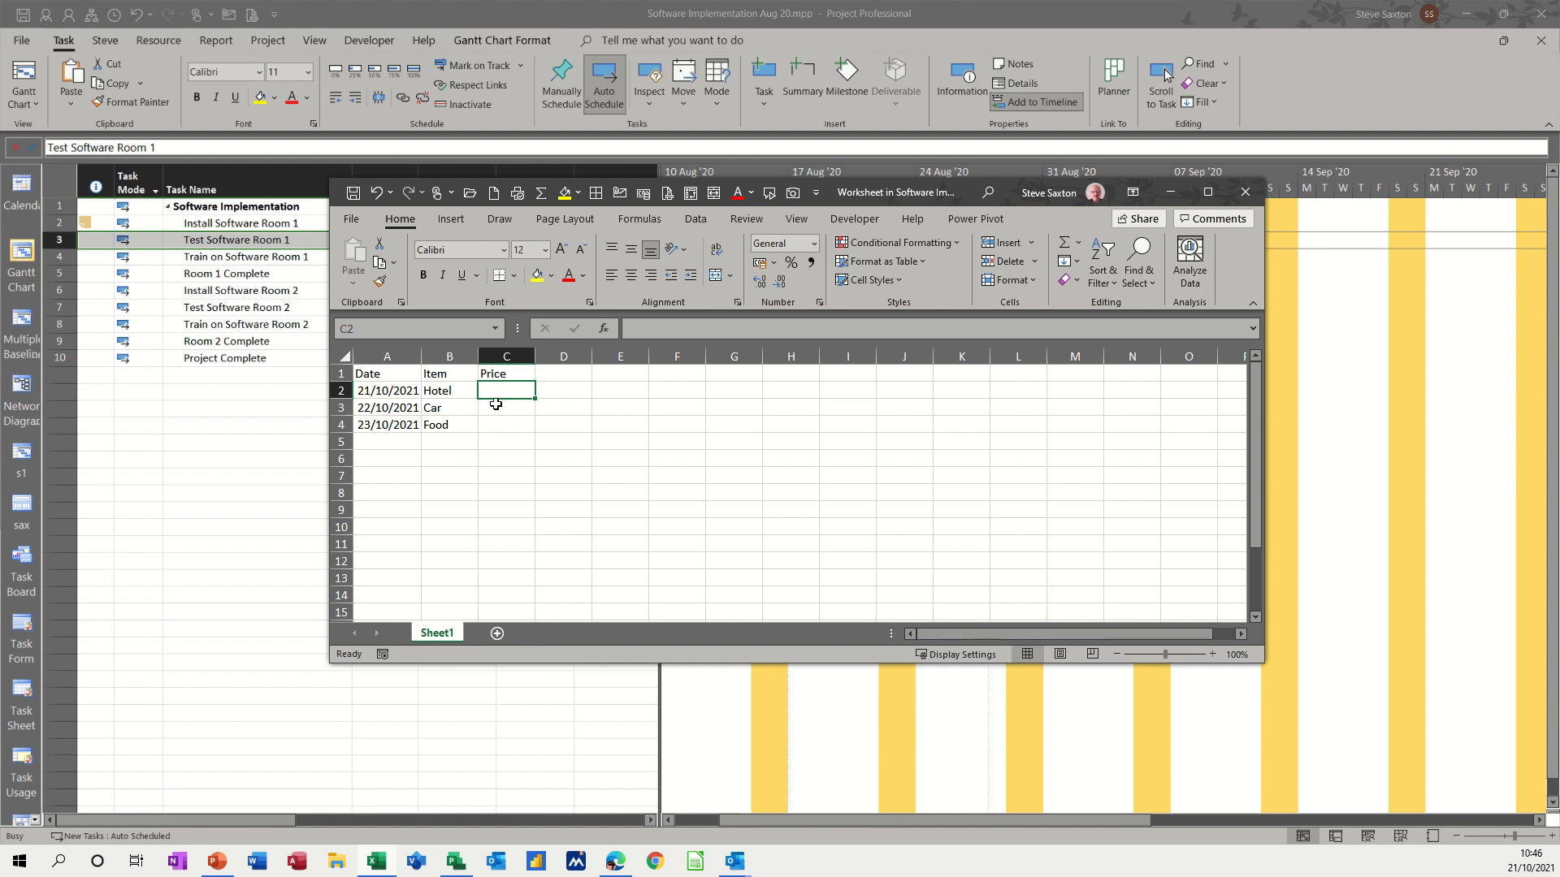
{"action": "mouse_move", "coordinate": [494, 442]}
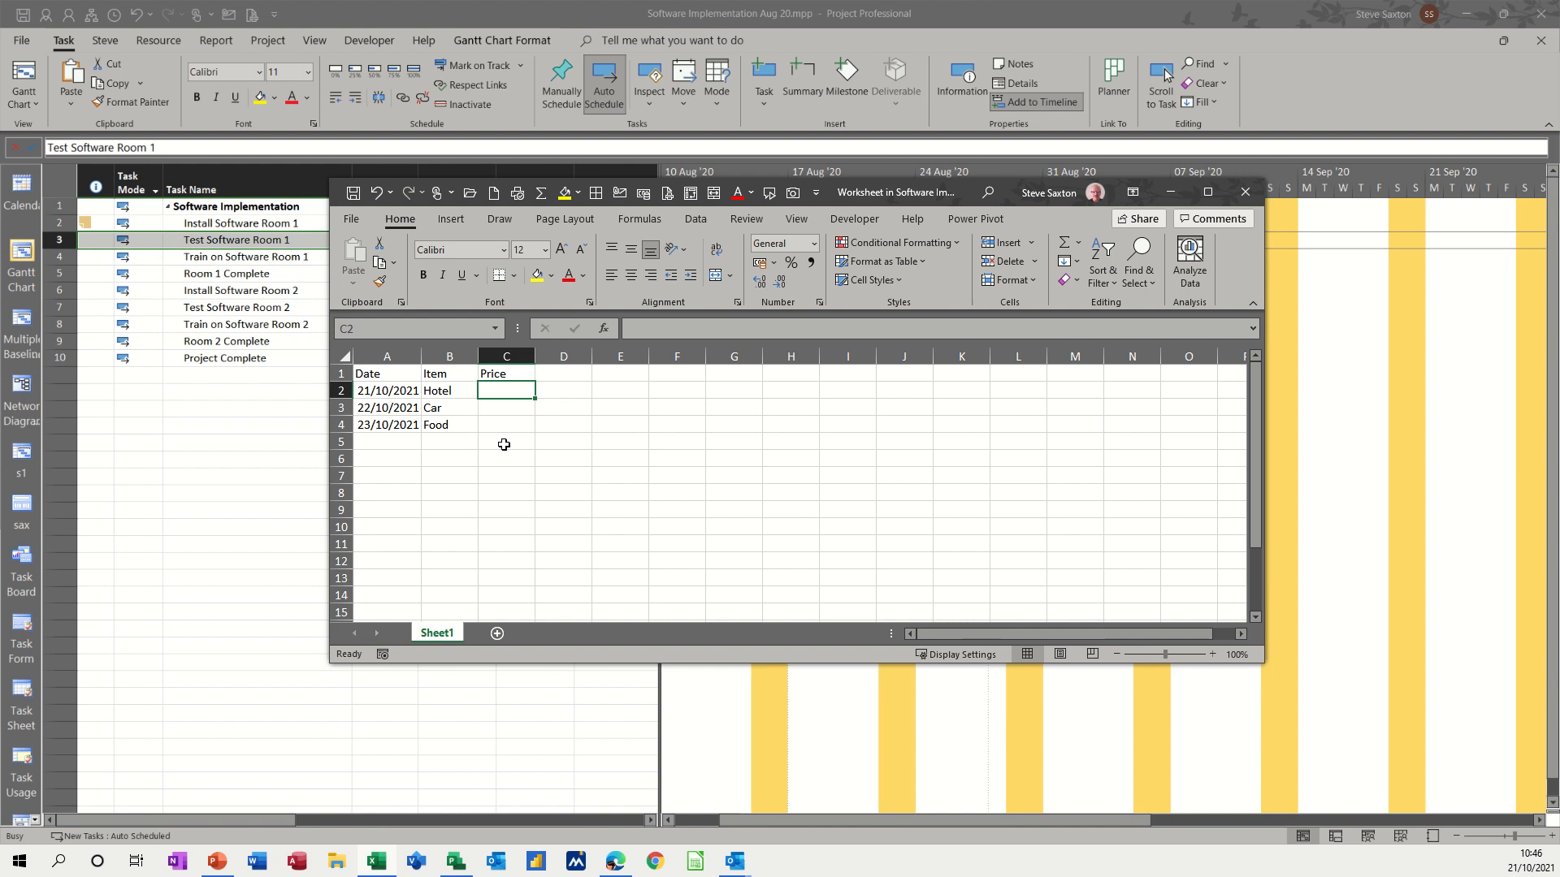
{"action": "mouse_move", "coordinate": [513, 439]}
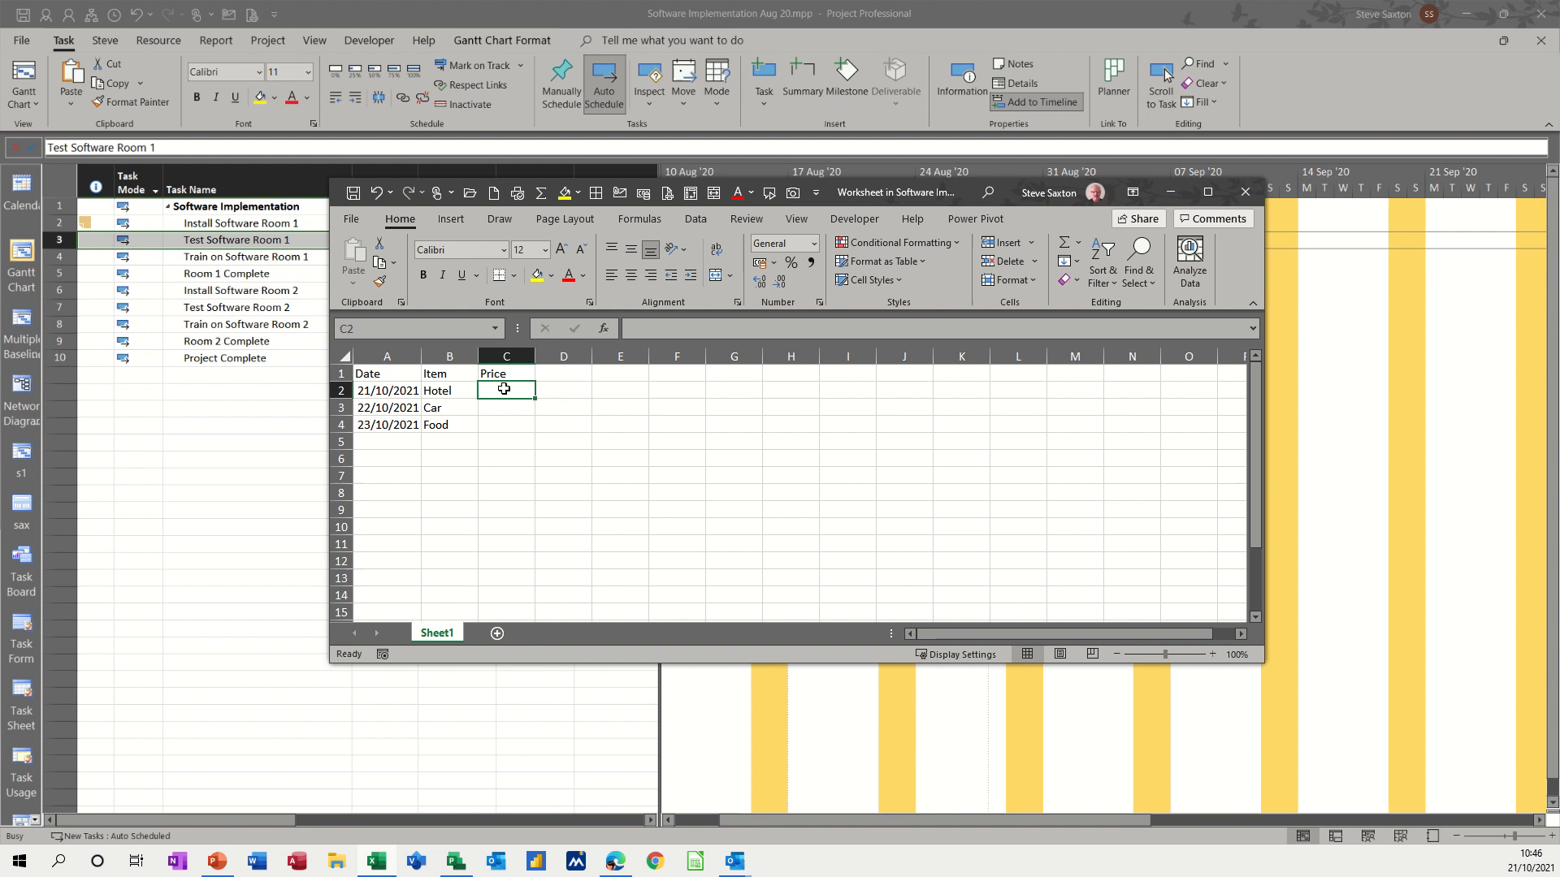
{"action": "type", "text": "12"}
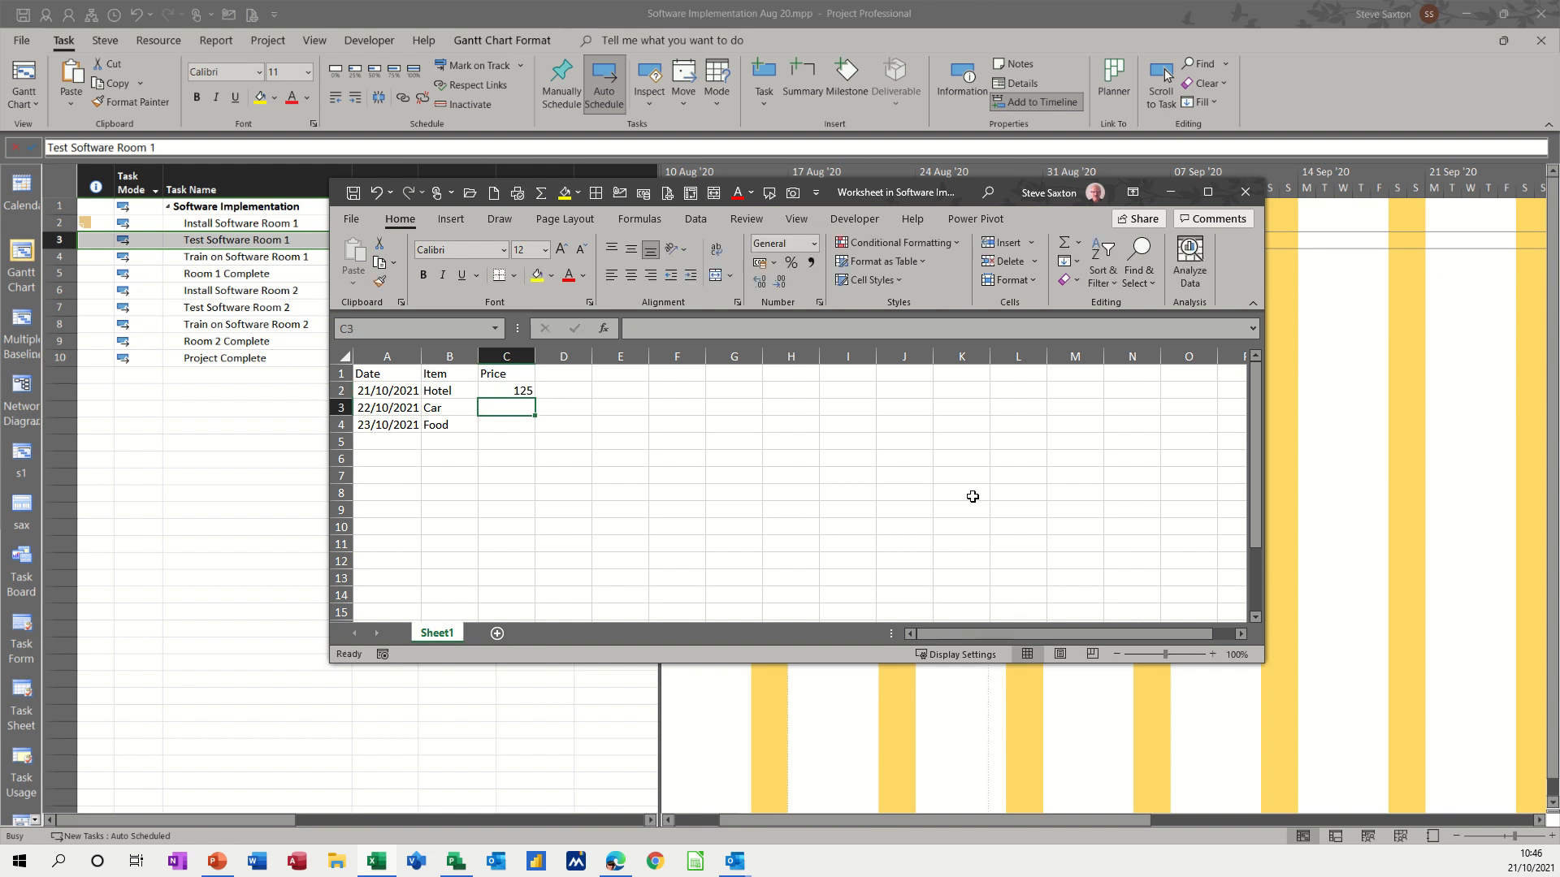
Step: Enter the remaining prices, 50 and 20, completing the £195.00 total
{"action": "type", "text": "50"}
{"action": "left_click", "coordinate": [506, 424]}
{"action": "type", "text": "20"}
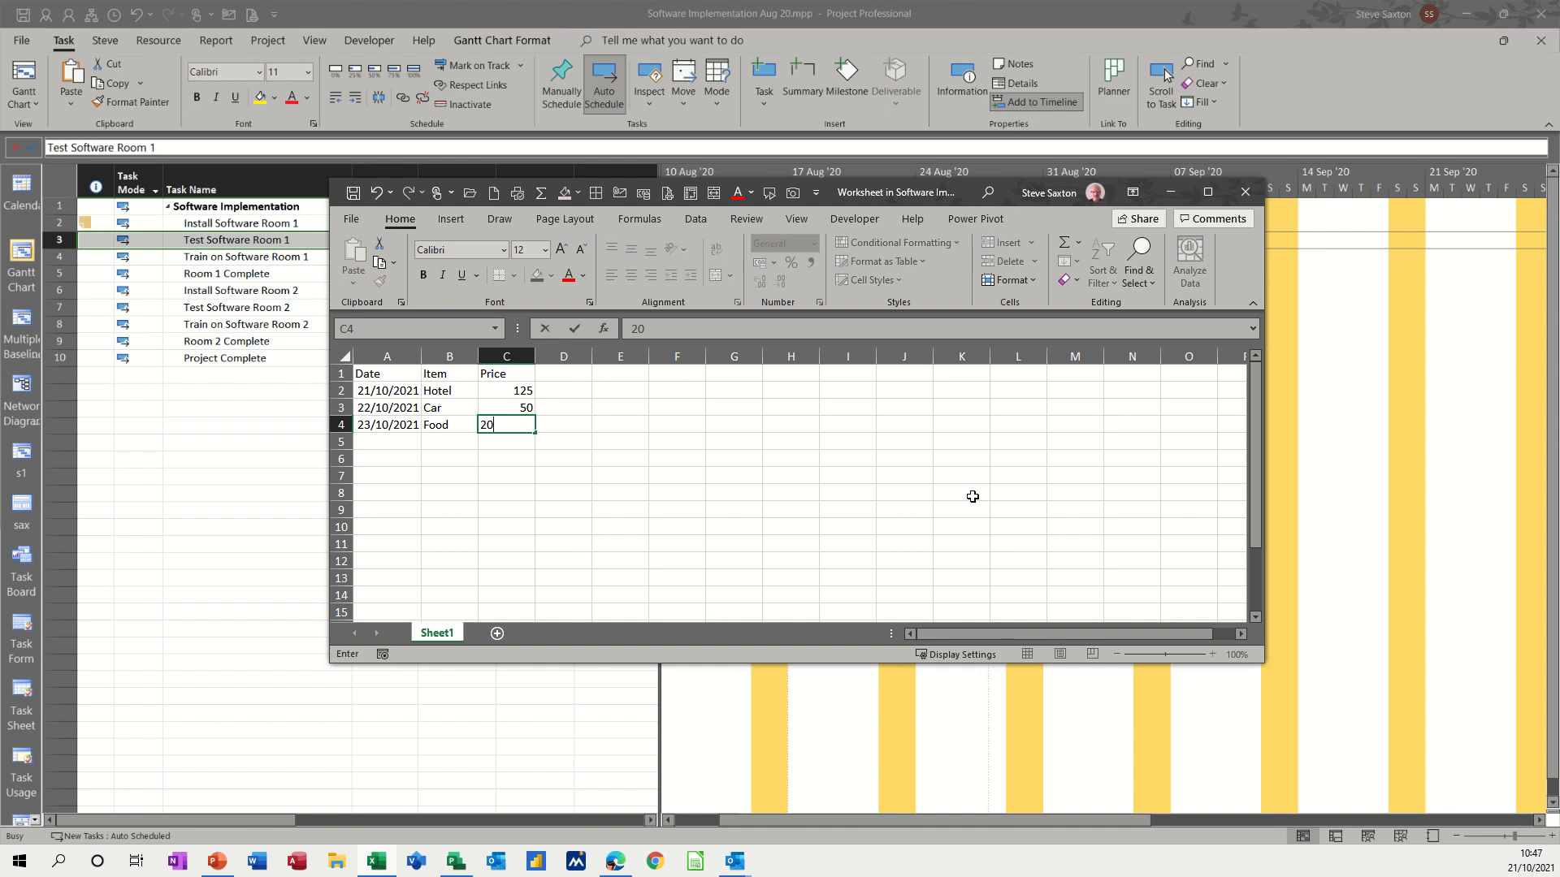
{"action": "key", "text": "Enter"}
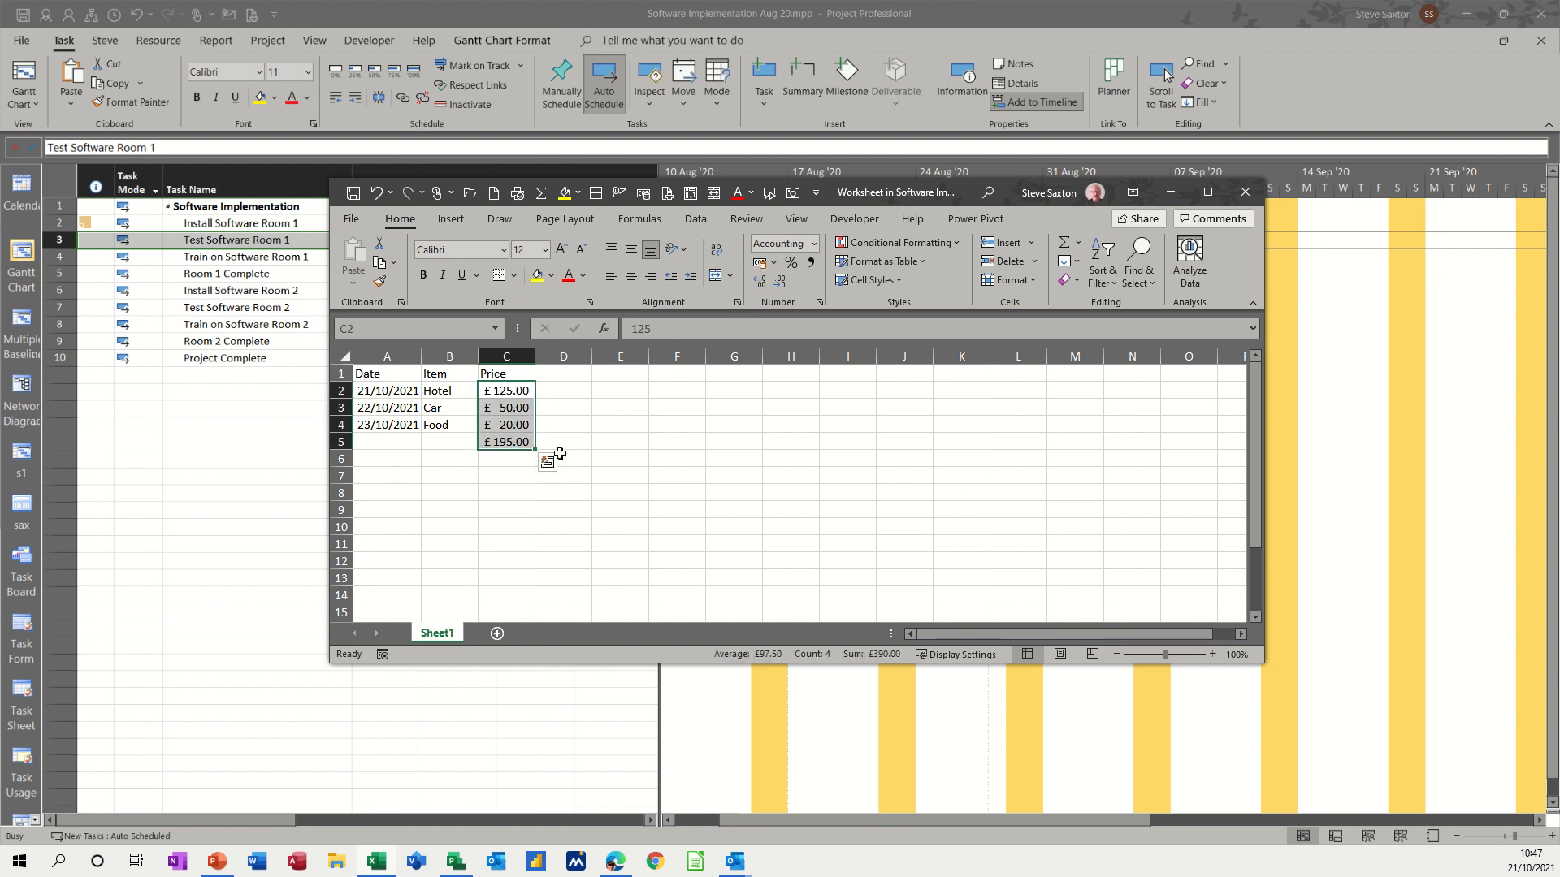
{"action": "left_click", "coordinate": [448, 475]}
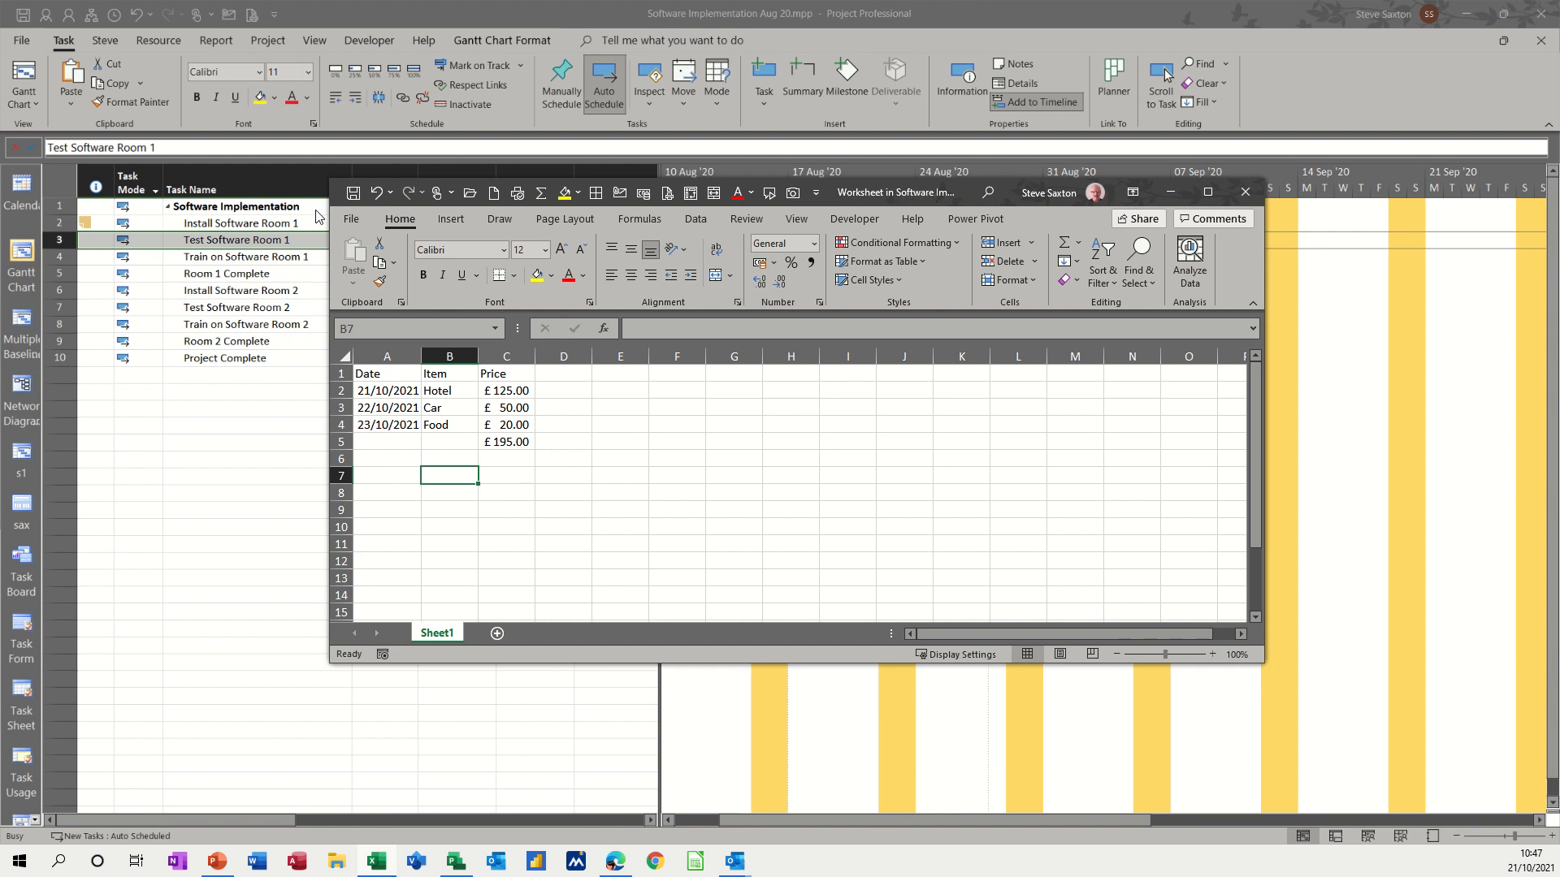
{"action": "mouse_move", "coordinate": [205, 220]}
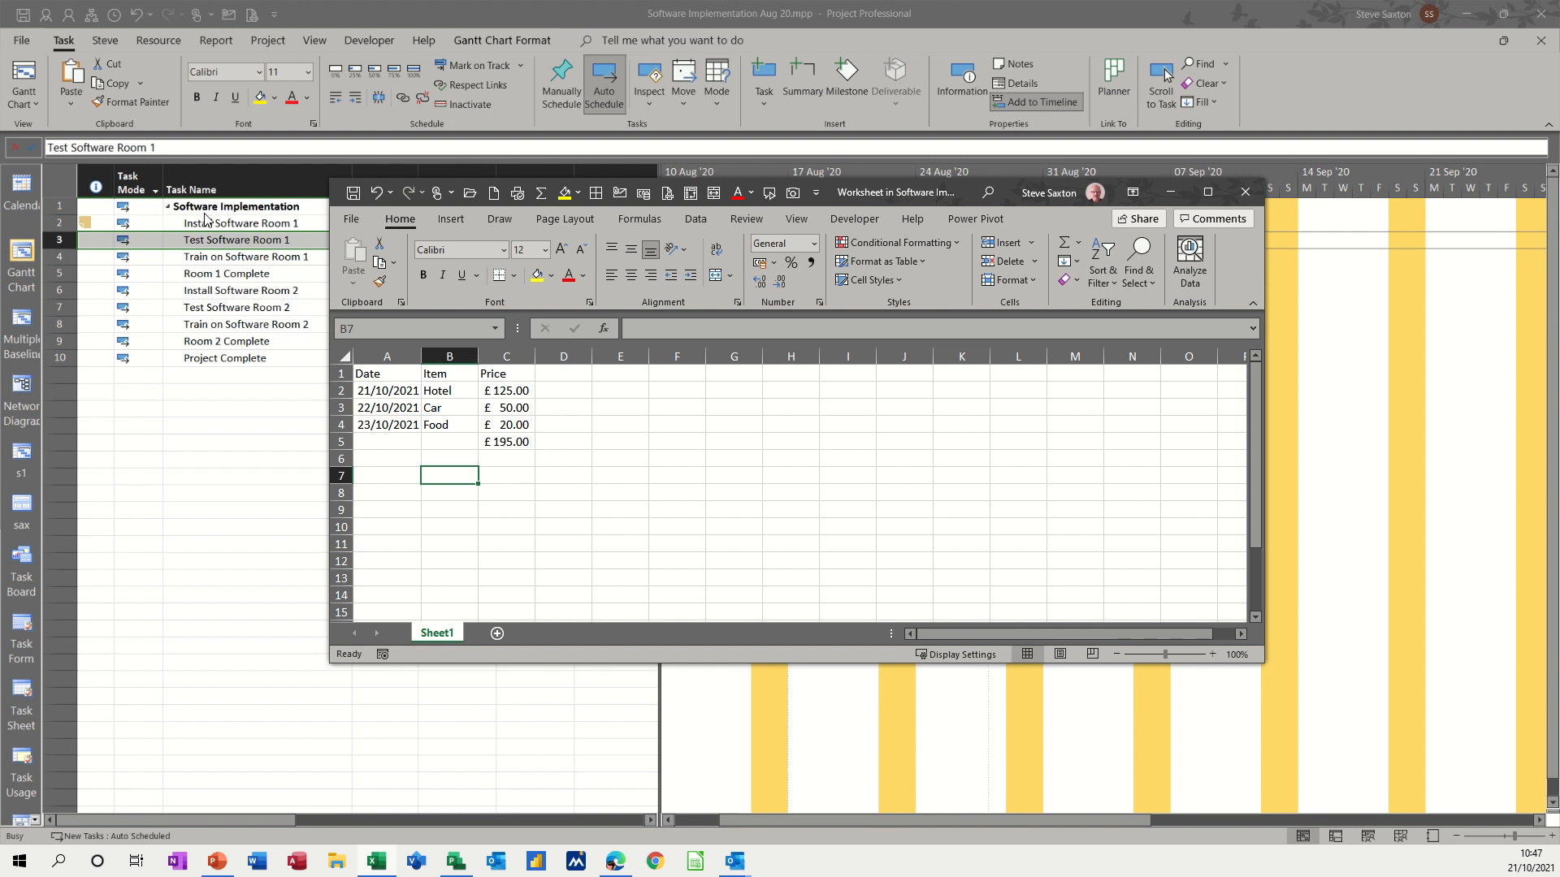
{"action": "mouse_move", "coordinate": [865, 289]}
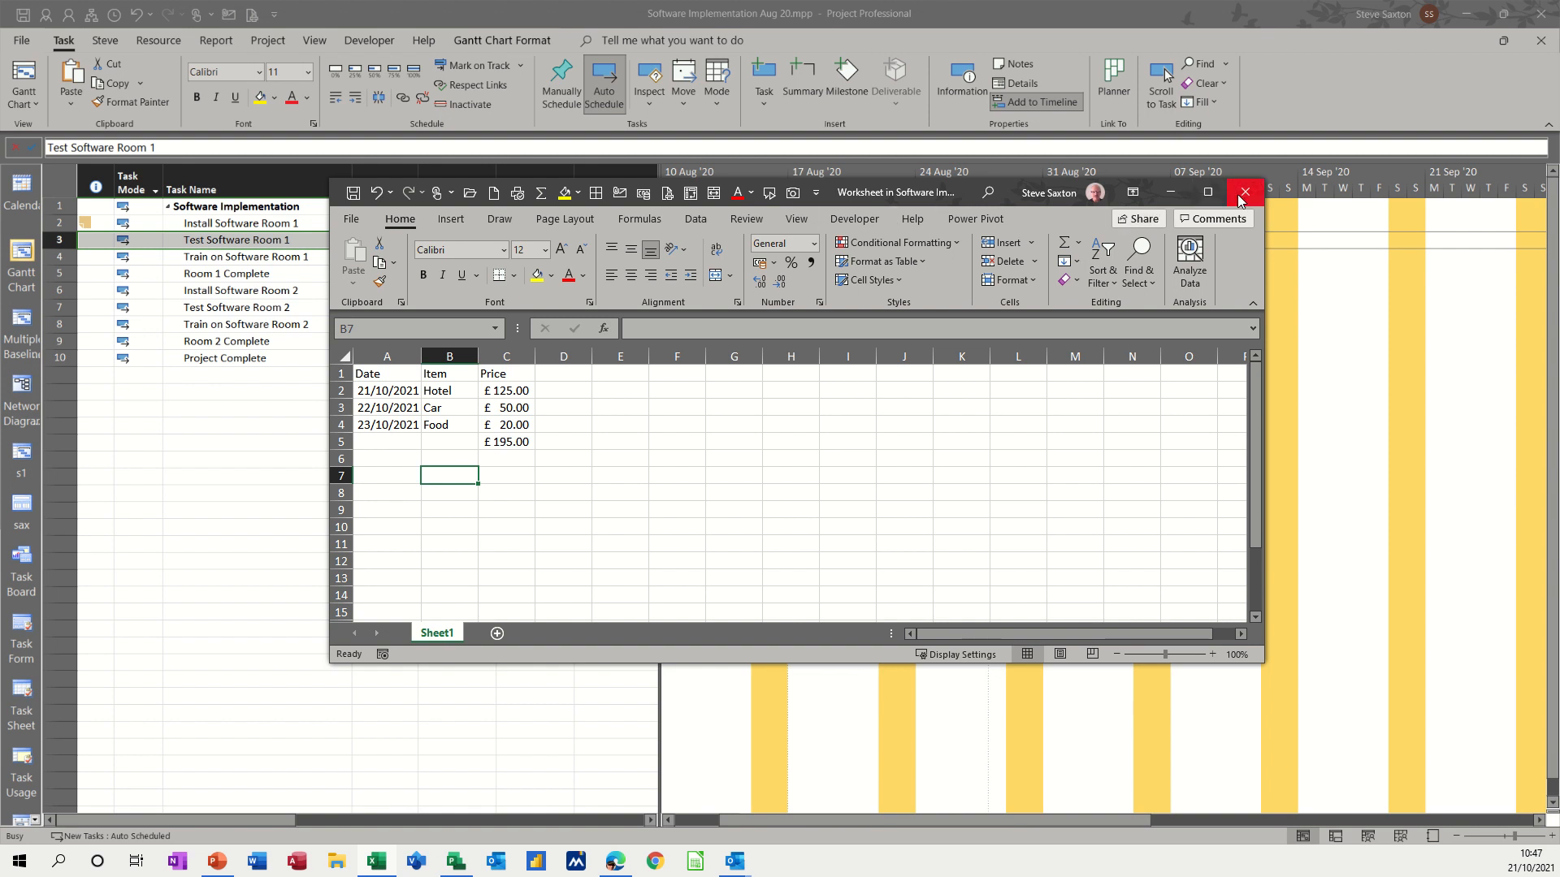
Step: Close the budget worksheet and select its icon in Test Software Room 1's notes
{"action": "left_click", "coordinate": [1242, 192]}
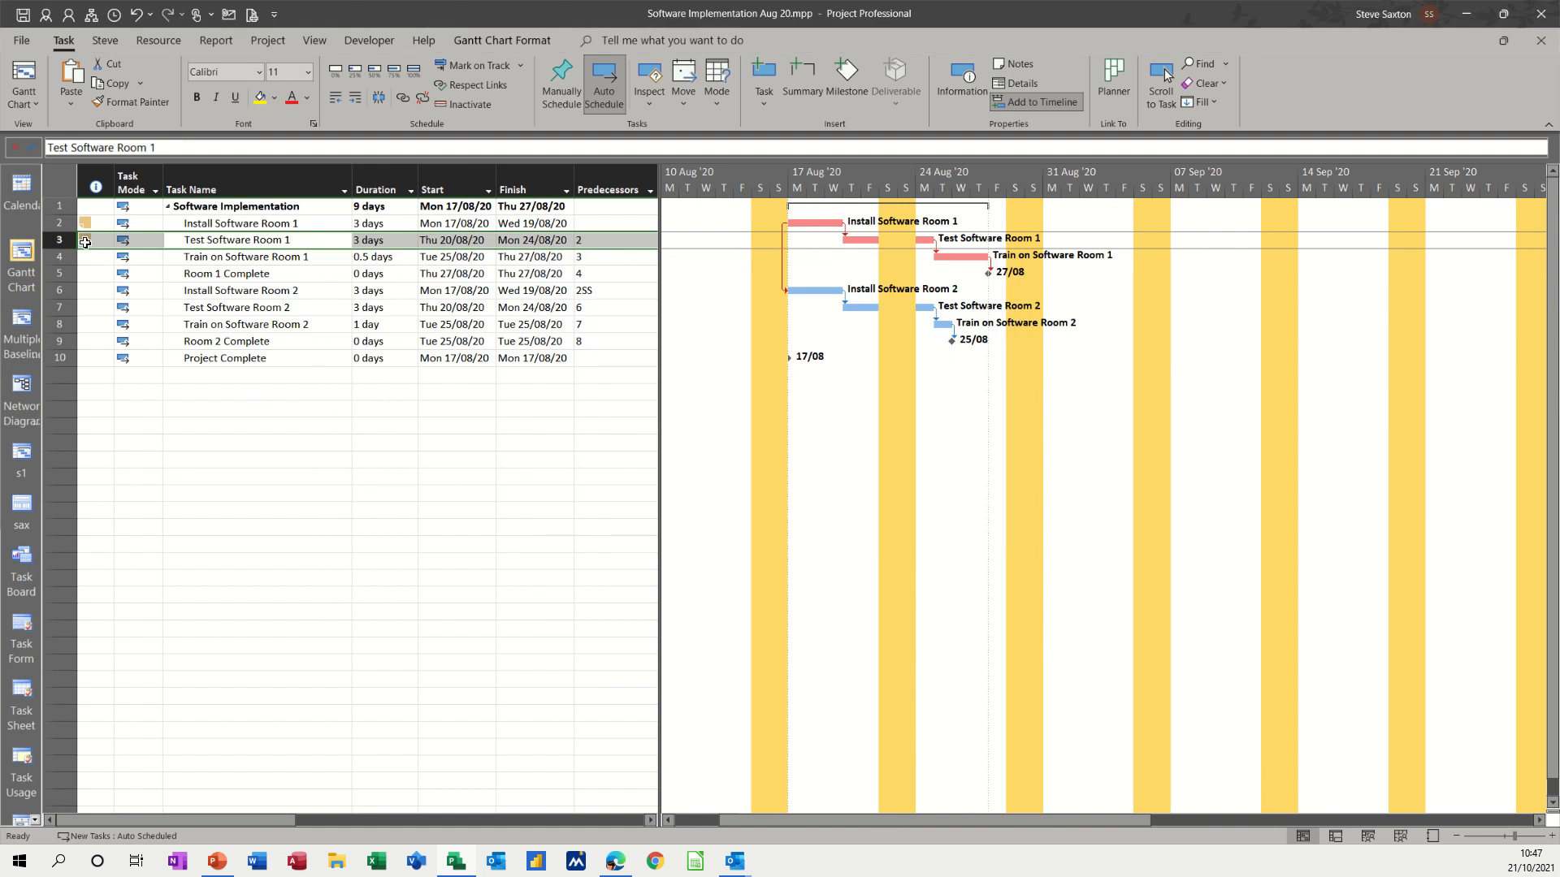
{"action": "mouse_move", "coordinate": [86, 241]}
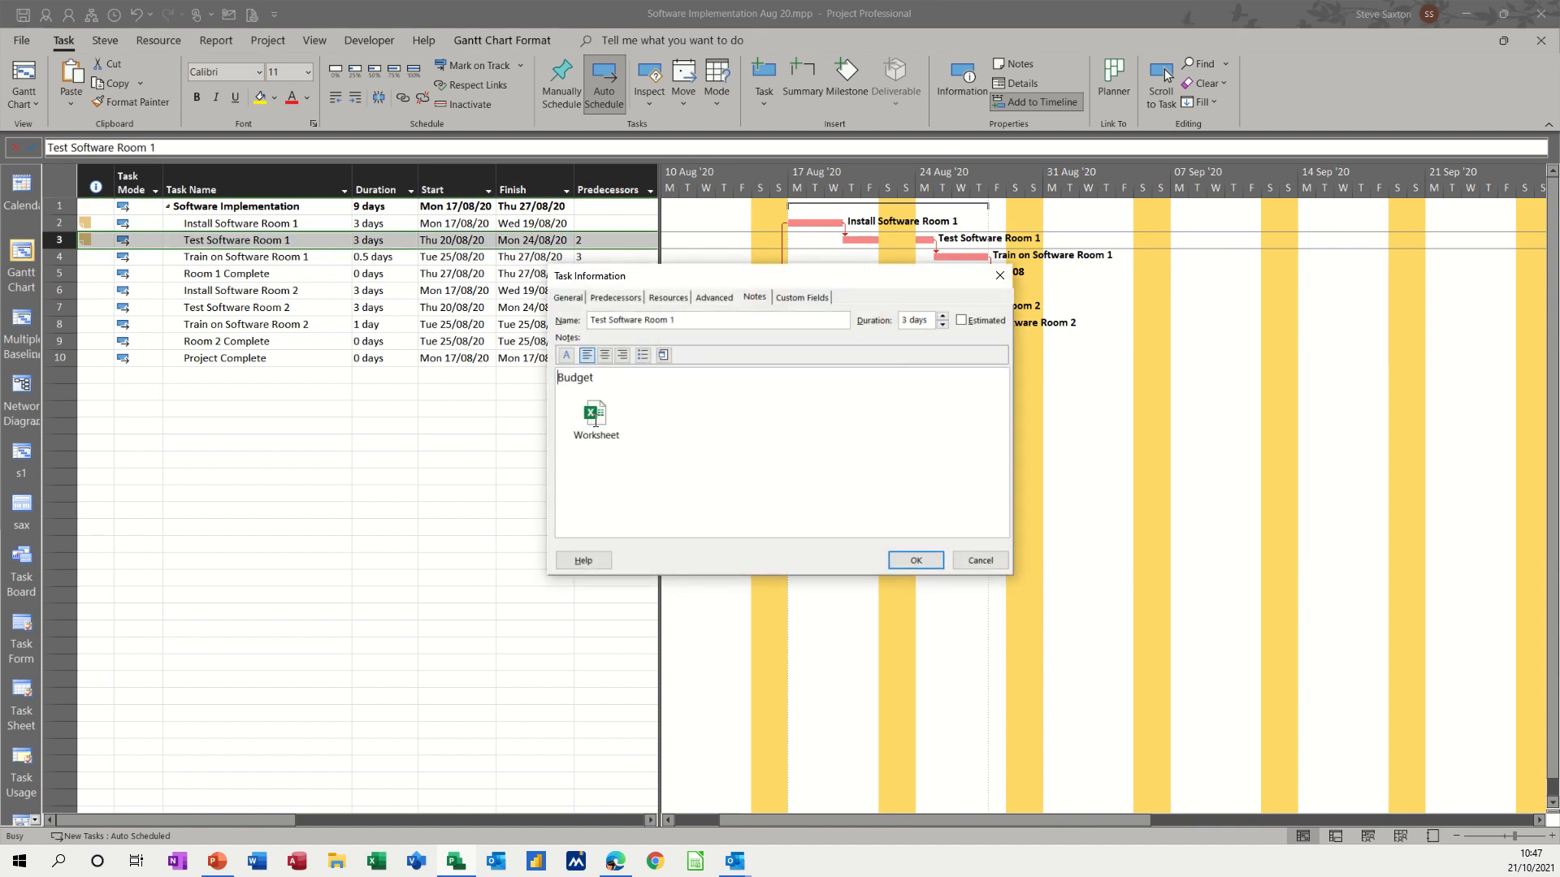
{"action": "left_click", "coordinate": [595, 417]}
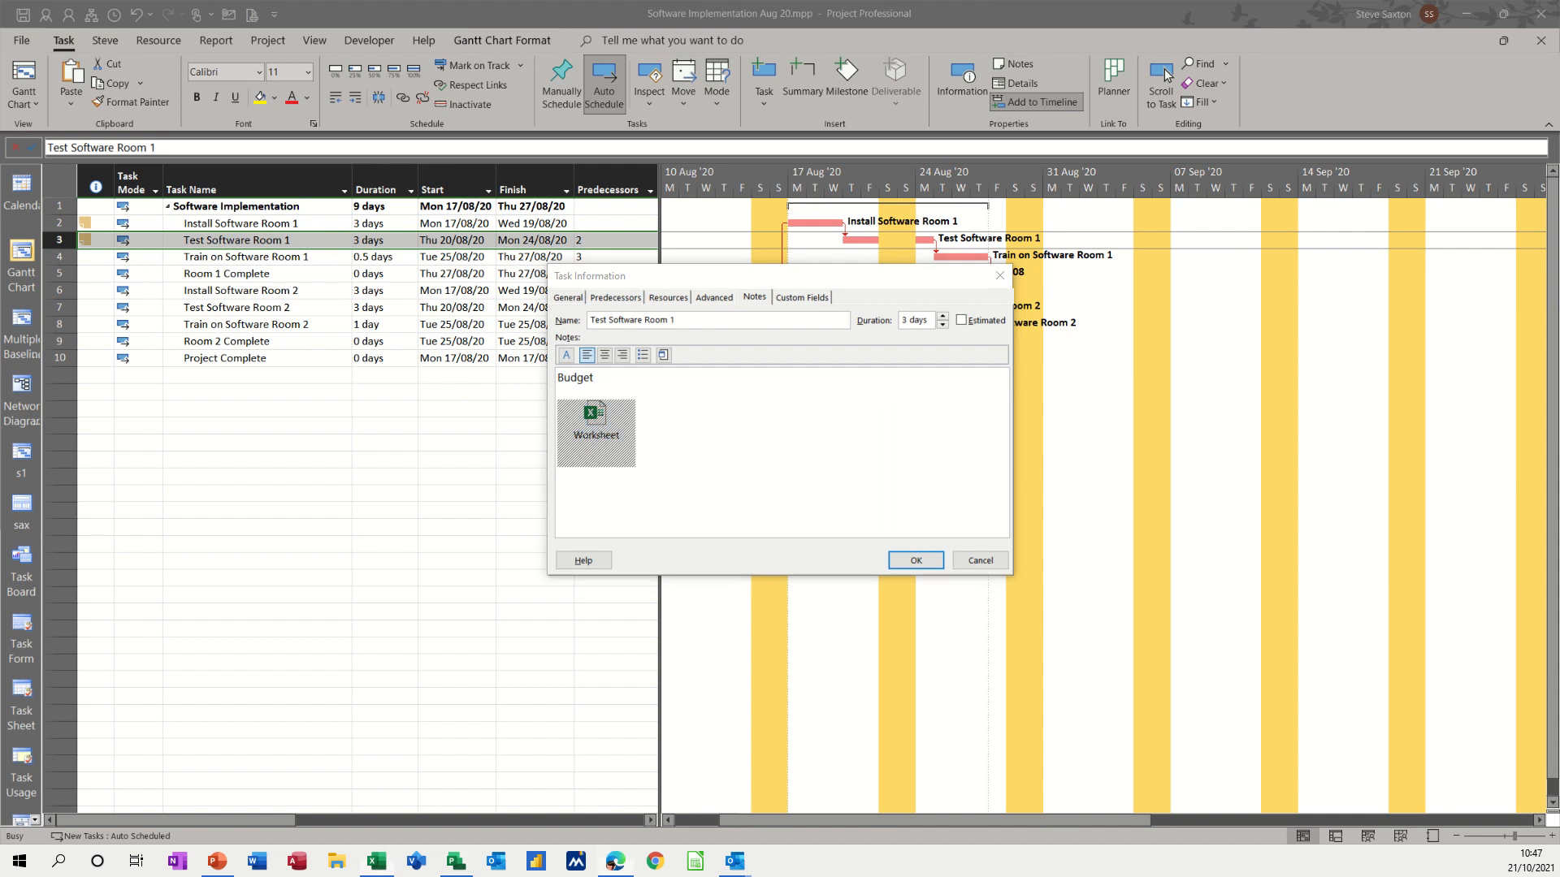
Step: Reopen the budget worksheet, inspect the =SUM(C2:C4) total in C5, then close it
{"action": "double_click", "coordinate": [594, 433]}
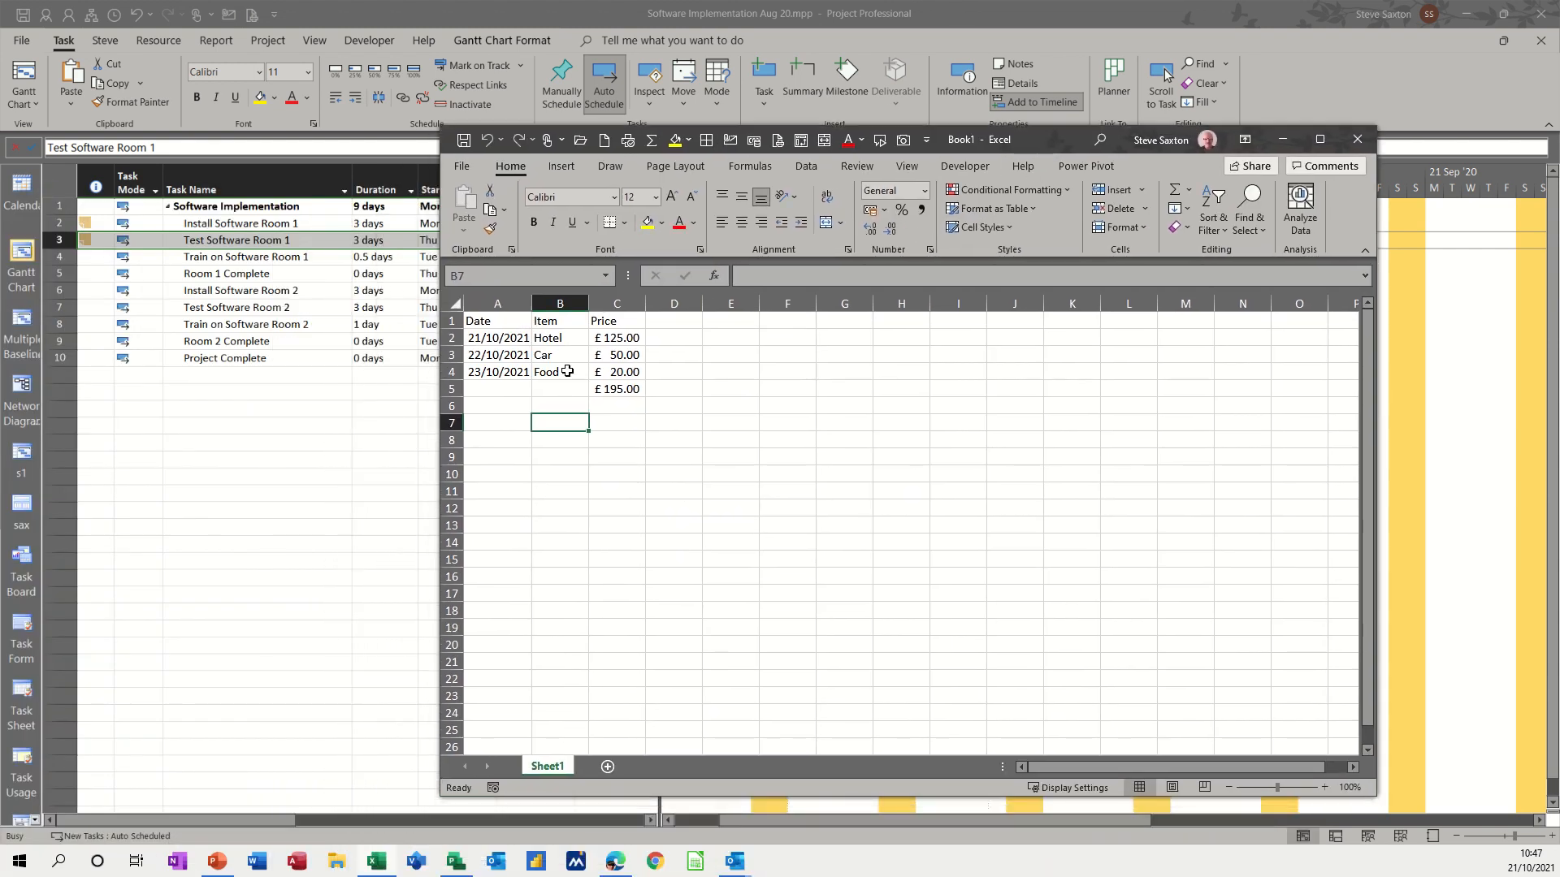
{"action": "mouse_move", "coordinate": [566, 398]}
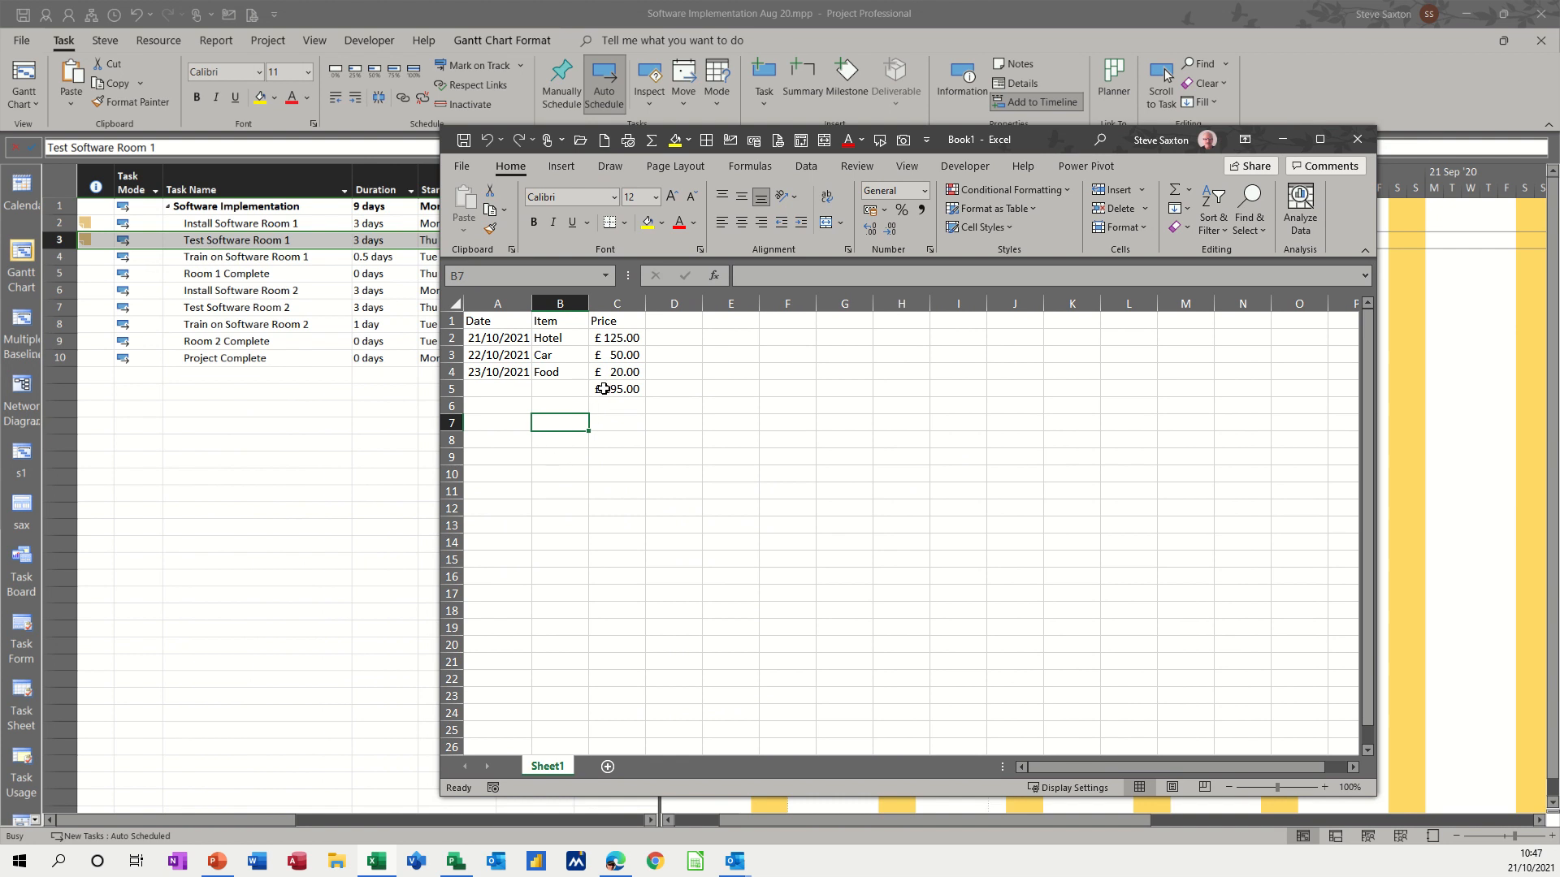
{"action": "left_click", "coordinate": [617, 388]}
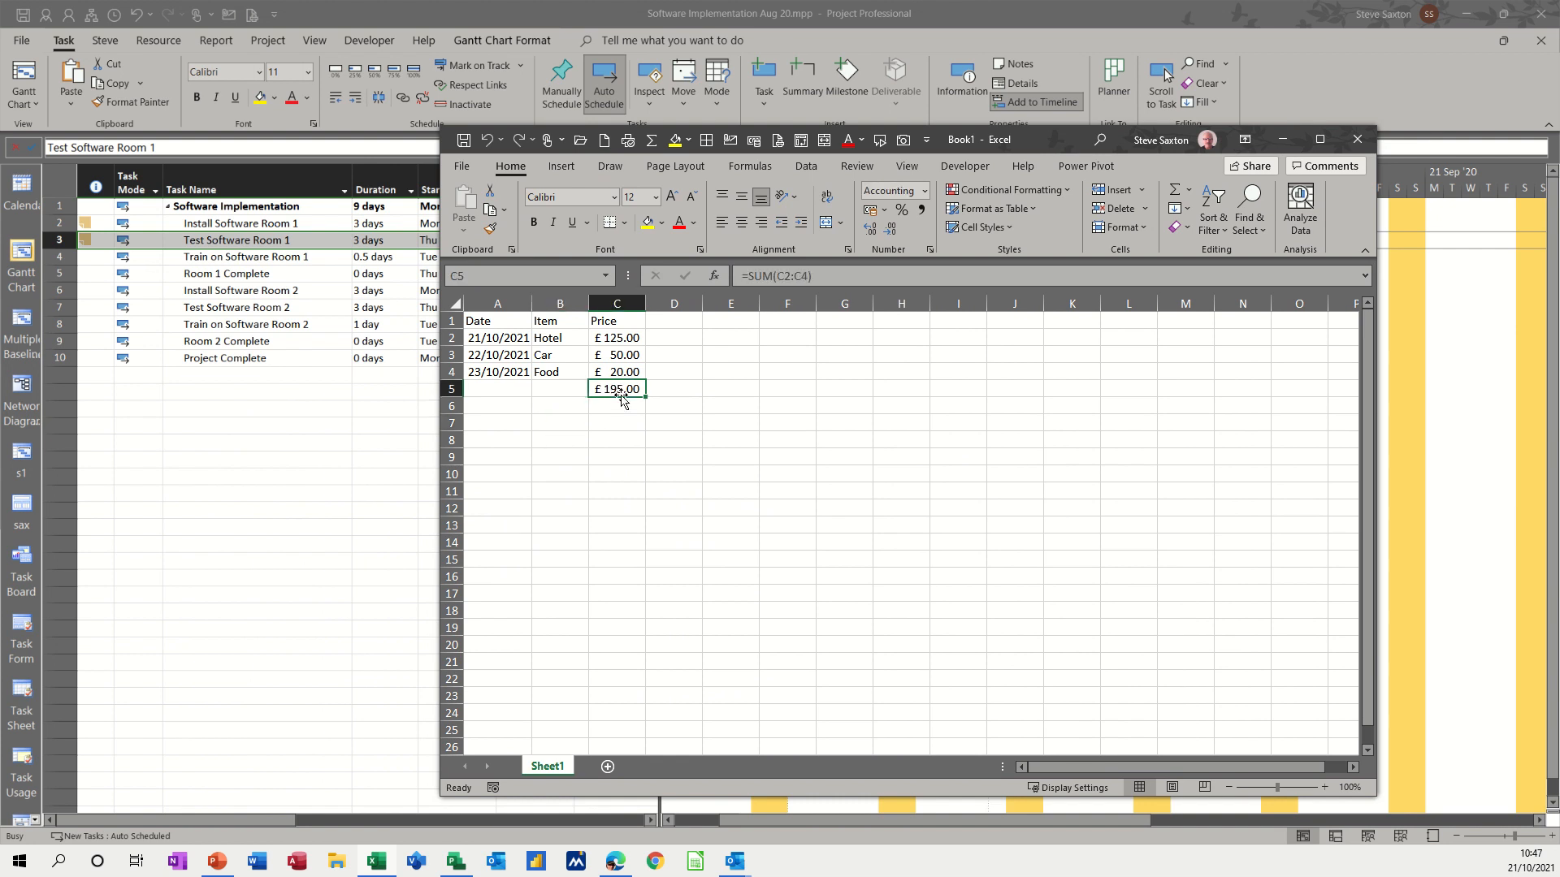
{"action": "mouse_move", "coordinate": [546, 407]}
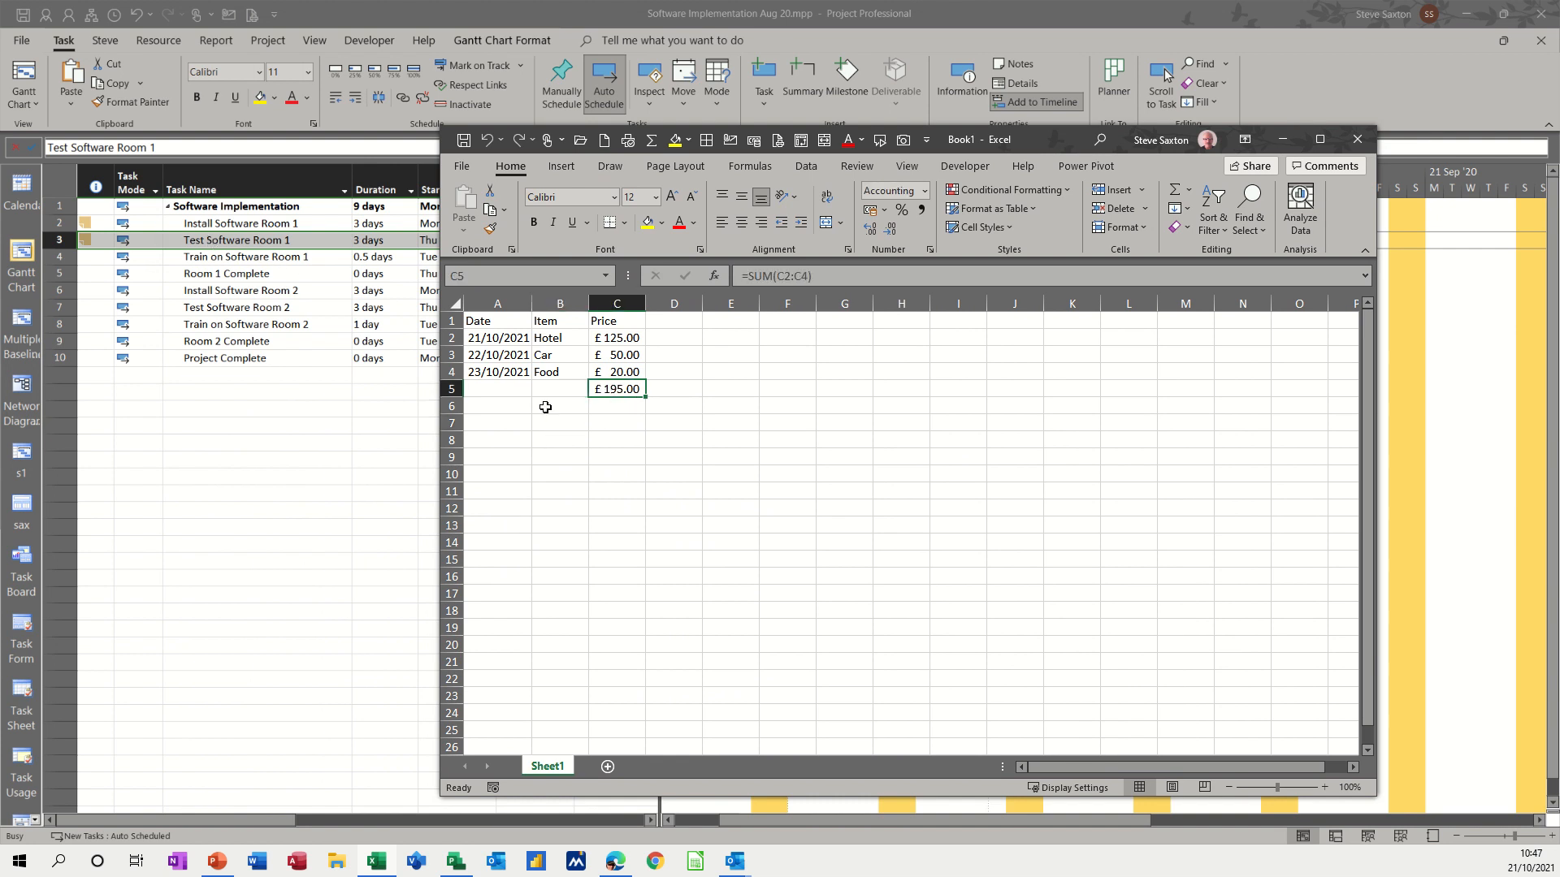
{"action": "mouse_move", "coordinate": [1331, 226]}
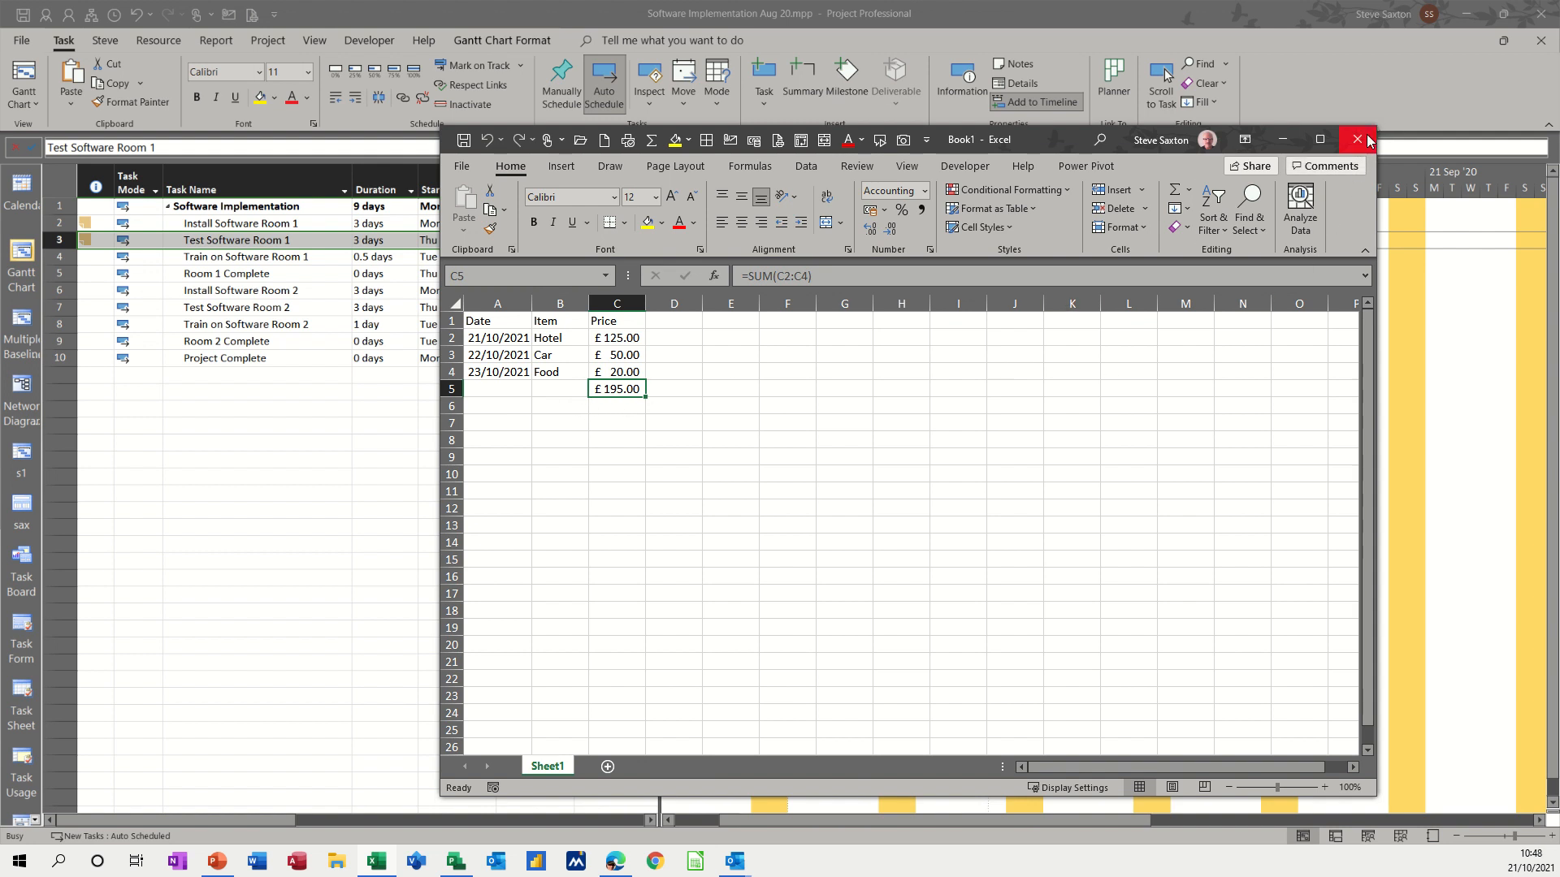
{"action": "left_click", "coordinate": [1356, 138]}
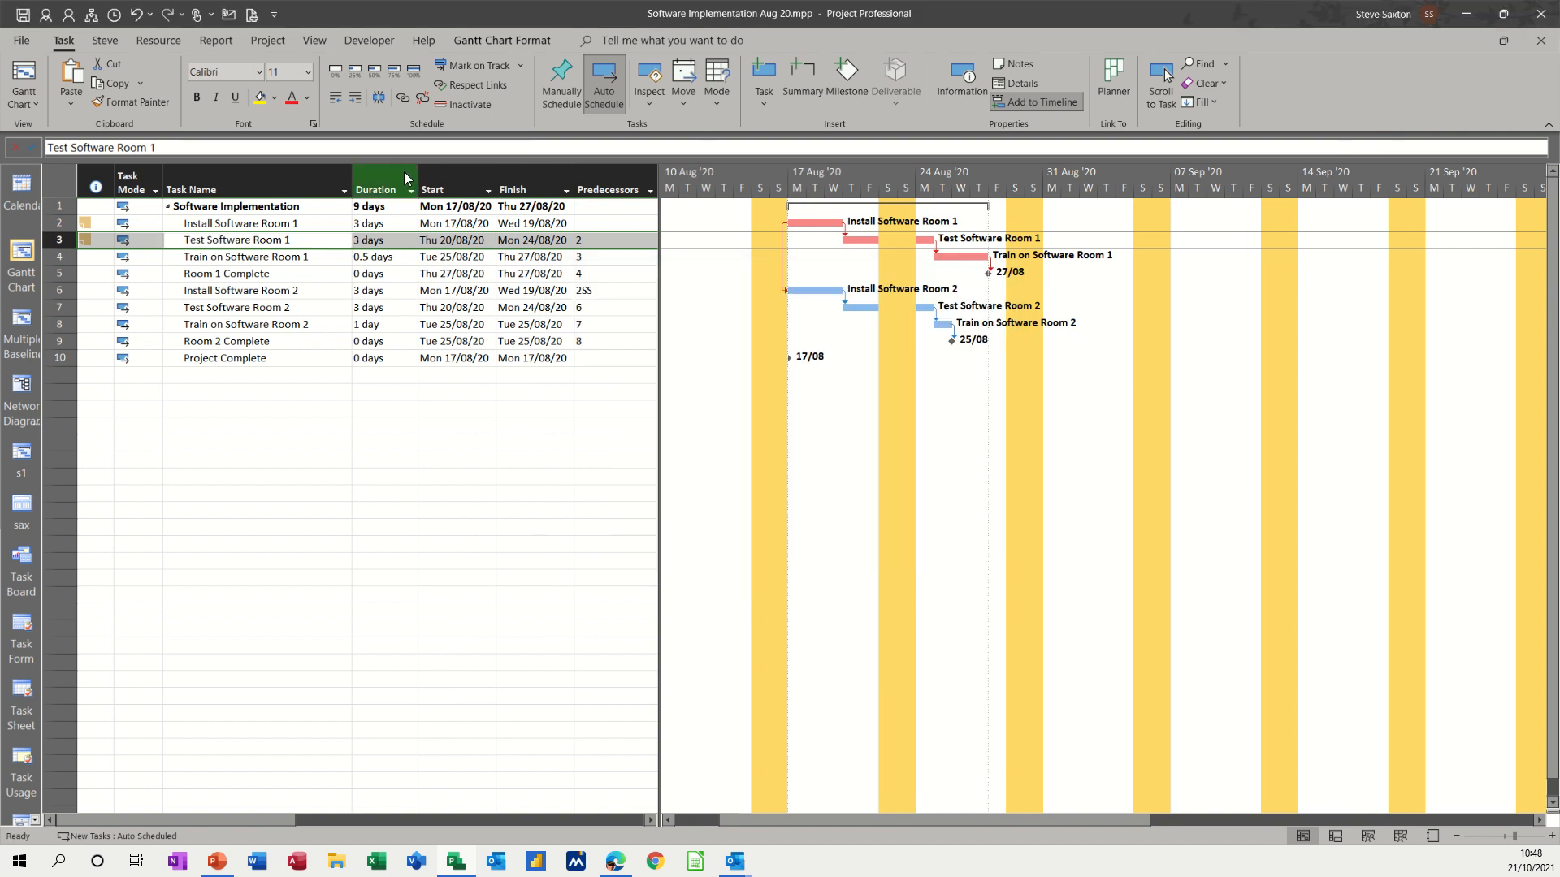
Step: Switch to the Cost table and enter a £195.00 fixed cost for Test Software Room 1
{"action": "left_click", "coordinate": [314, 40]}
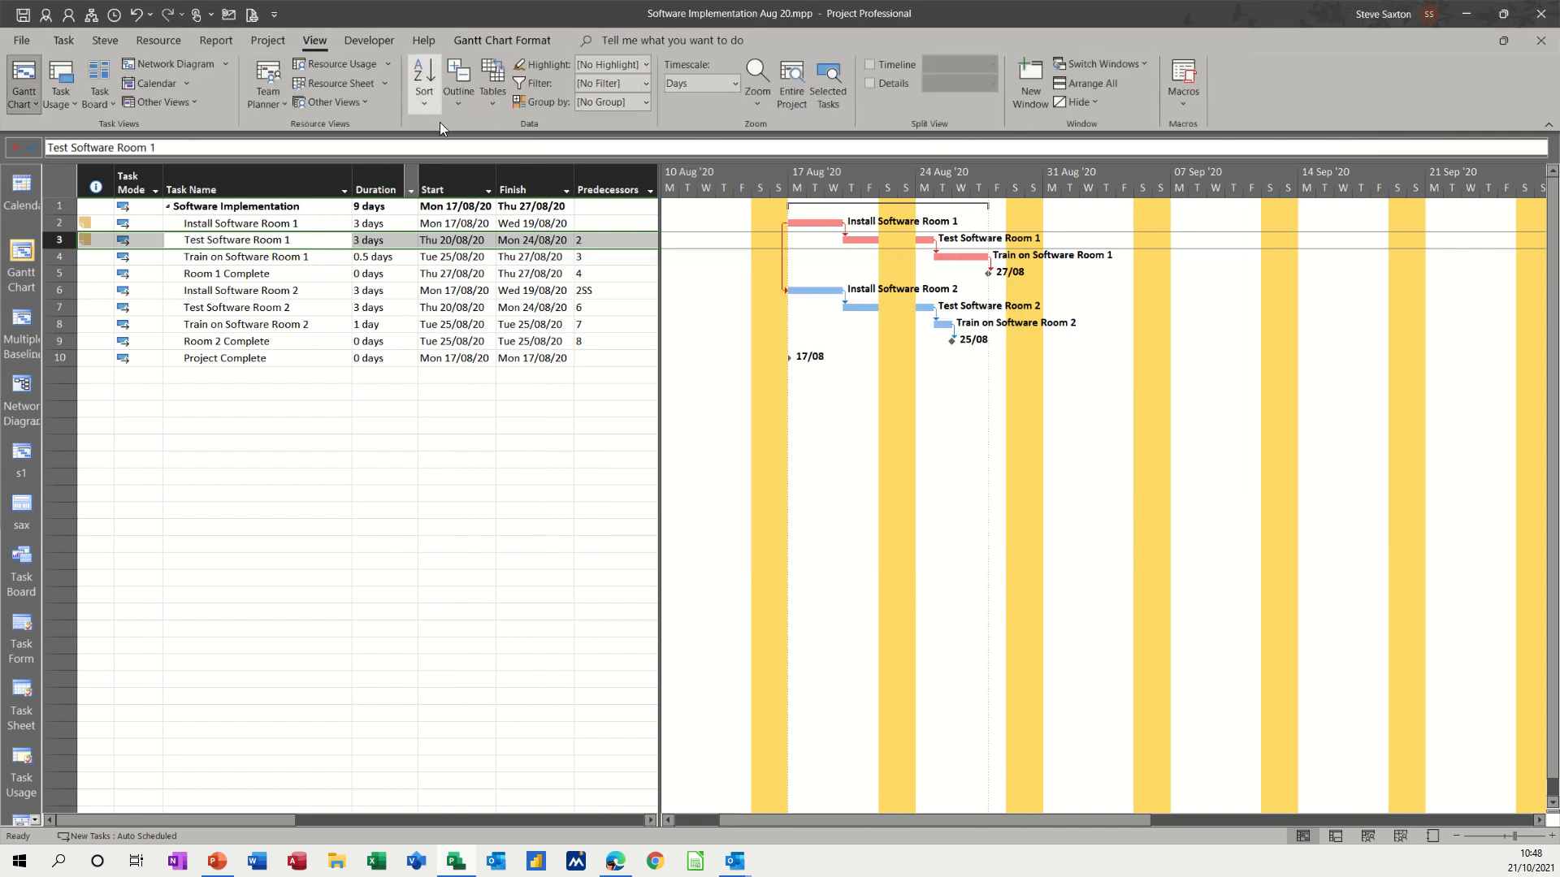
{"action": "left_click", "coordinate": [491, 83]}
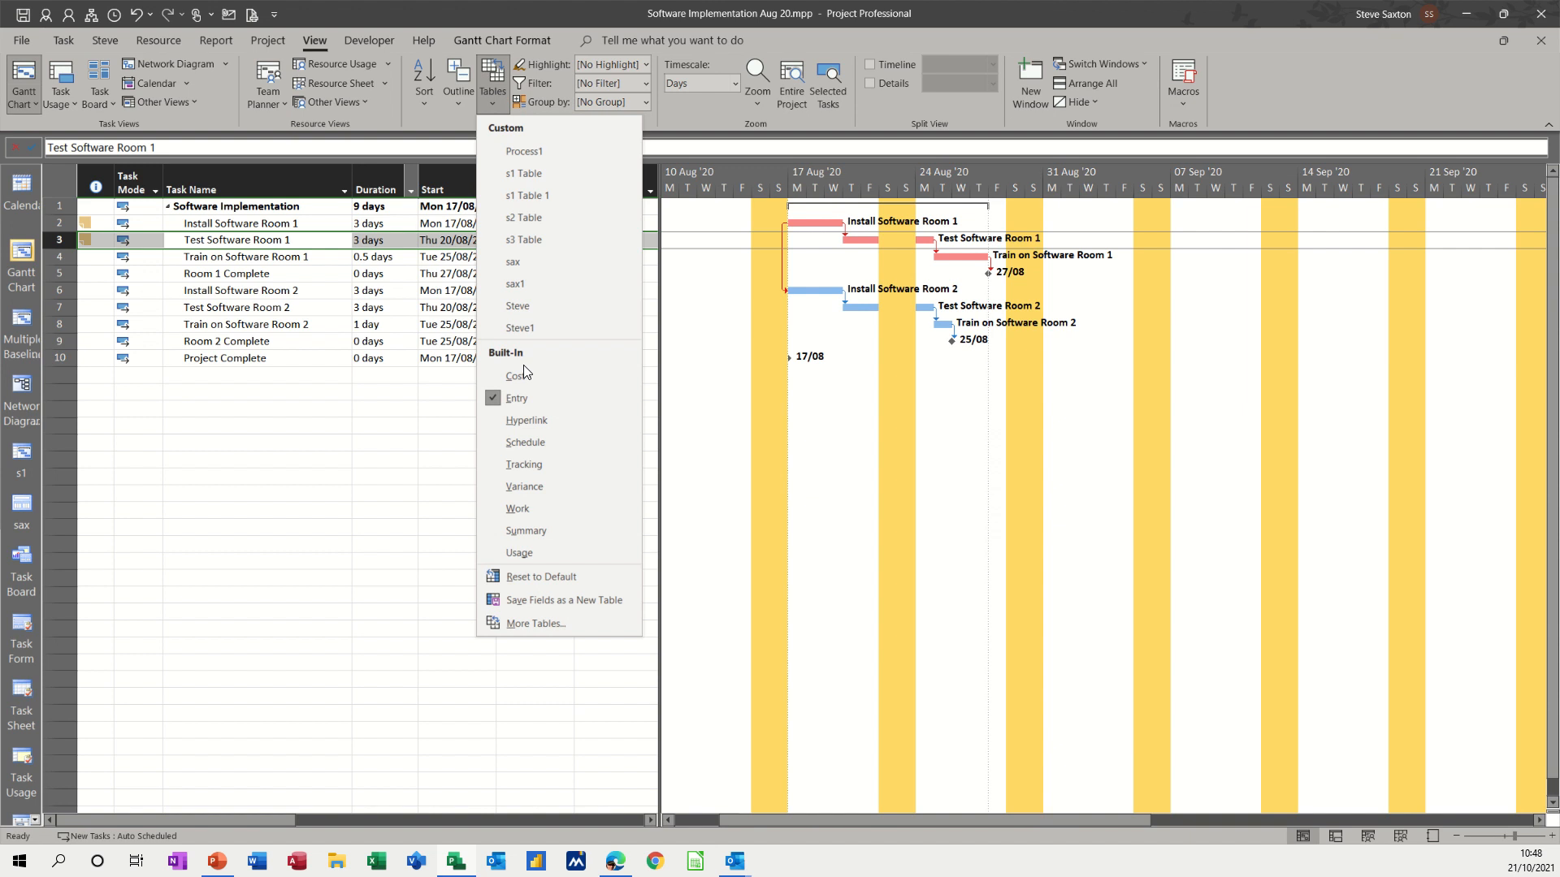
{"action": "left_click", "coordinate": [517, 375]}
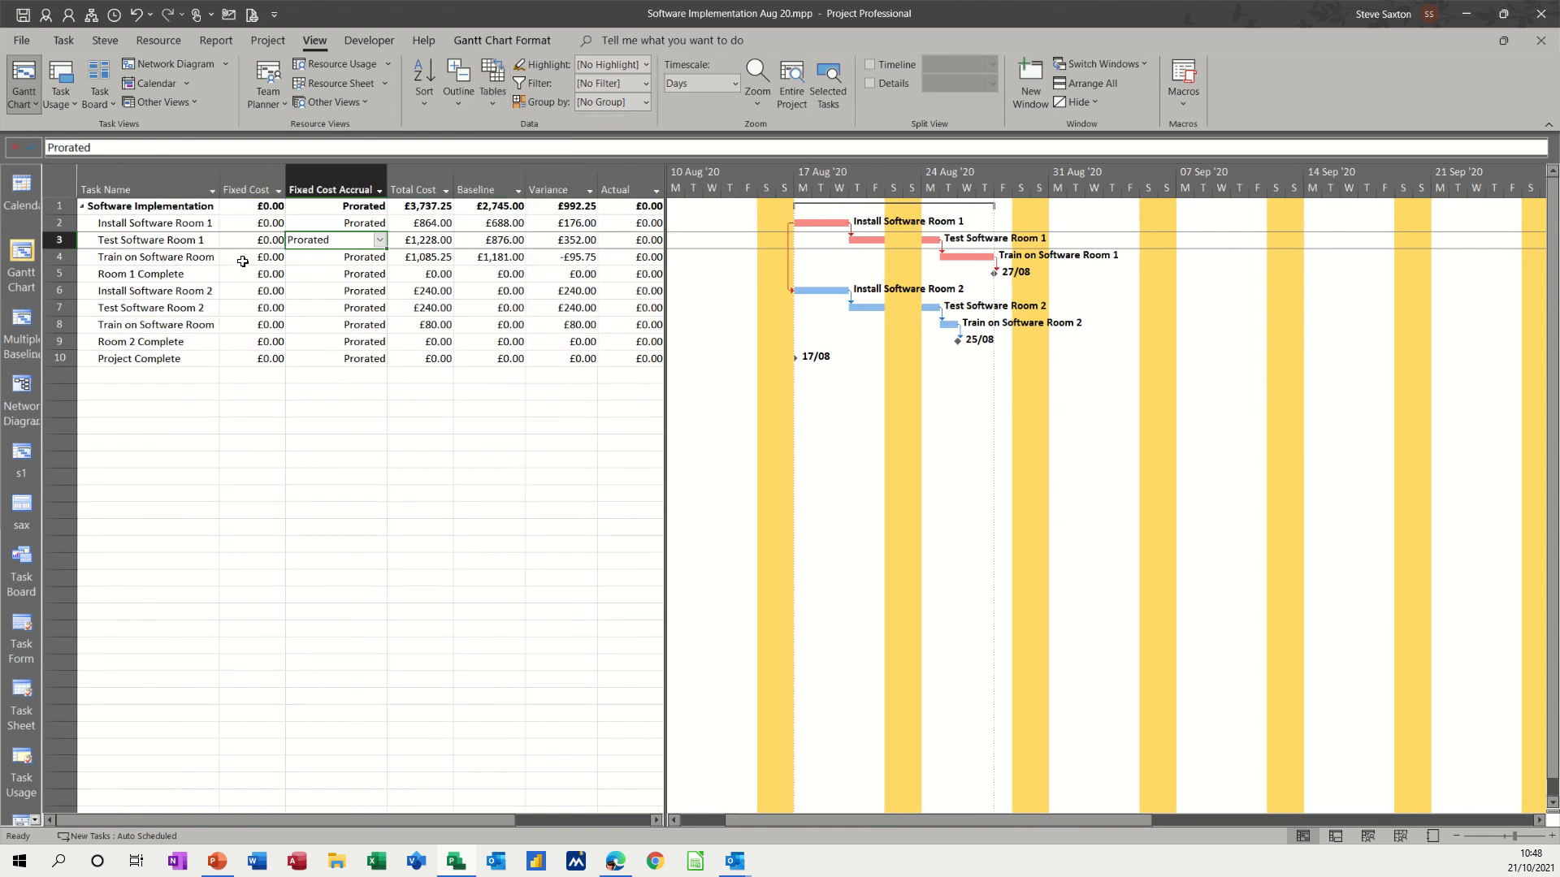
{"action": "left_click", "coordinate": [250, 240]}
{"action": "type", "text": "195"}
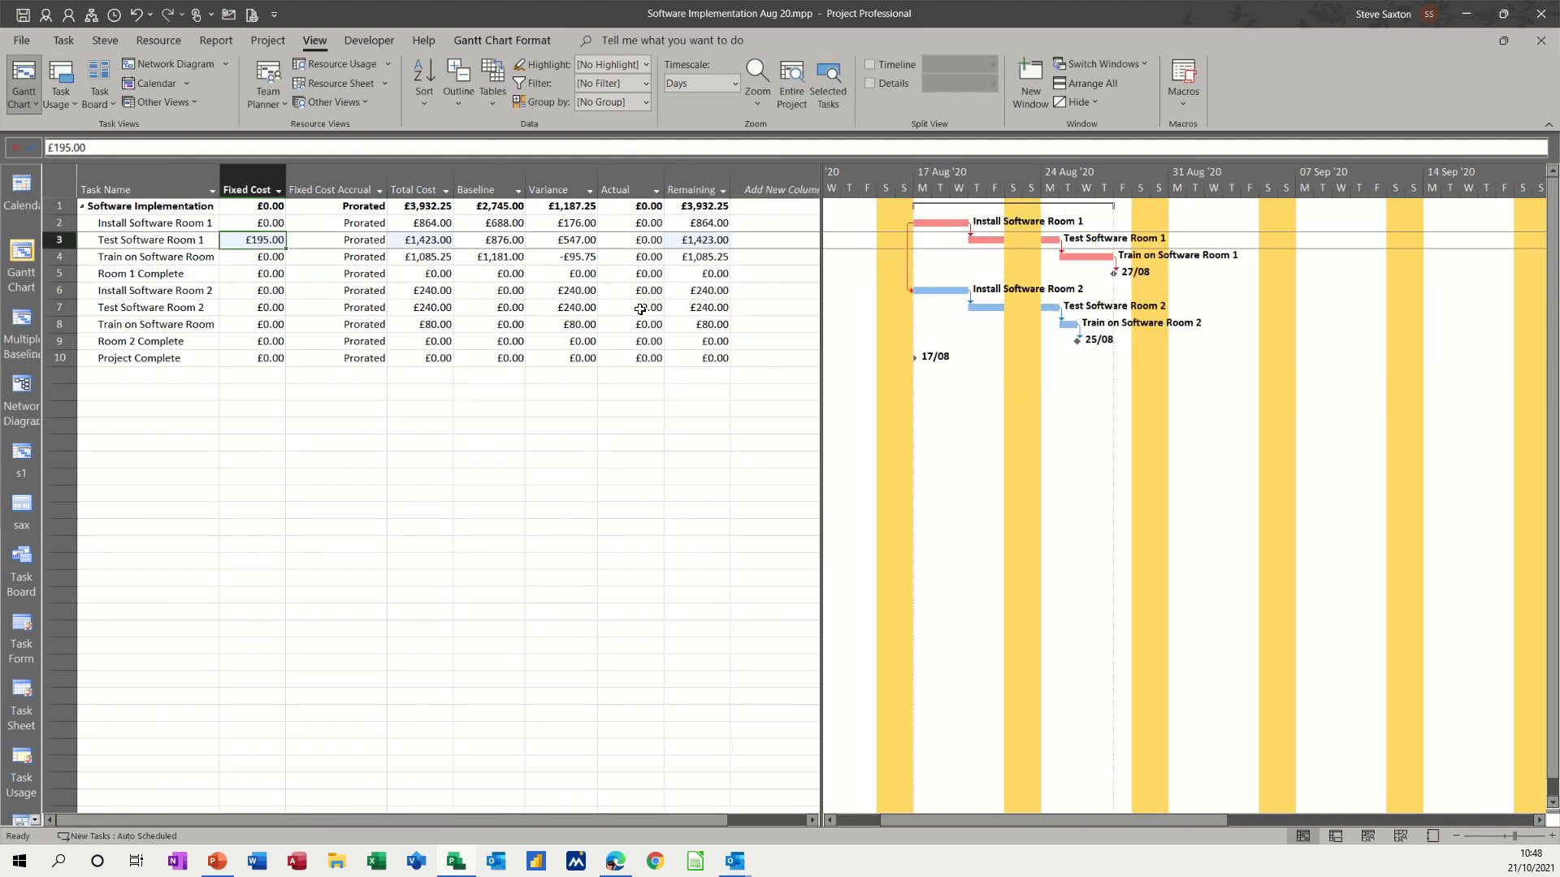
{"action": "mouse_move", "coordinate": [546, 226]}
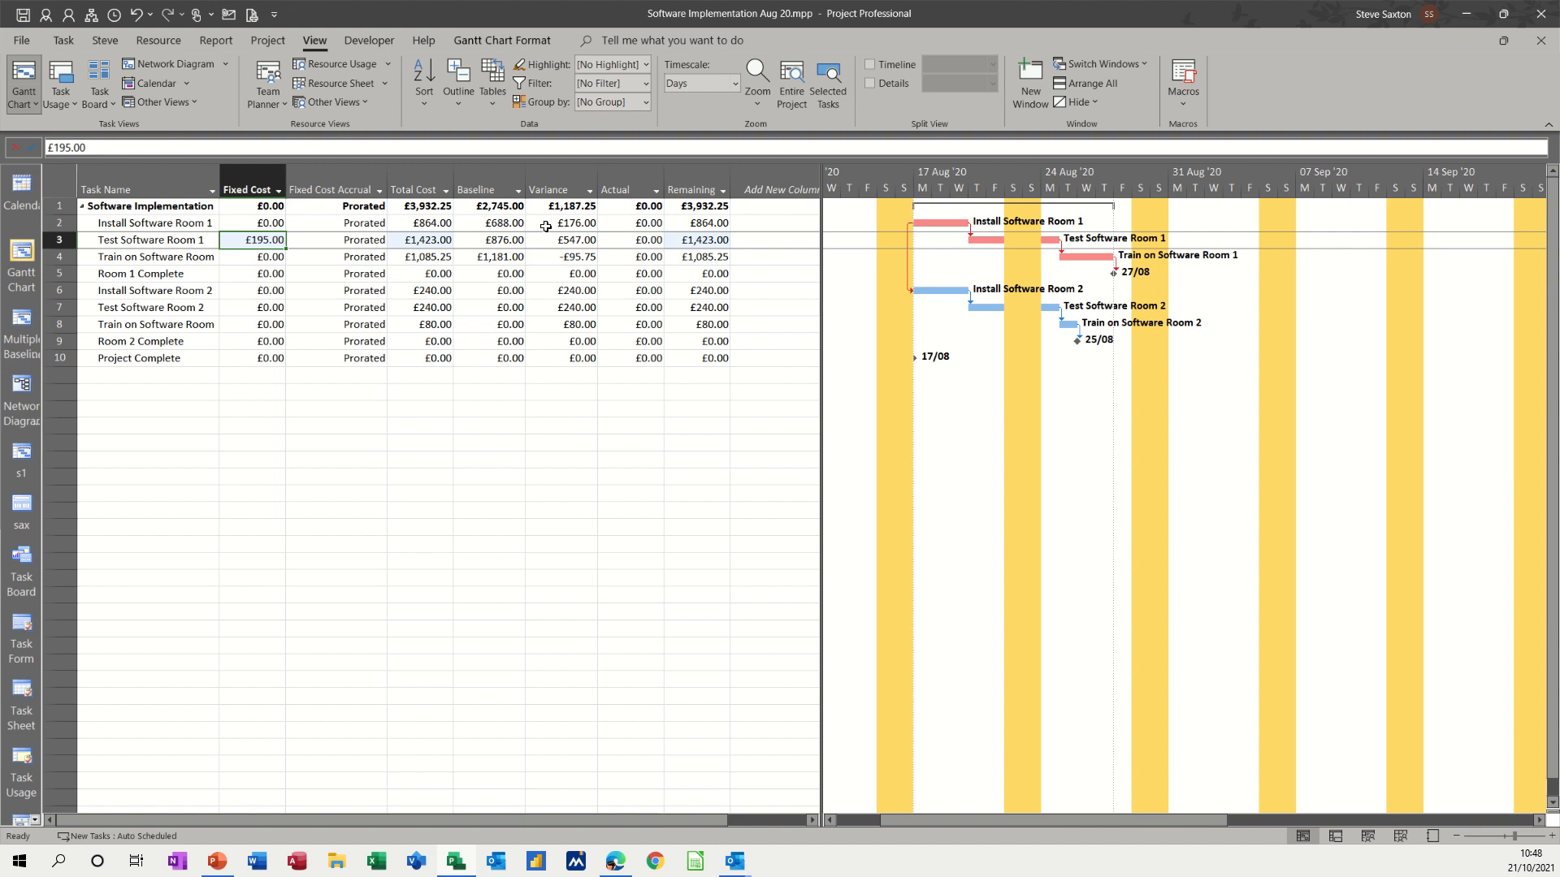
{"action": "left_click", "coordinate": [475, 189]}
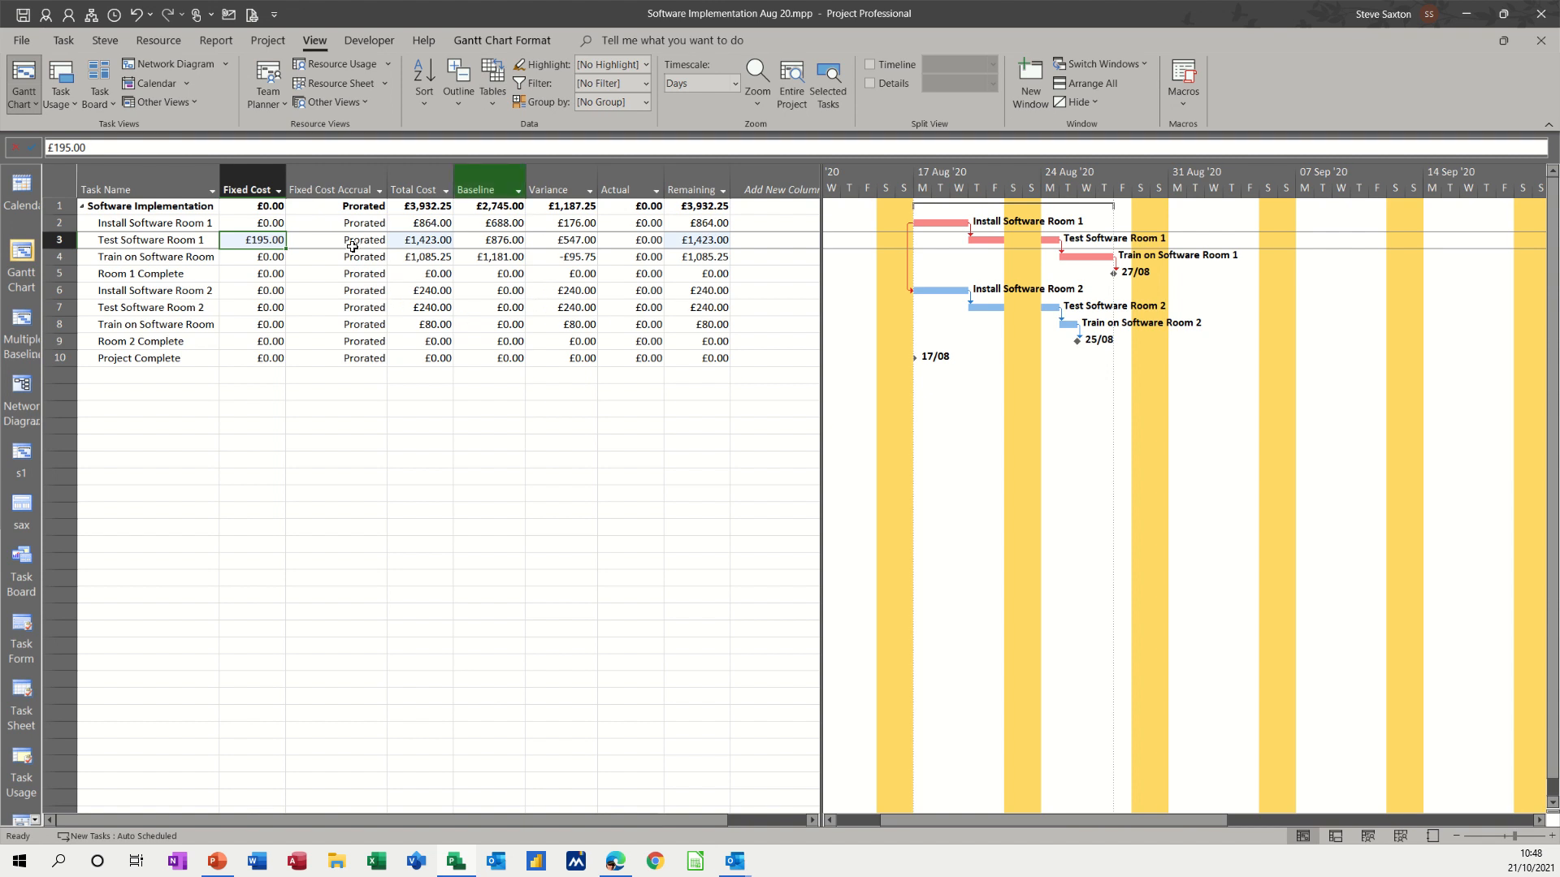
{"action": "mouse_move", "coordinate": [413, 243]}
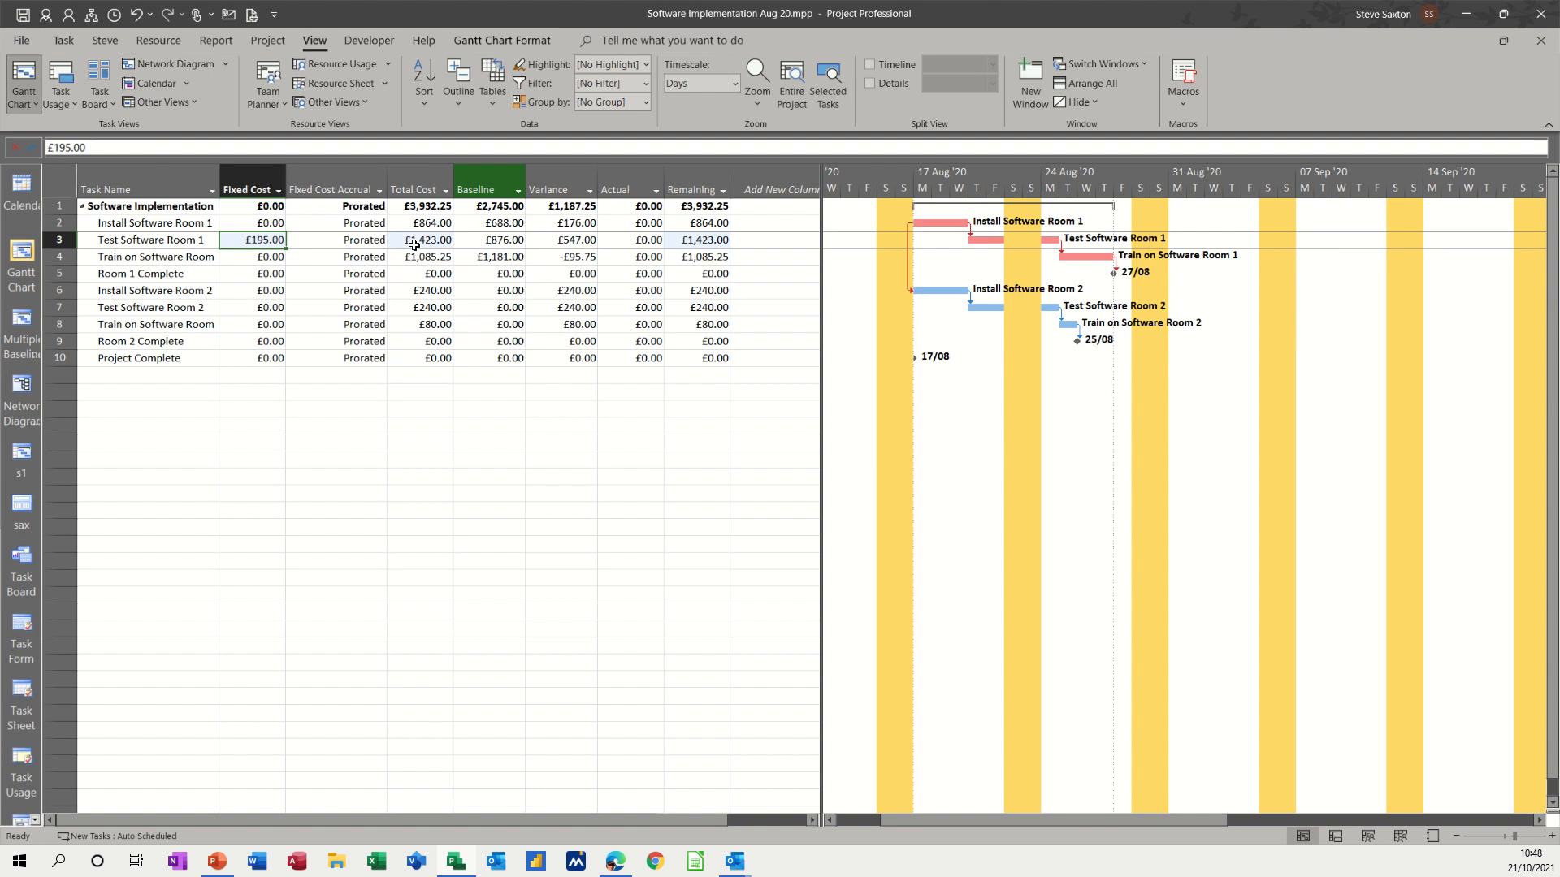
{"action": "mouse_move", "coordinate": [607, 247]}
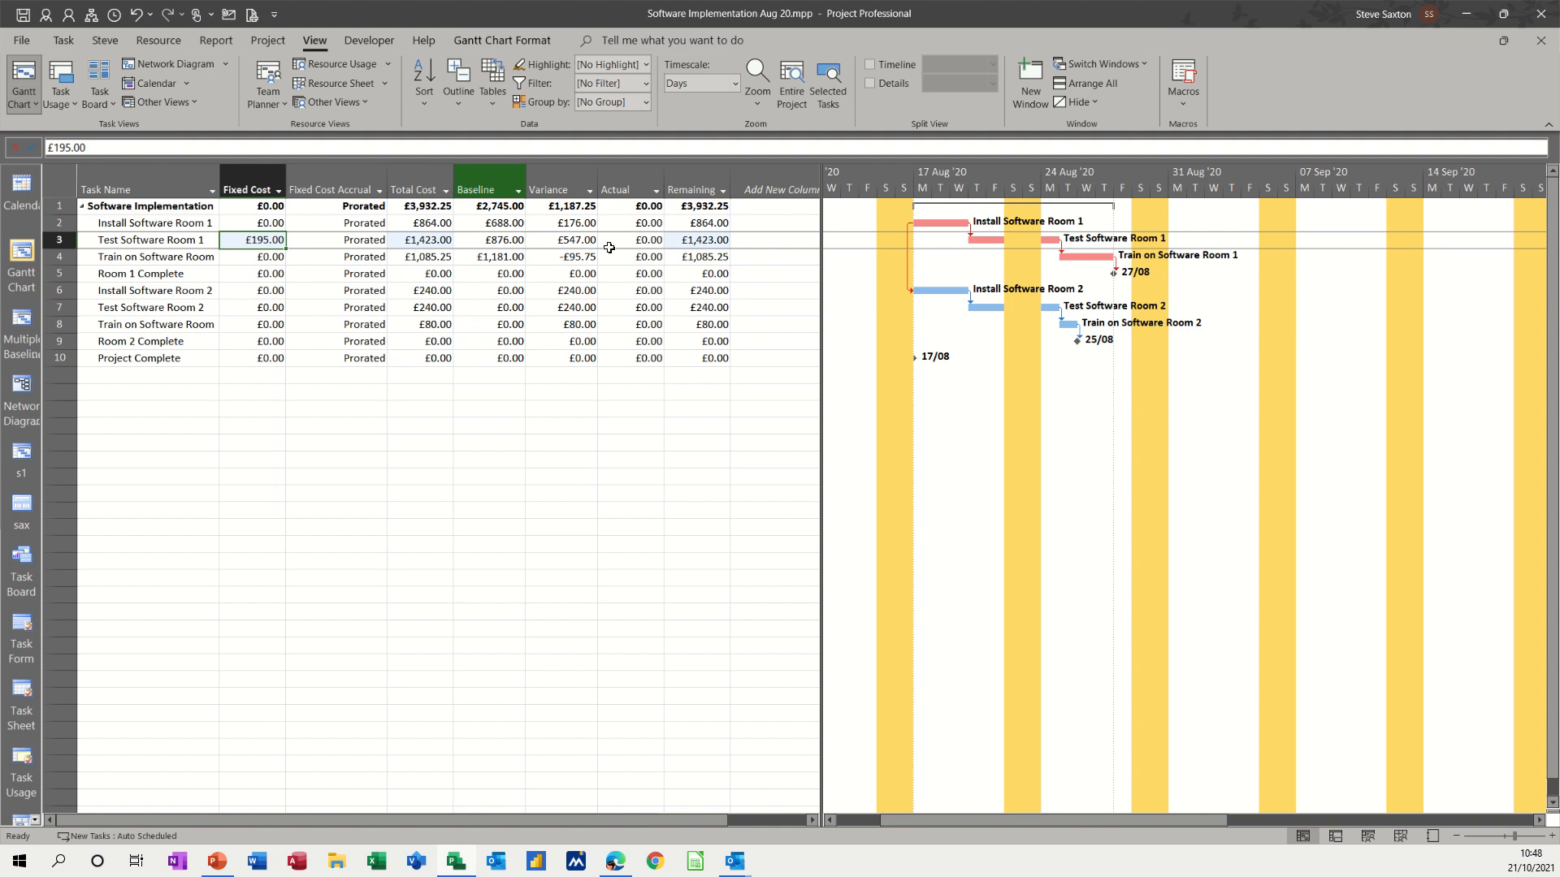
Step: Review Test Software Room 1's £1,423.00 total and remaining cost, then select it under Task
{"action": "left_click", "coordinate": [419, 239]}
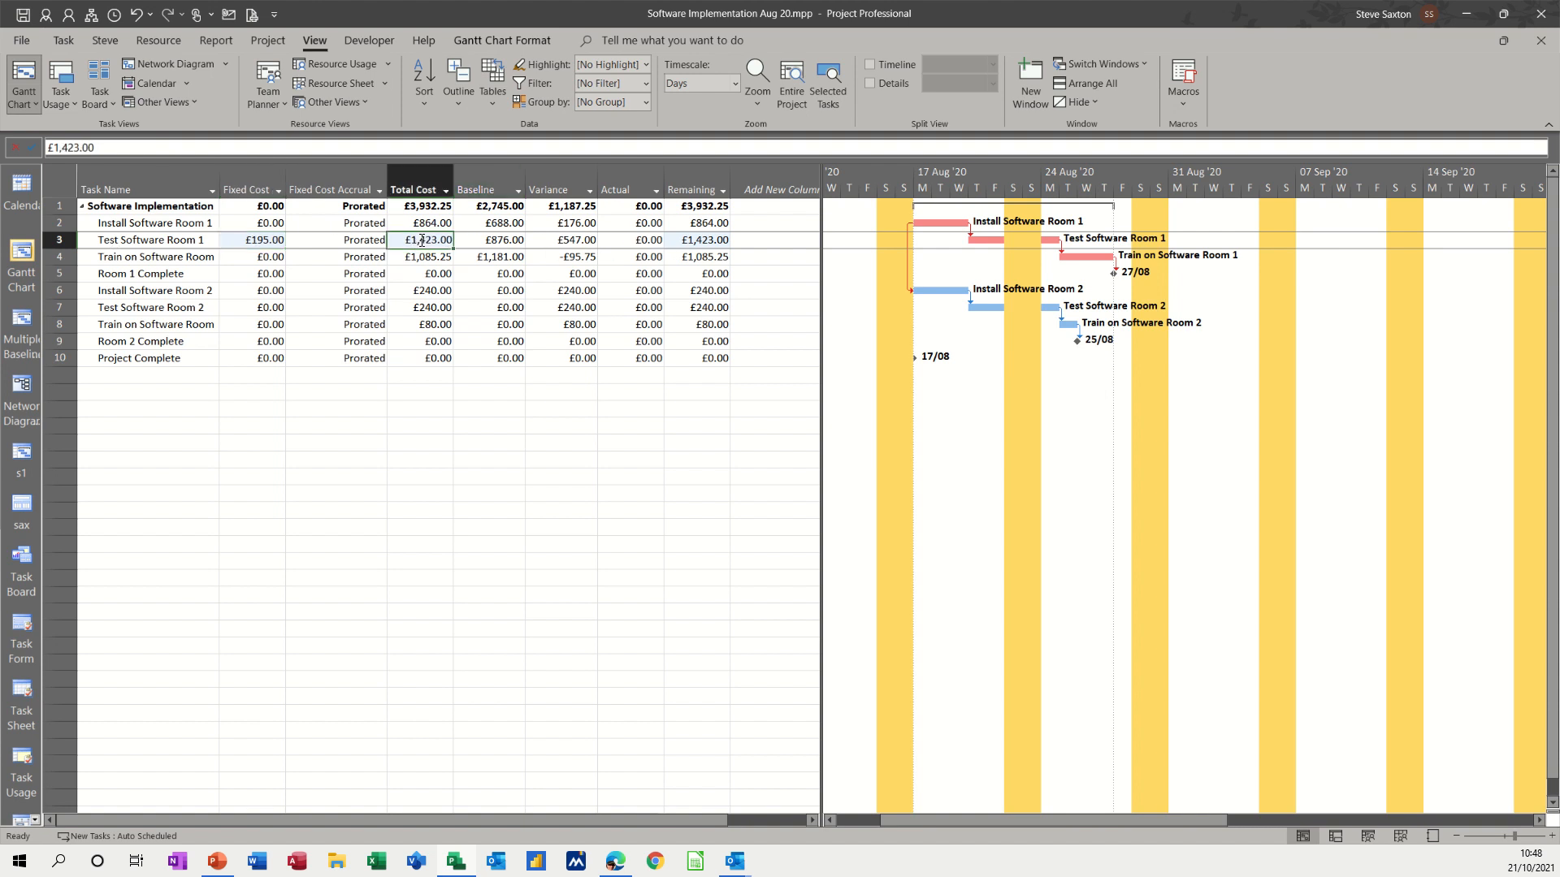
{"action": "left_click", "coordinate": [703, 239]}
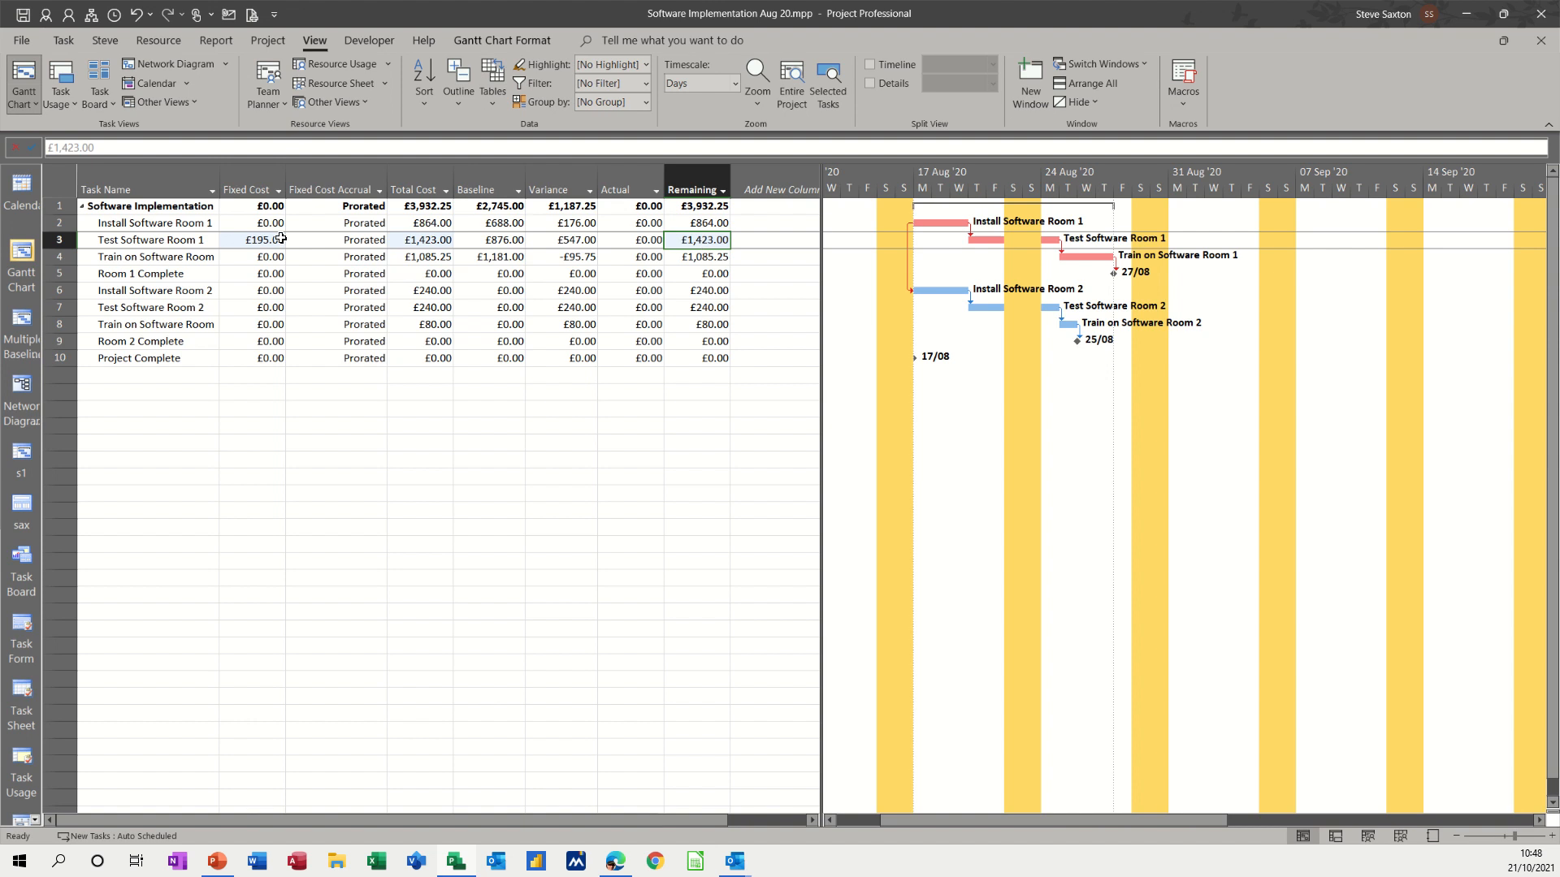
{"action": "left_click", "coordinate": [150, 240]}
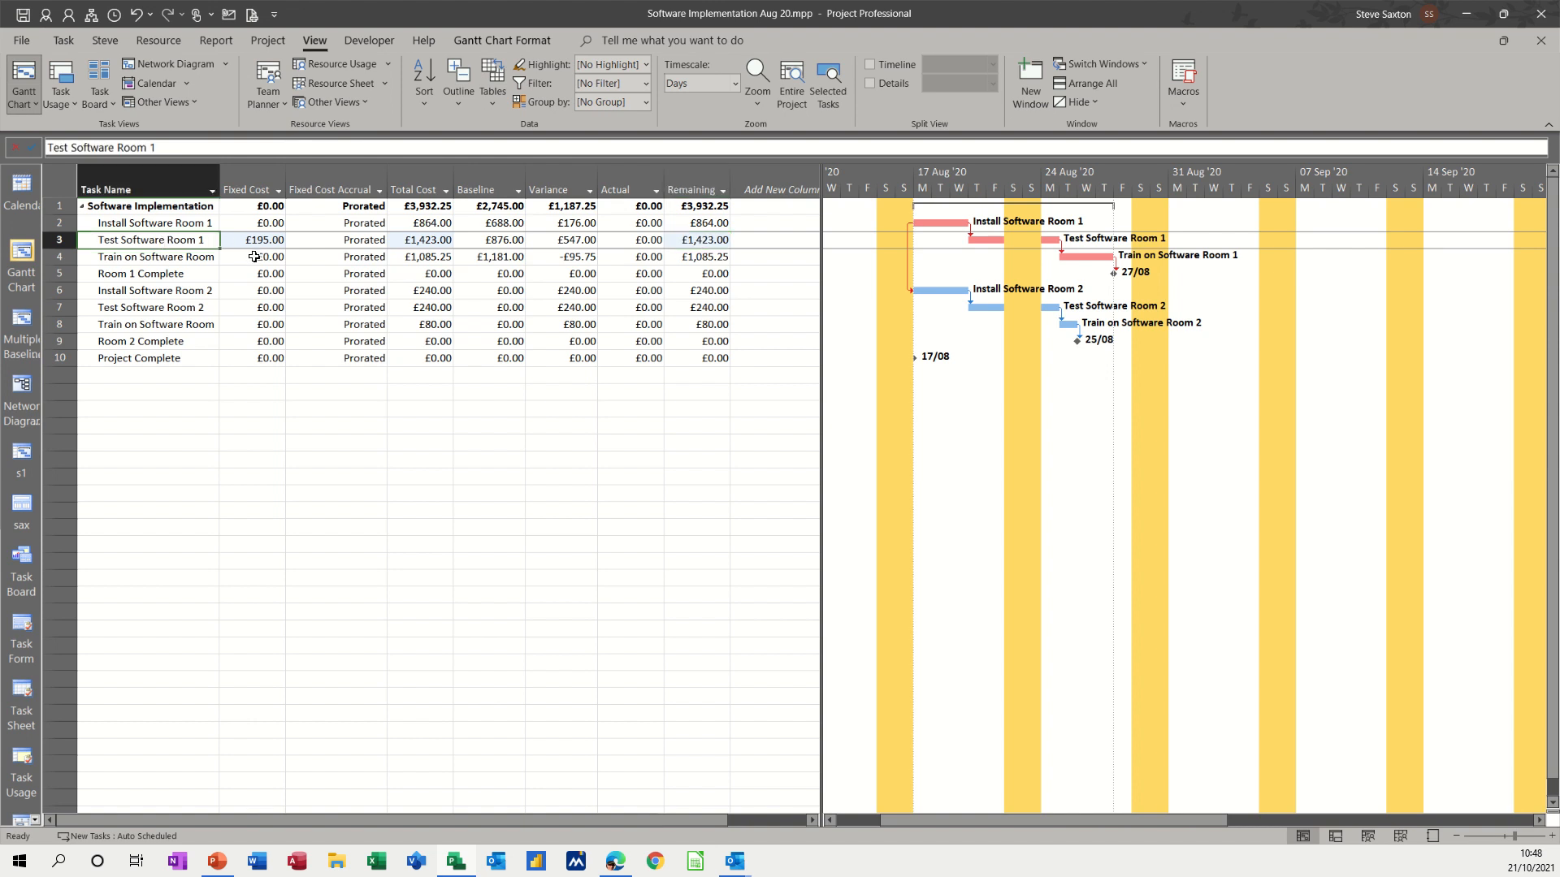
{"action": "mouse_move", "coordinate": [63, 40]}
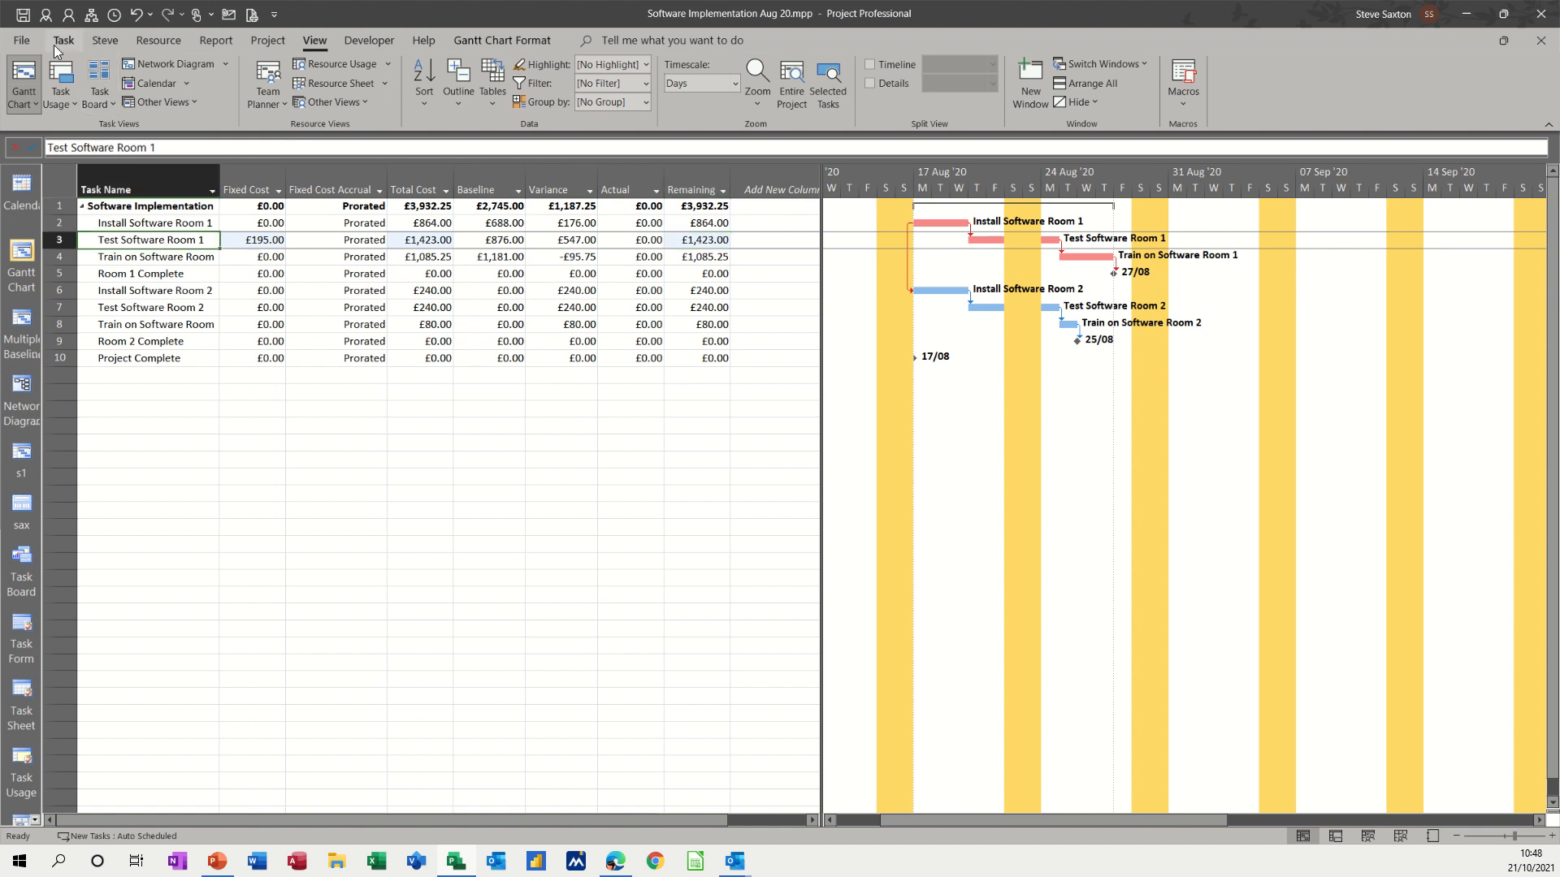
{"action": "left_click", "coordinate": [62, 40]}
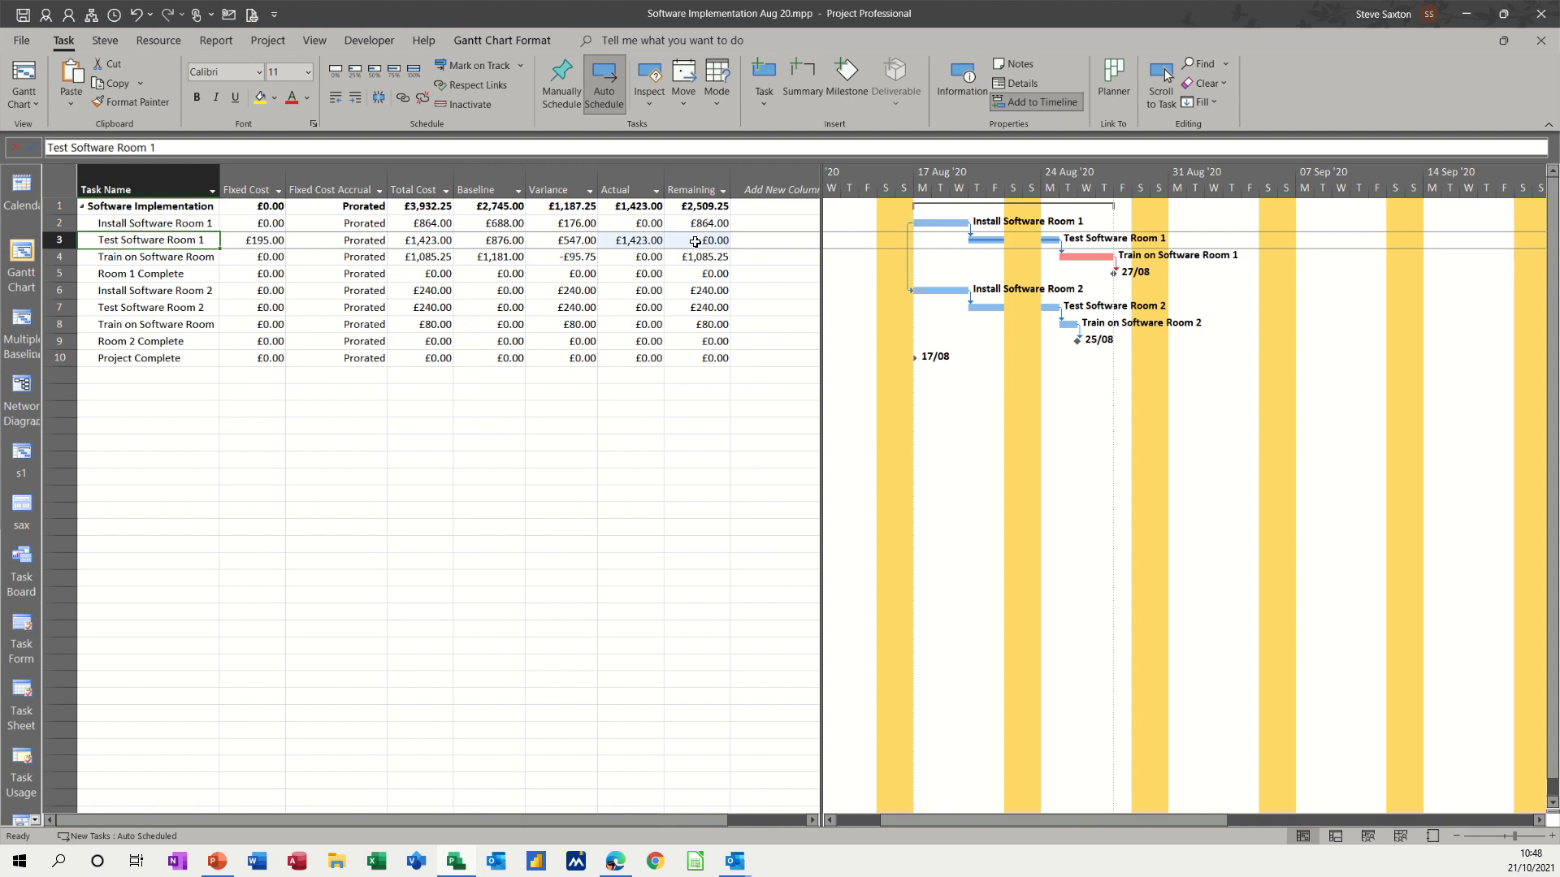
{"action": "mouse_move", "coordinate": [665, 241]}
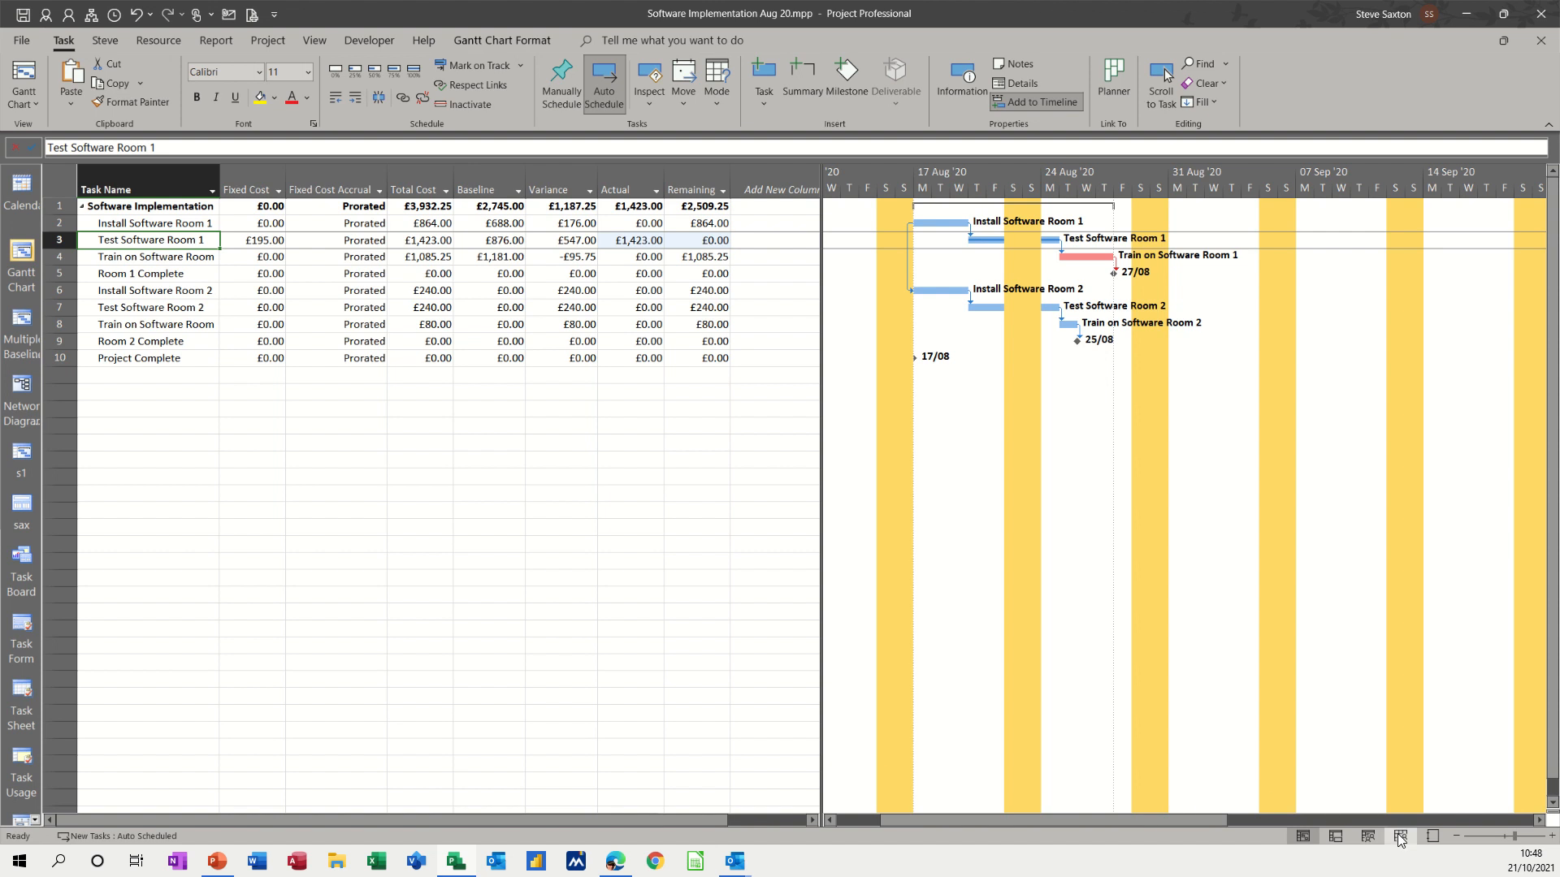
Step: View the resource sheet, then reselect Test Software Room 1 and show the Resource tools
{"action": "left_click", "coordinate": [1365, 841]}
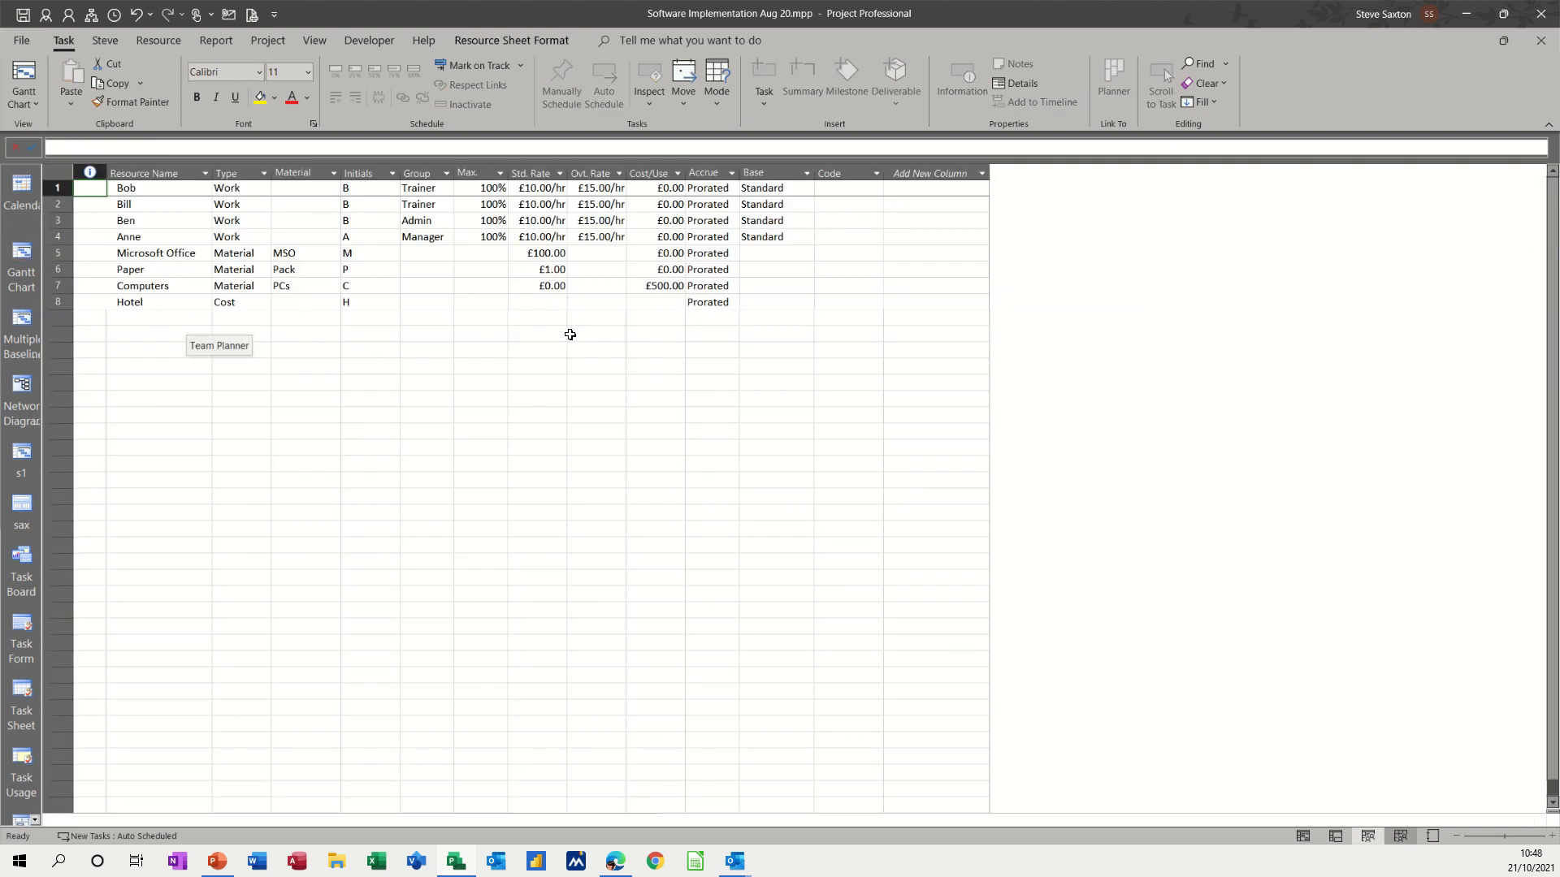
{"action": "mouse_move", "coordinate": [643, 320]}
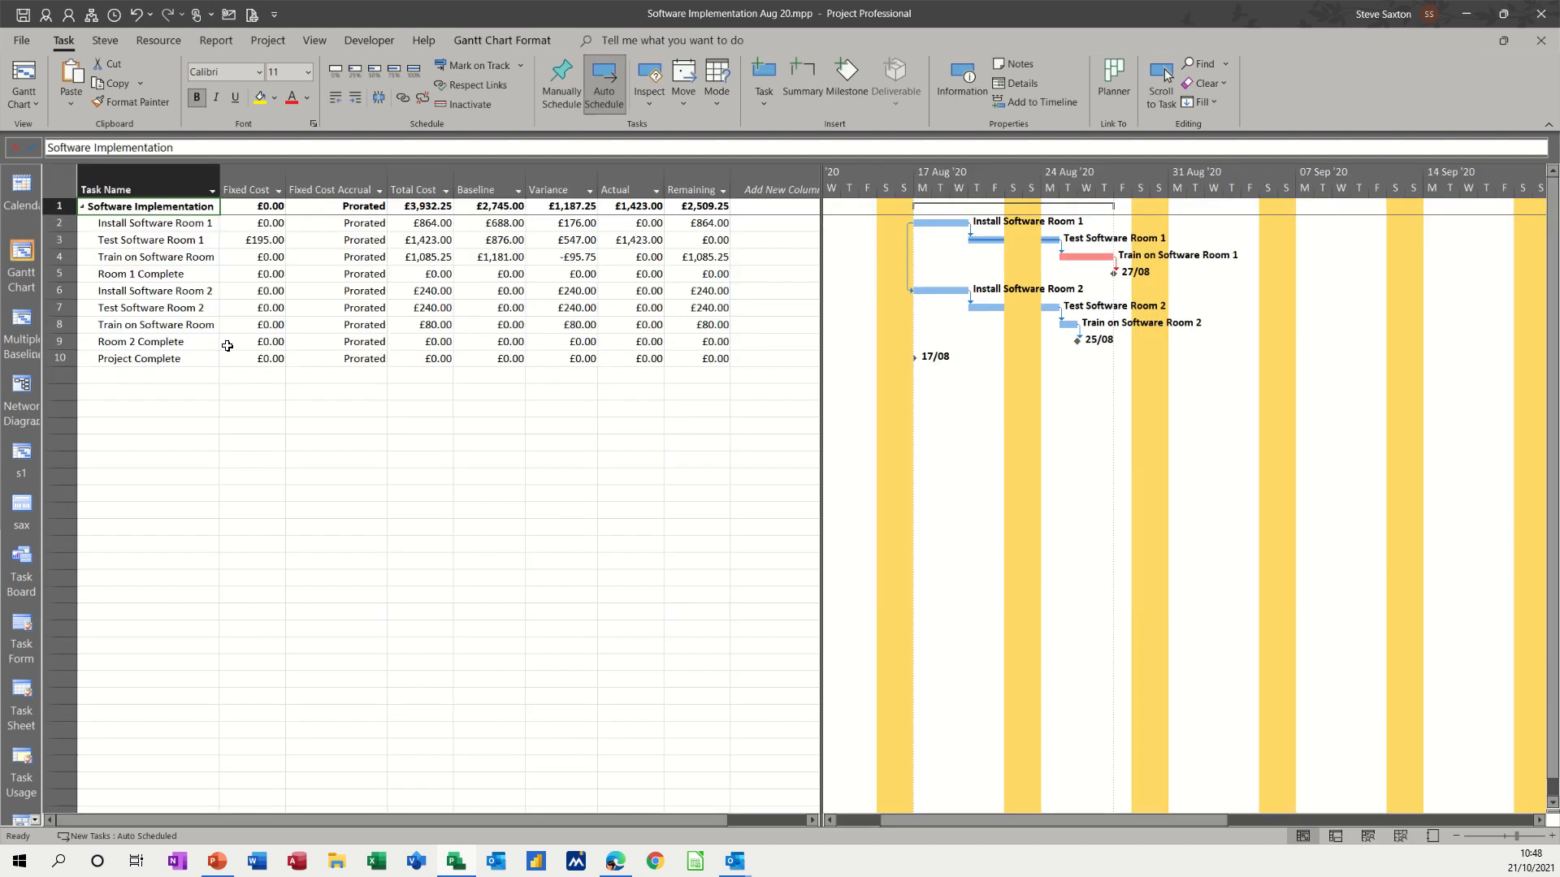
{"action": "mouse_move", "coordinate": [159, 244]}
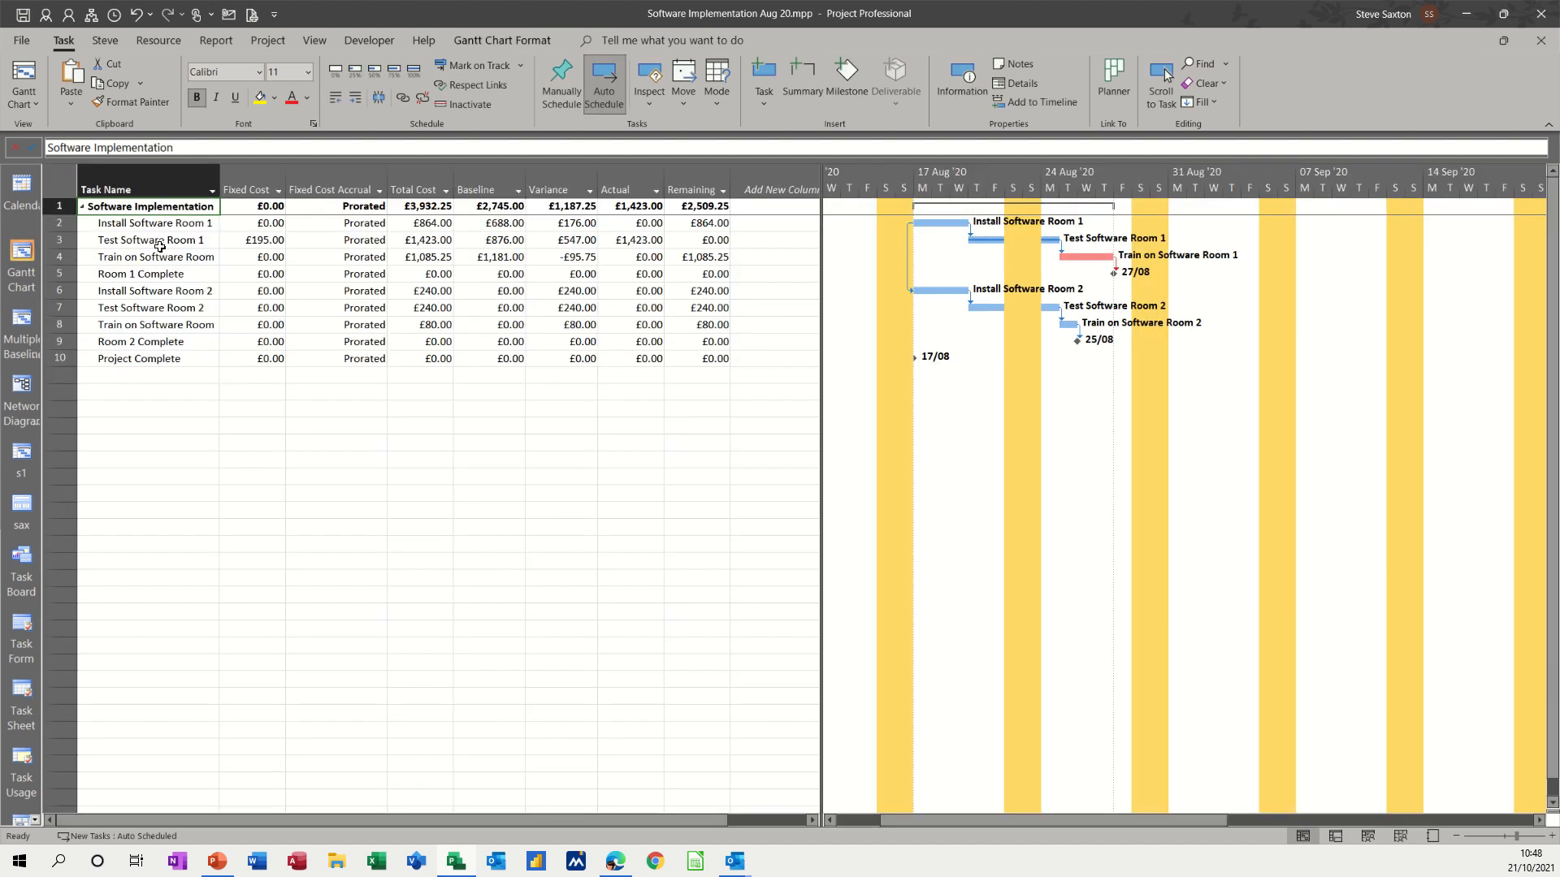
{"action": "left_click", "coordinate": [152, 240]}
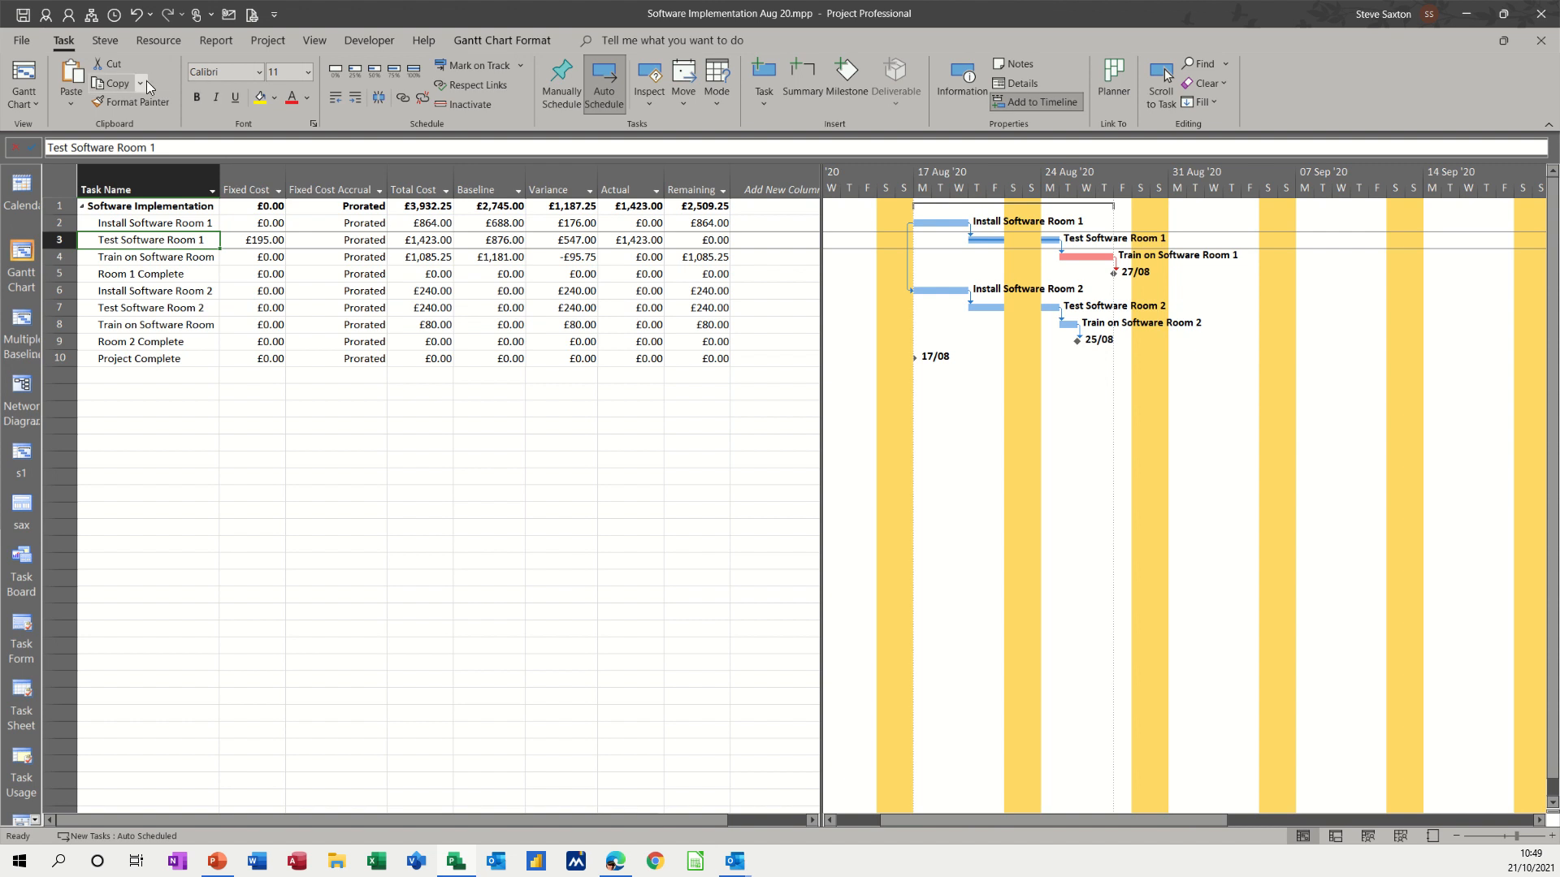
{"action": "left_click", "coordinate": [158, 40]}
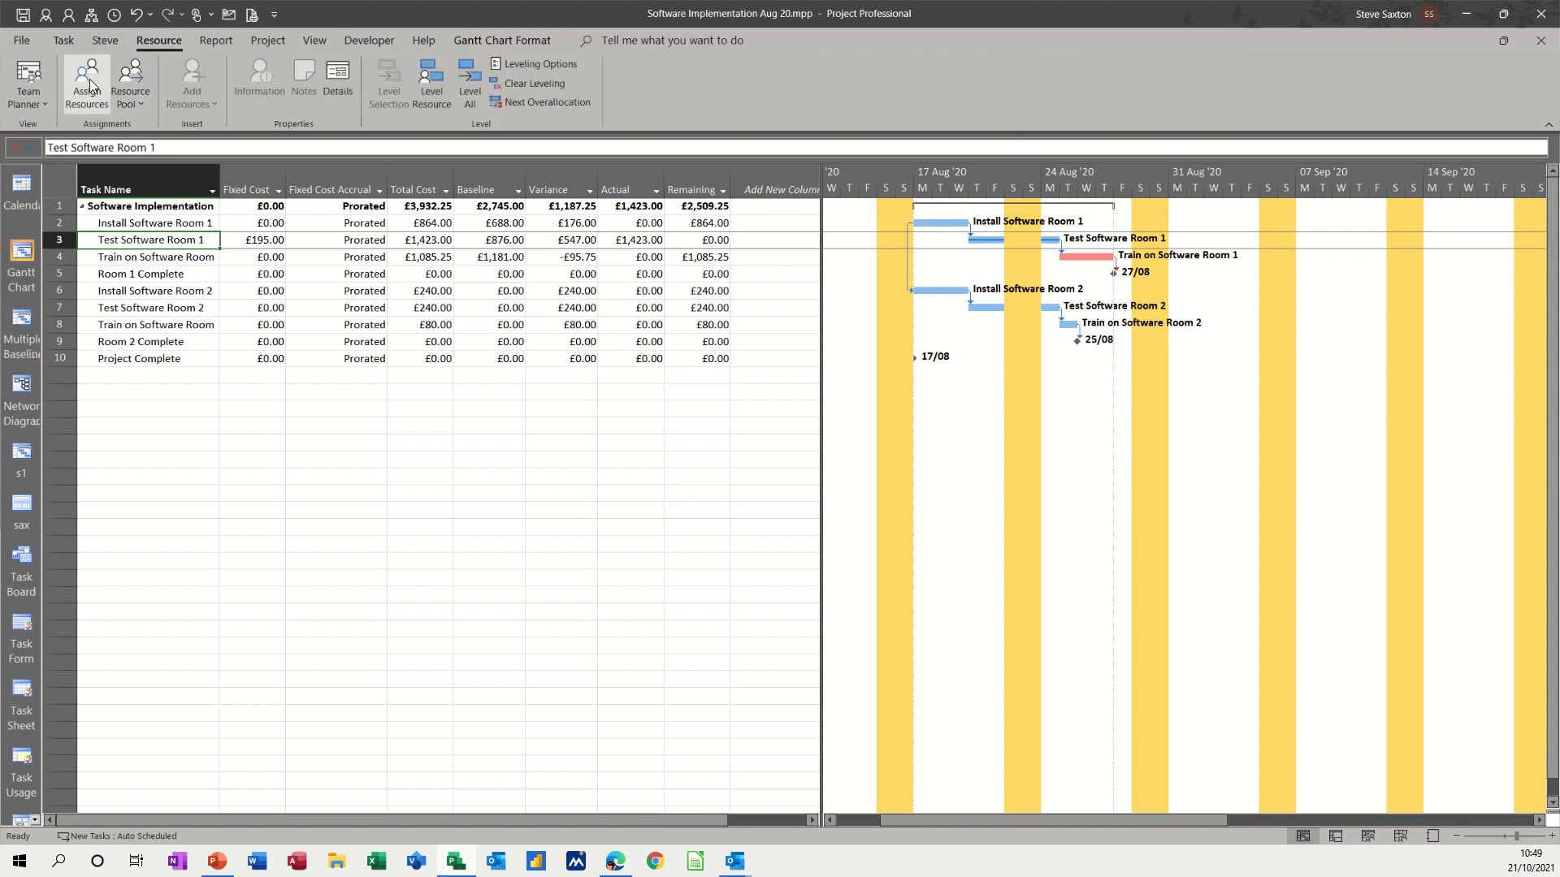
{"action": "left_click", "coordinate": [87, 78]}
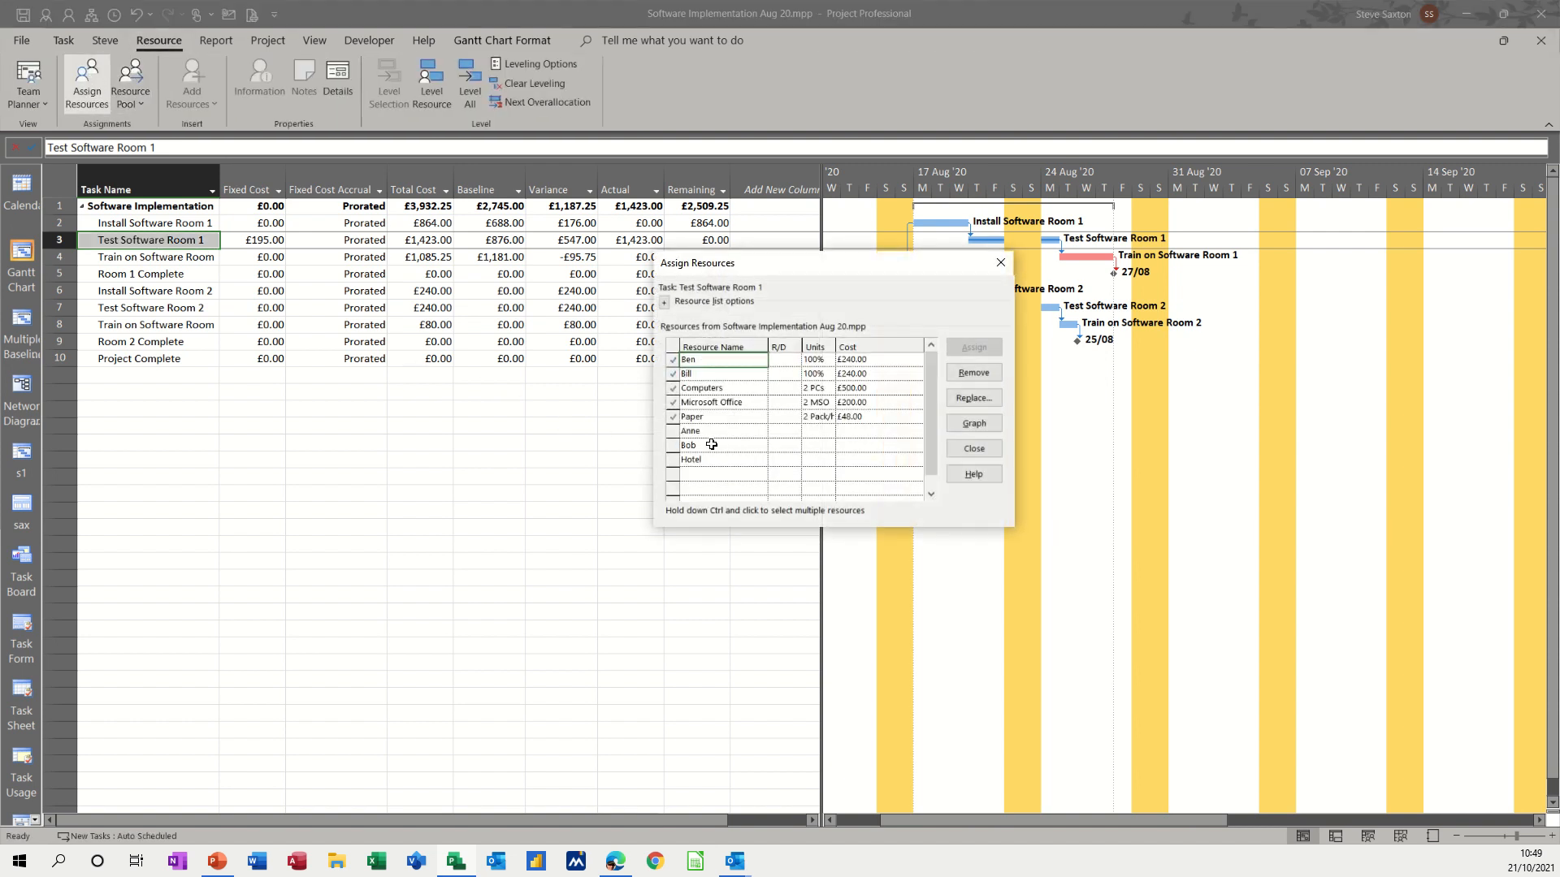
{"action": "left_click", "coordinate": [691, 460]}
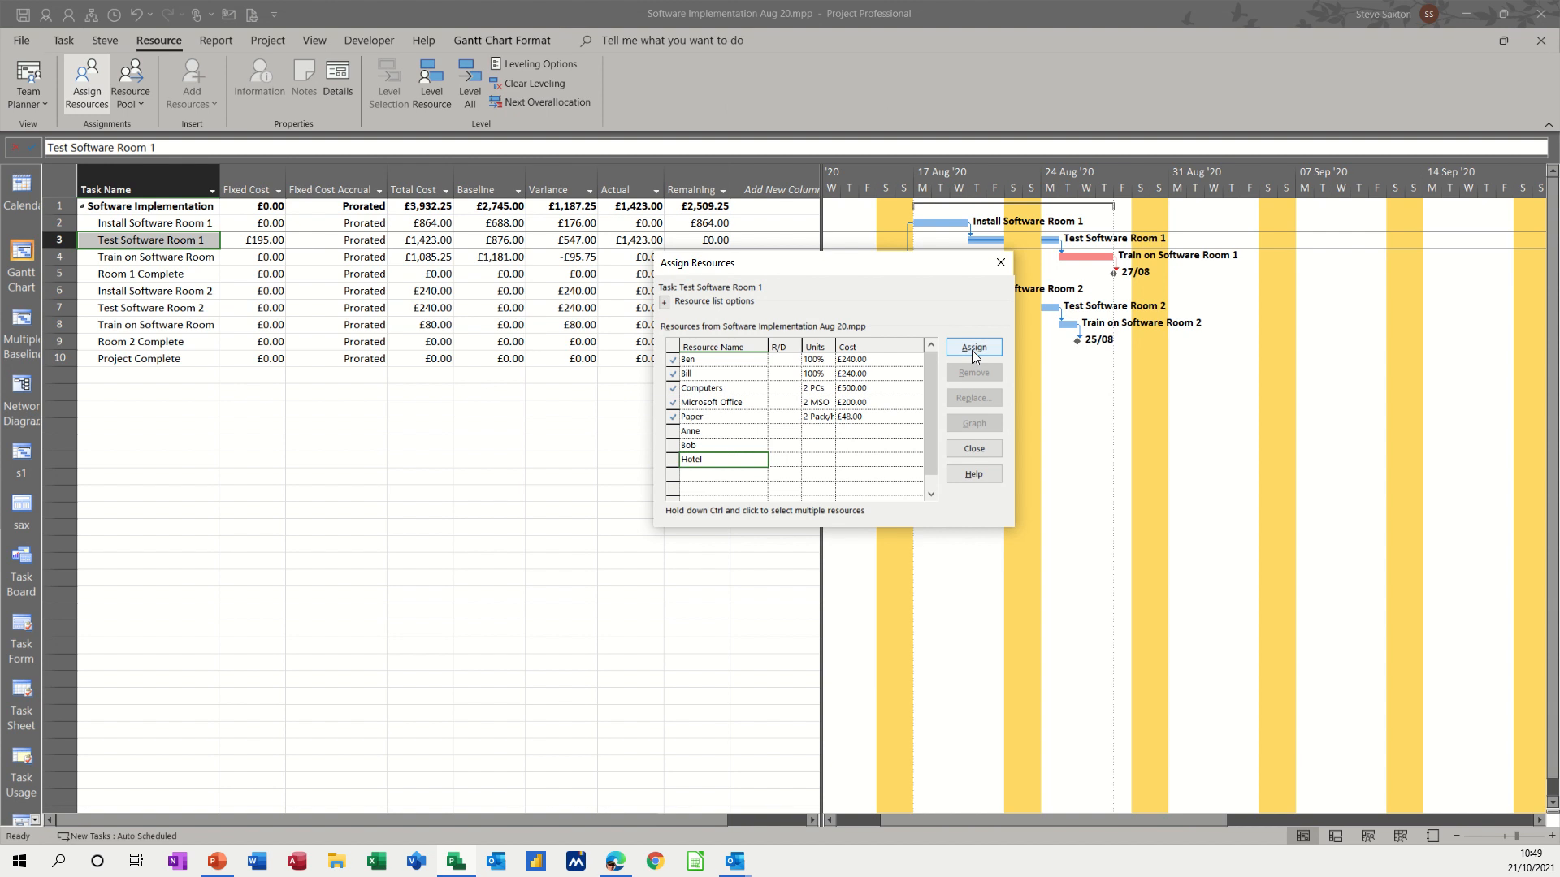
{"action": "left_click", "coordinate": [721, 458]}
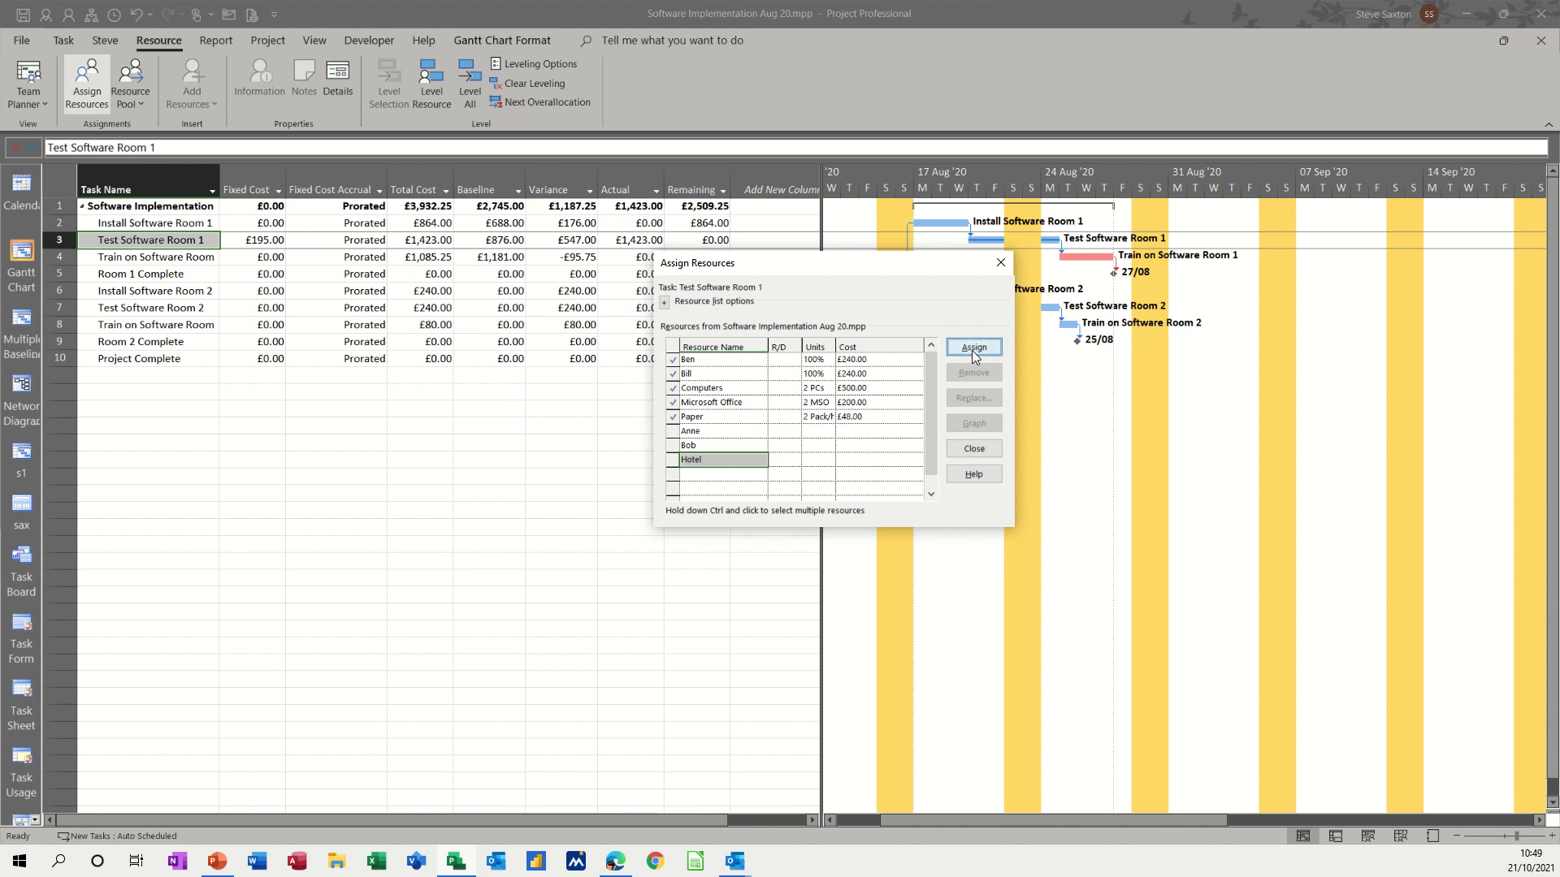
{"action": "left_click", "coordinate": [973, 346]}
{"action": "type", "text": "£150.00"}
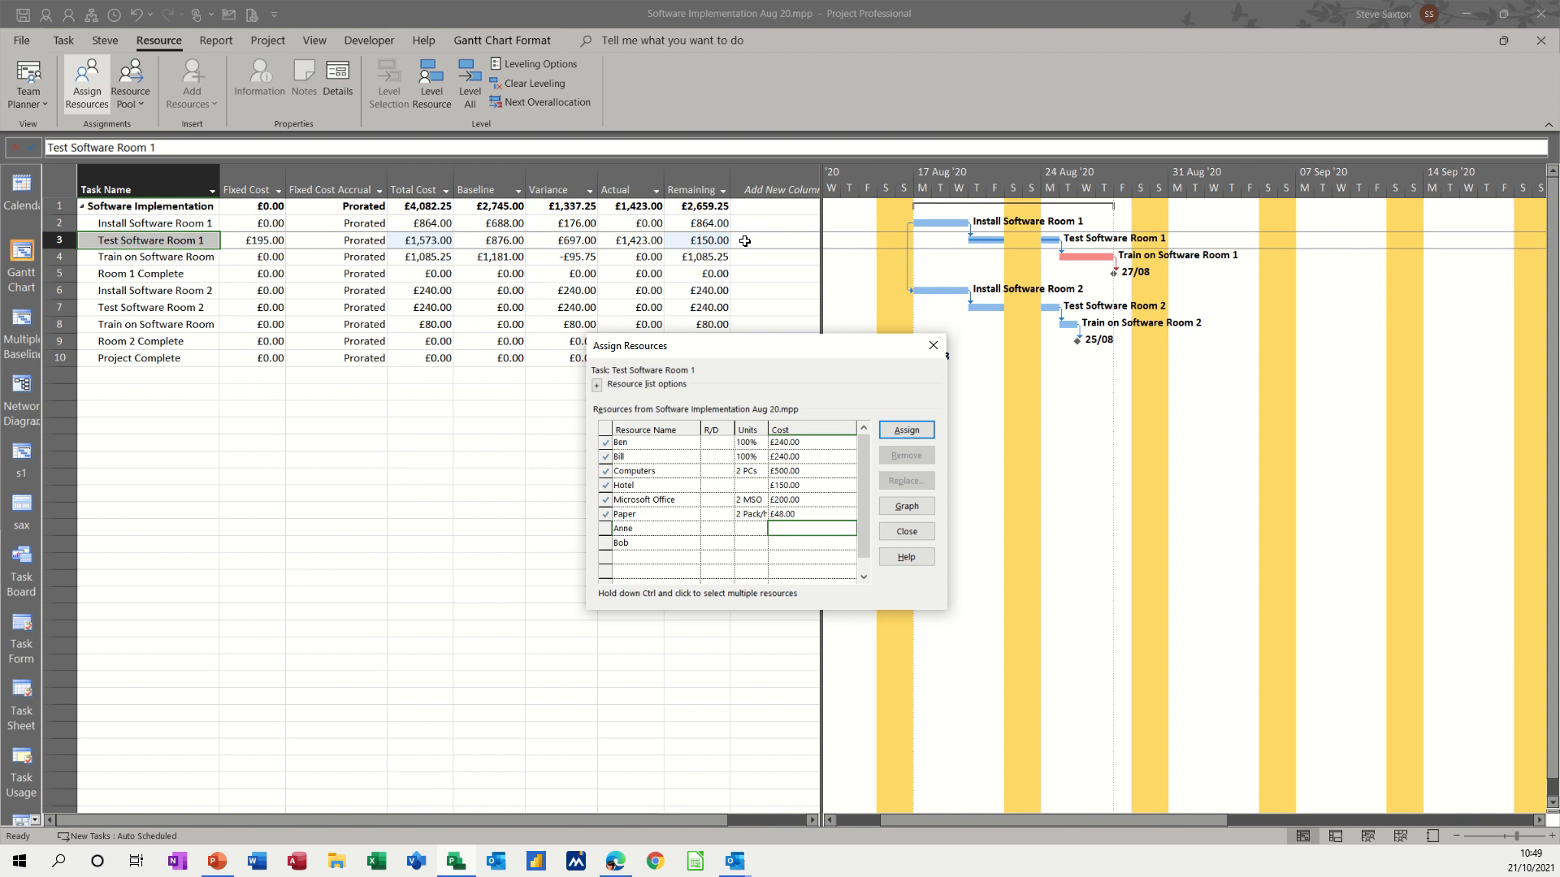
{"action": "mouse_move", "coordinate": [852, 422]}
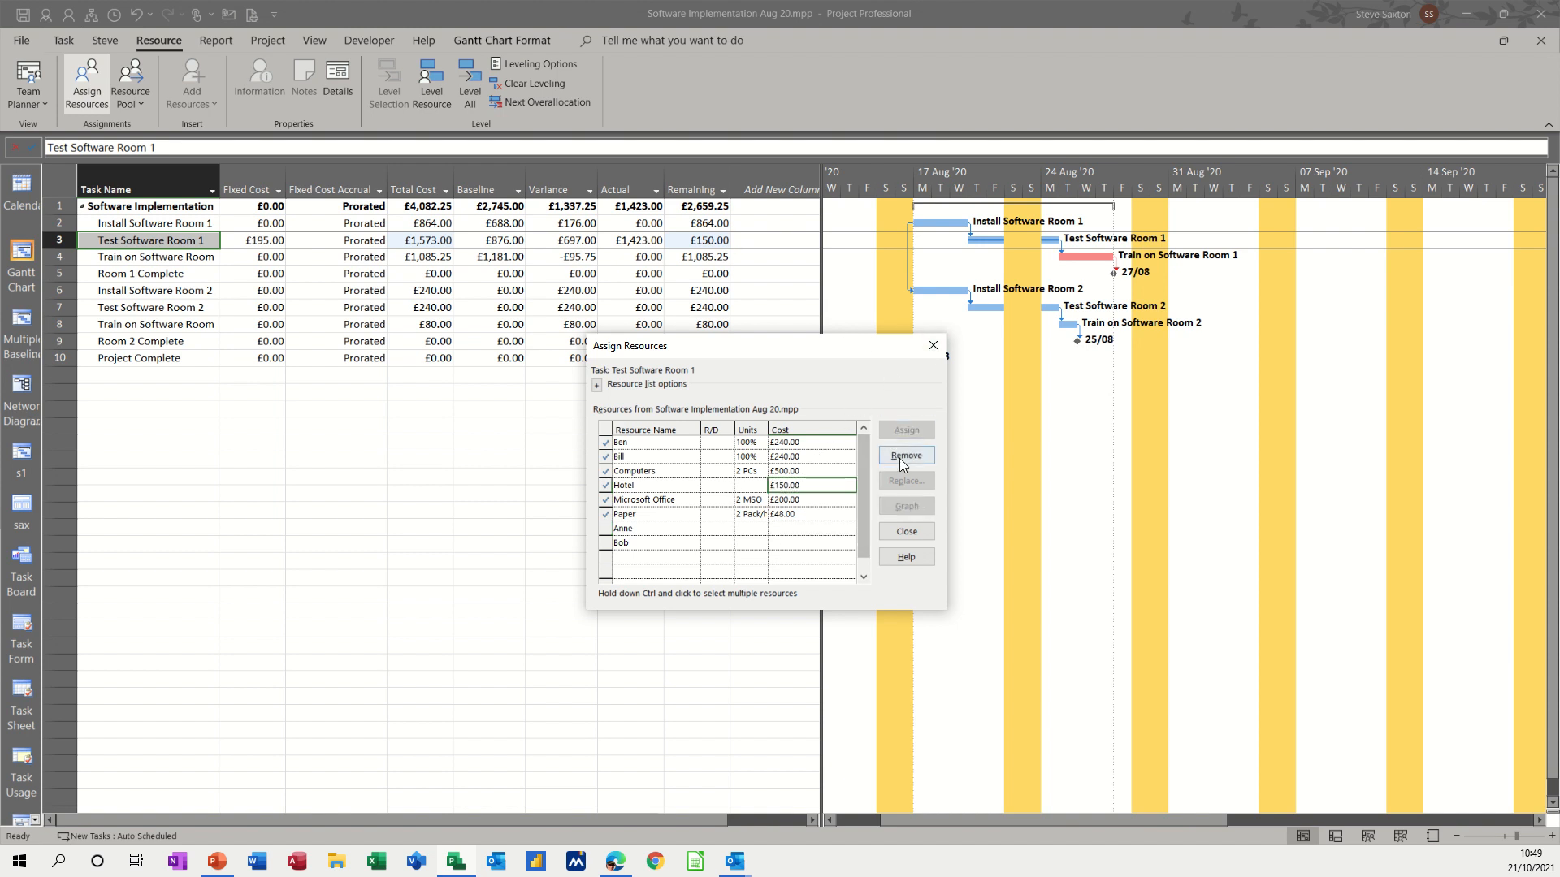
{"action": "left_click", "coordinate": [904, 456]}
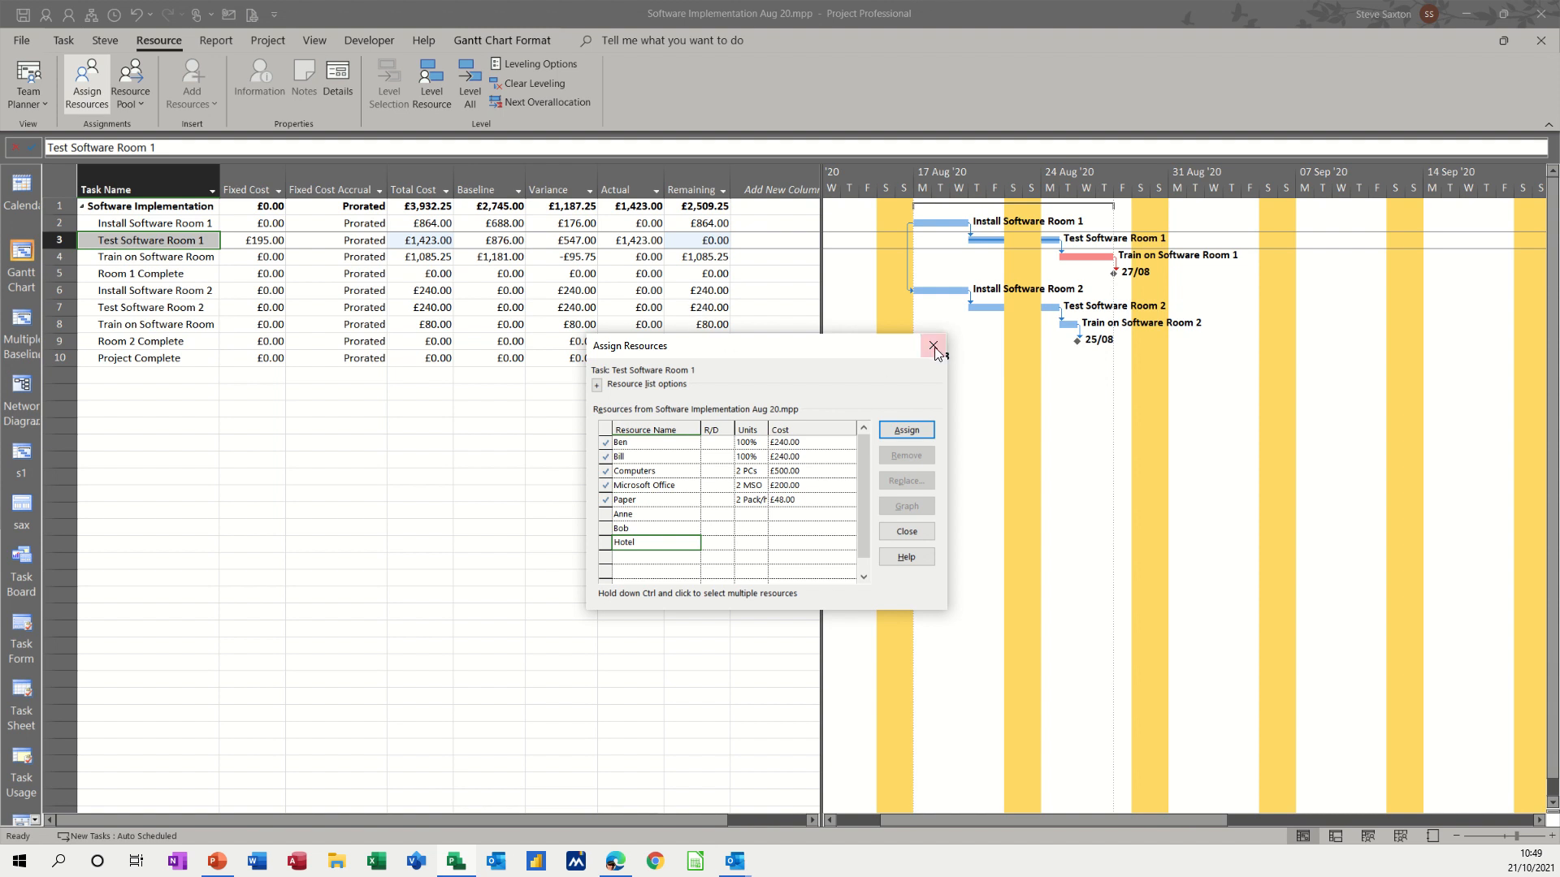
{"action": "left_click", "coordinate": [932, 346]}
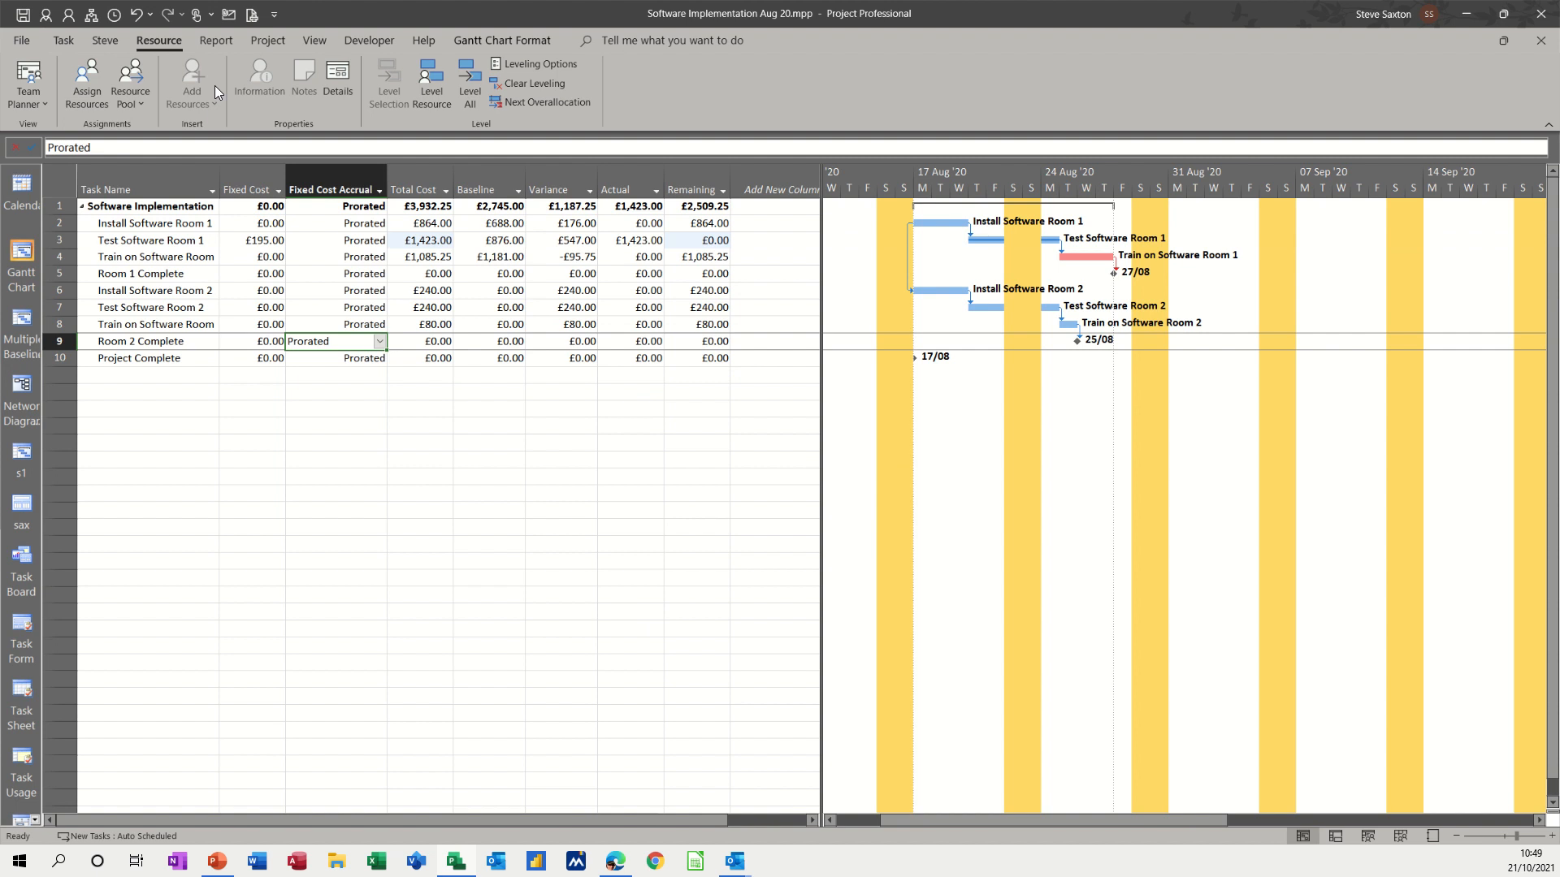
Step: Apply the Entry table showing duration, dates and predecessors, then return to the Task commands
{"action": "left_click", "coordinate": [313, 40]}
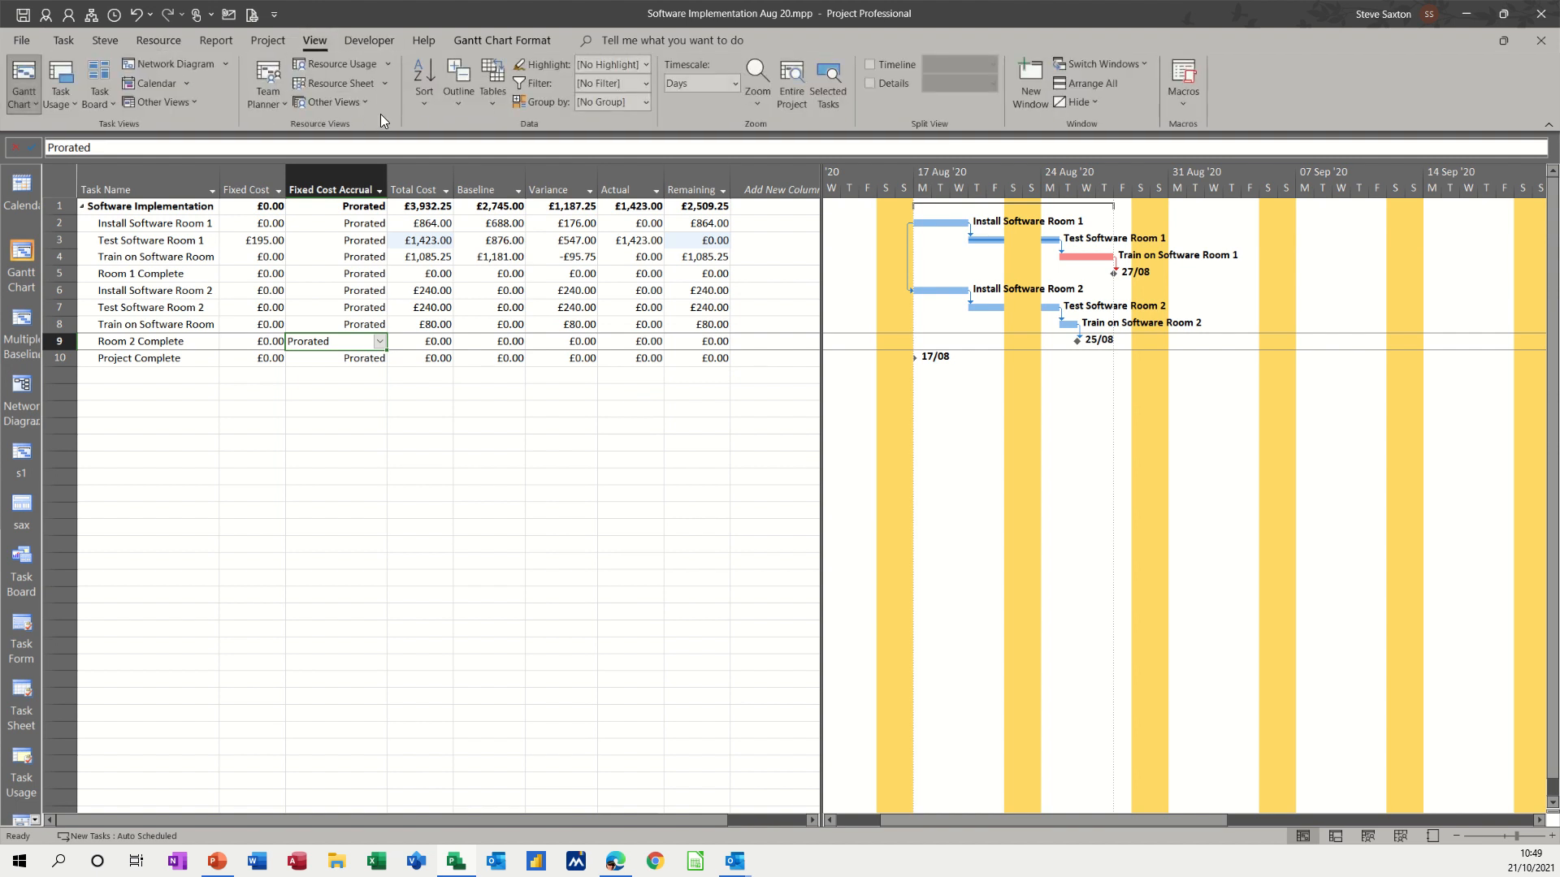
{"action": "left_click", "coordinate": [491, 82]}
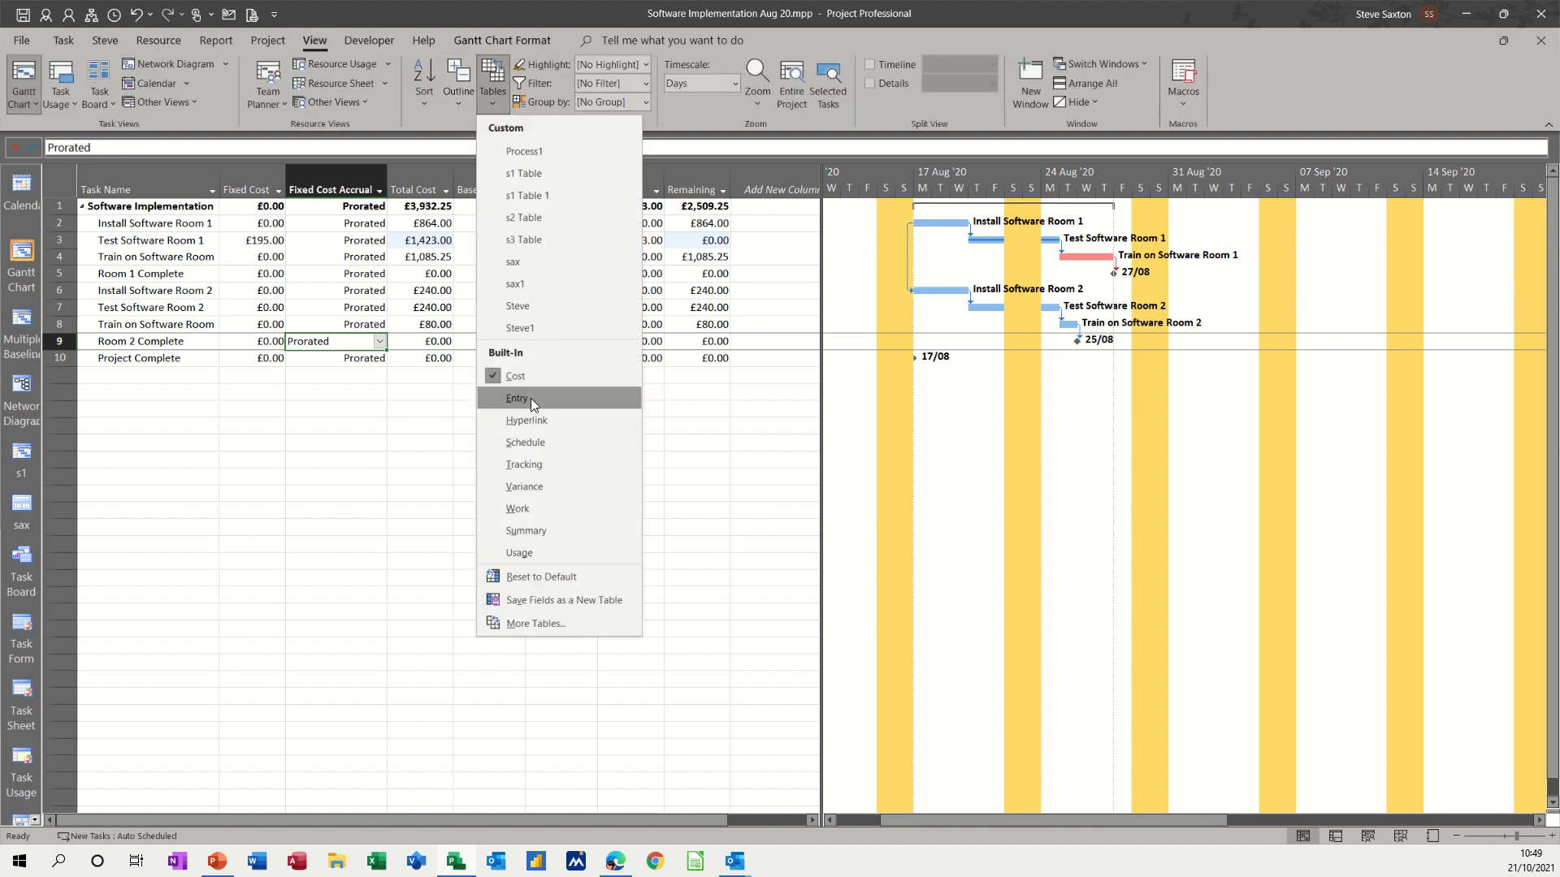
{"action": "left_click", "coordinate": [516, 398]}
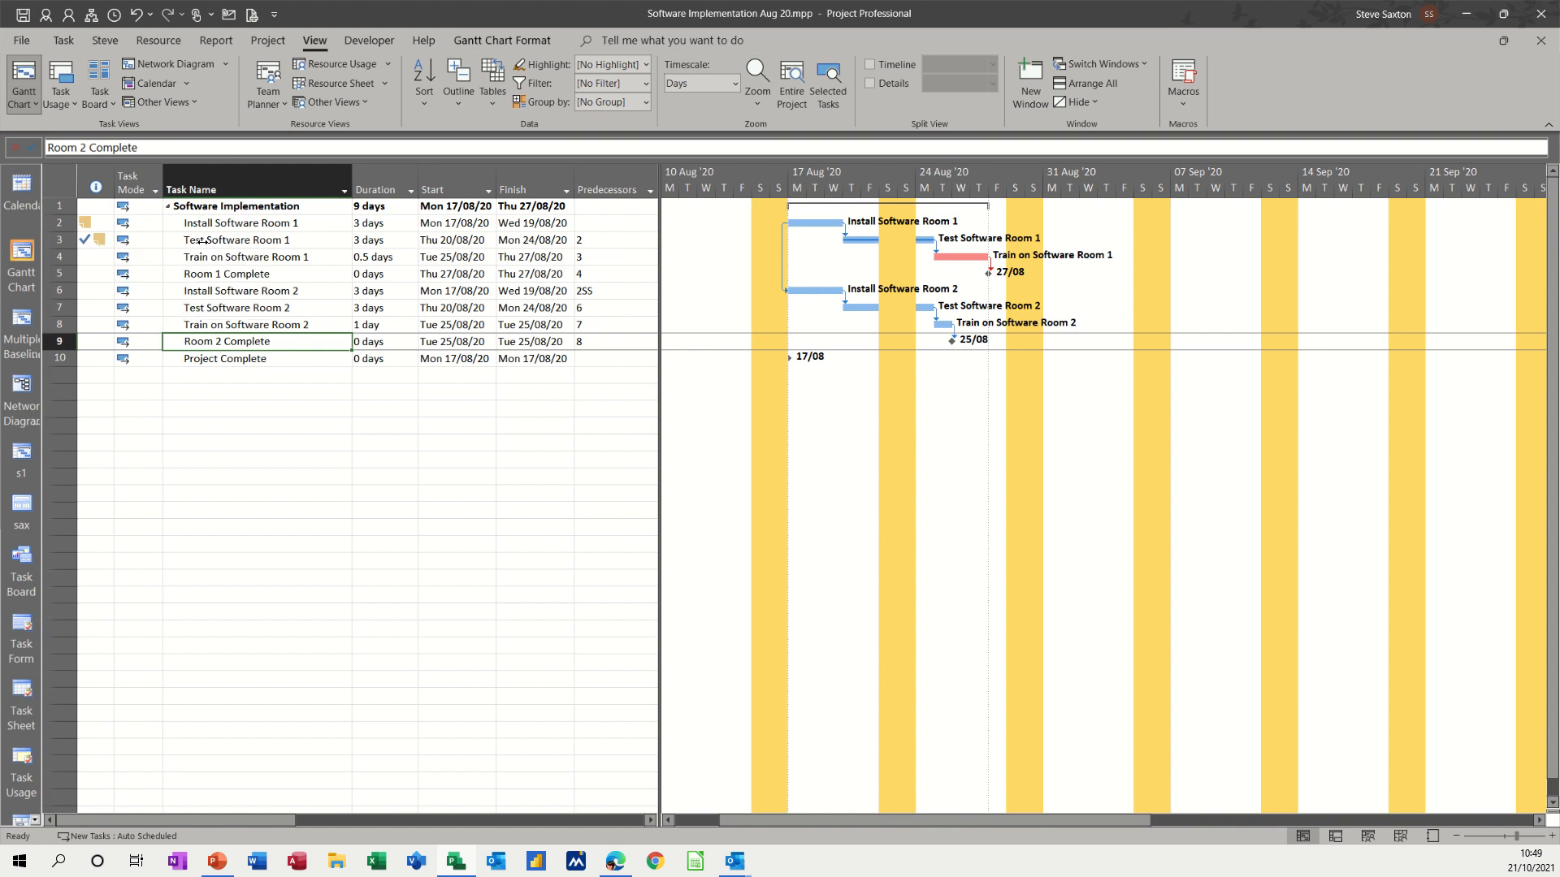
{"action": "left_click", "coordinate": [236, 240]}
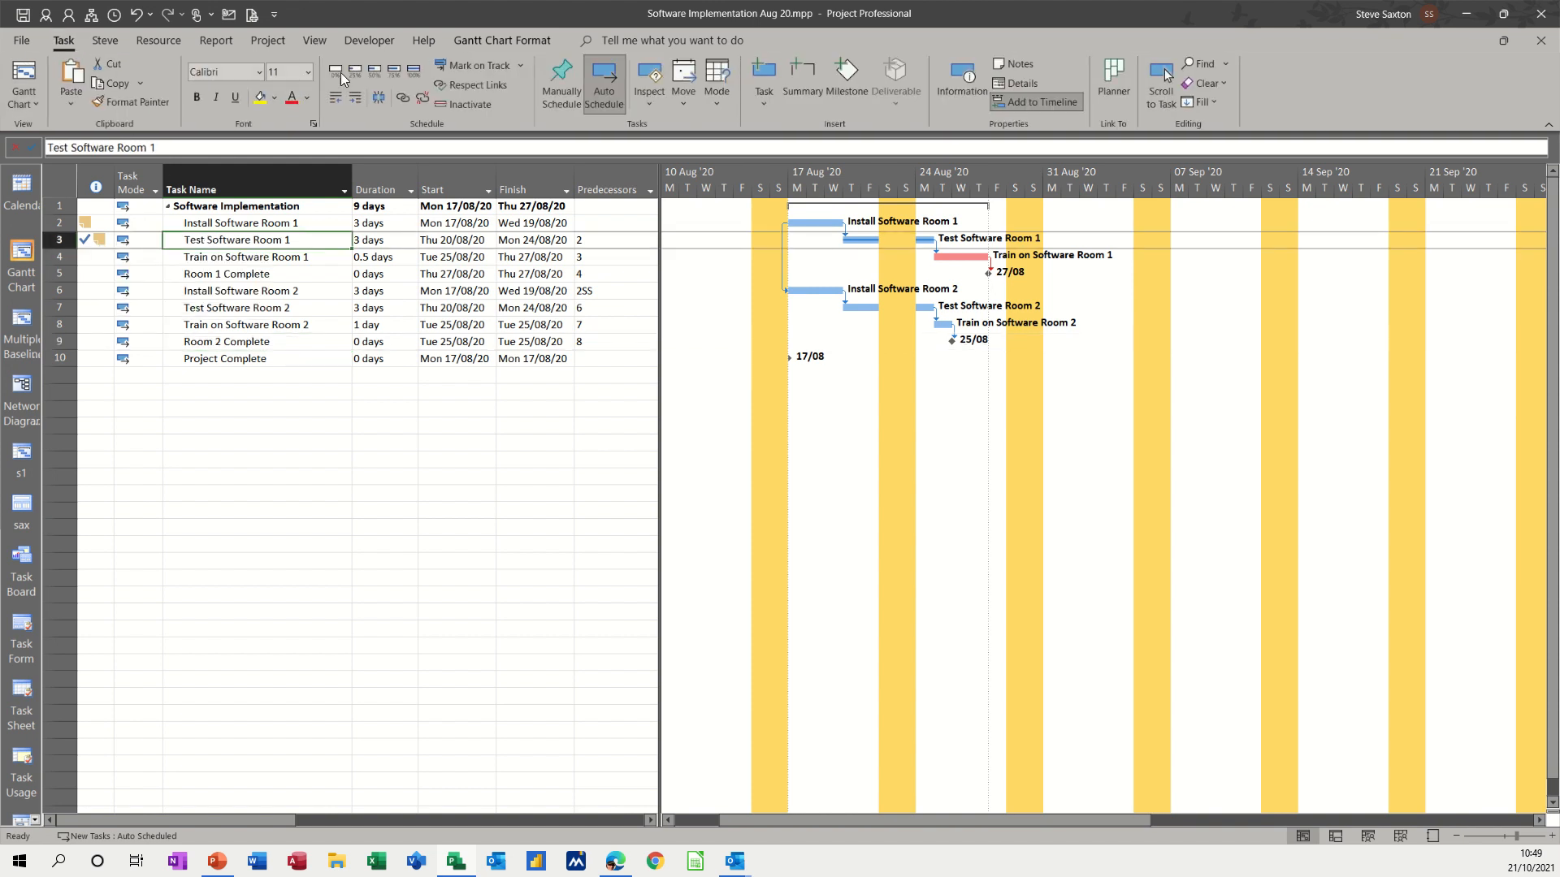
{"action": "left_click", "coordinate": [239, 291]}
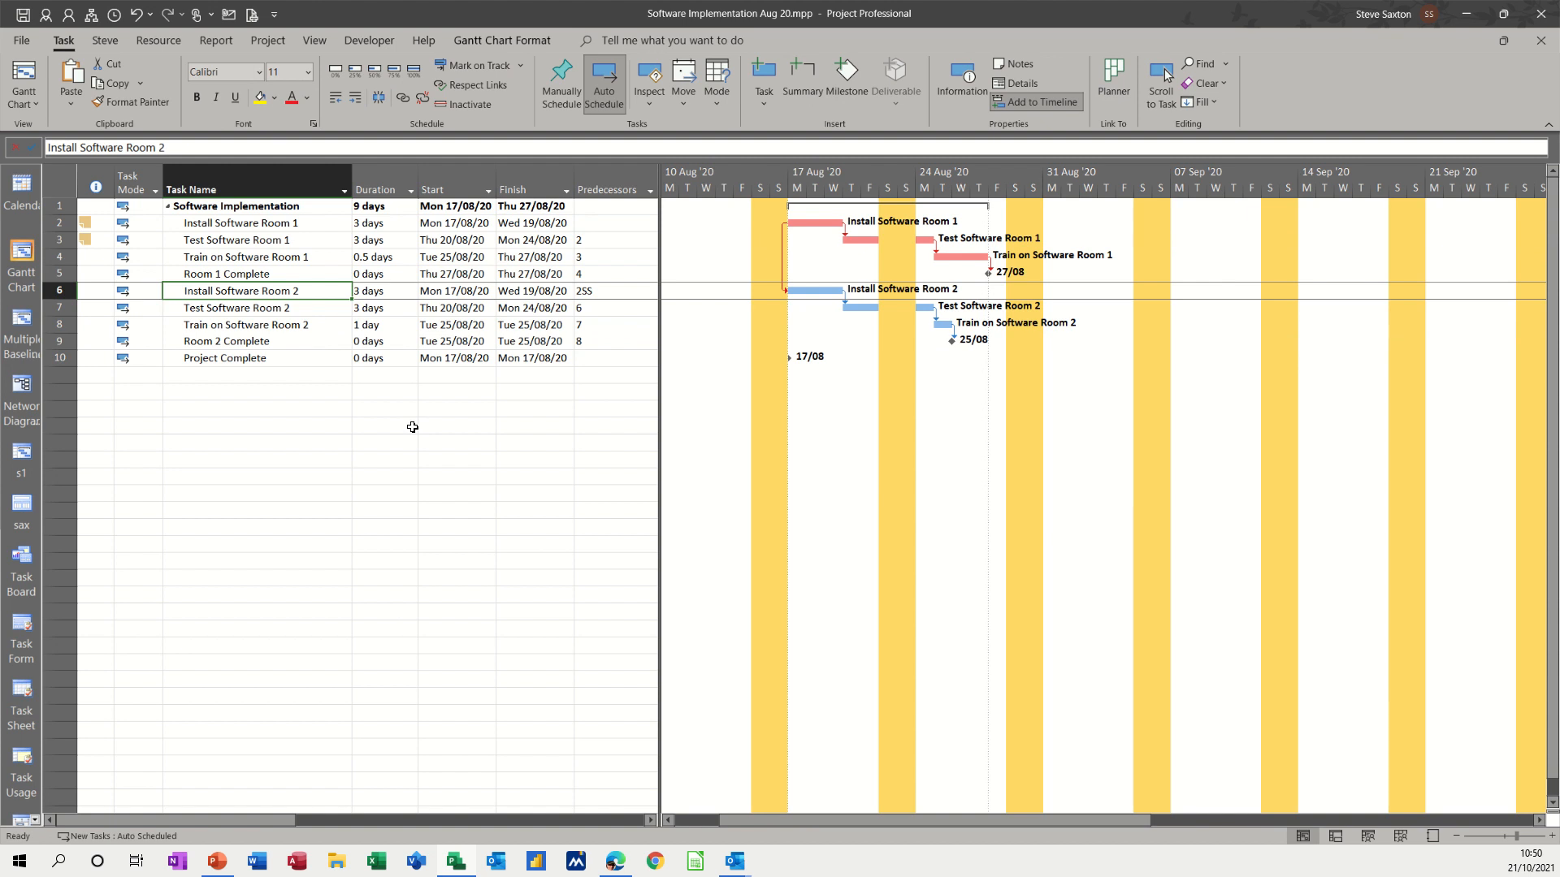
{"action": "mouse_move", "coordinate": [373, 426]}
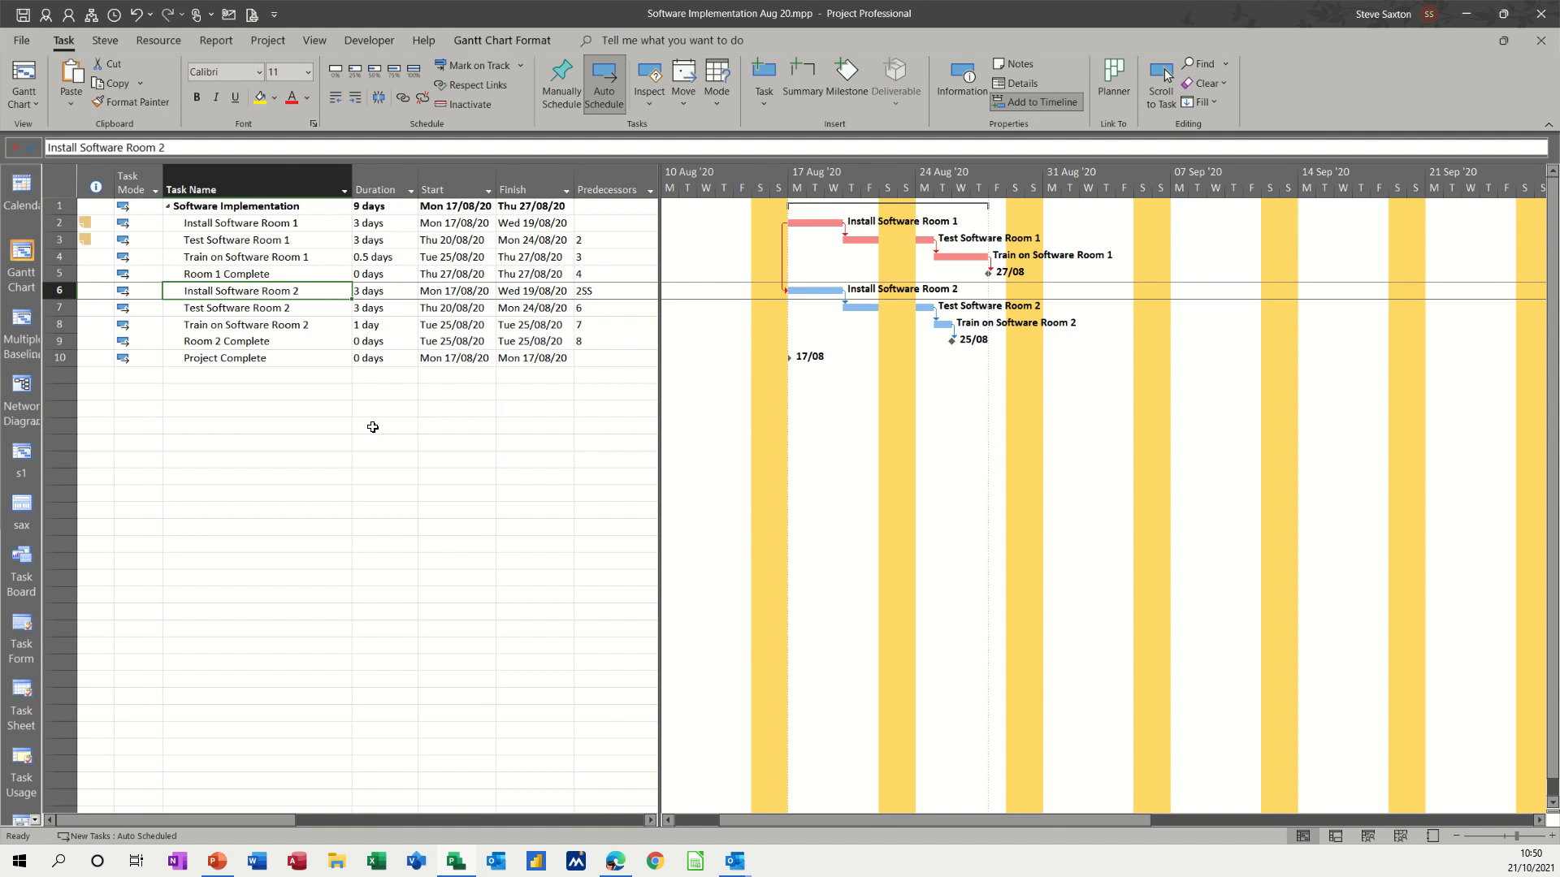
{"action": "left_click", "coordinate": [248, 257]}
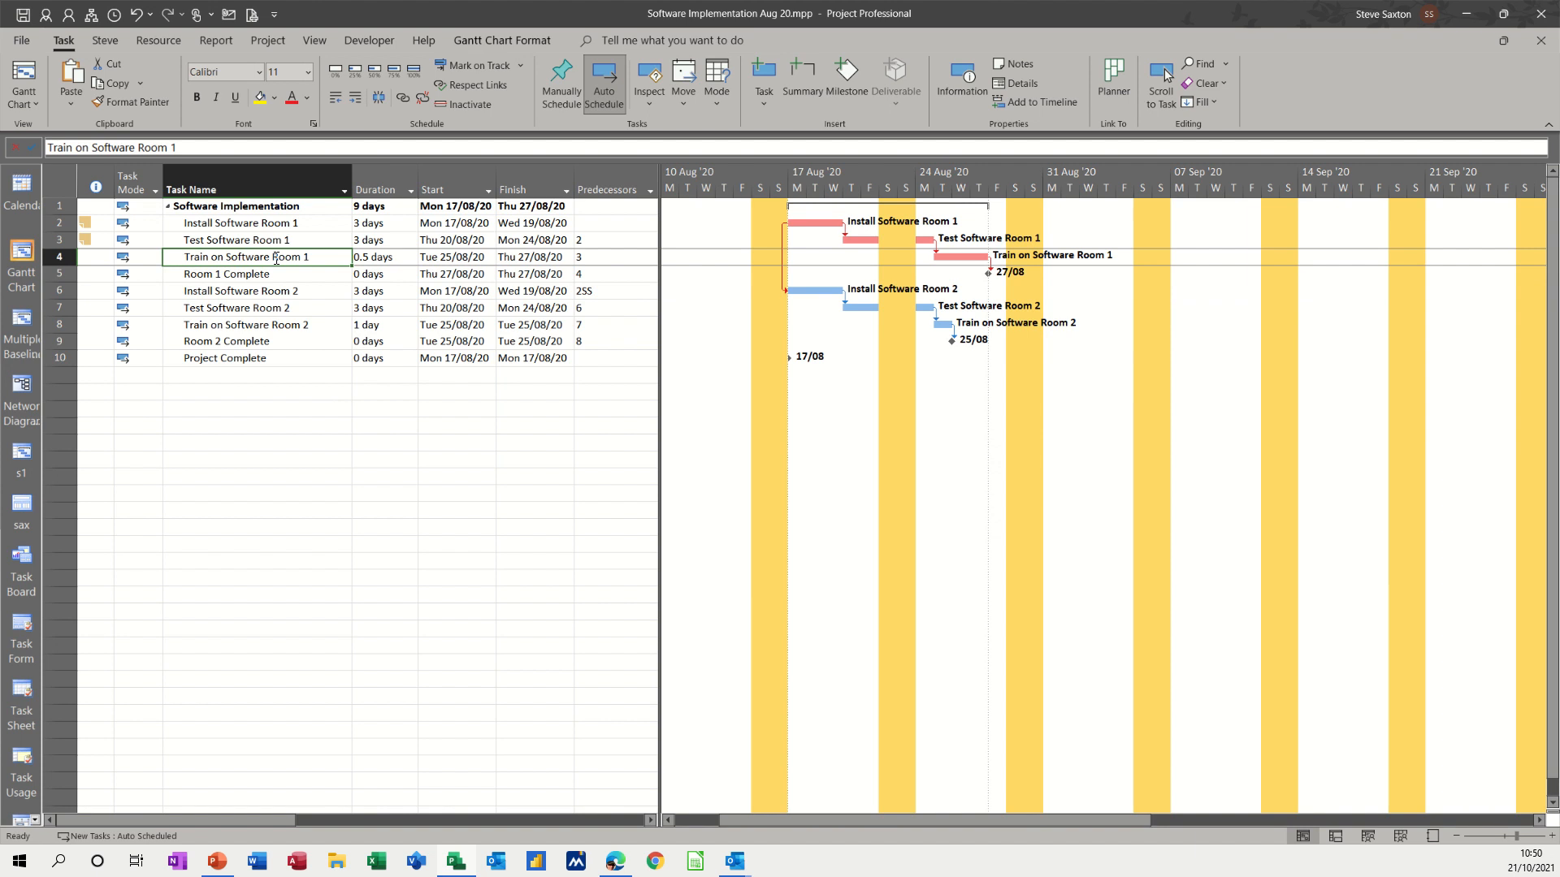
{"action": "mouse_move", "coordinate": [227, 307]}
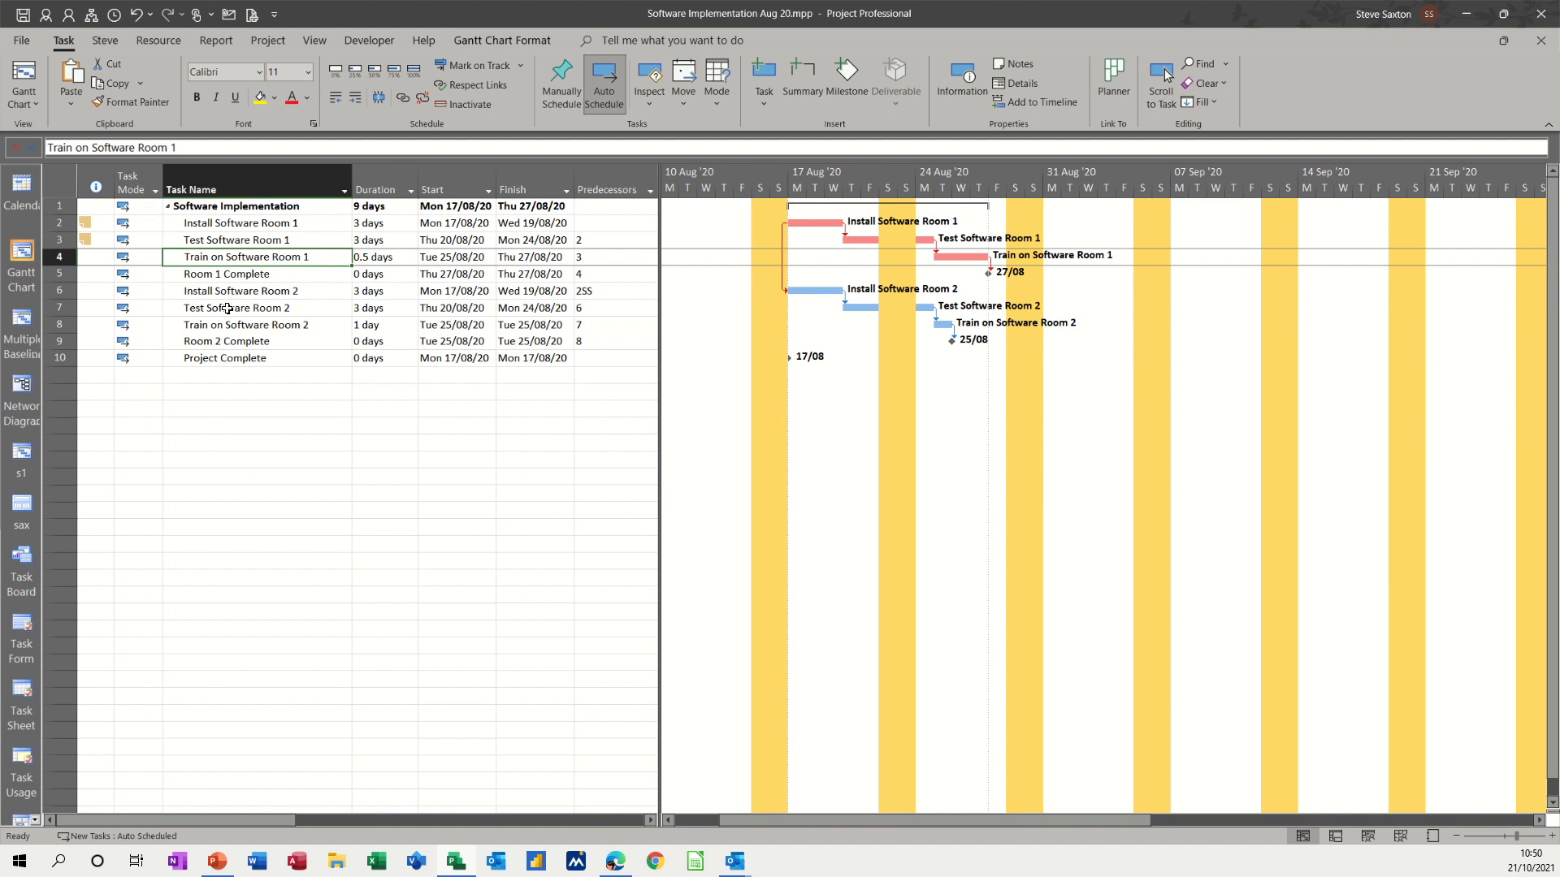
{"action": "left_click", "coordinate": [238, 240]}
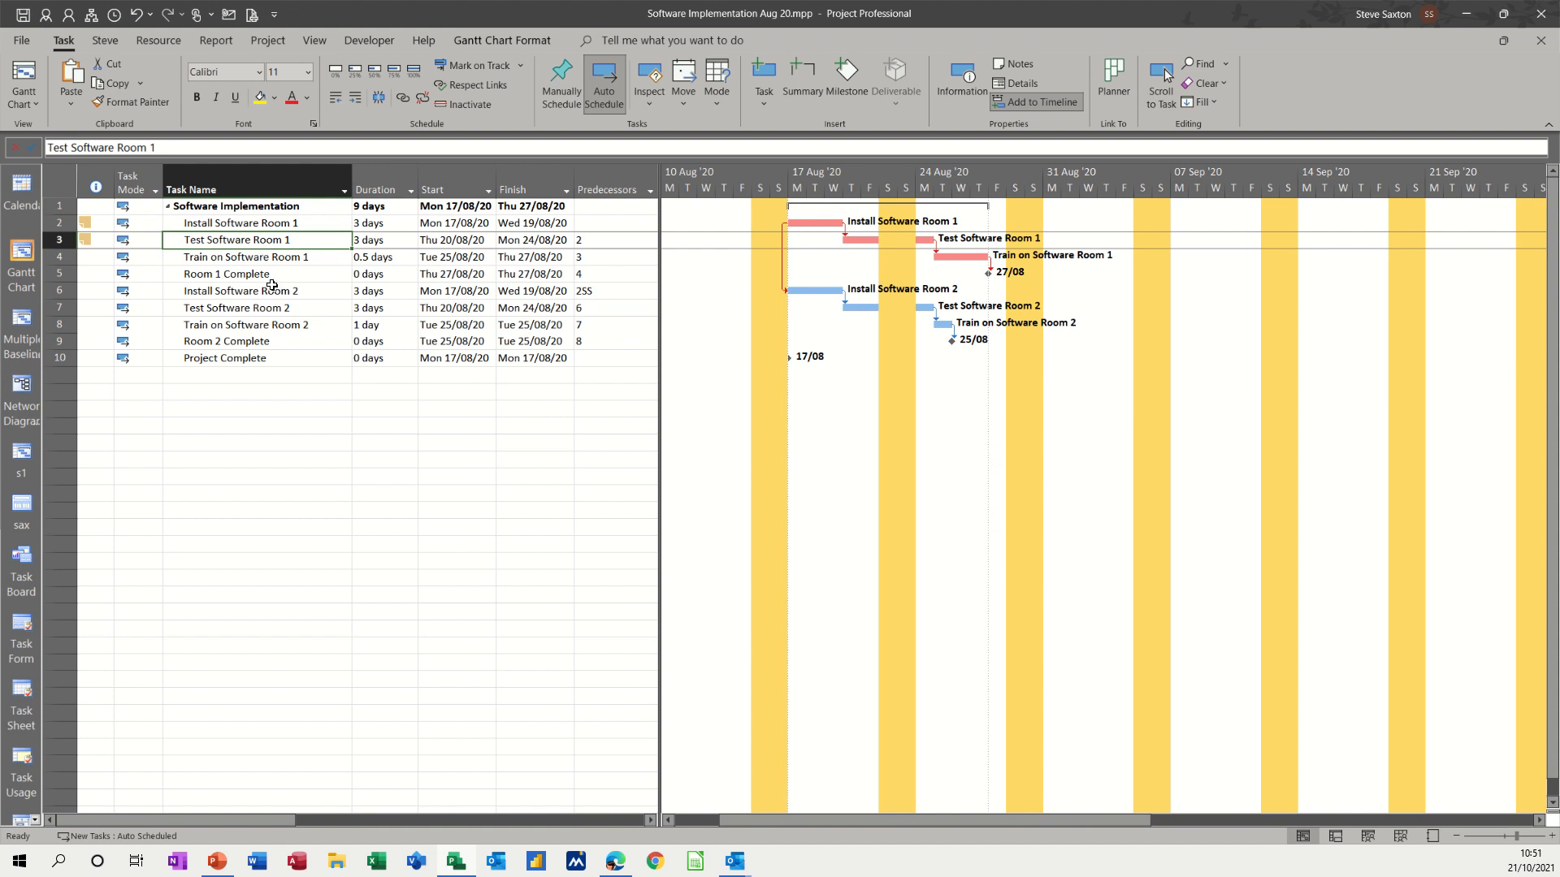
{"action": "left_click", "coordinate": [225, 274]}
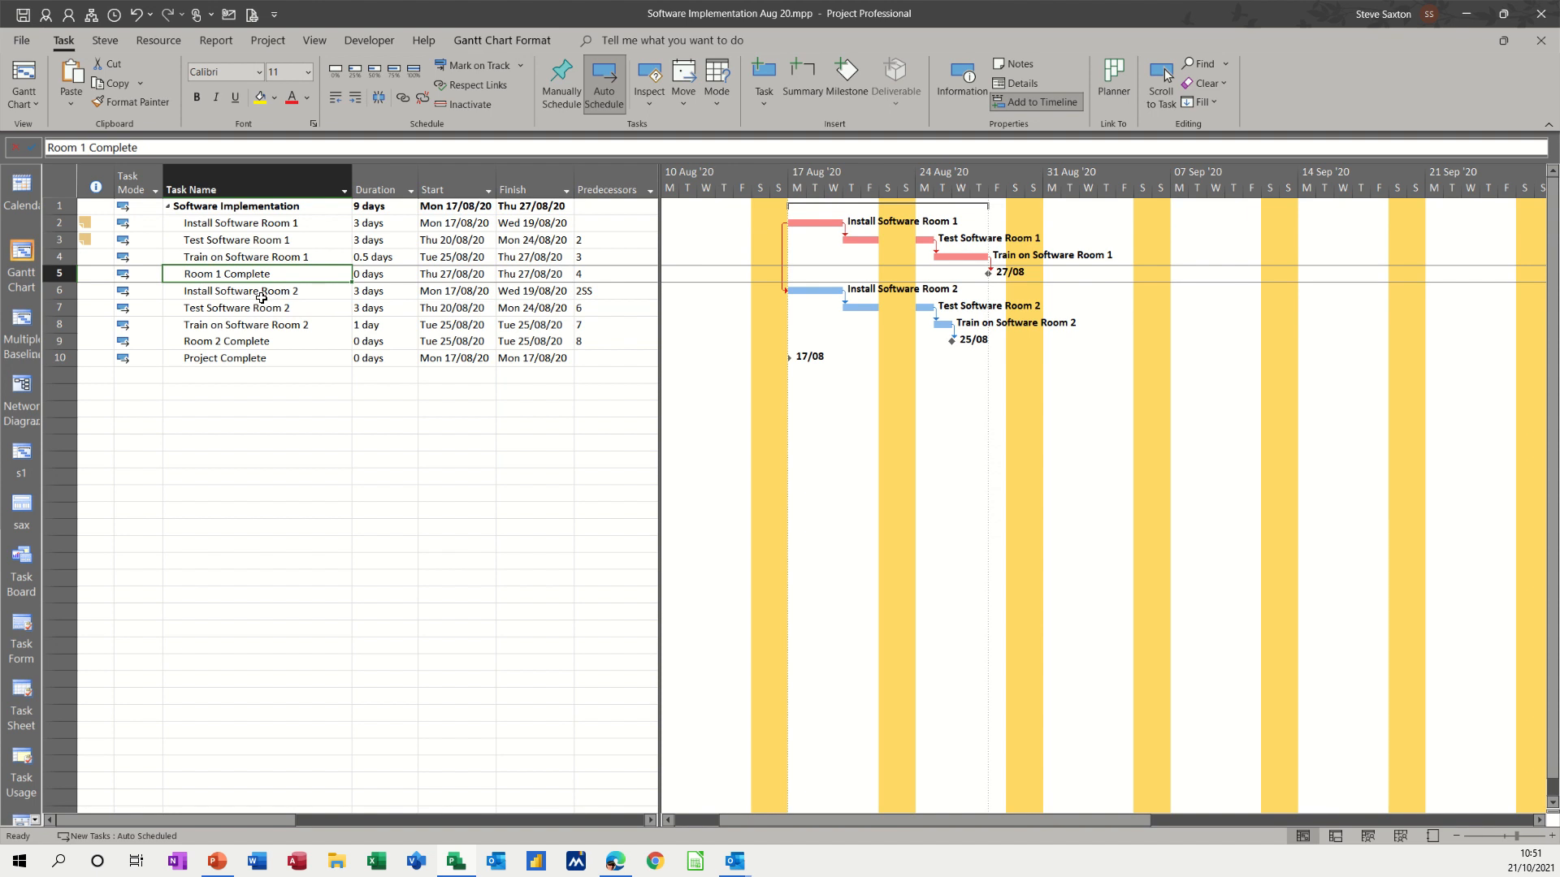
{"action": "left_click", "coordinate": [240, 291]}
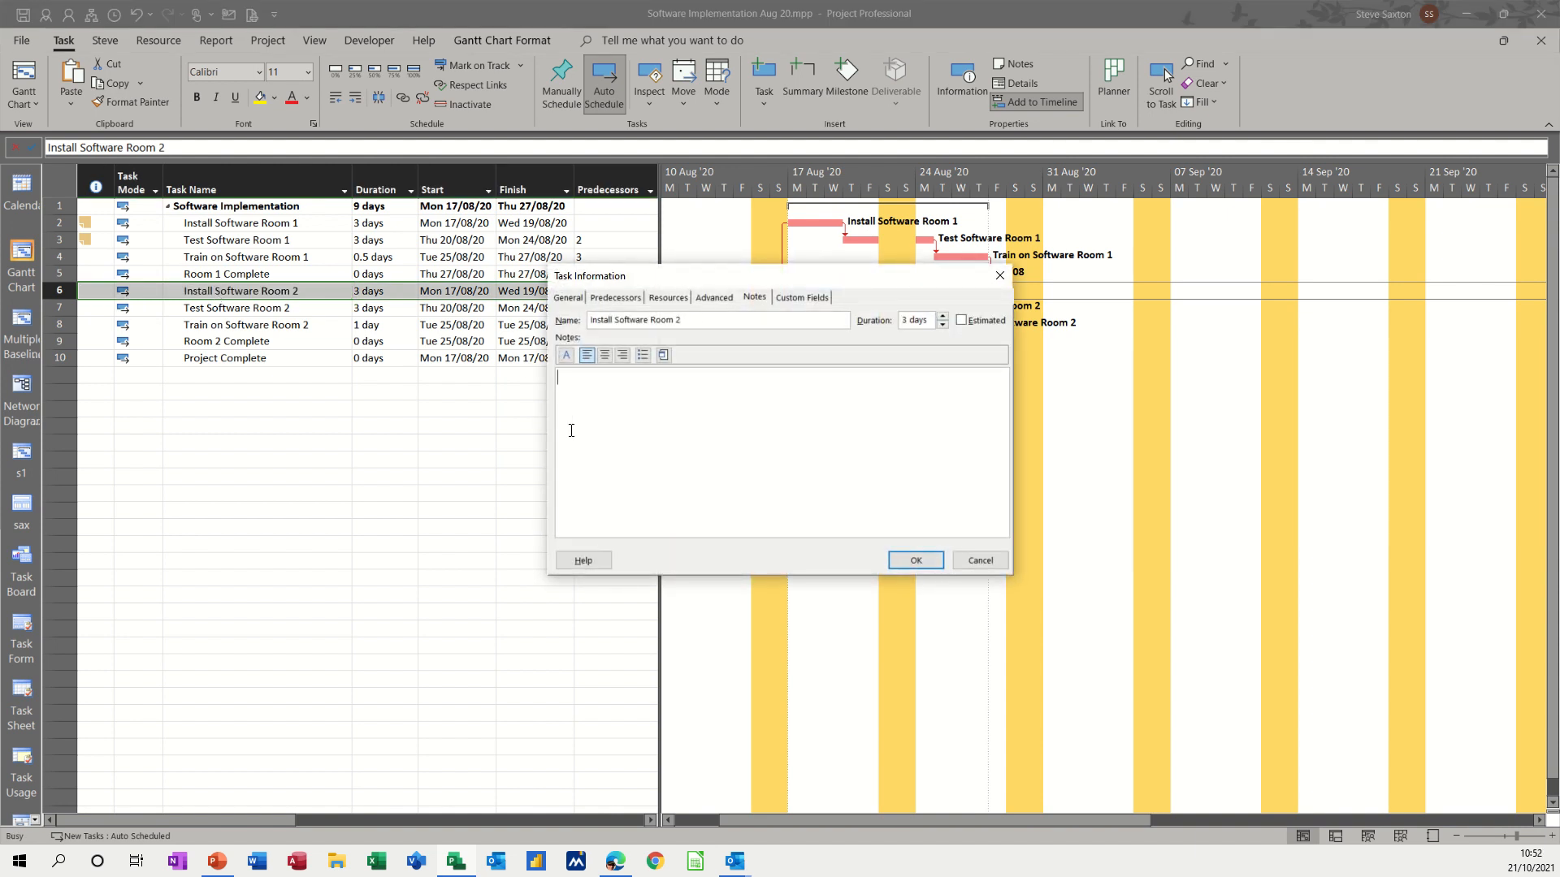
{"action": "mouse_move", "coordinate": [684, 441]}
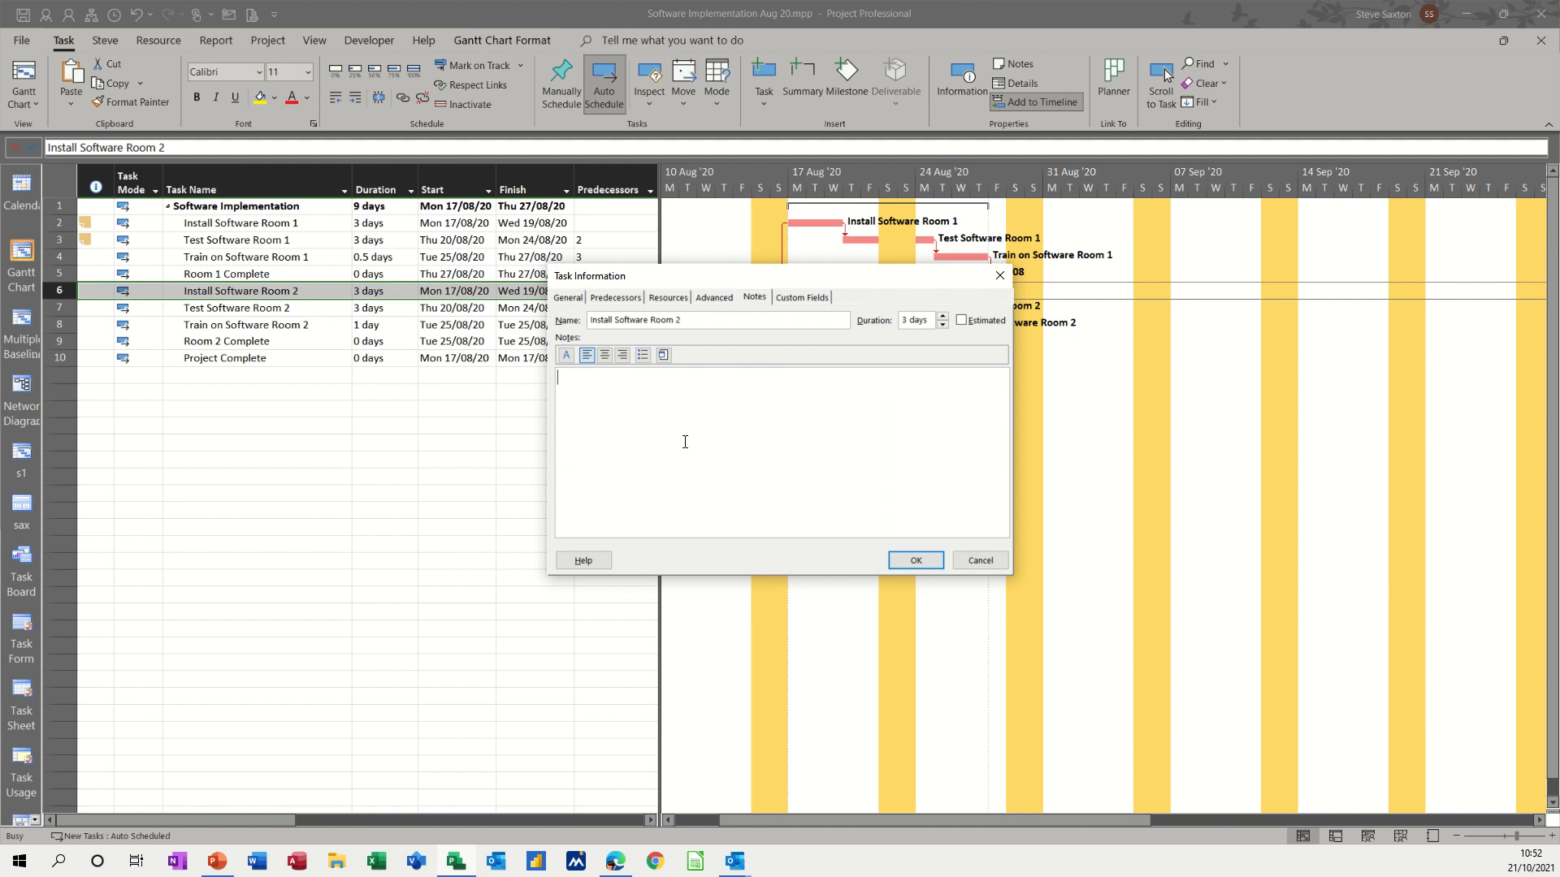
{"action": "mouse_move", "coordinate": [665, 421]}
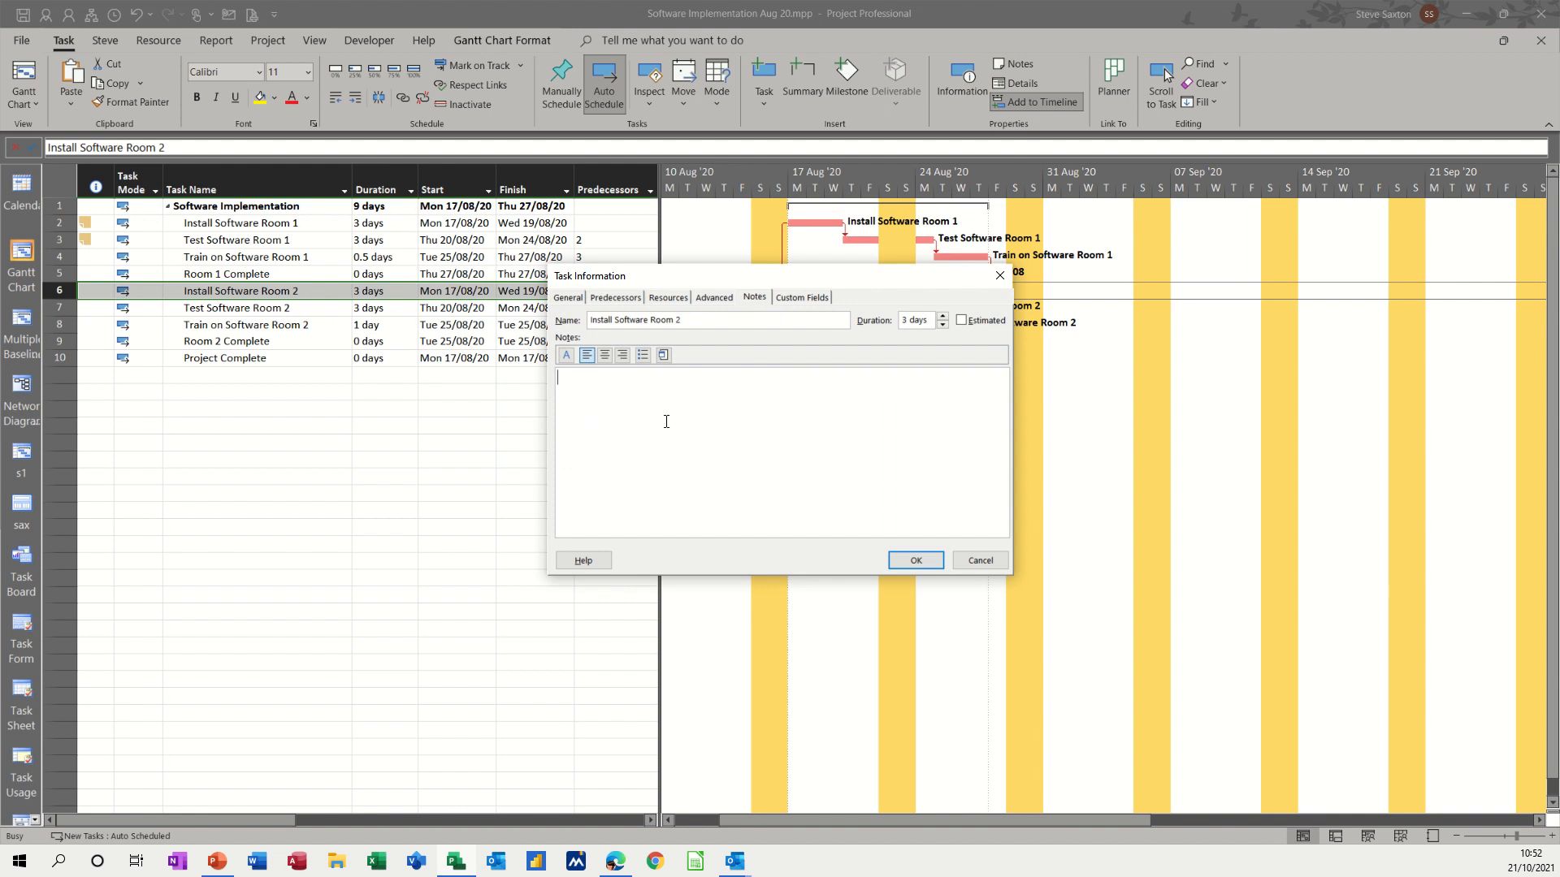
{"action": "mouse_move", "coordinate": [691, 462]}
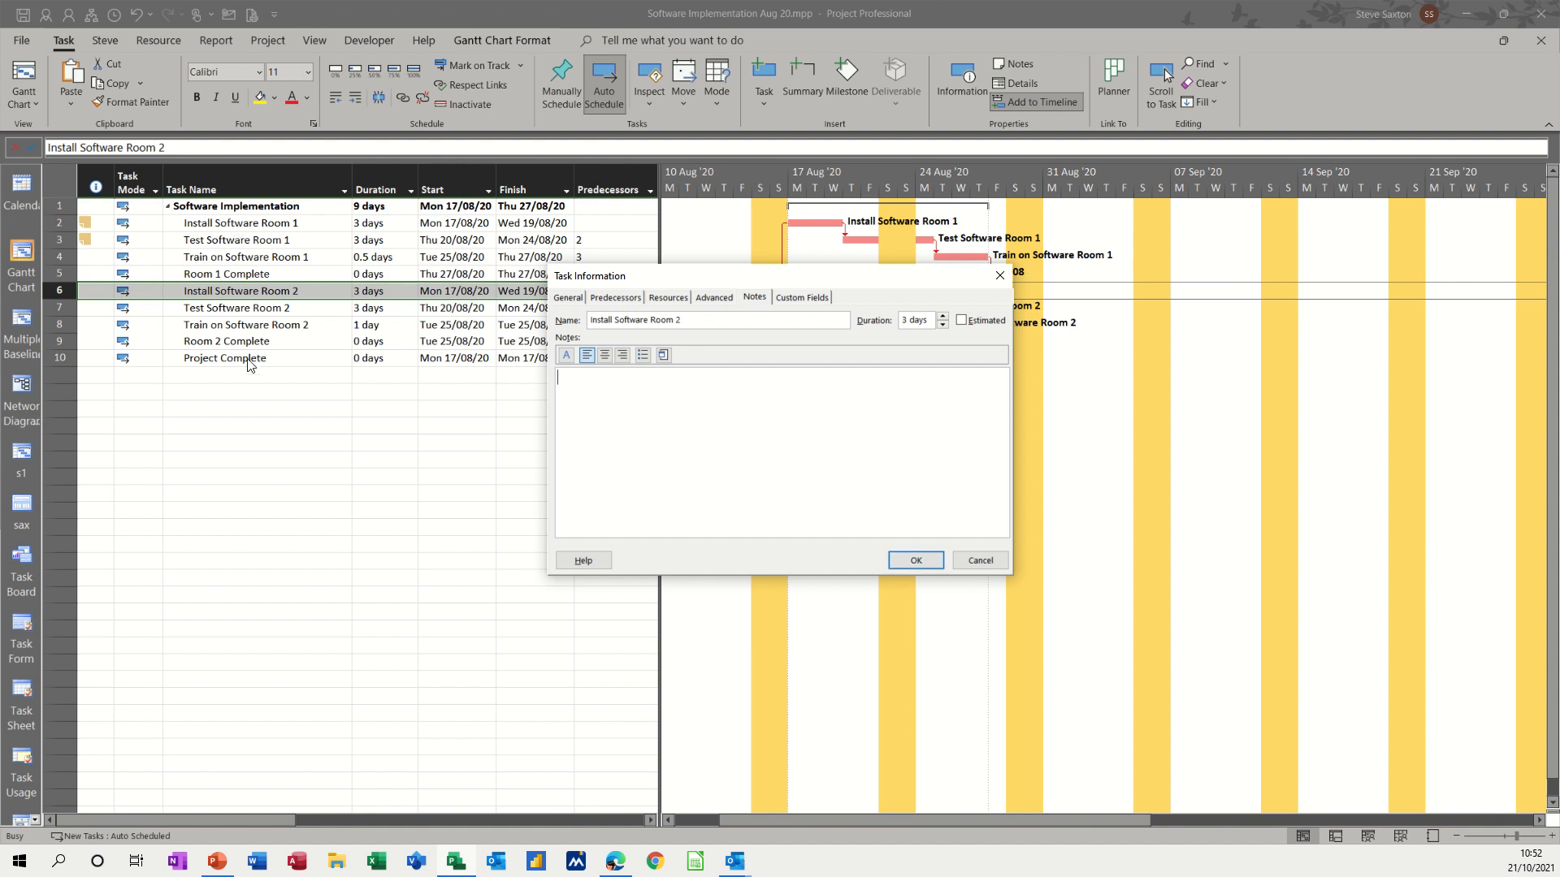
{"action": "mouse_move", "coordinate": [253, 468]}
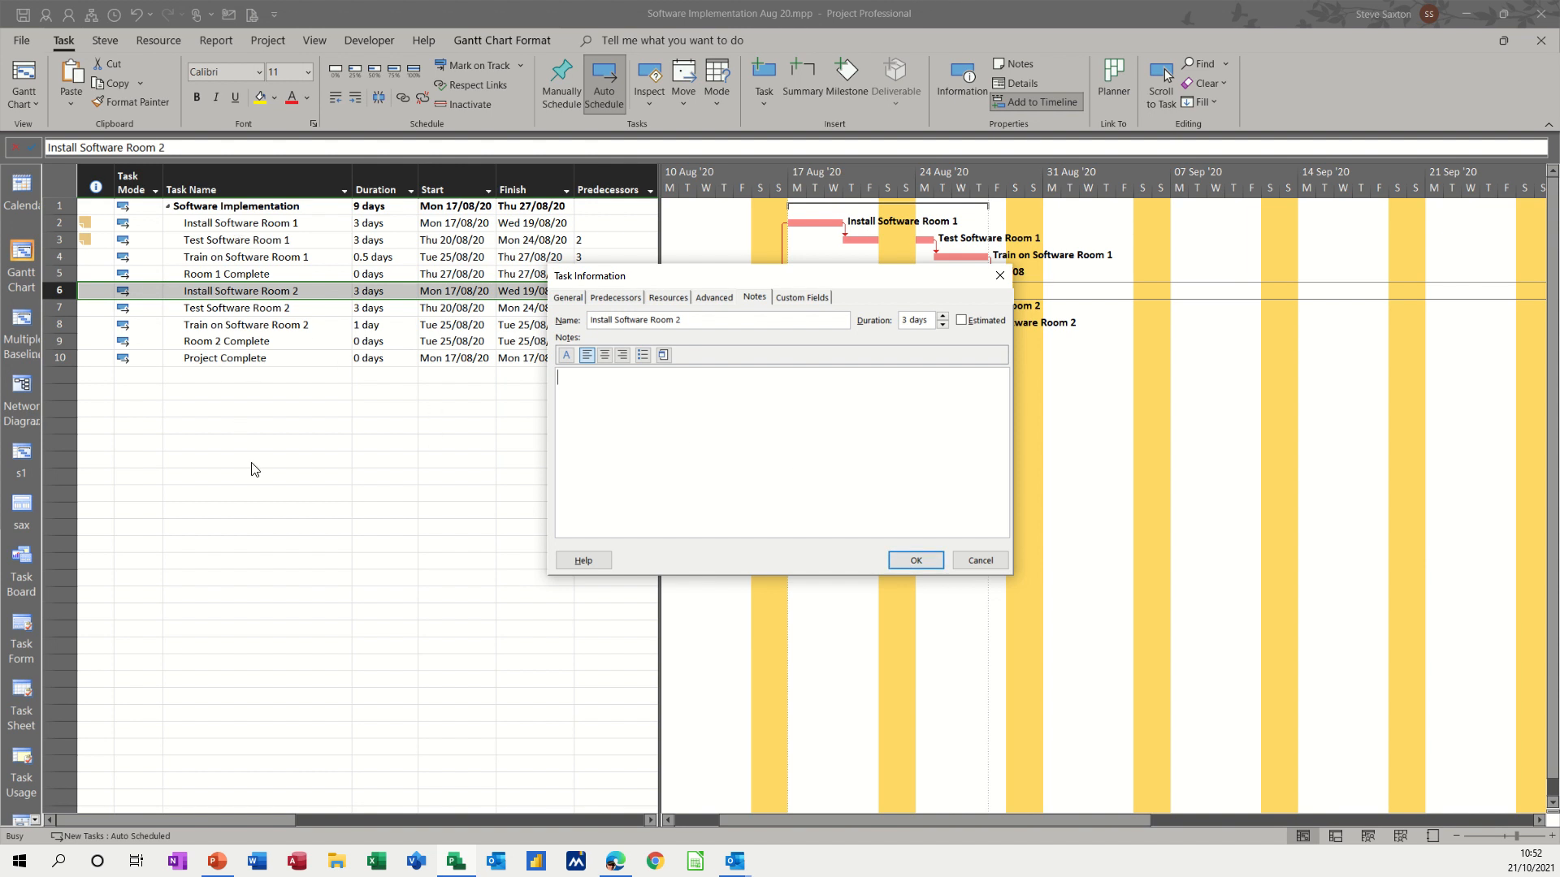
{"action": "mouse_move", "coordinate": [285, 425]}
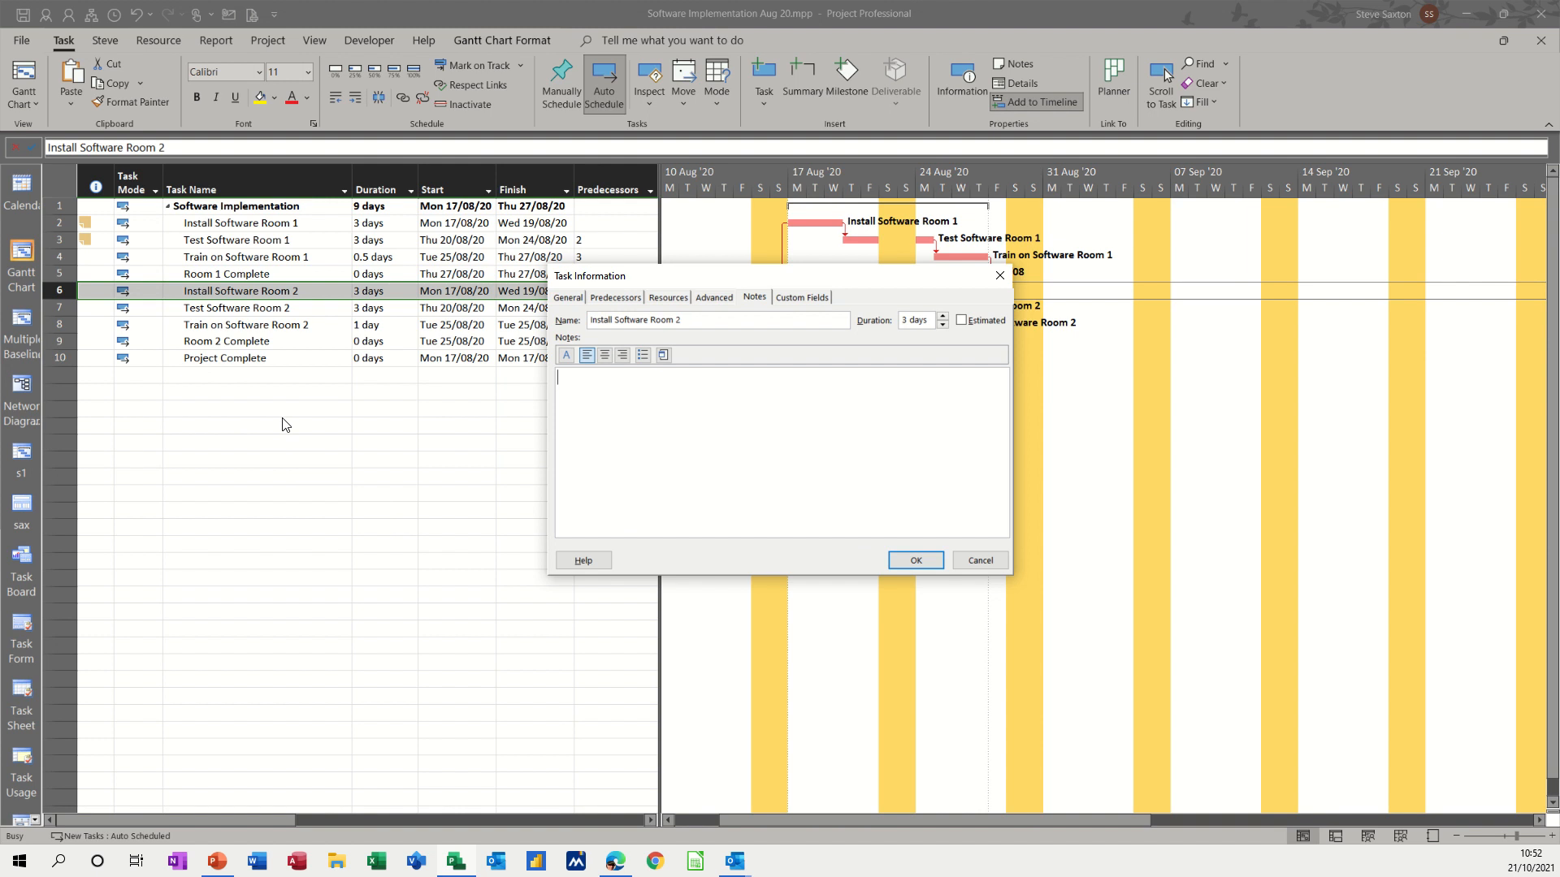
{"action": "mouse_move", "coordinate": [213, 398]}
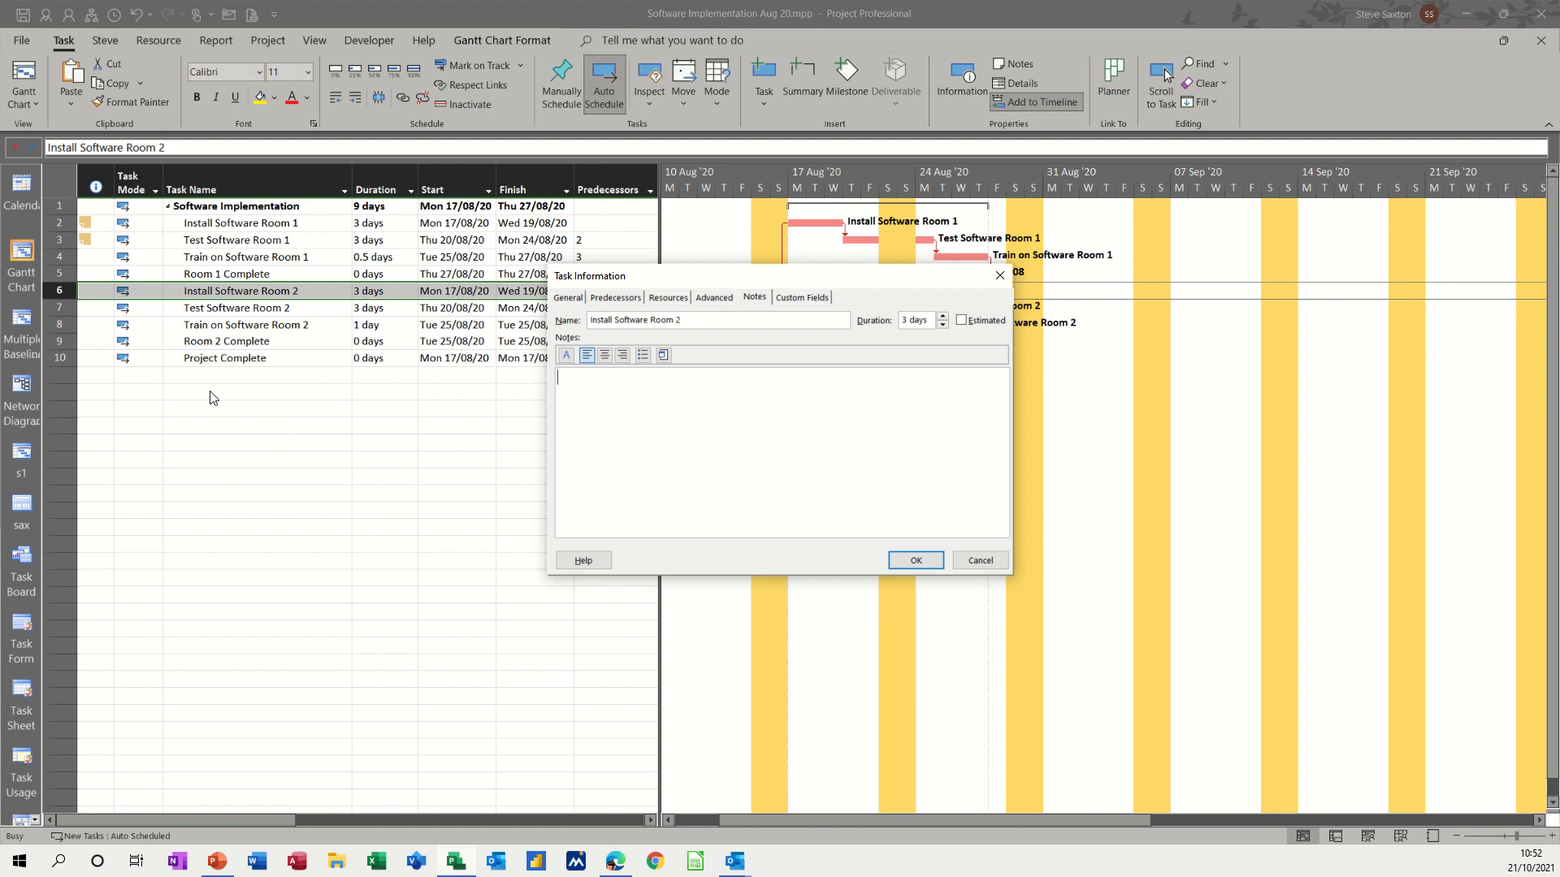
{"action": "mouse_move", "coordinate": [222, 388]}
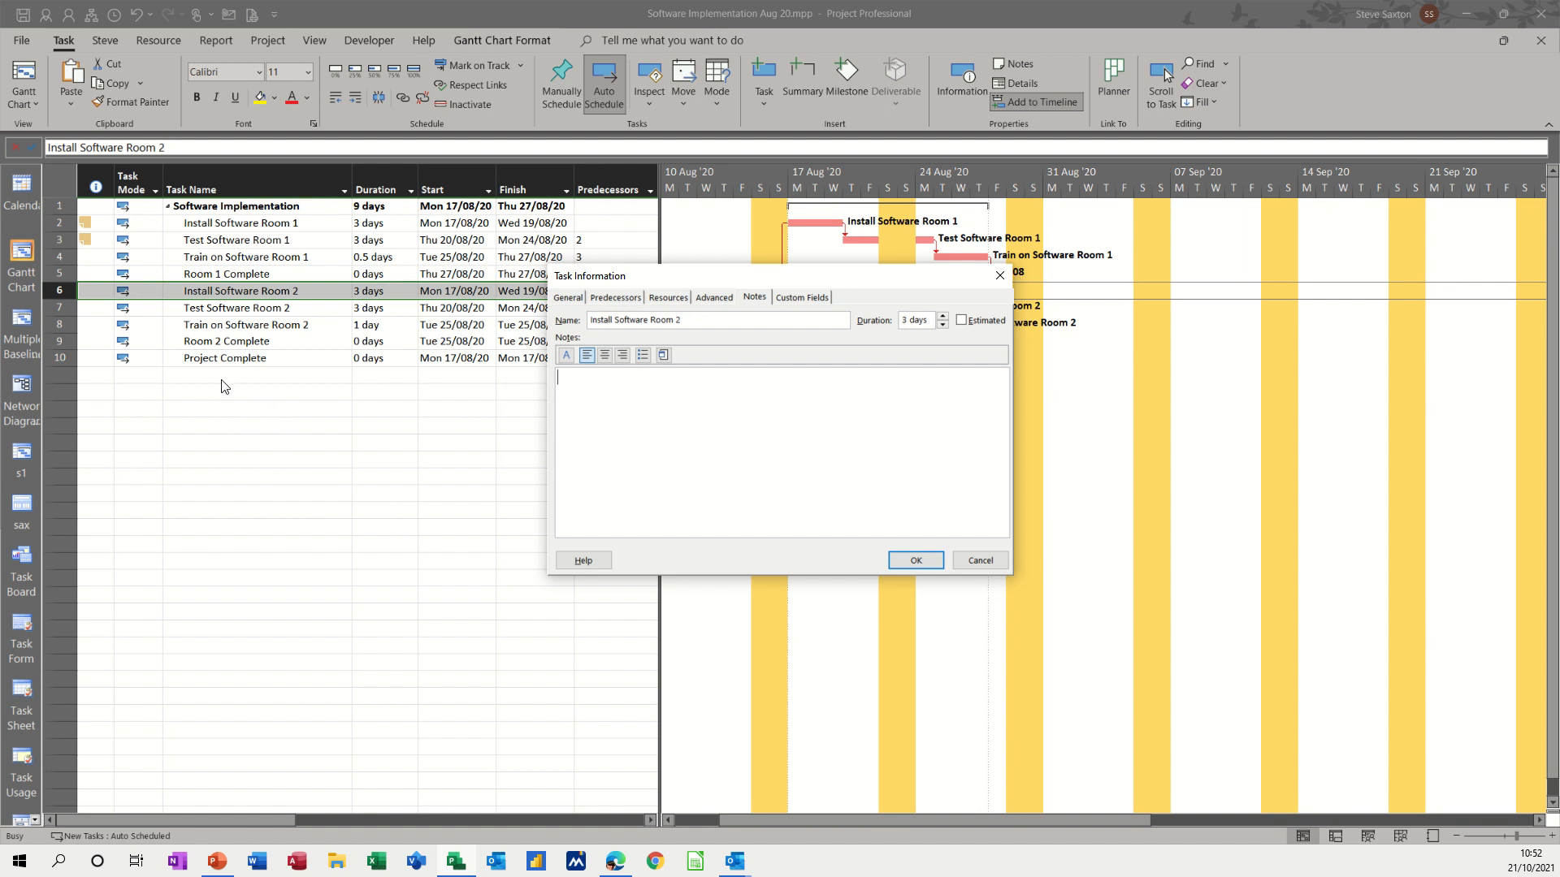